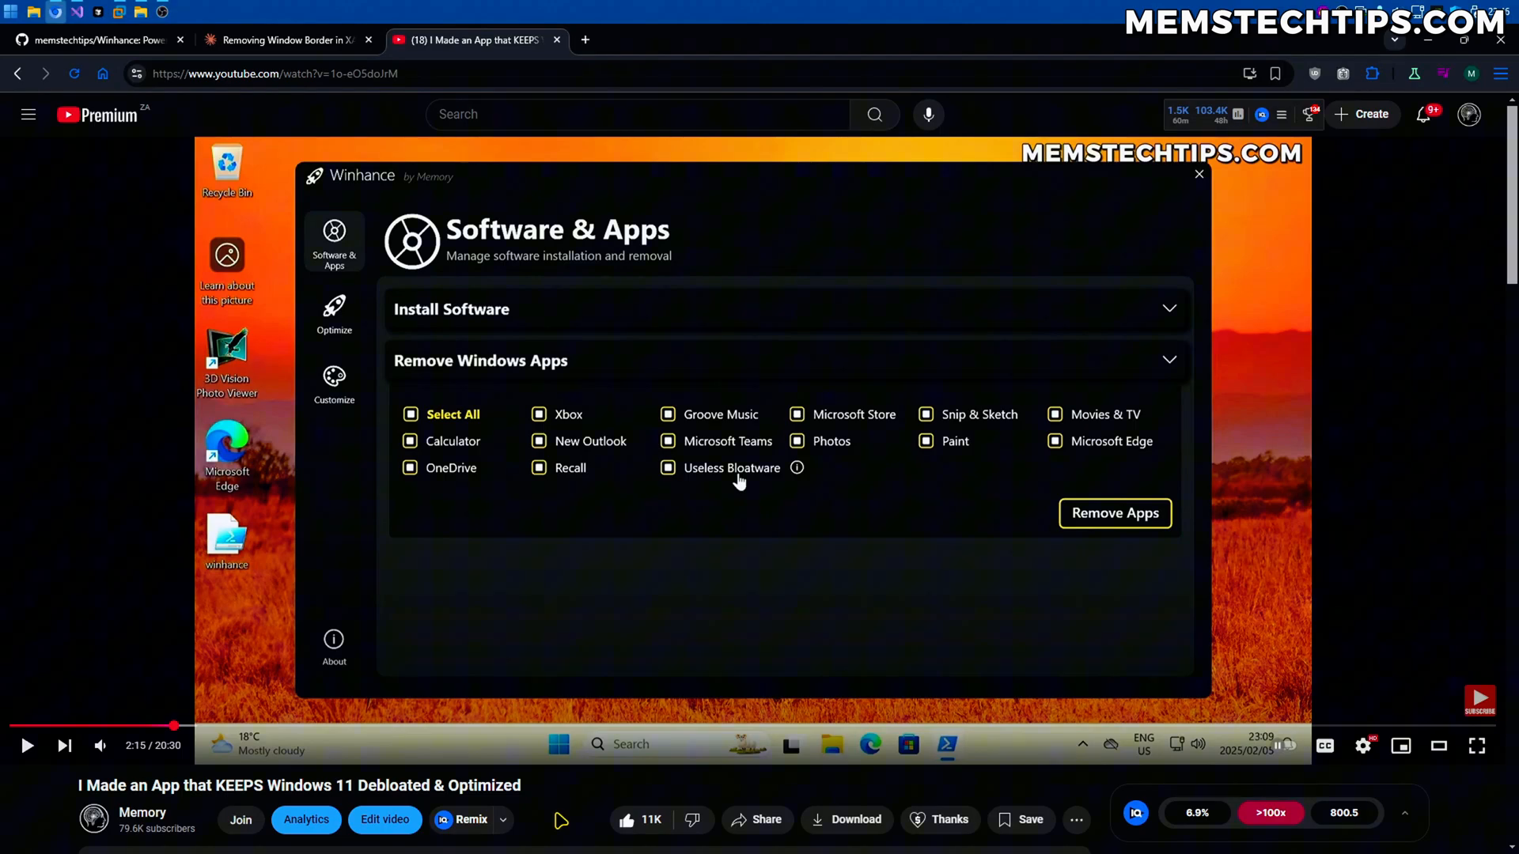
mouse_move(565, 810)
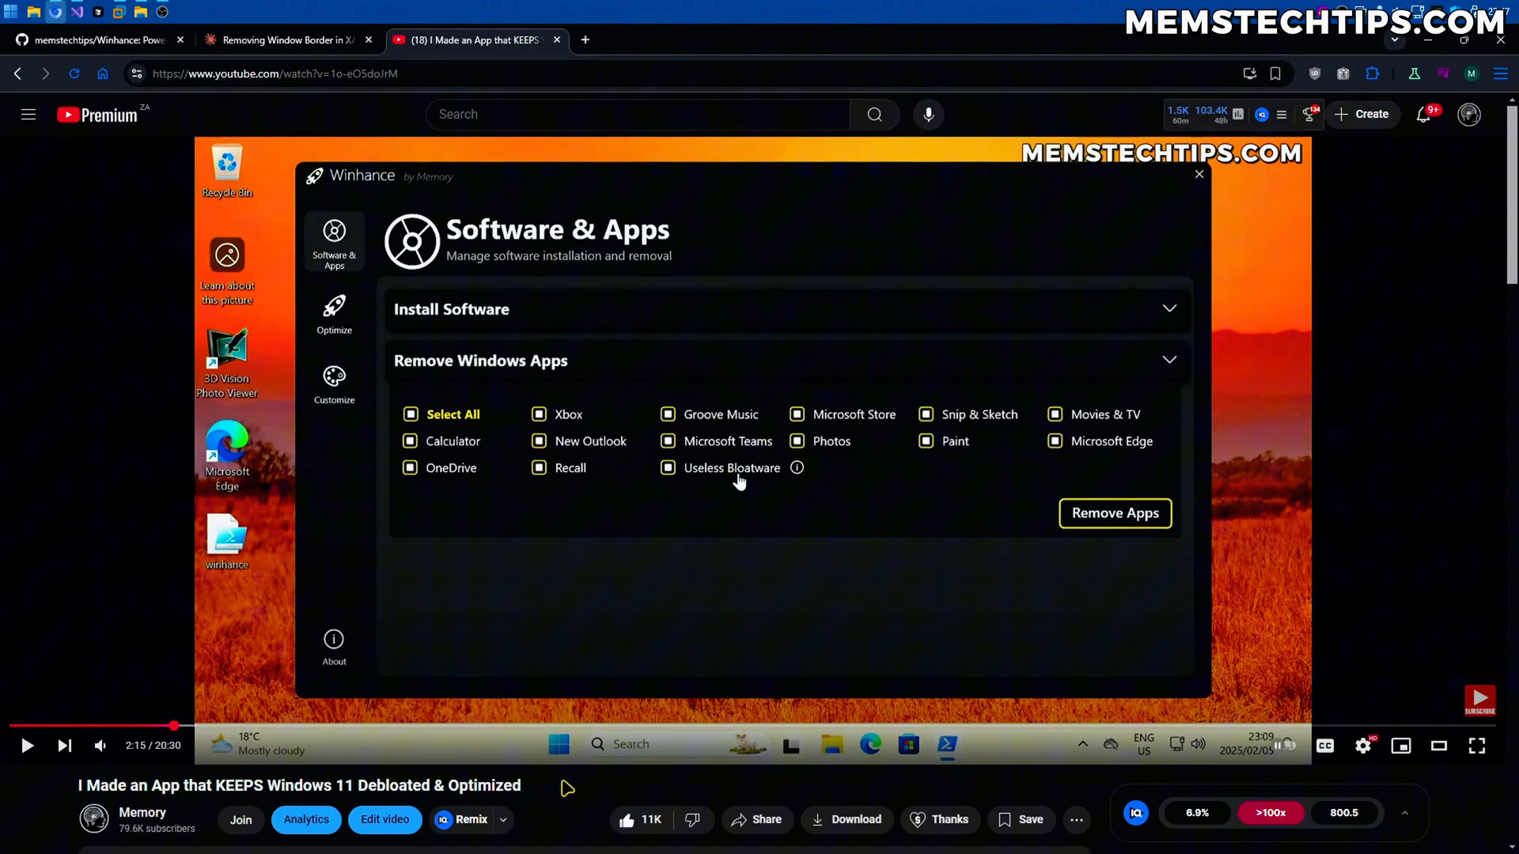
Step: After browsing the Winhance repository and demo pages, launch Terminal as administrator from the desktop
scroll(down, 3)
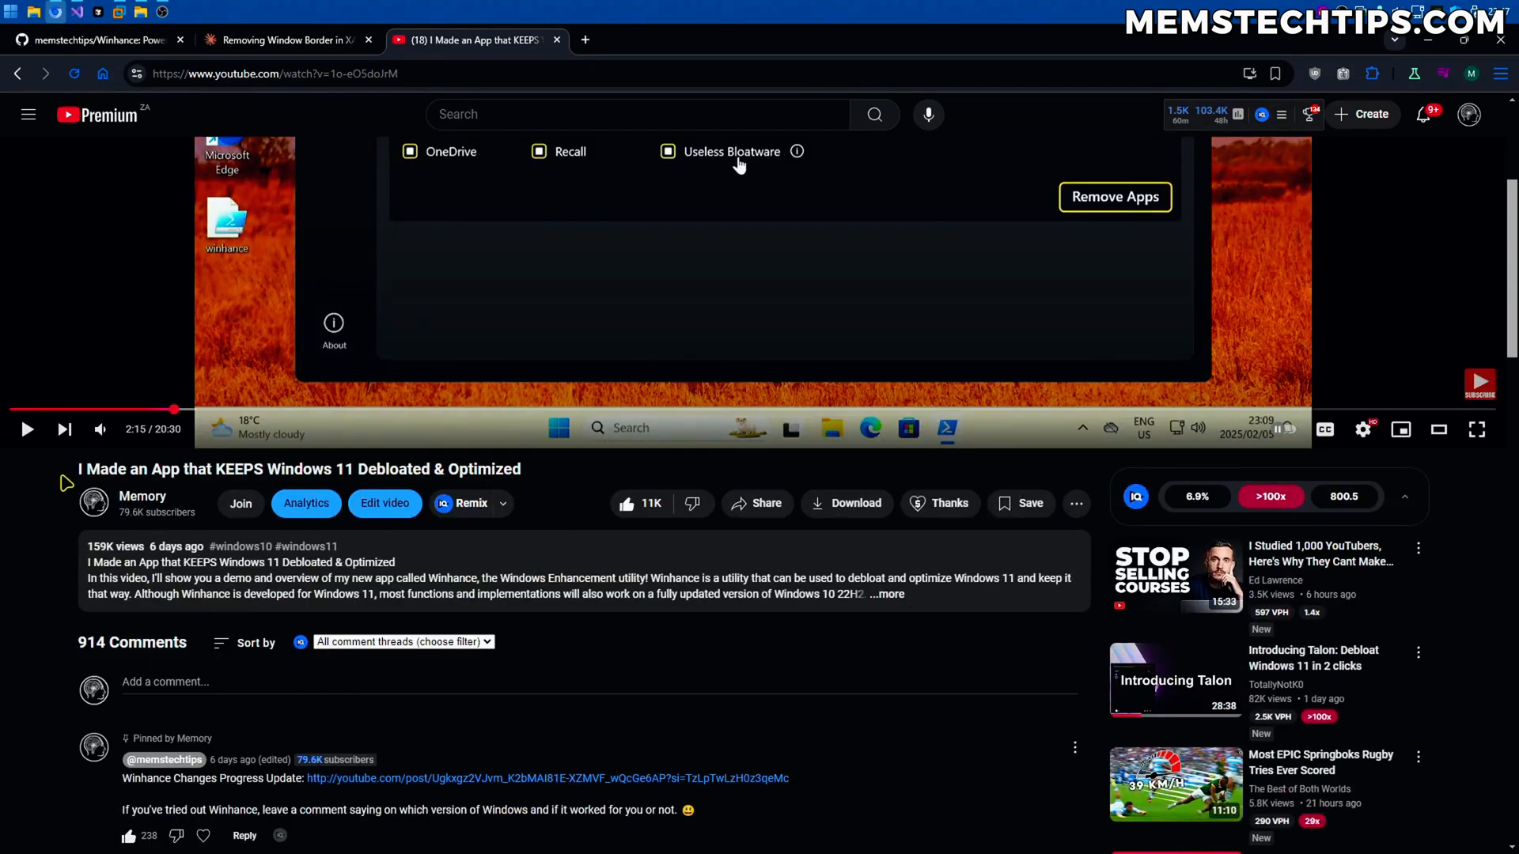
mouse_move(121, 554)
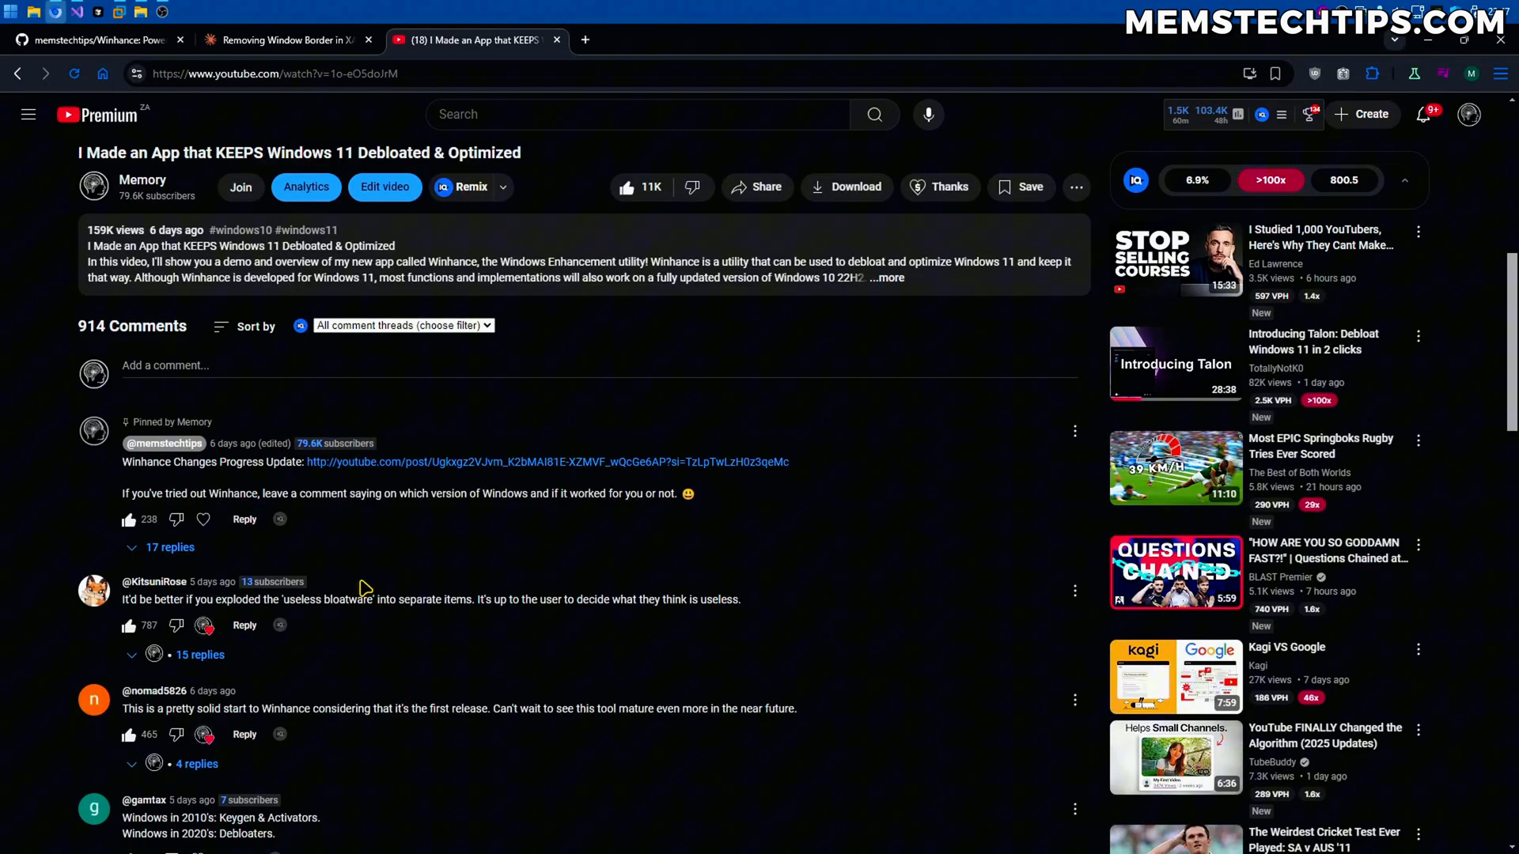
mouse_move(364, 583)
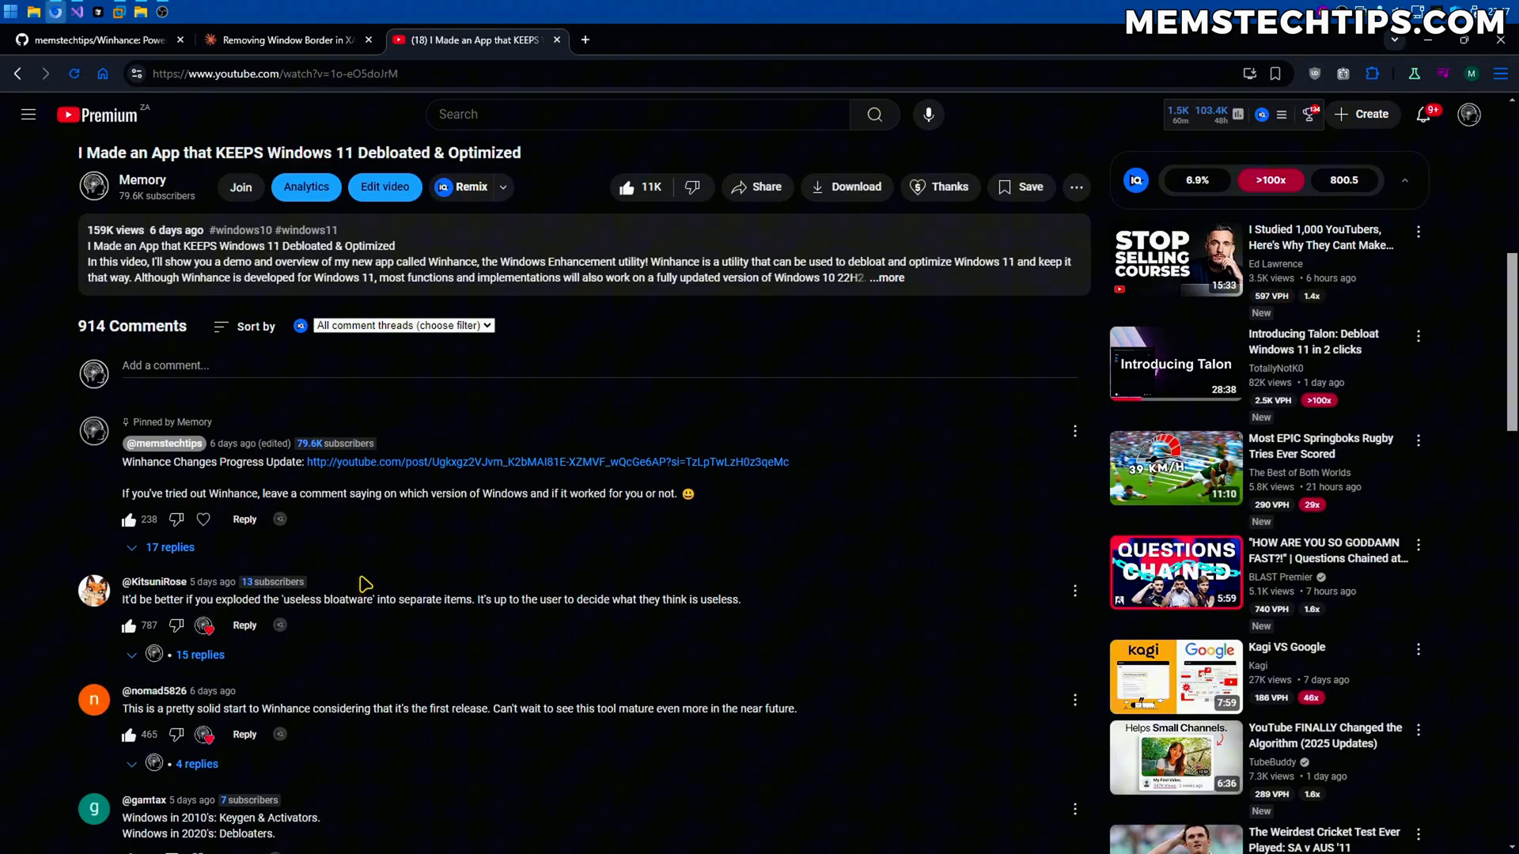
click(102, 38)
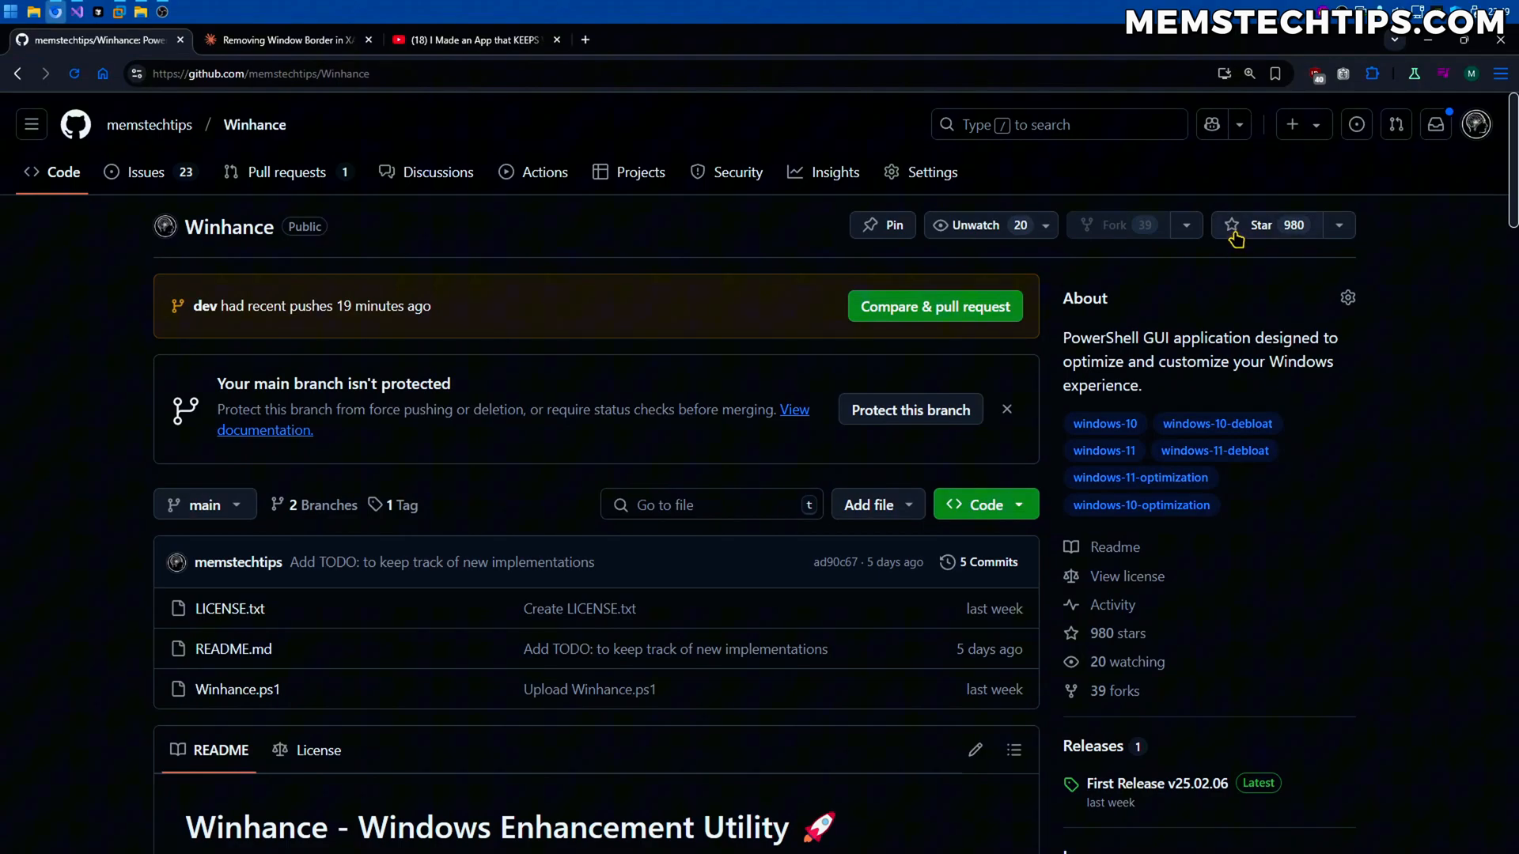
click(475, 40)
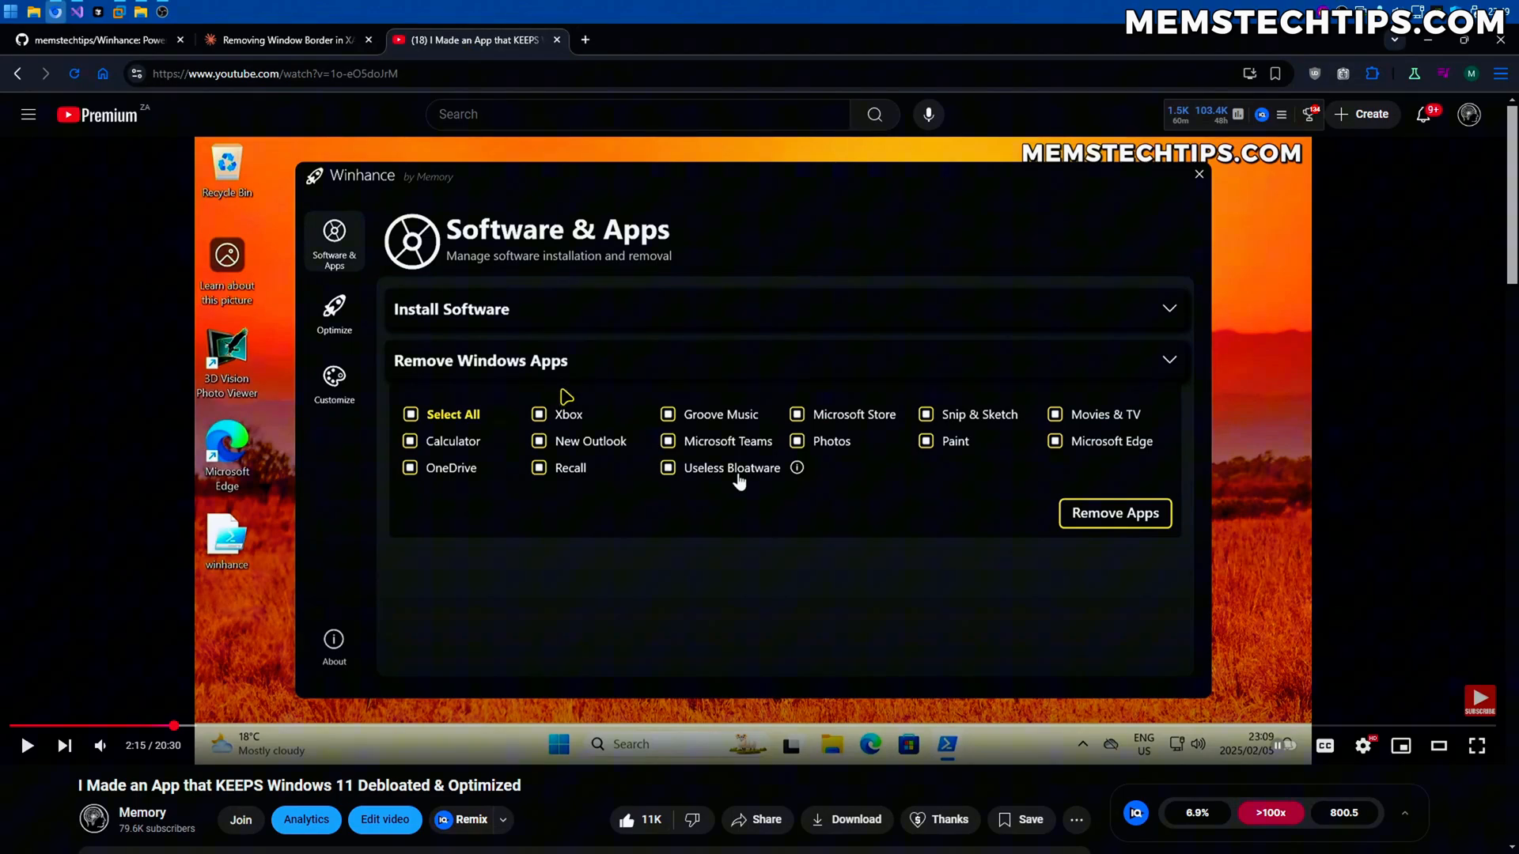
scroll(down, 3)
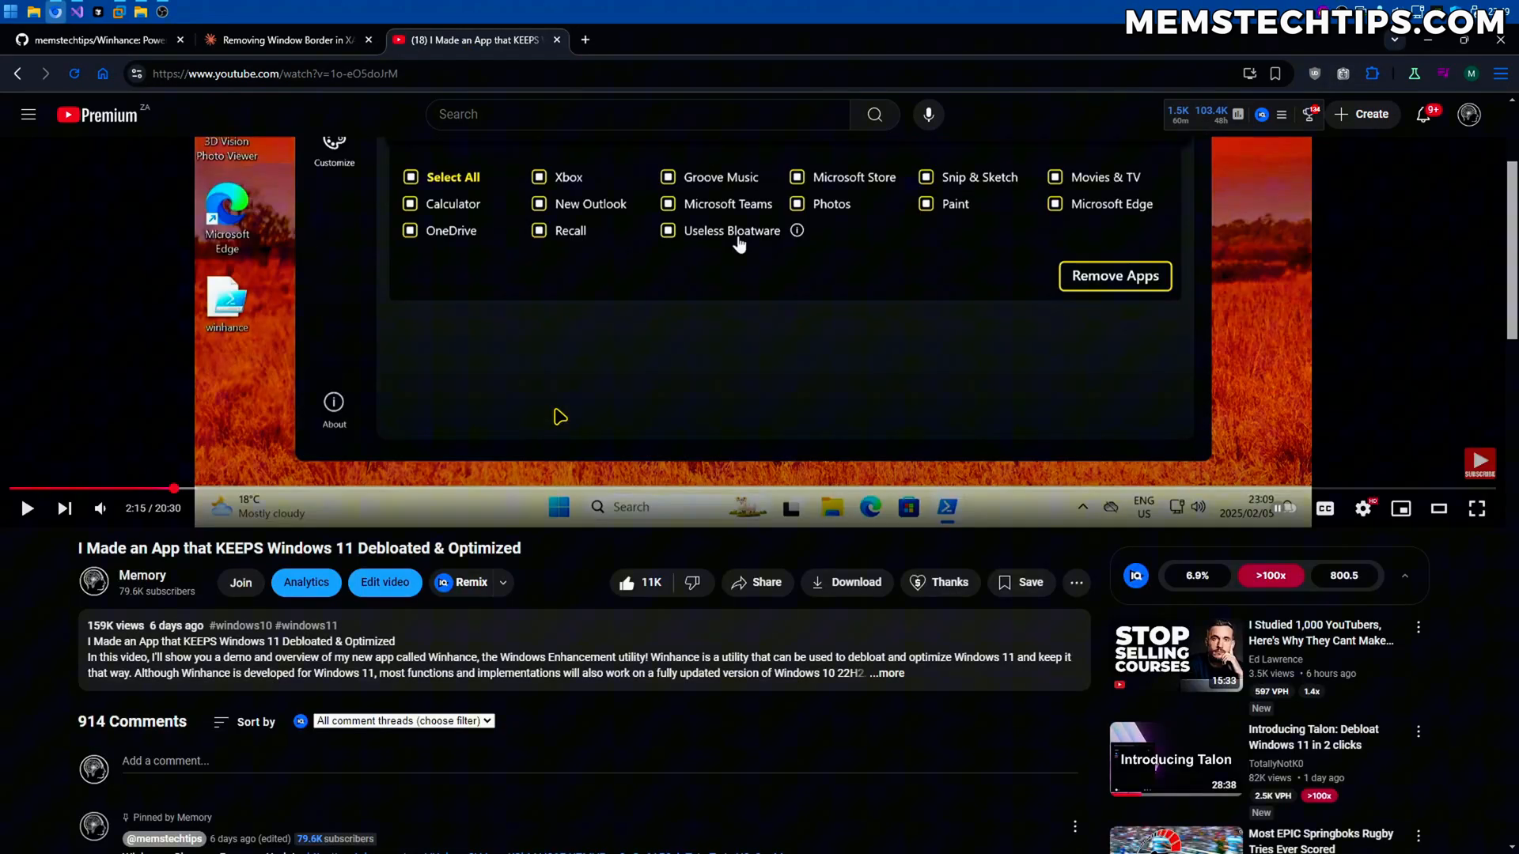
scroll(down, 3)
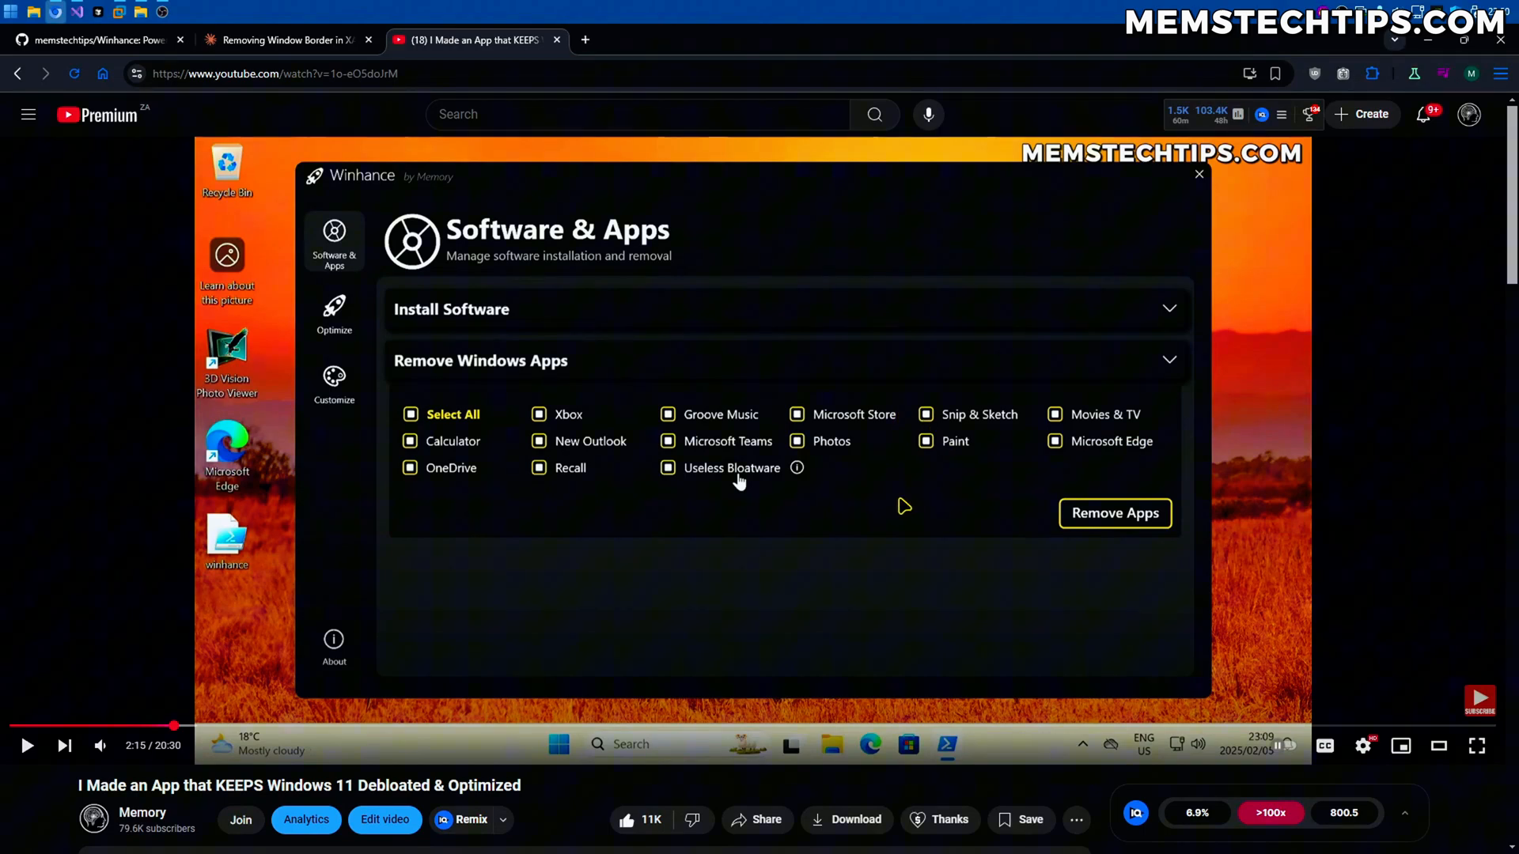
mouse_move(889, 509)
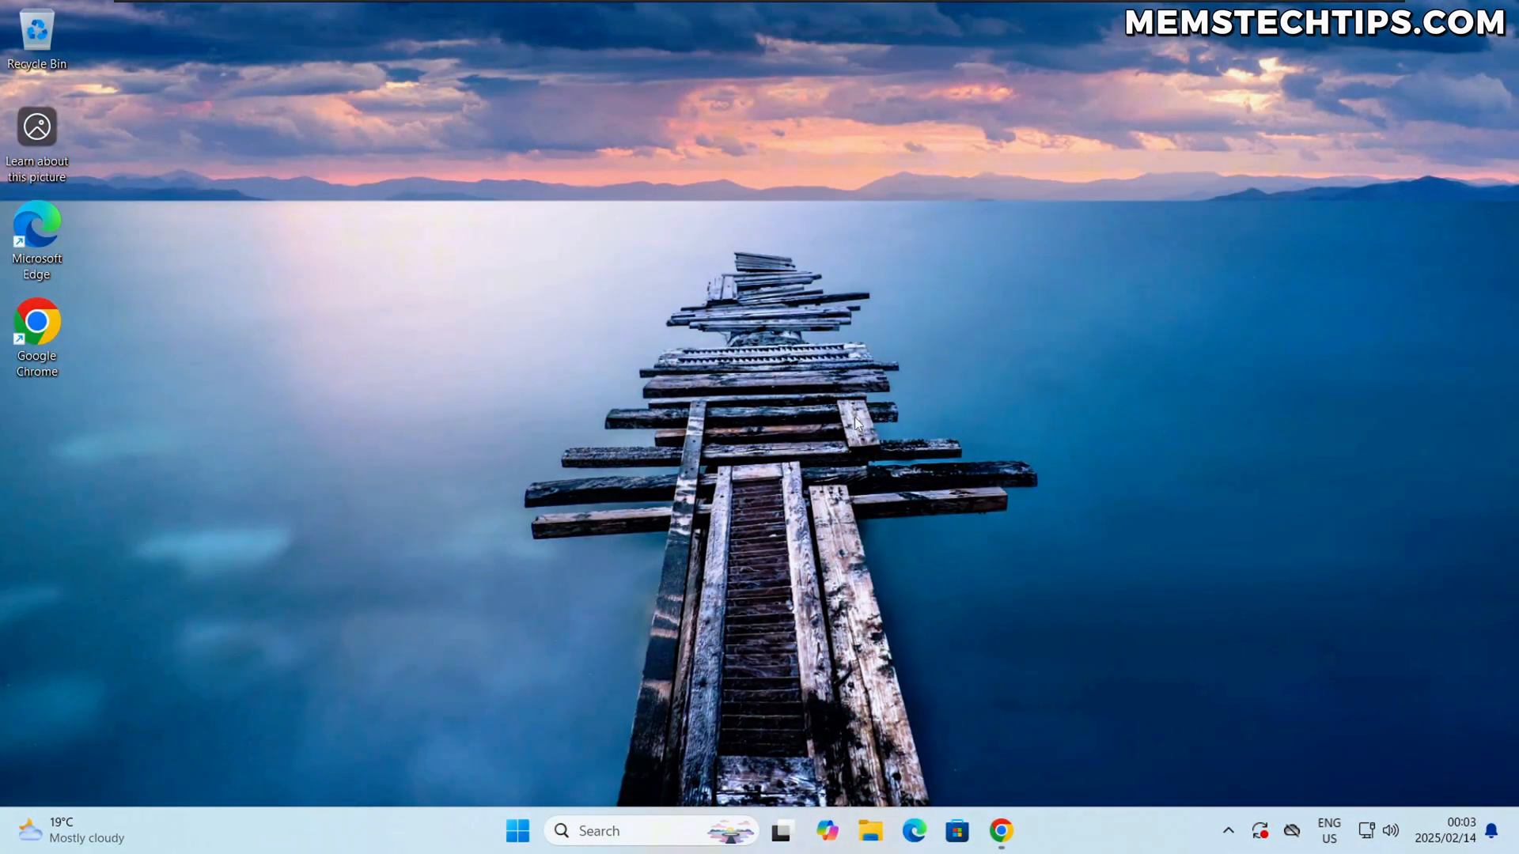
mouse_move(911, 430)
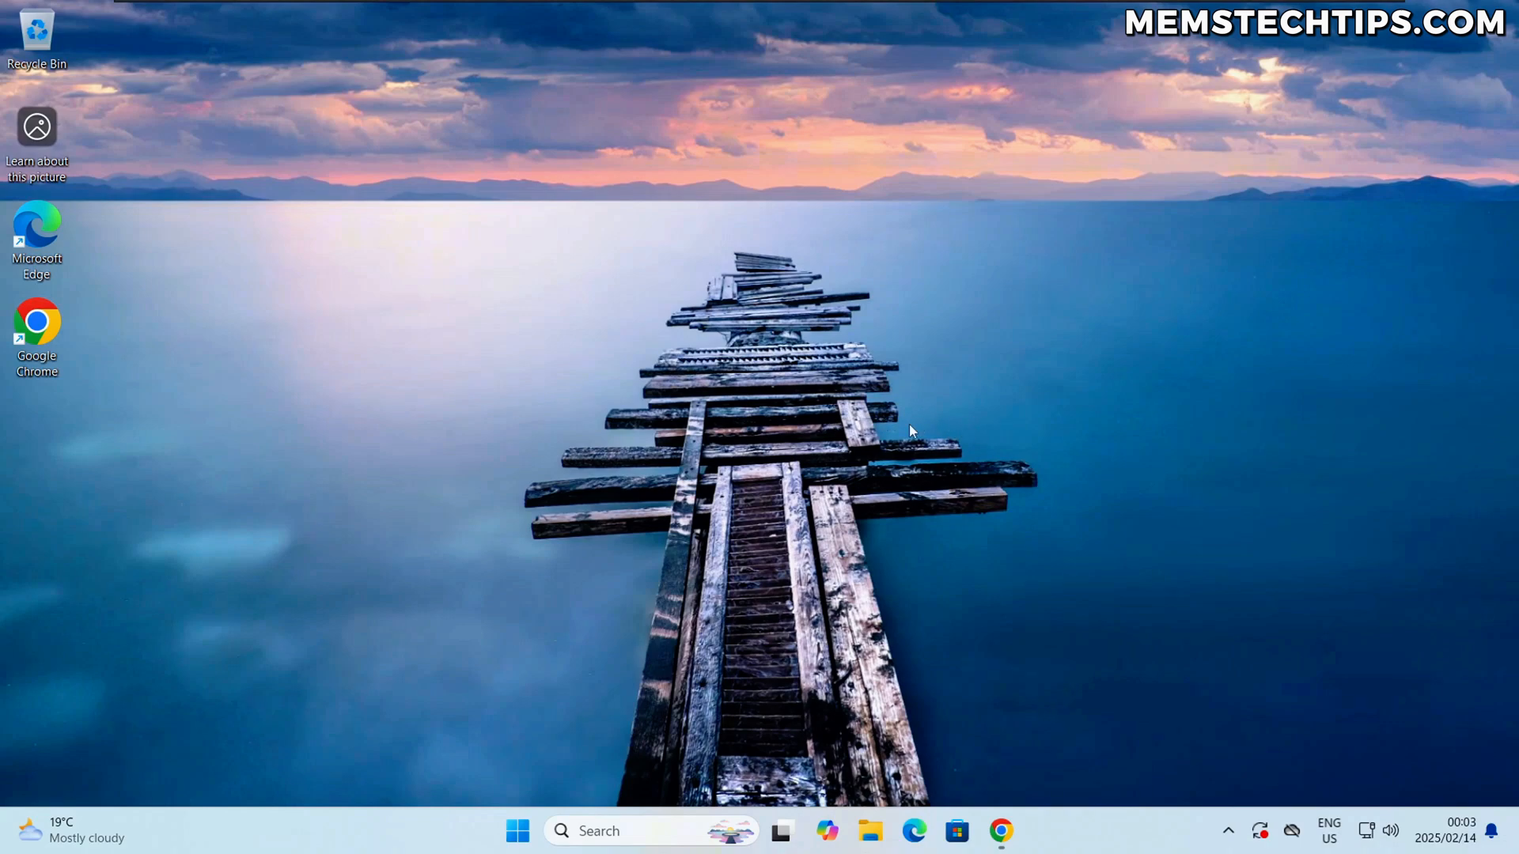
mouse_move(1003, 851)
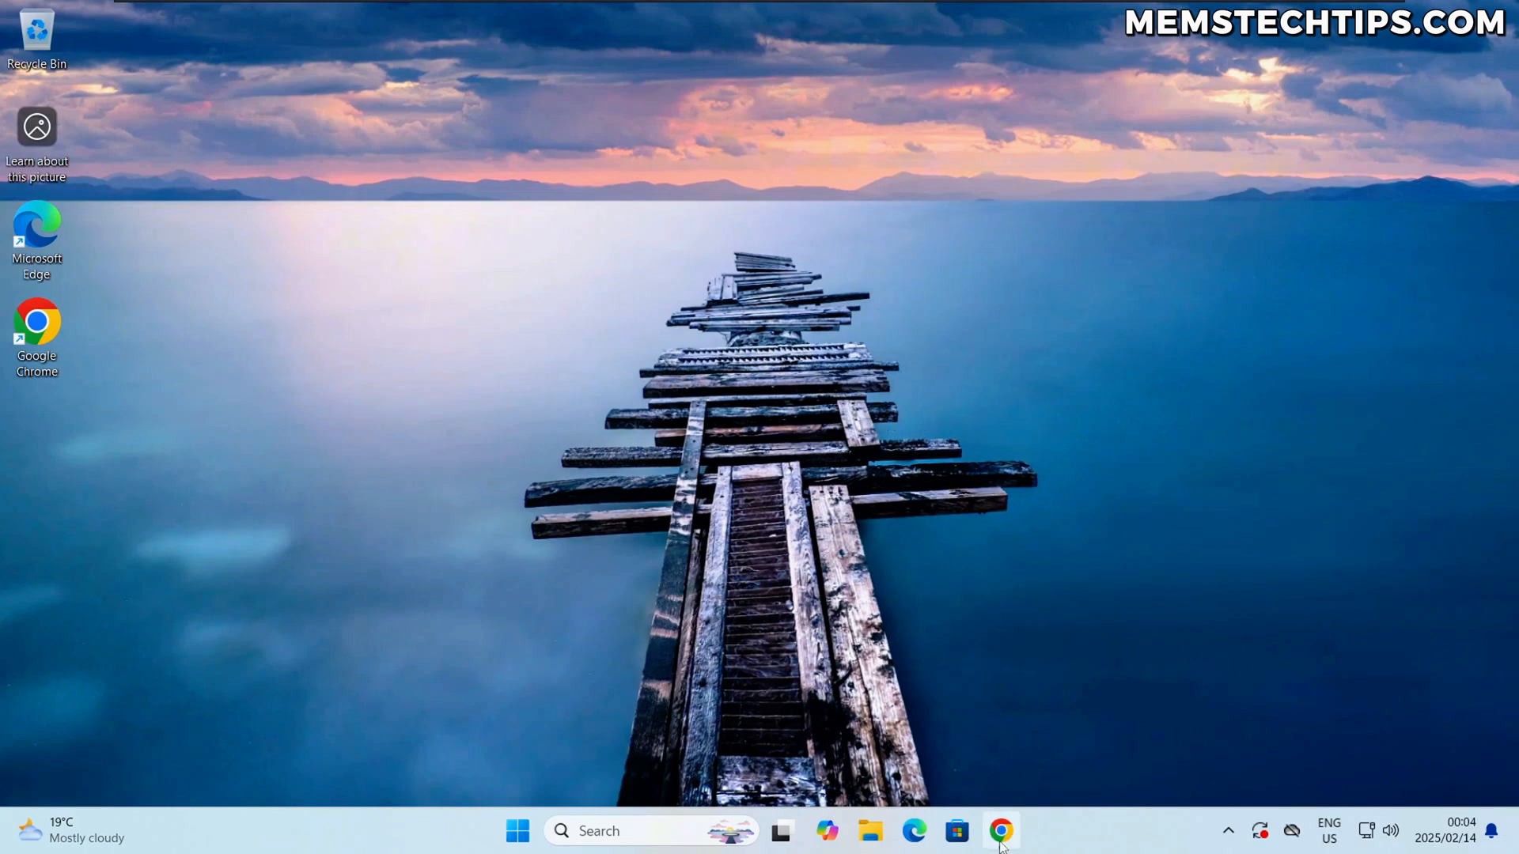
click(1000, 853)
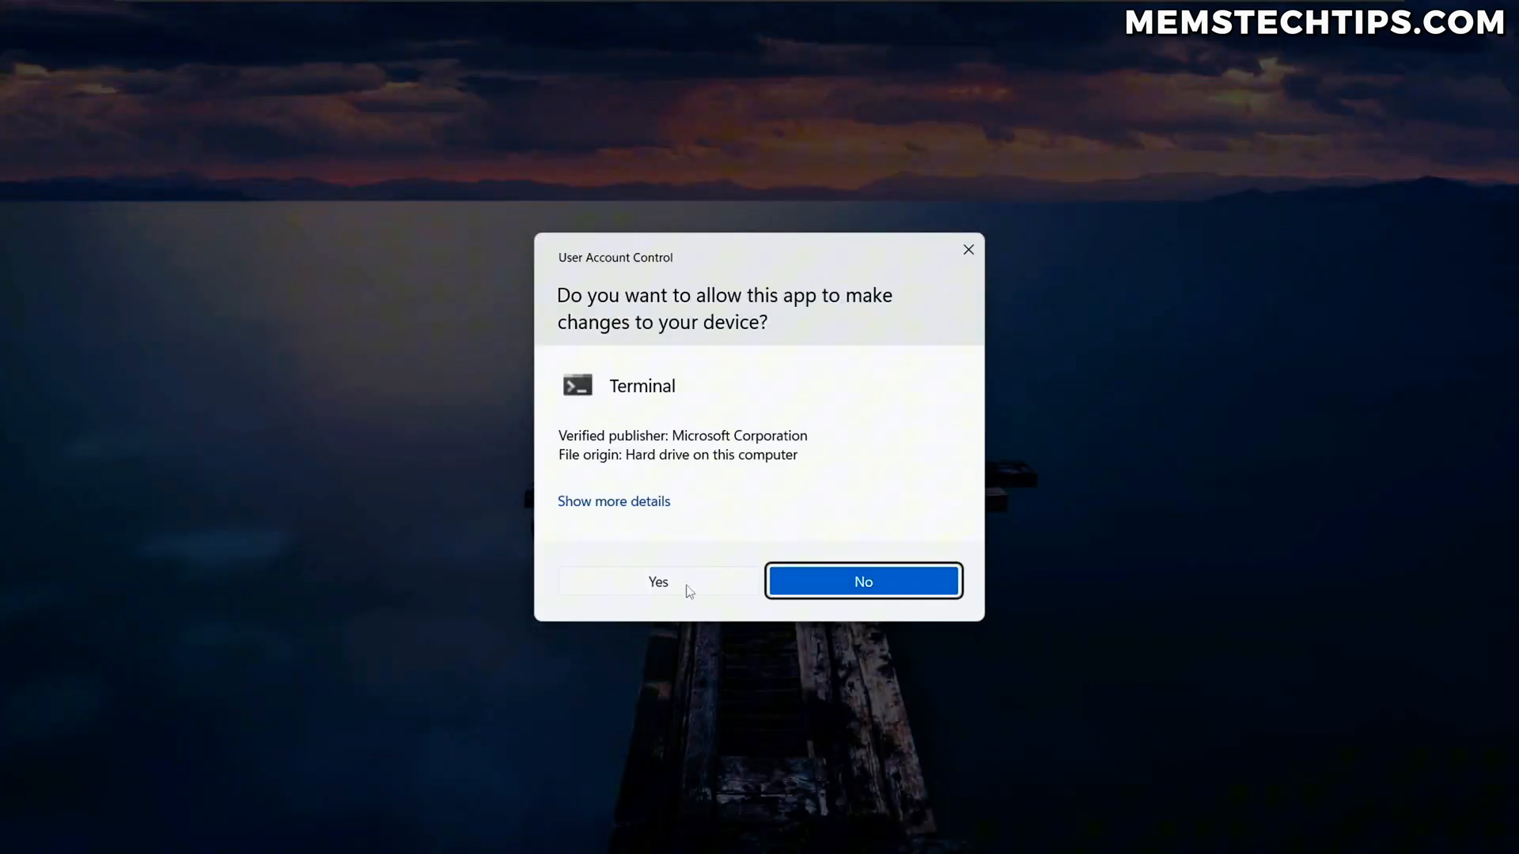
click(658, 582)
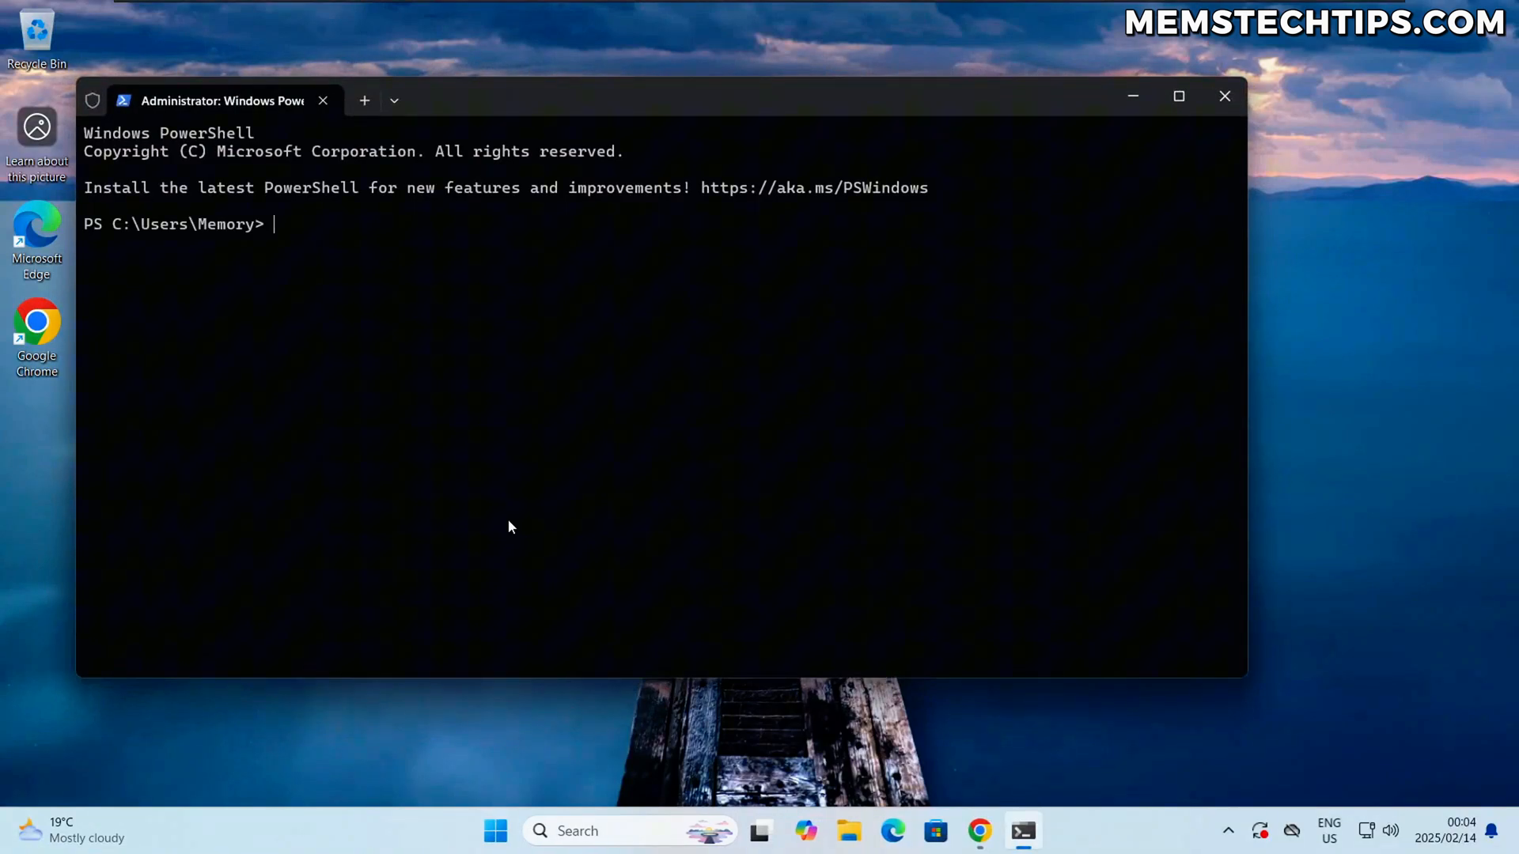
text(irm "https://github.com/memstechtips/Winhance/raw/main/Winhance.ps1" | iex)
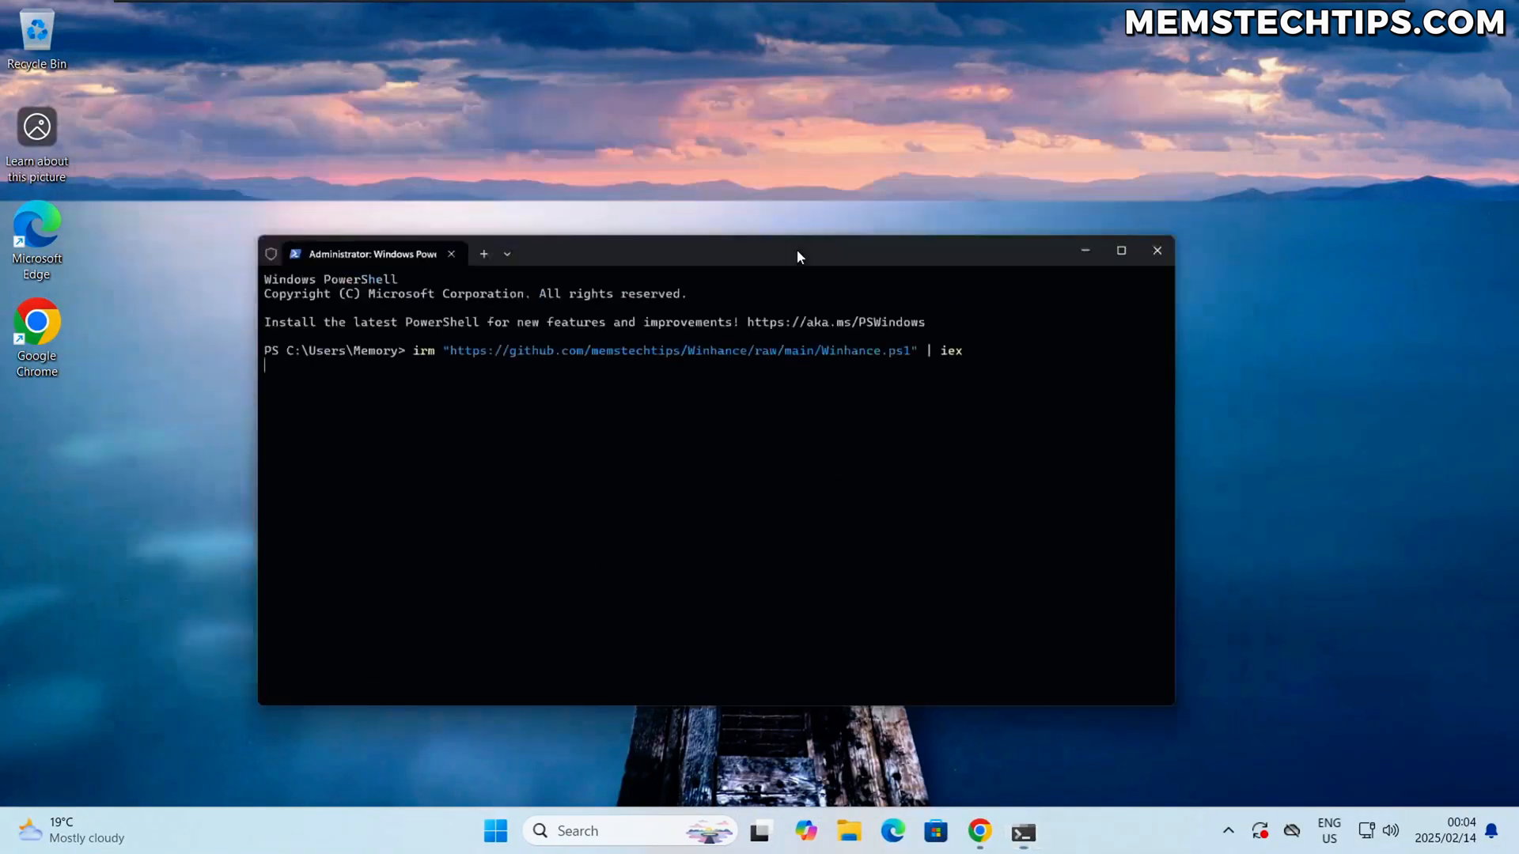
key(Enter)
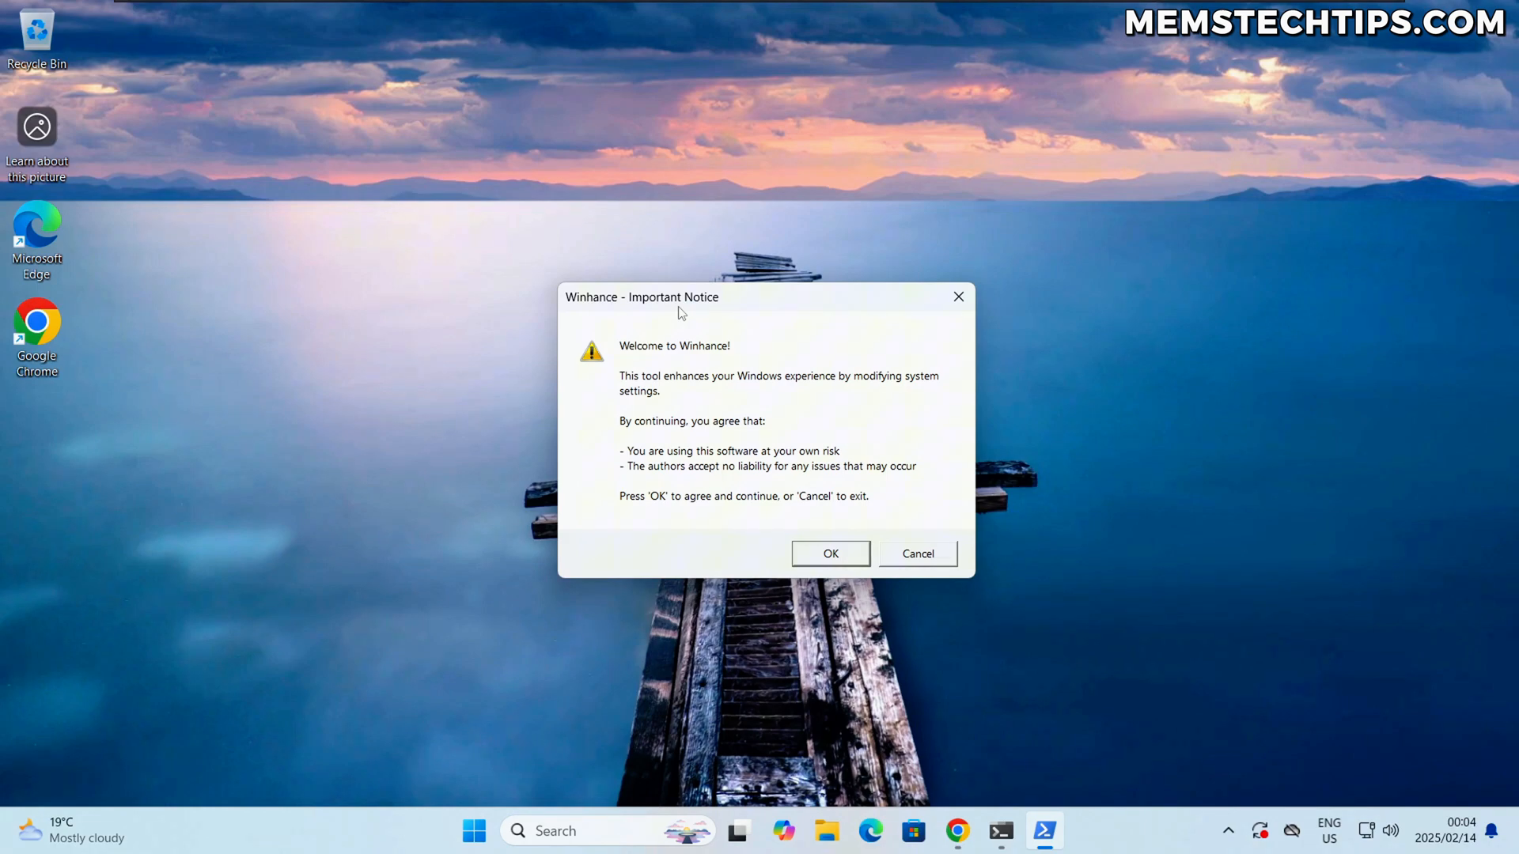
mouse_move(722, 339)
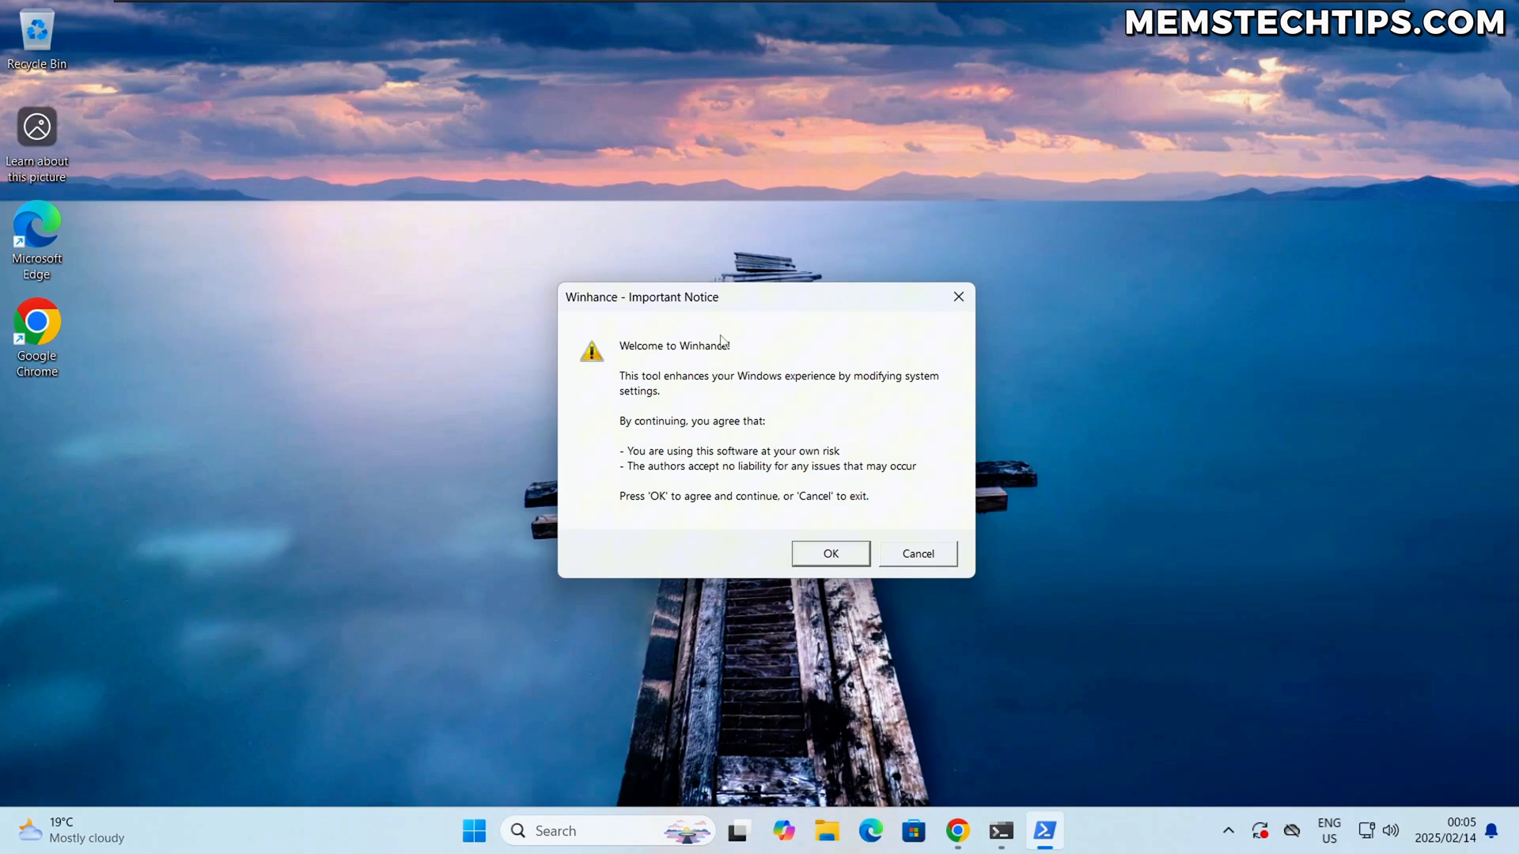
mouse_move(712, 373)
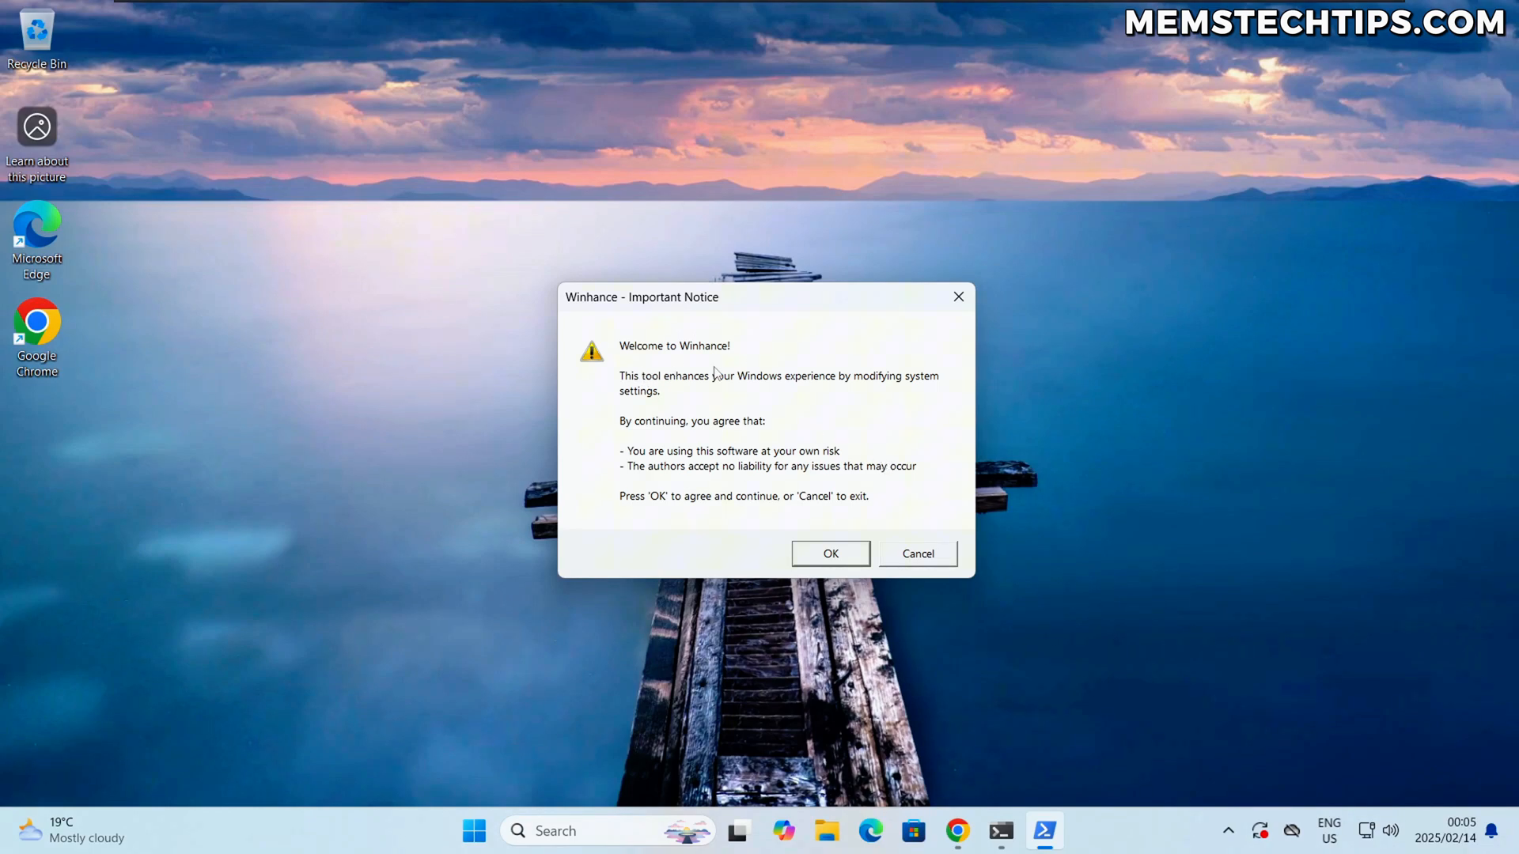
mouse_move(772, 357)
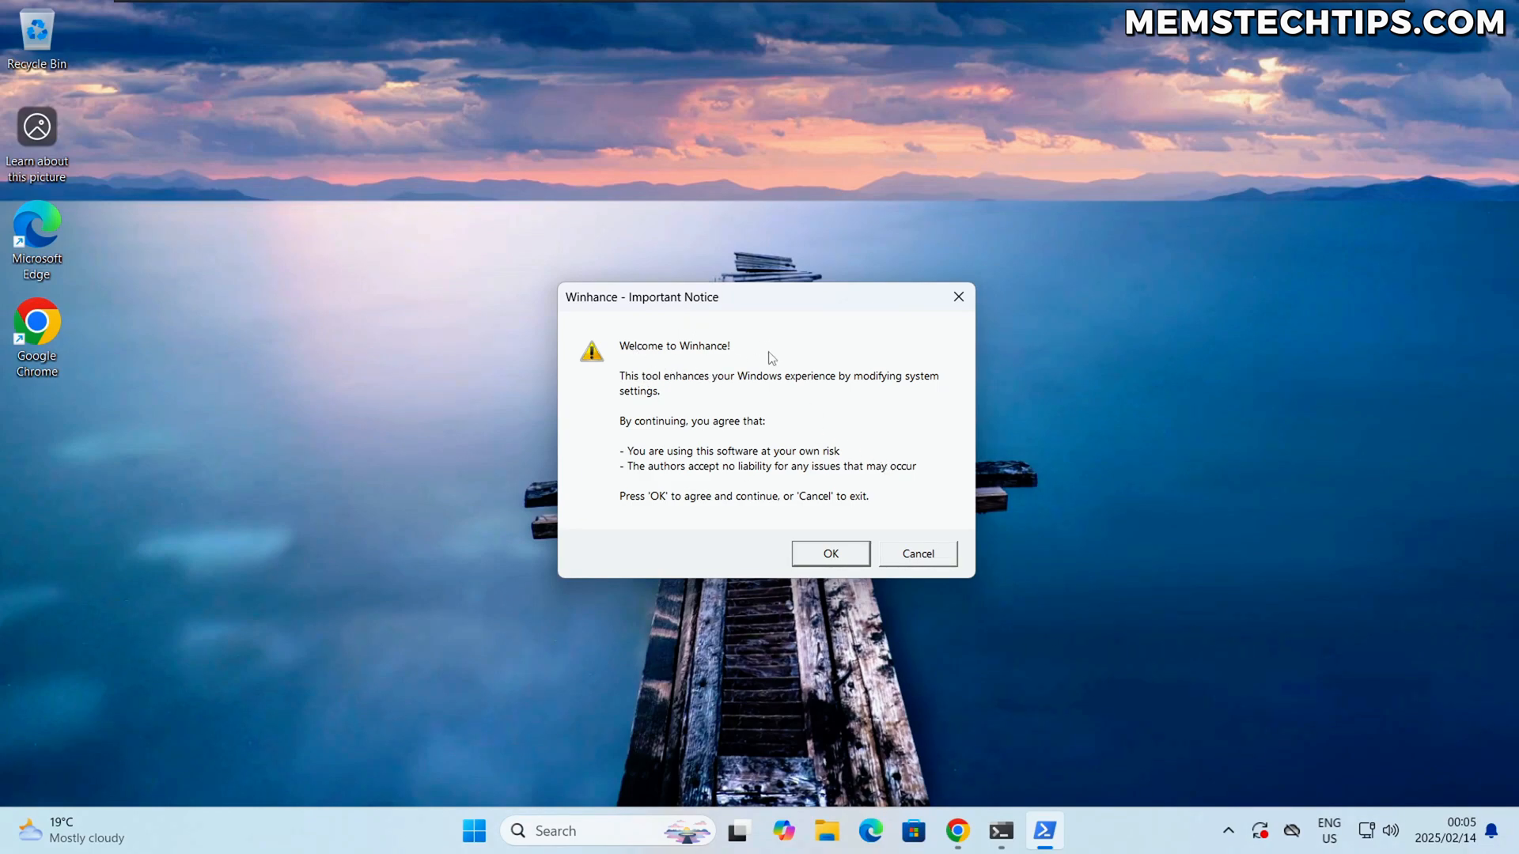
Step: Agree to the Winhance Important Notice so the app begins loading
click(830, 554)
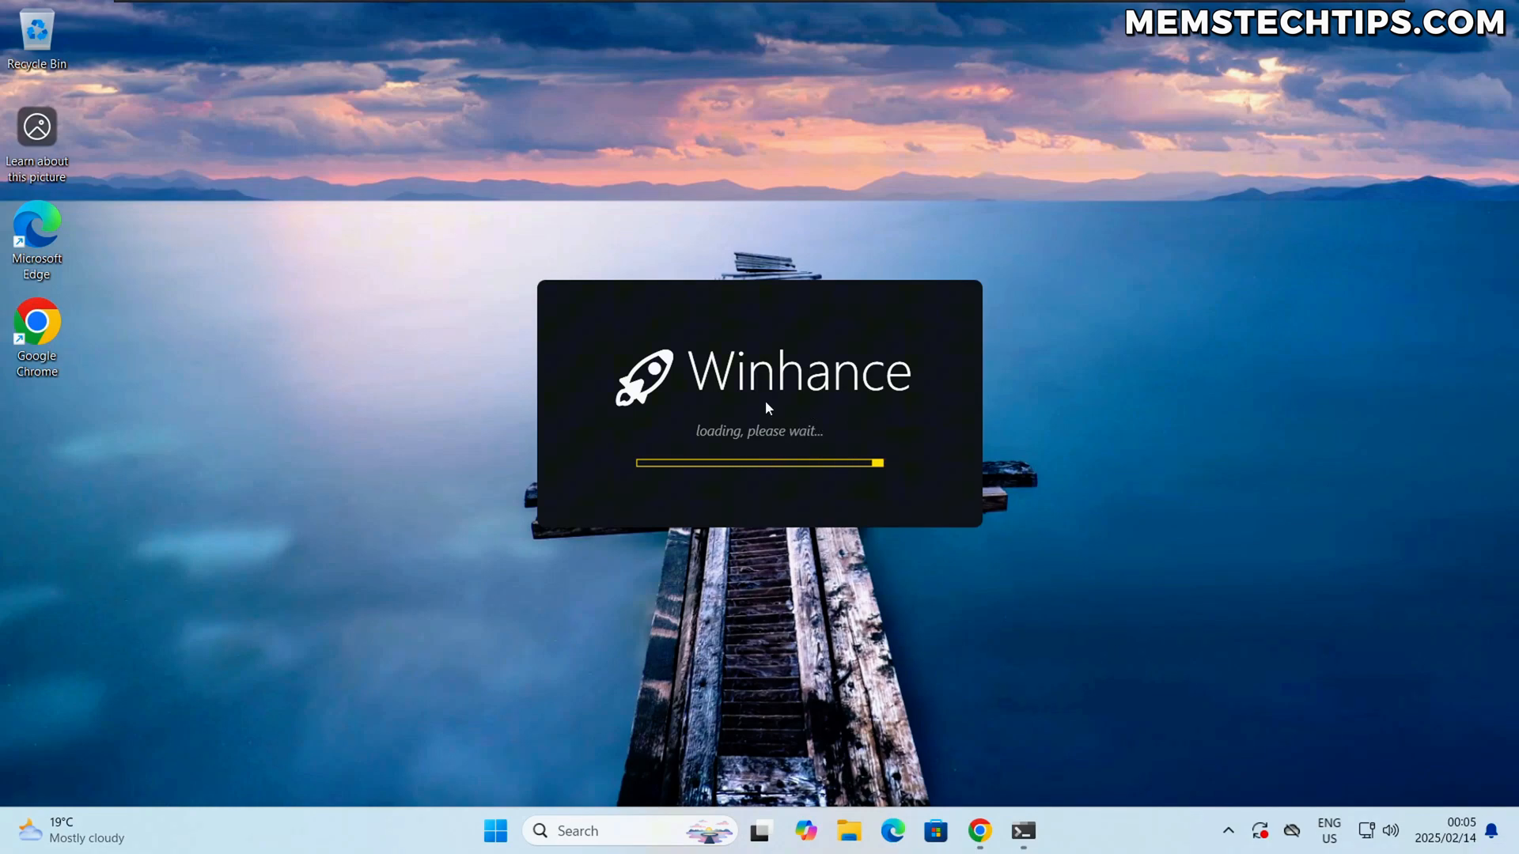
mouse_move(856, 418)
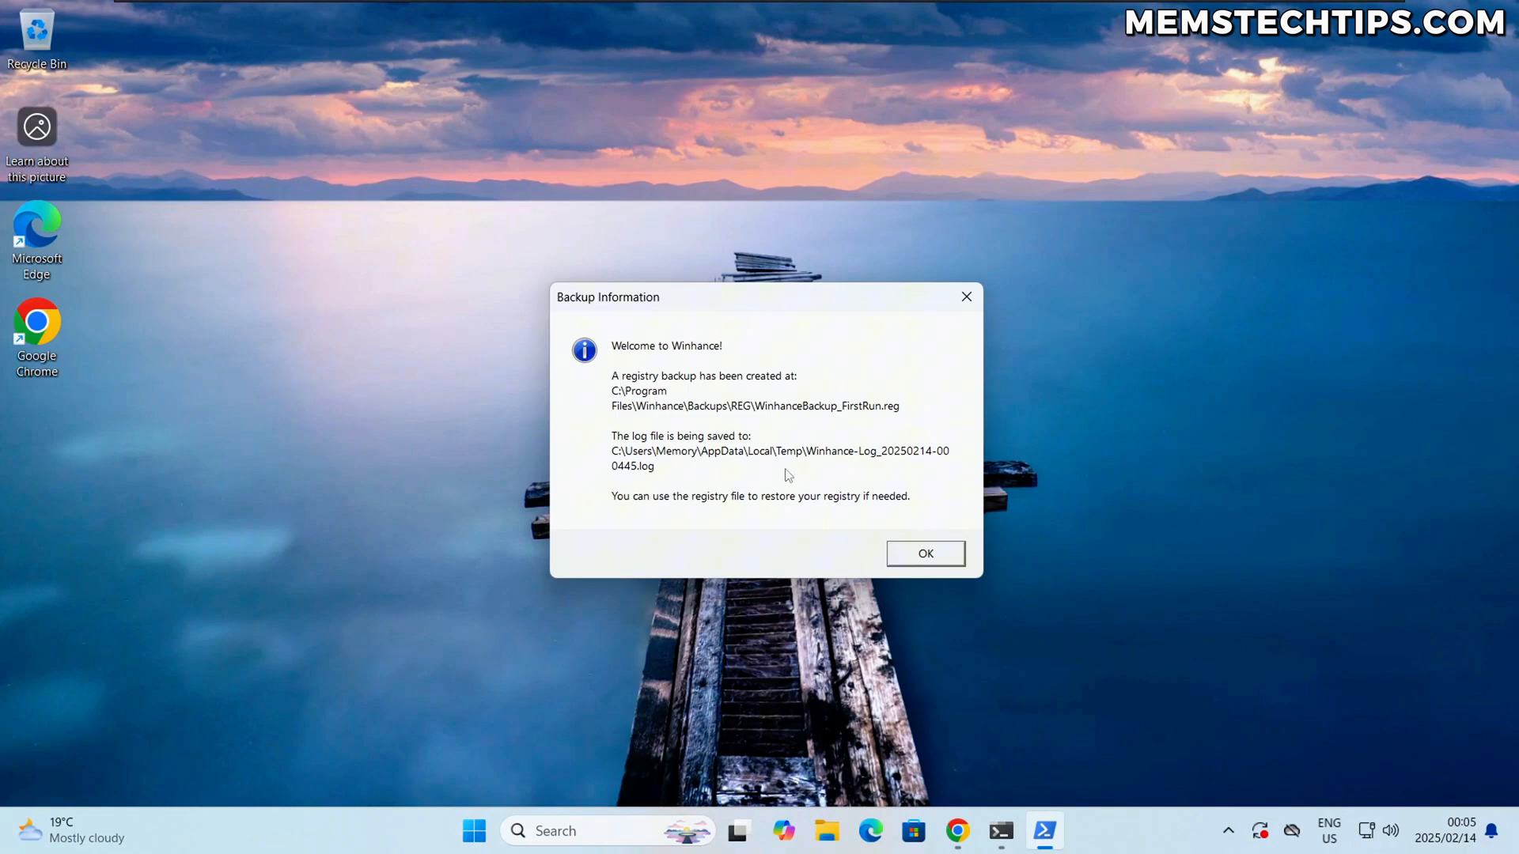
mouse_move(924, 557)
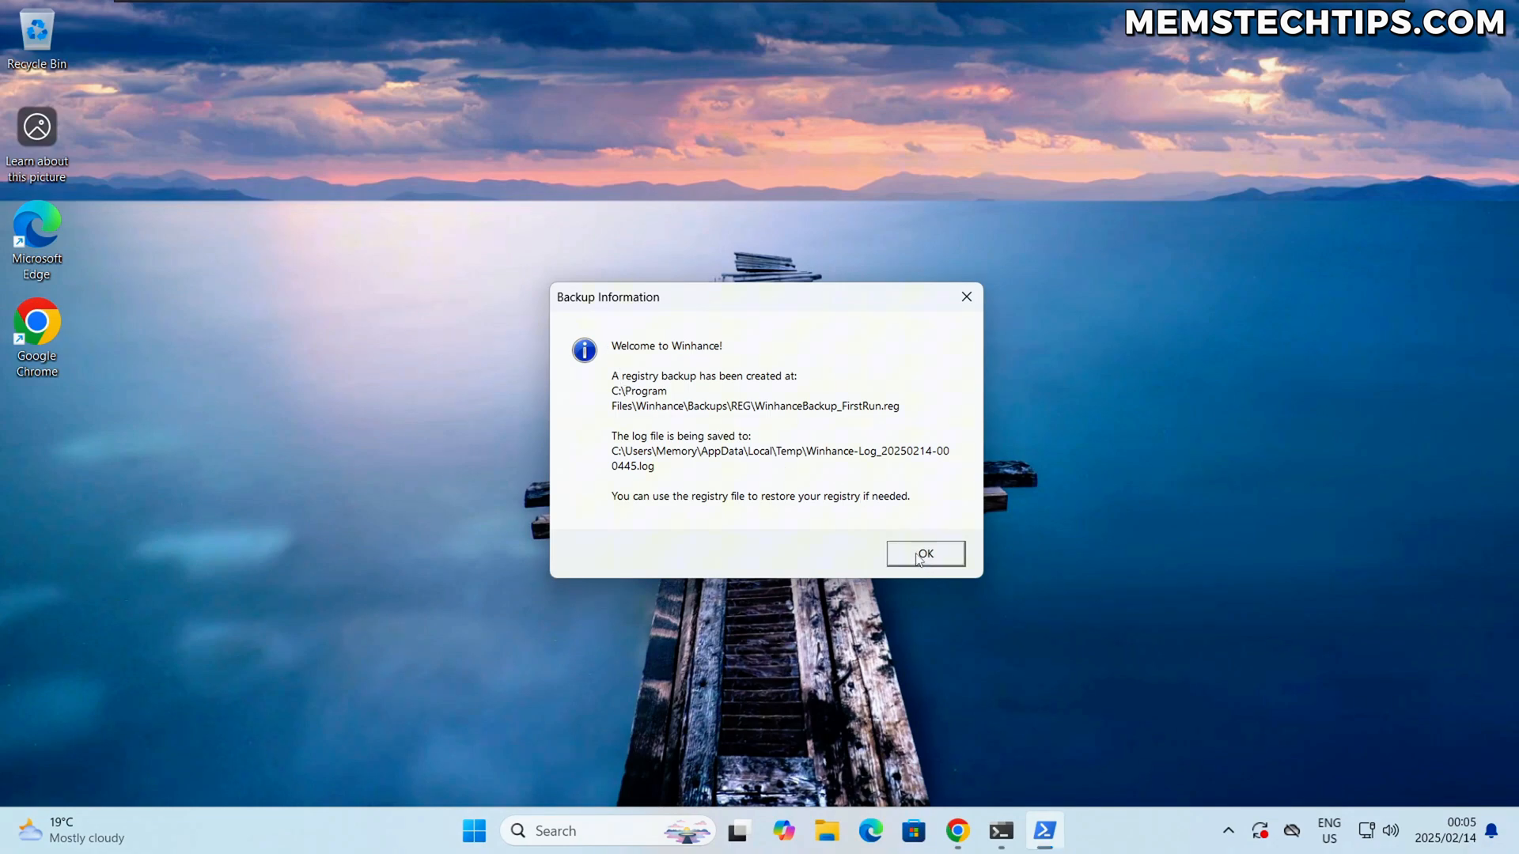
Step: Acknowledge the registry backup notice to reach the Software & Apps page
click(924, 554)
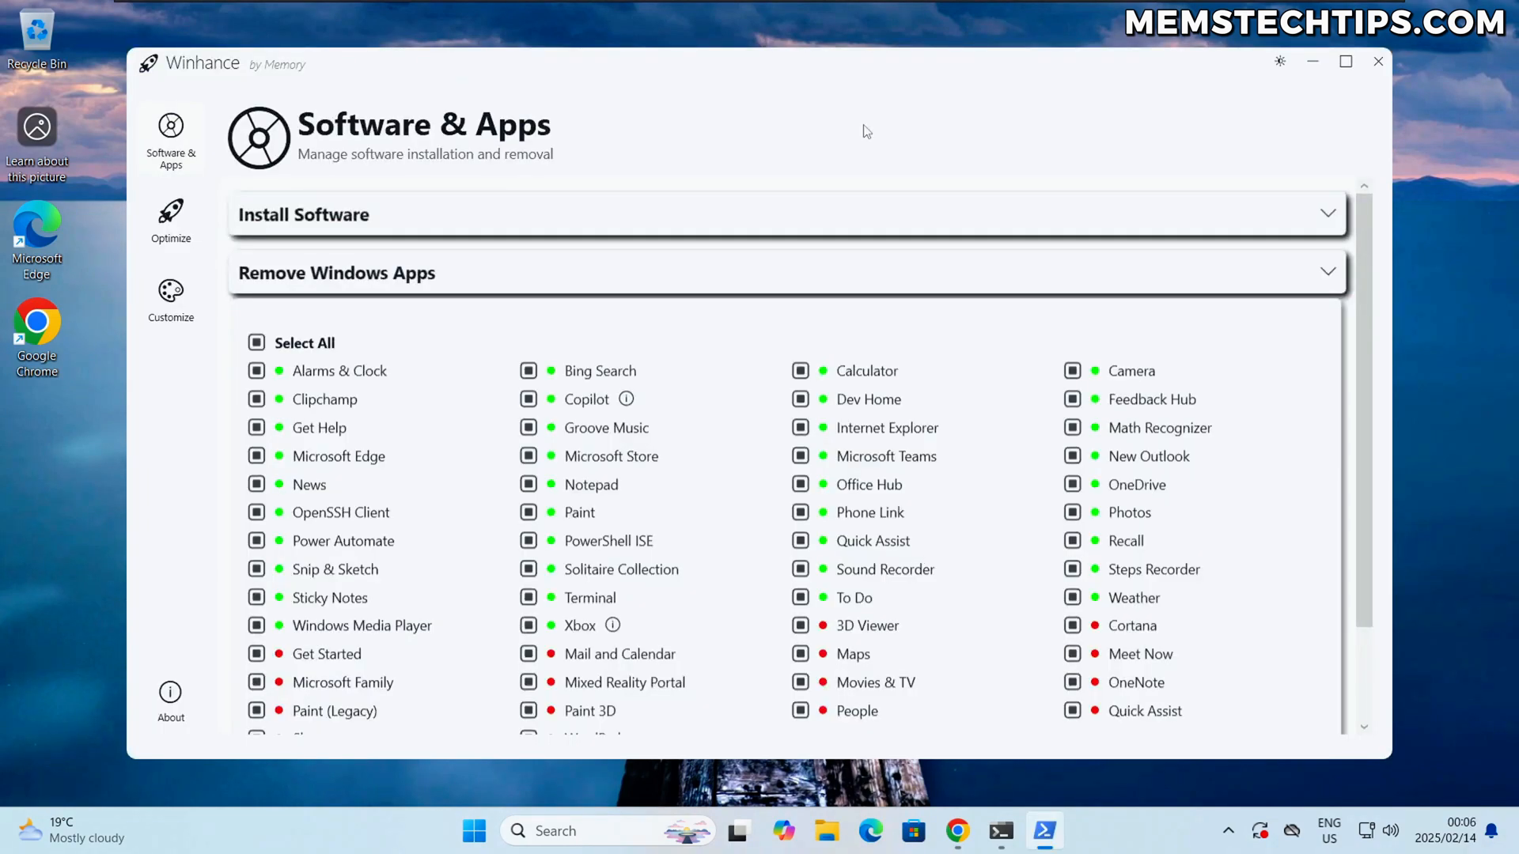
mouse_move(643, 99)
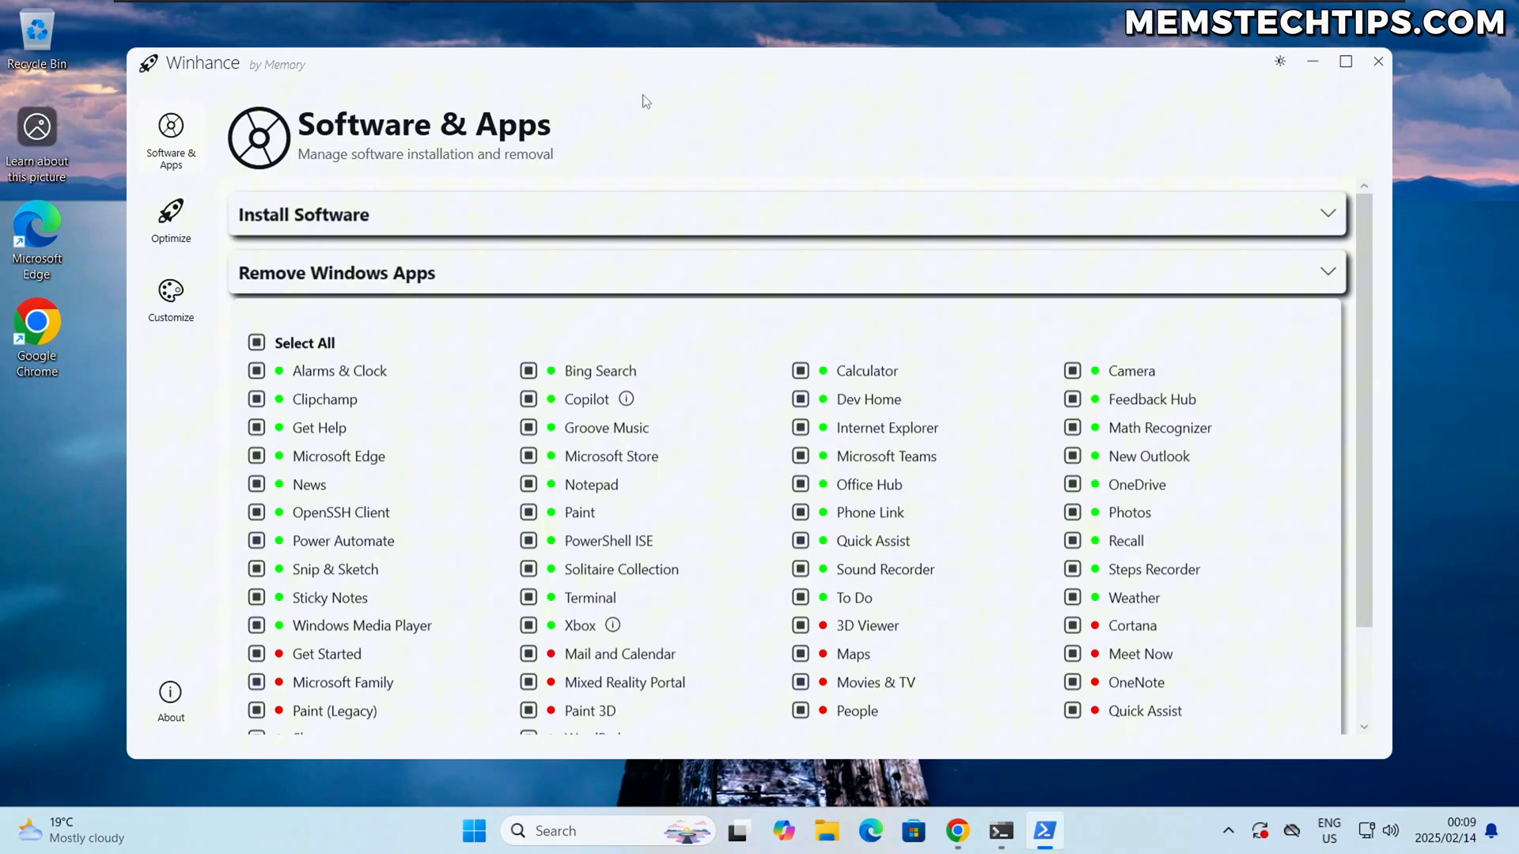
mouse_move(602, 103)
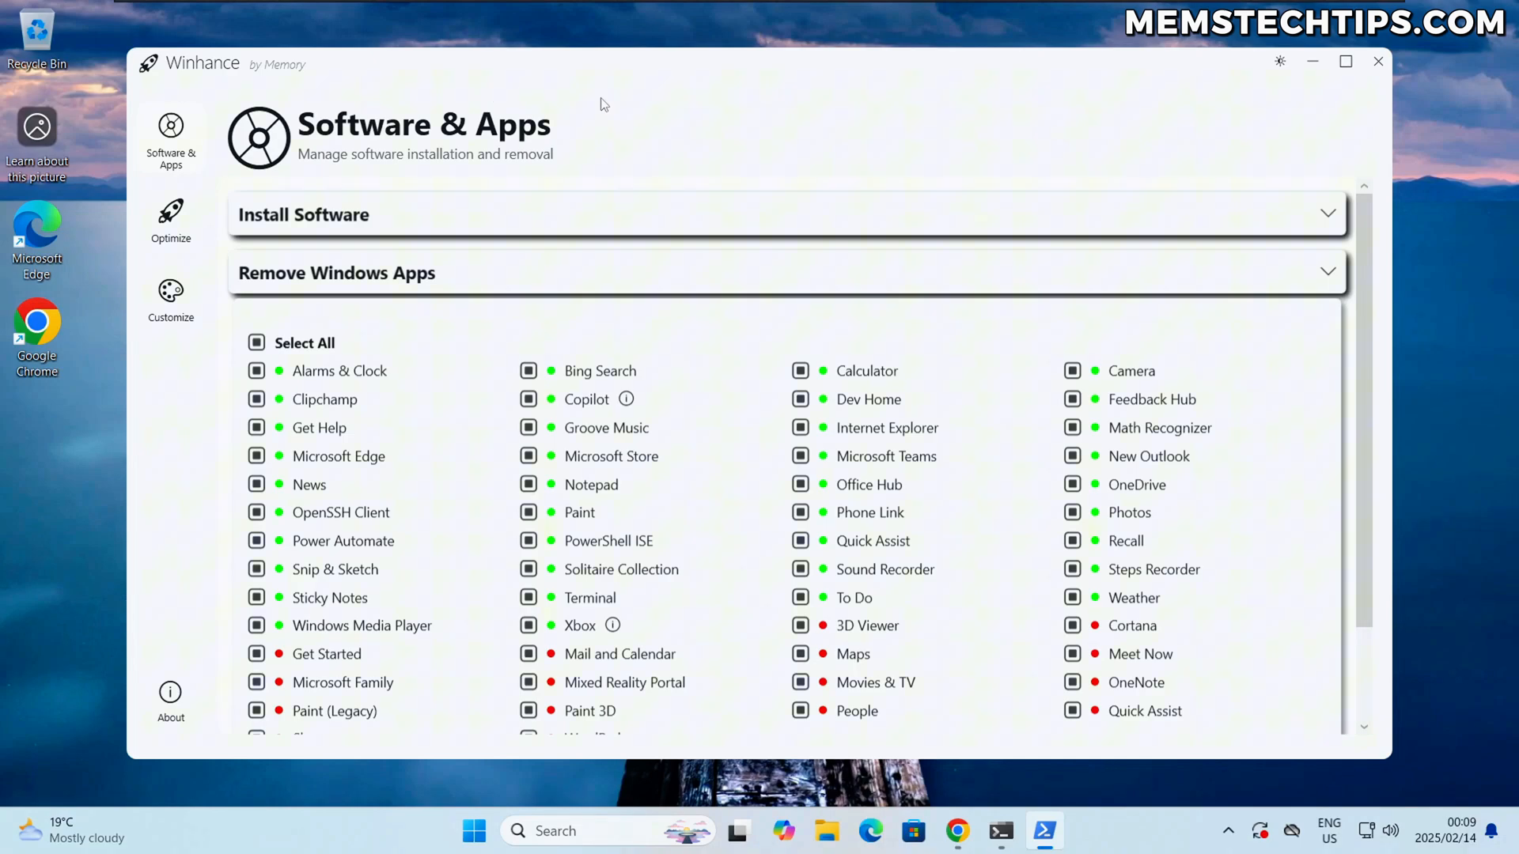
mouse_move(629, 231)
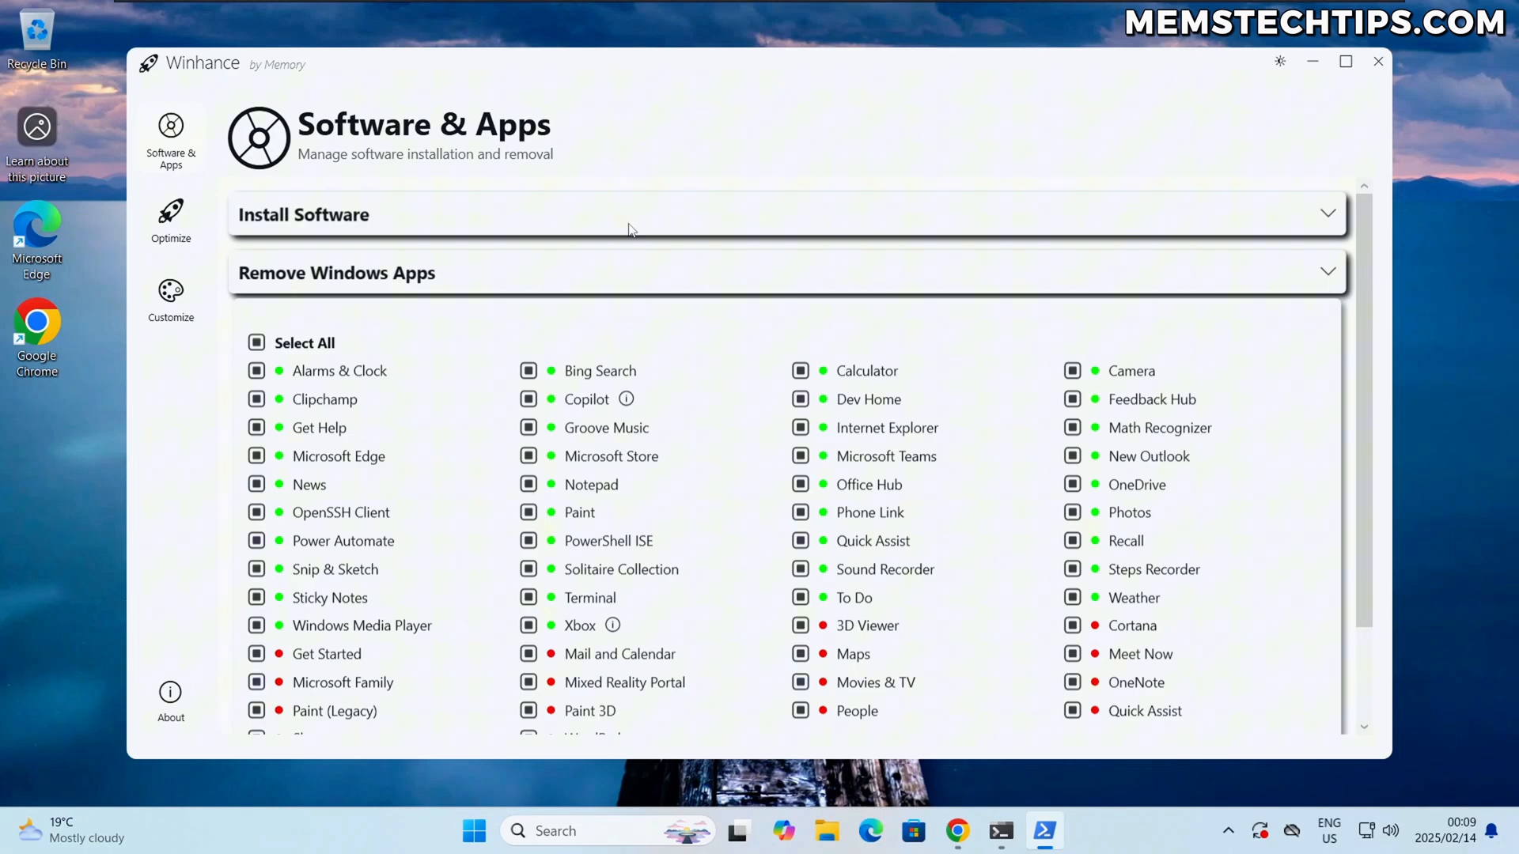
mouse_move(569, 500)
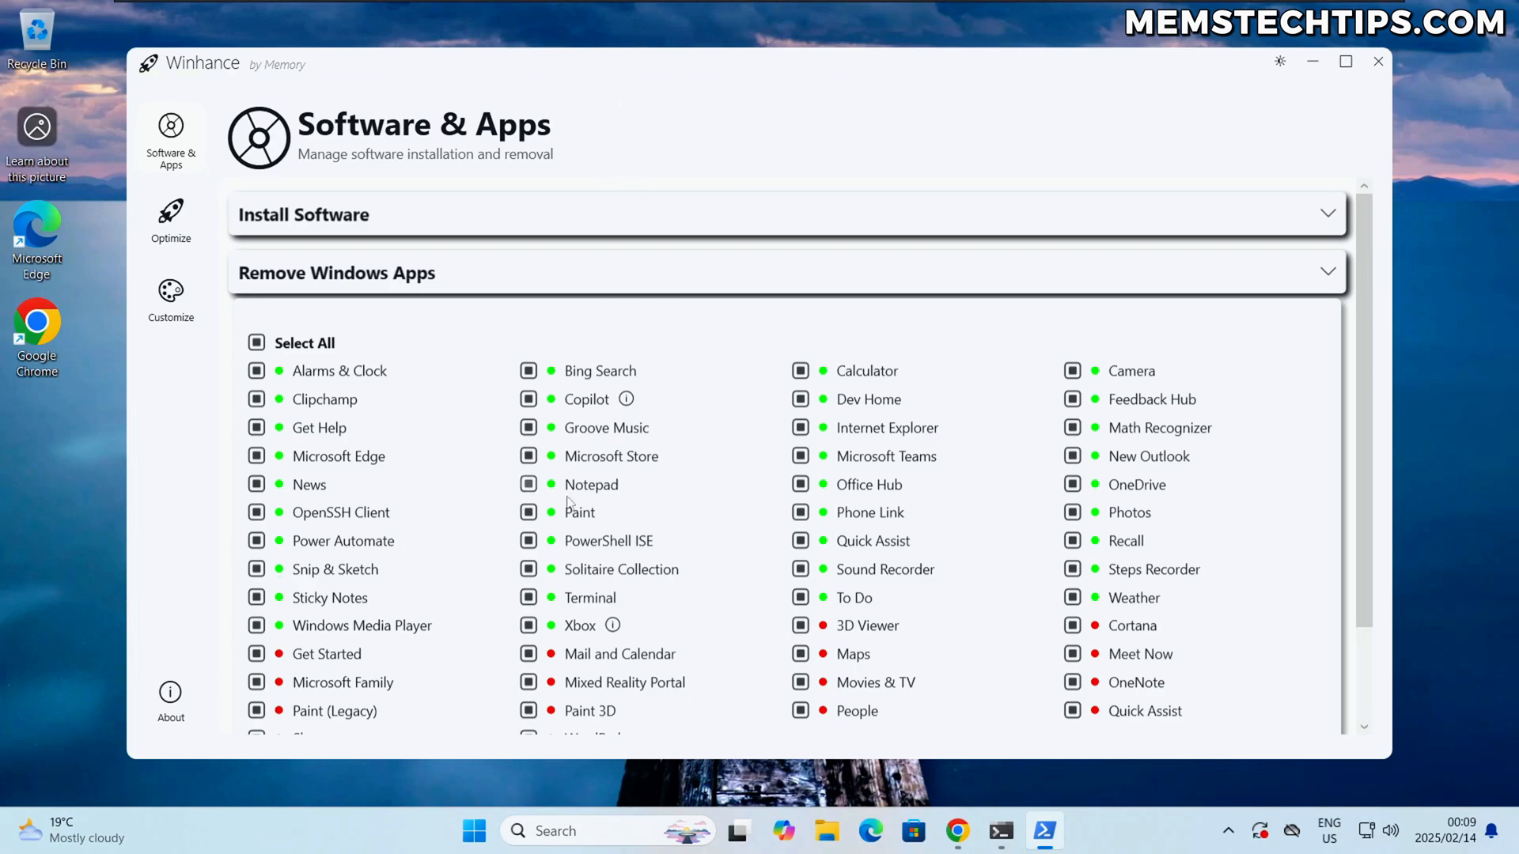
click(473, 830)
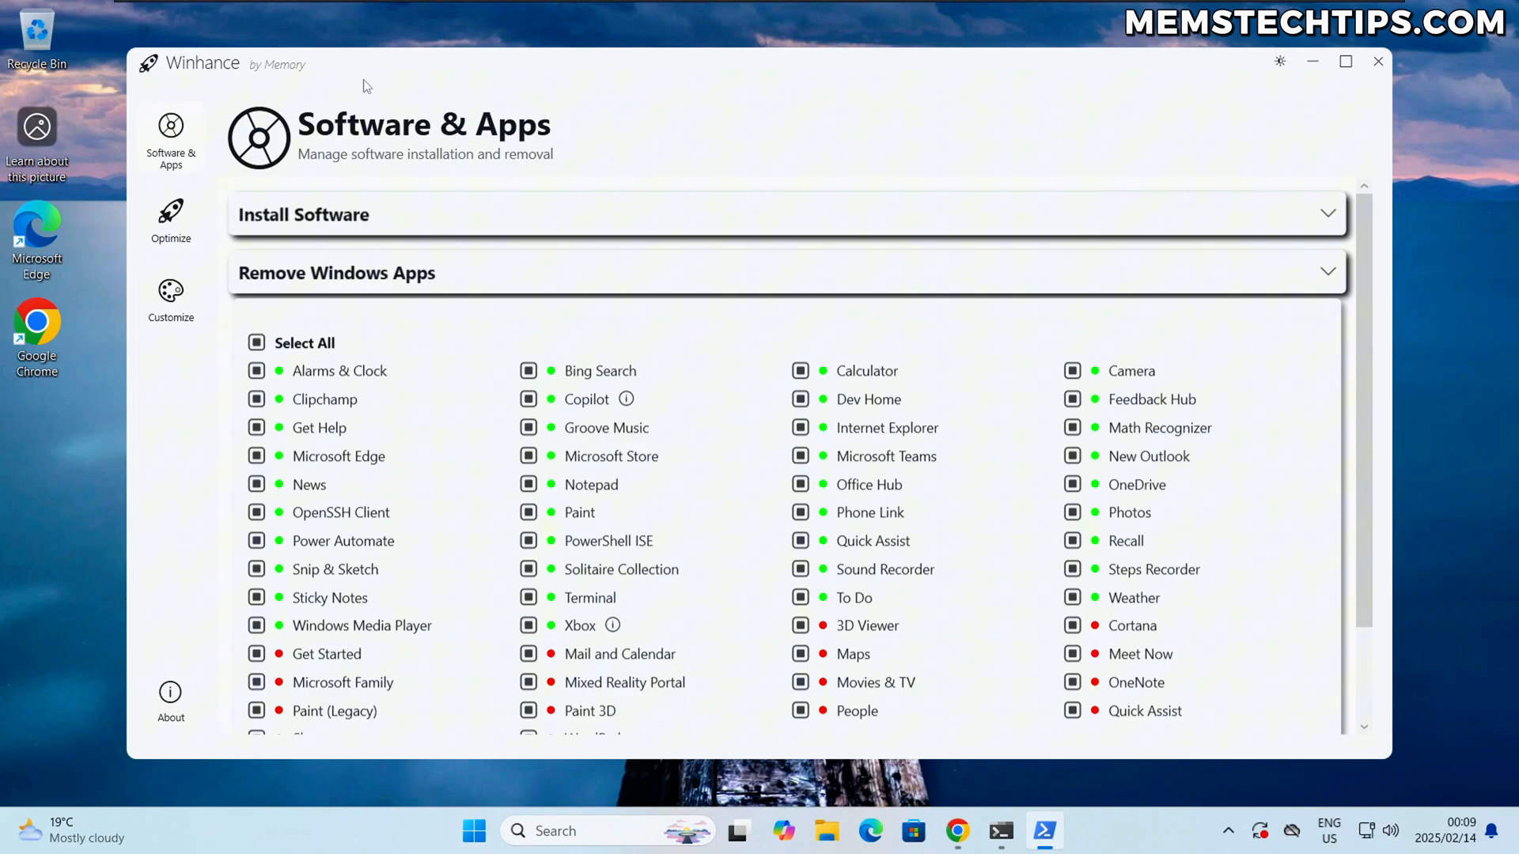
mouse_move(788, 173)
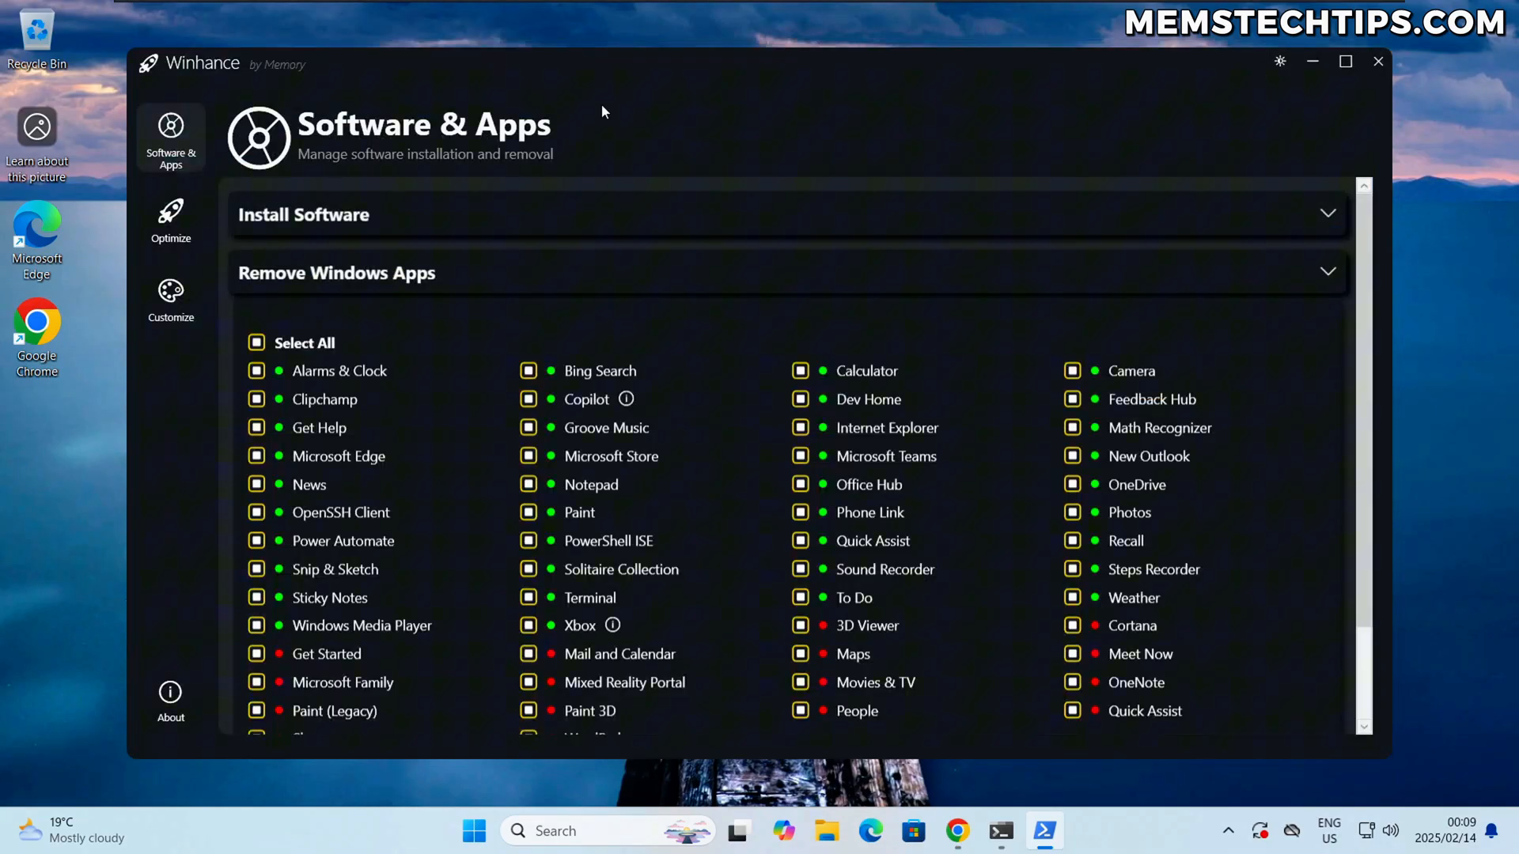
mouse_move(297, 98)
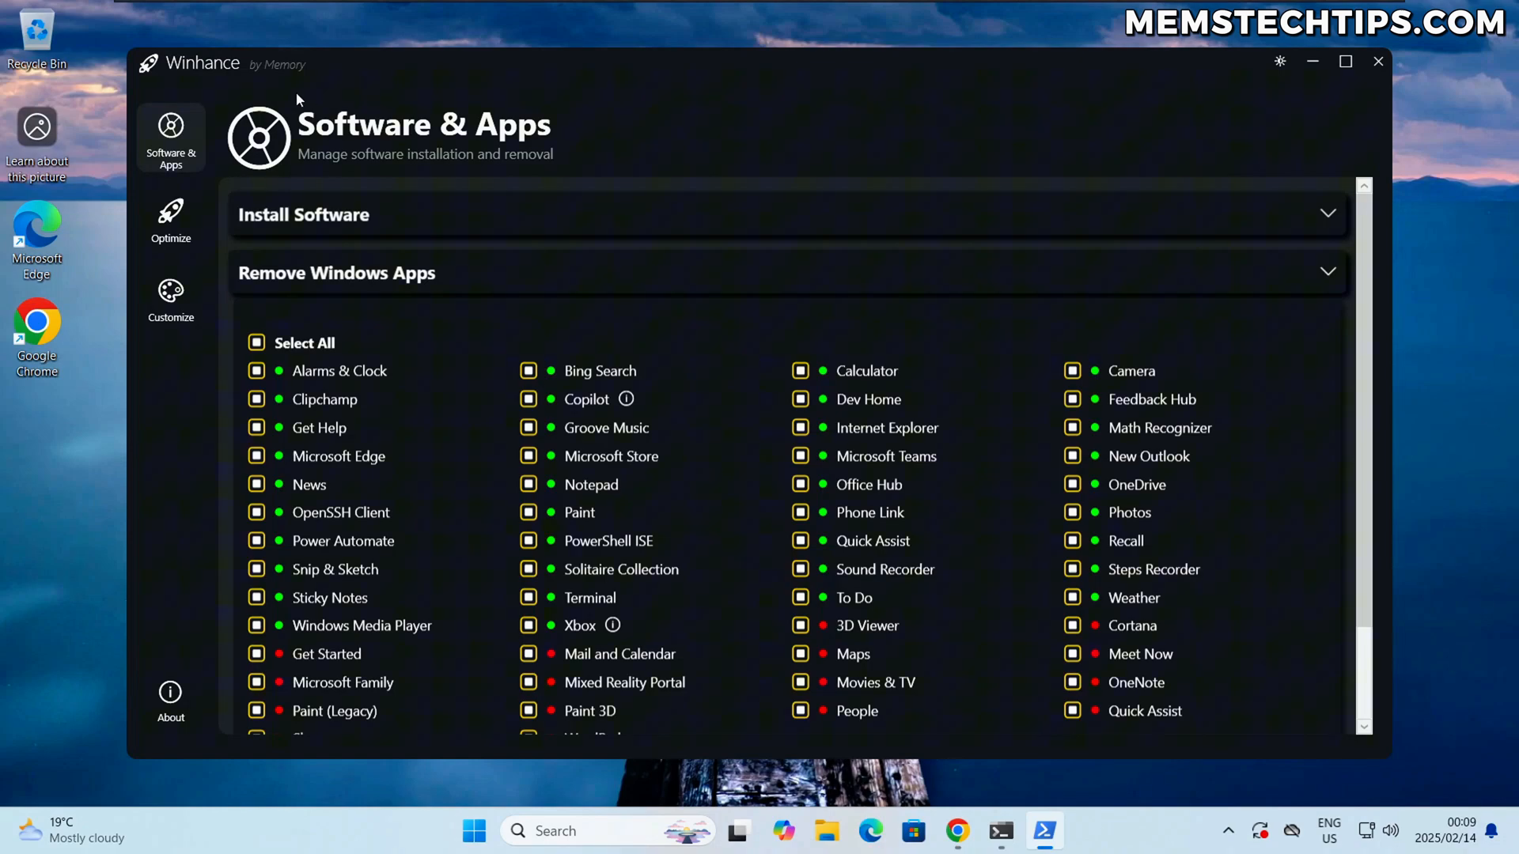
mouse_move(207, 92)
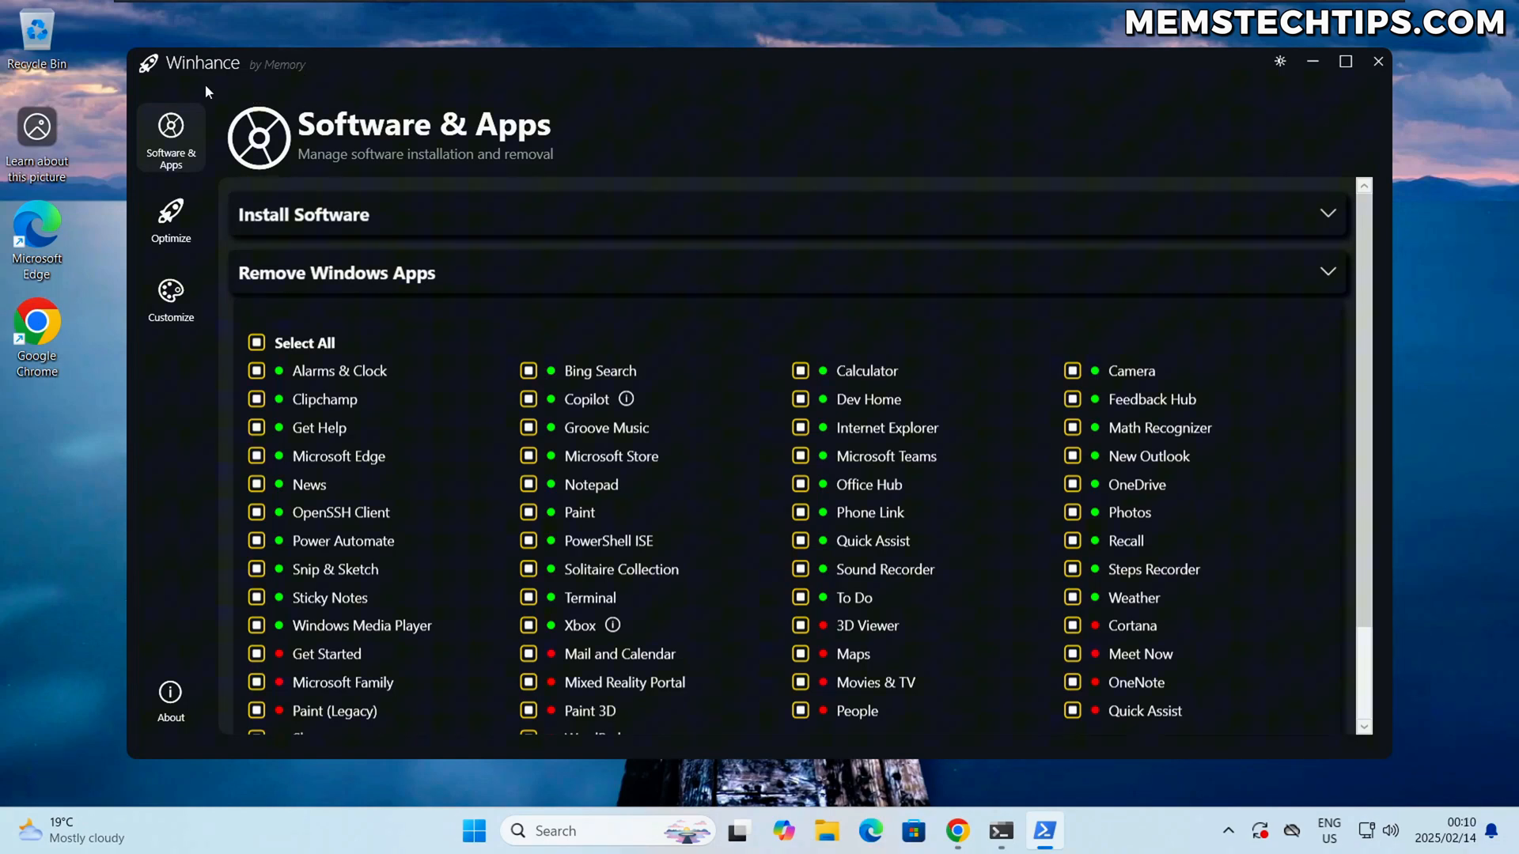
mouse_move(813, 107)
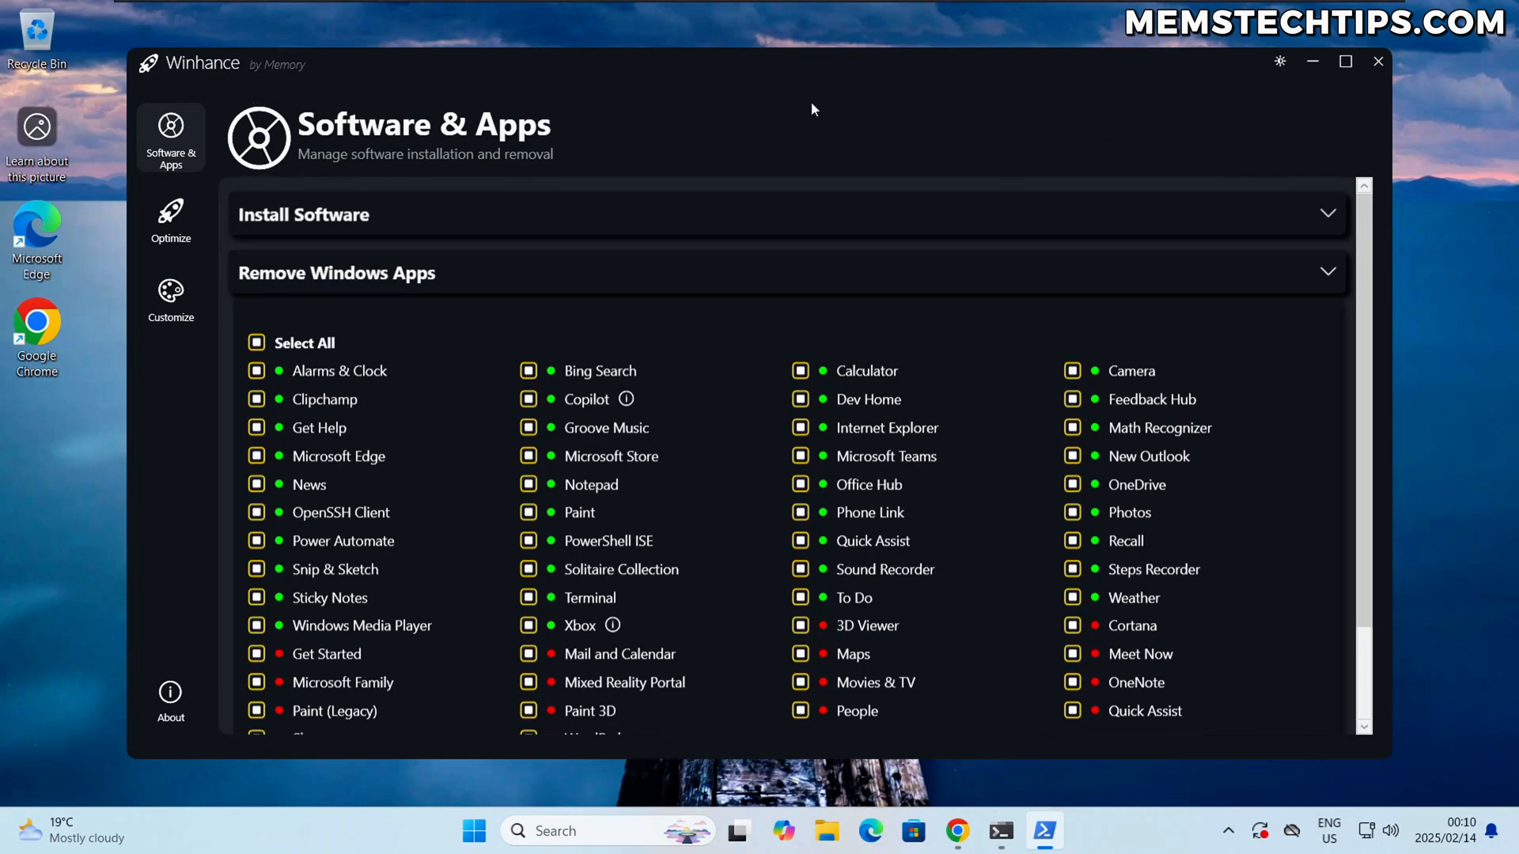
mouse_move(804, 108)
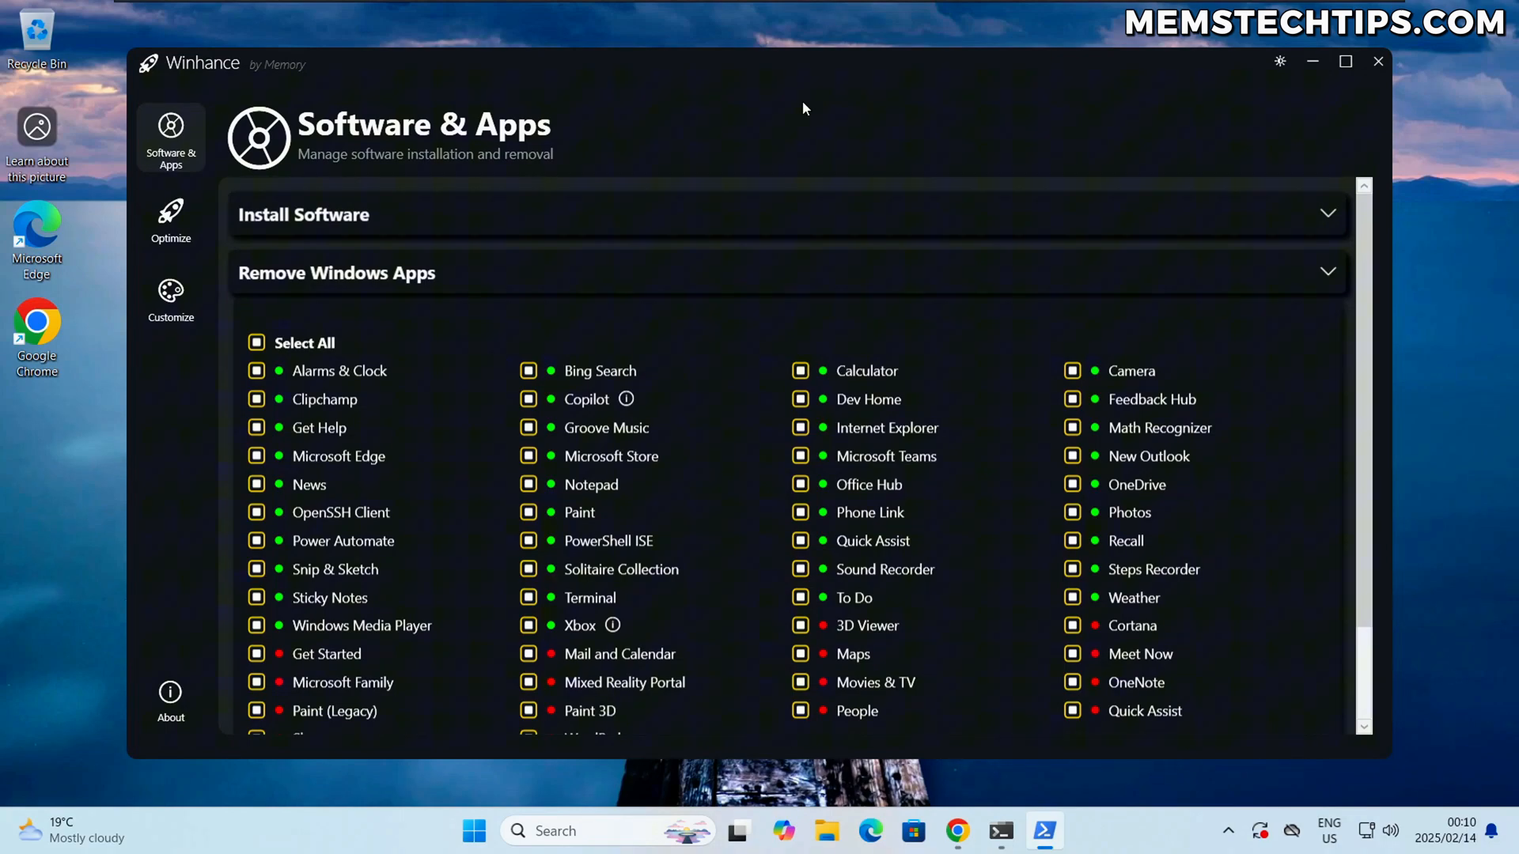
mouse_move(779, 111)
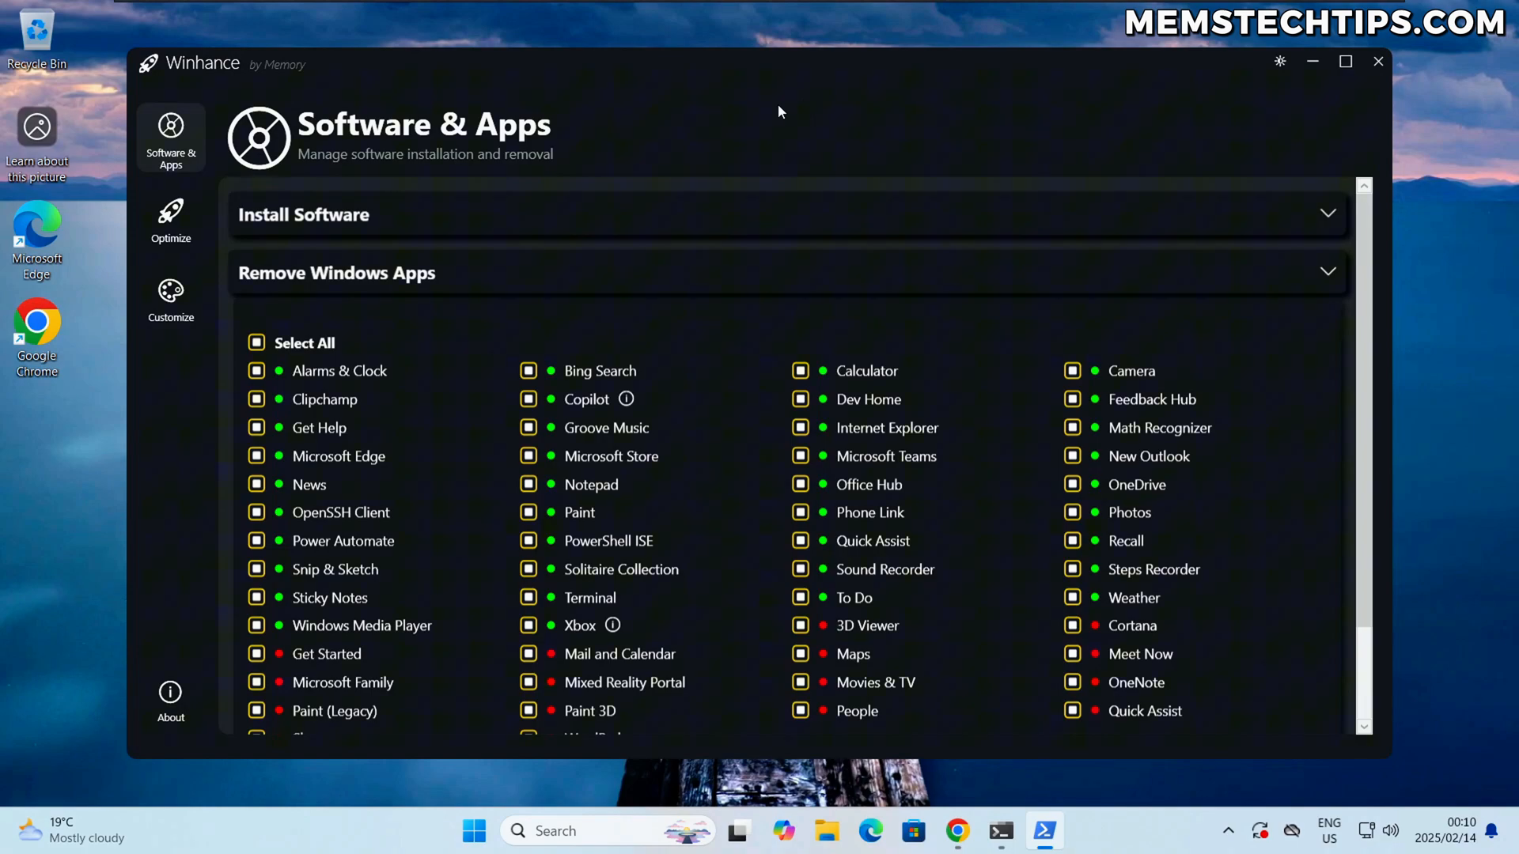
mouse_move(1291, 114)
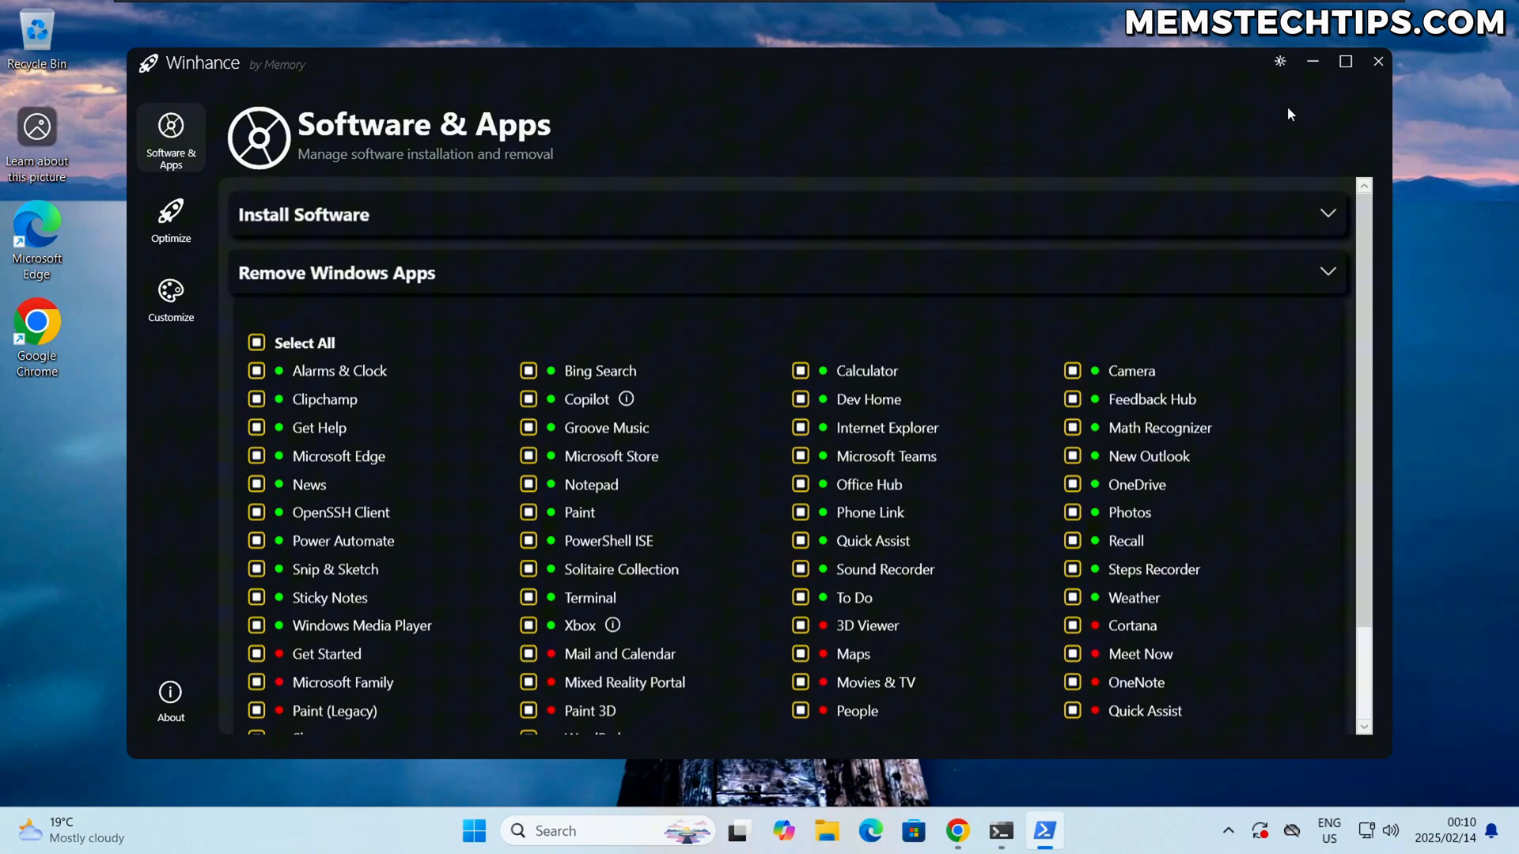
mouse_move(1329, 77)
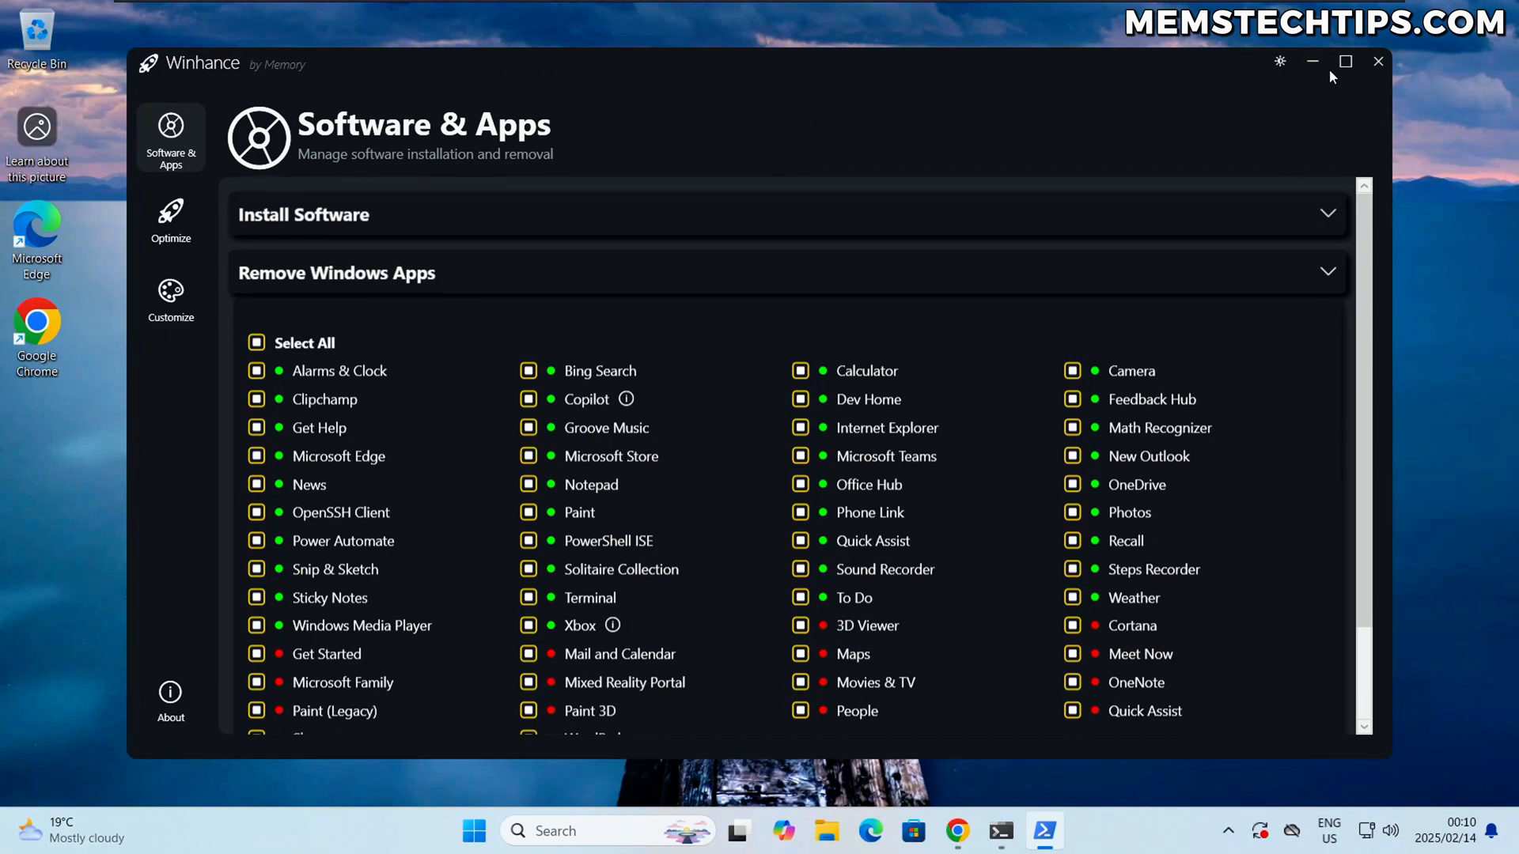
click(1344, 63)
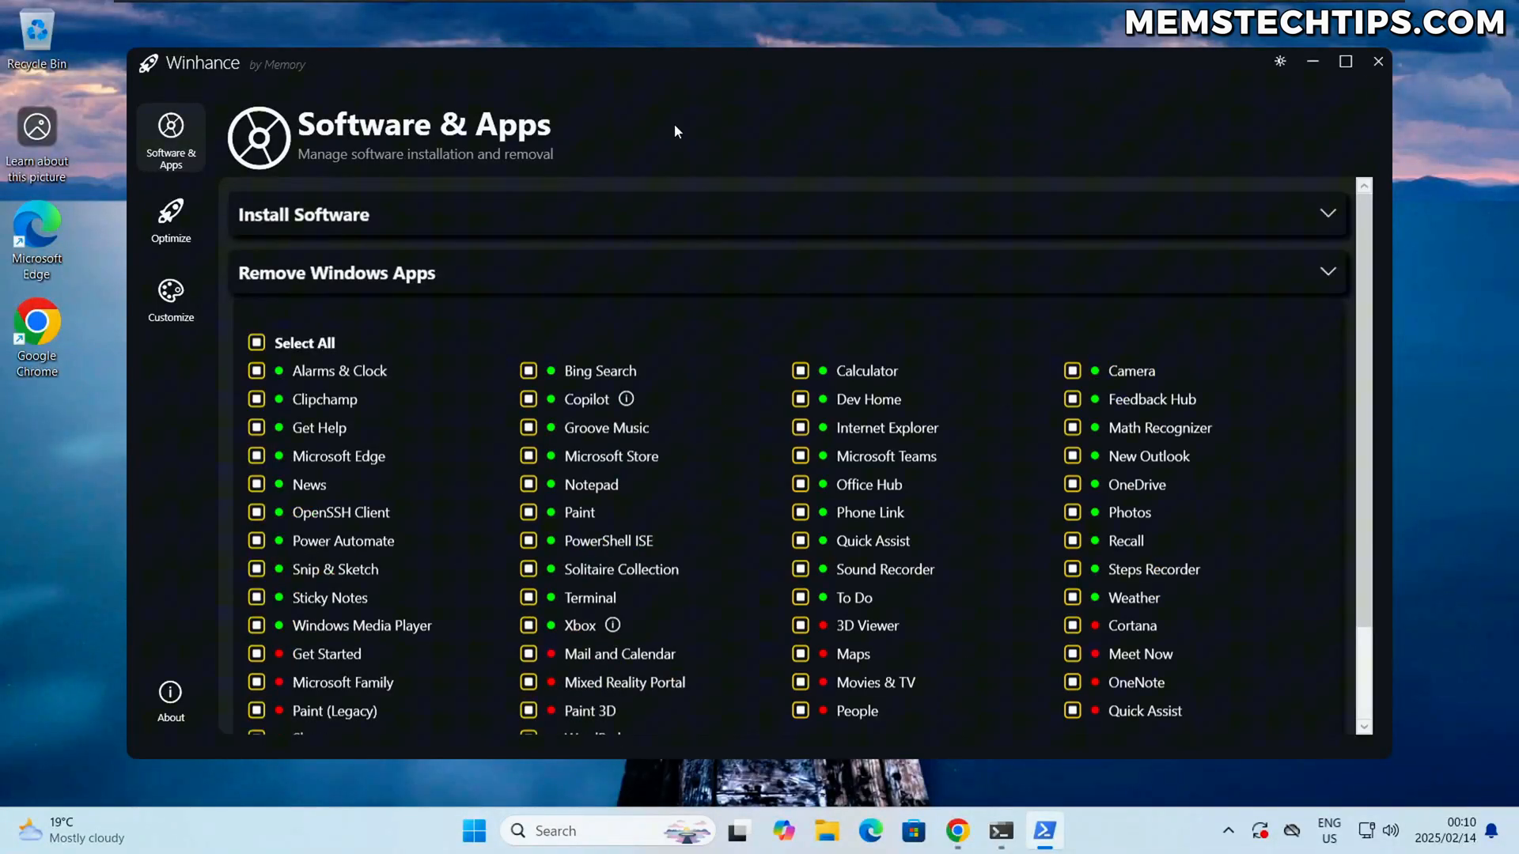
mouse_move(614, 244)
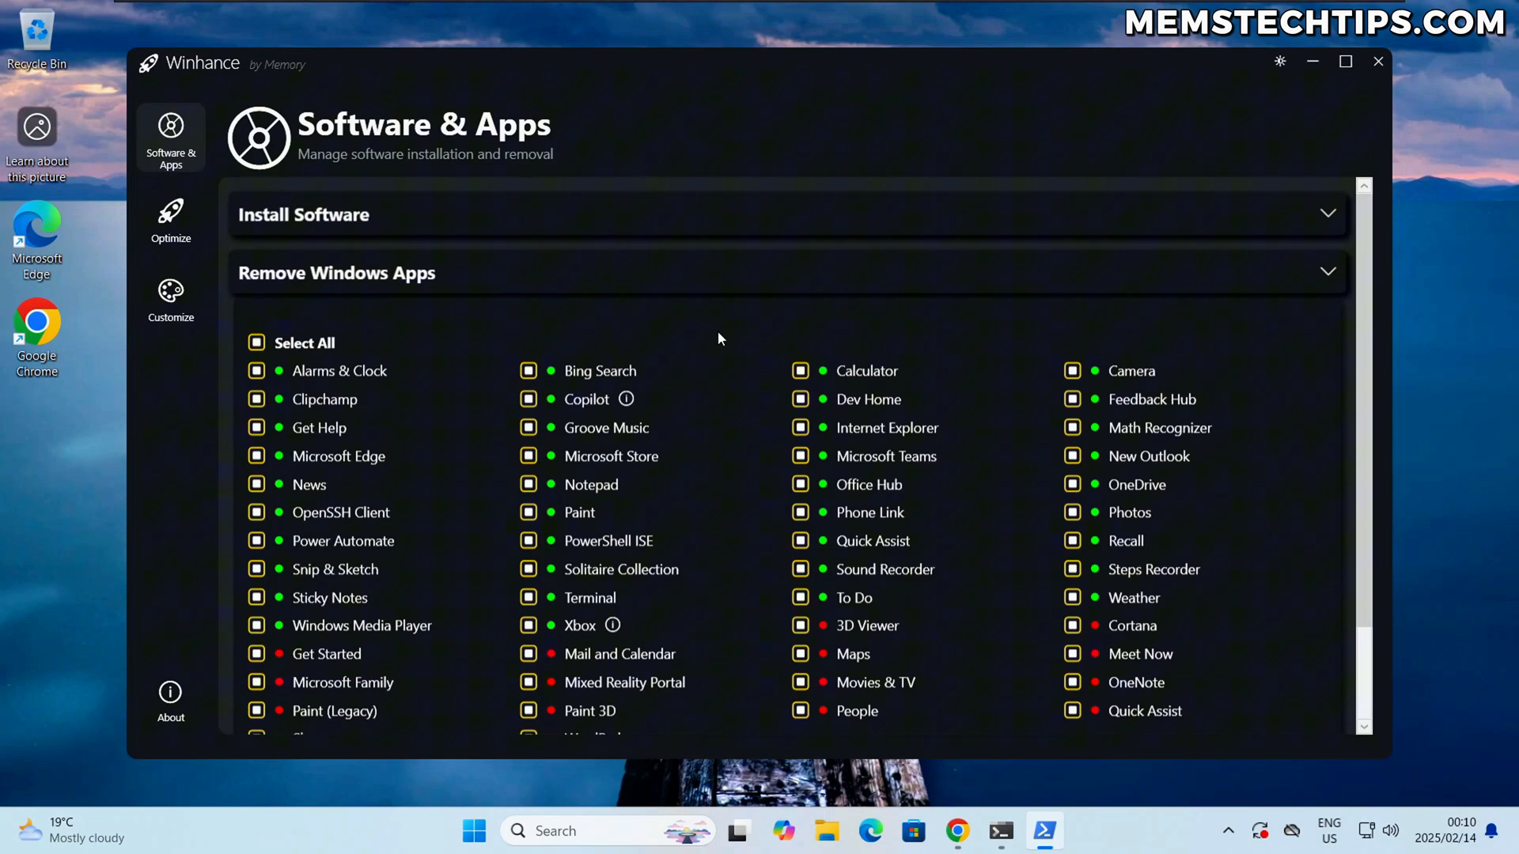
scroll(down, 3)
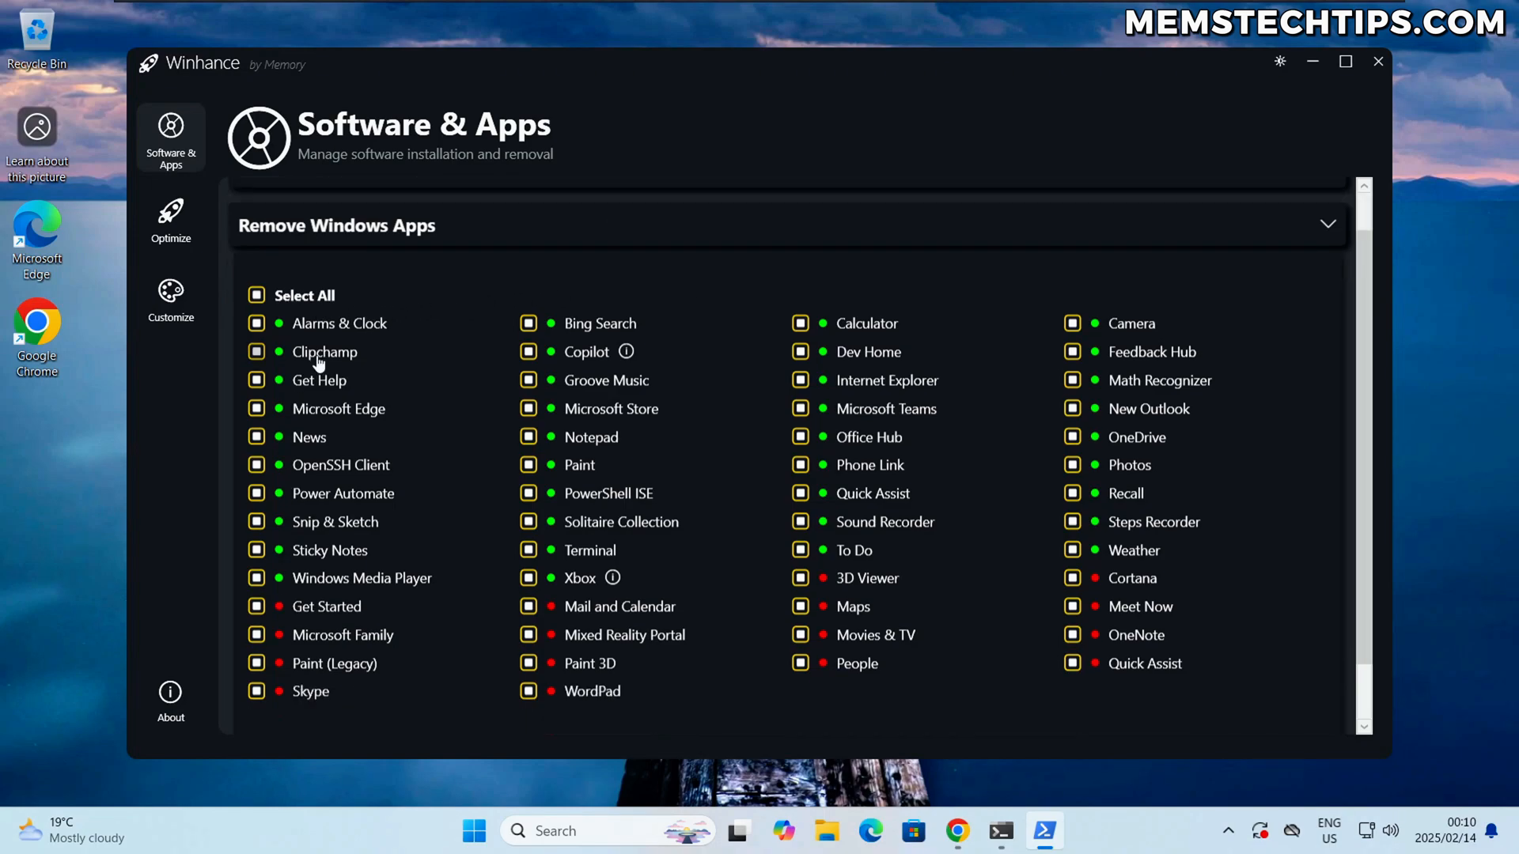
mouse_move(403, 329)
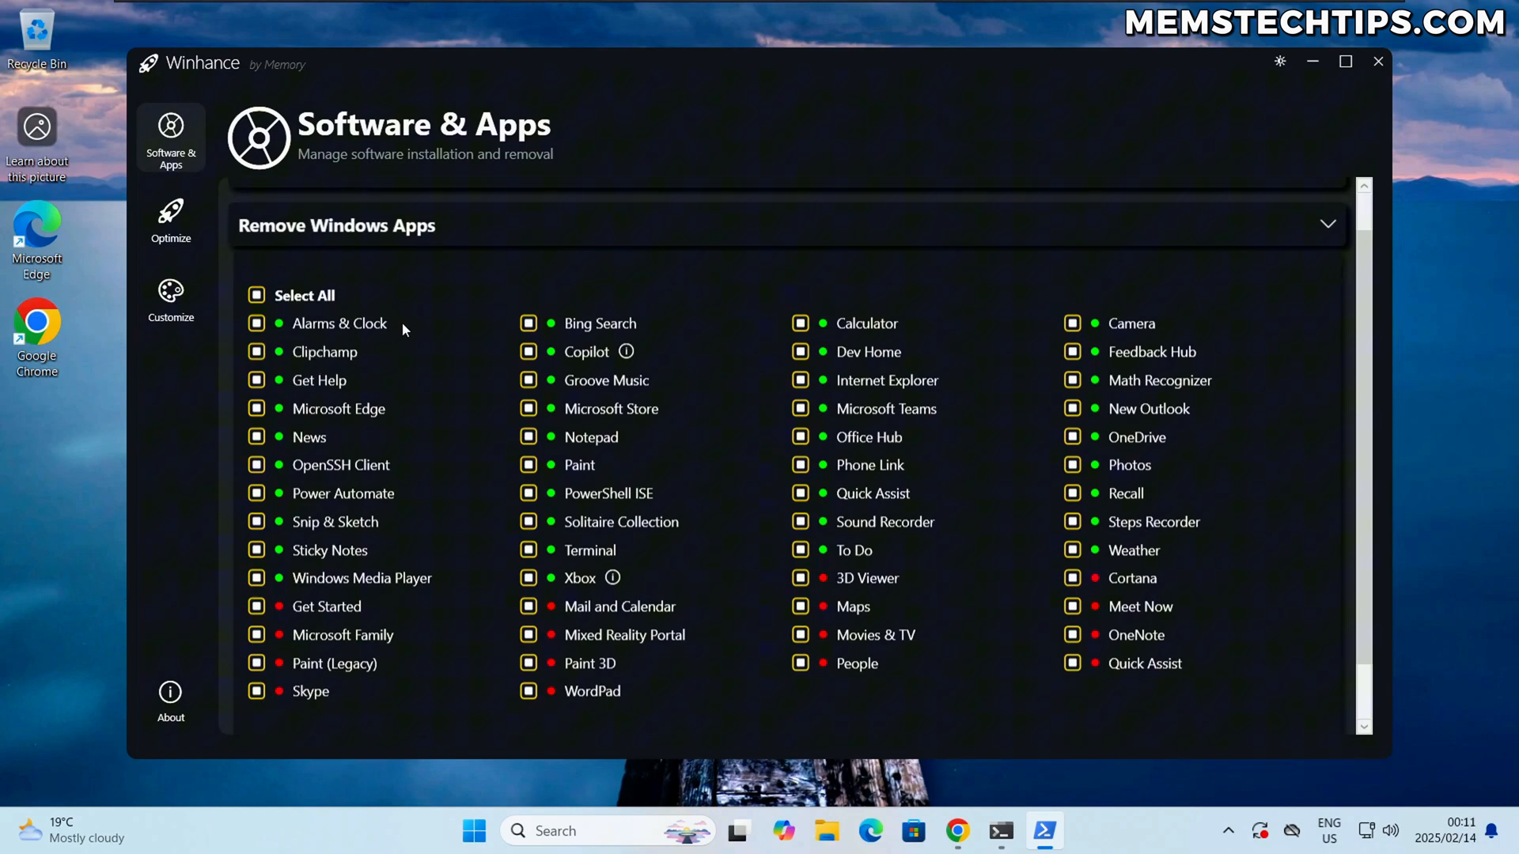
mouse_move(457, 506)
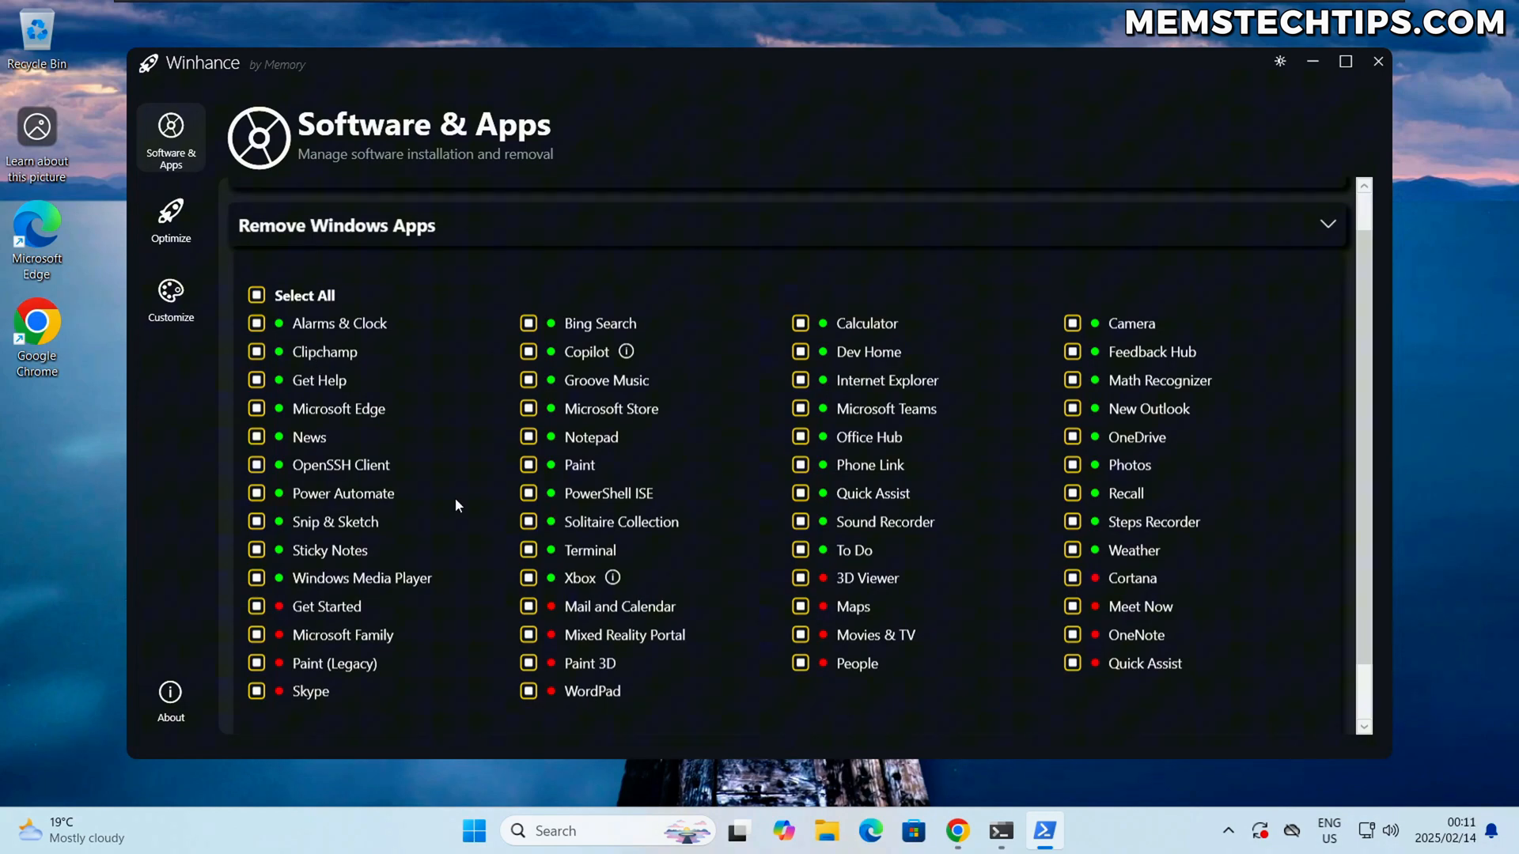
mouse_move(449, 465)
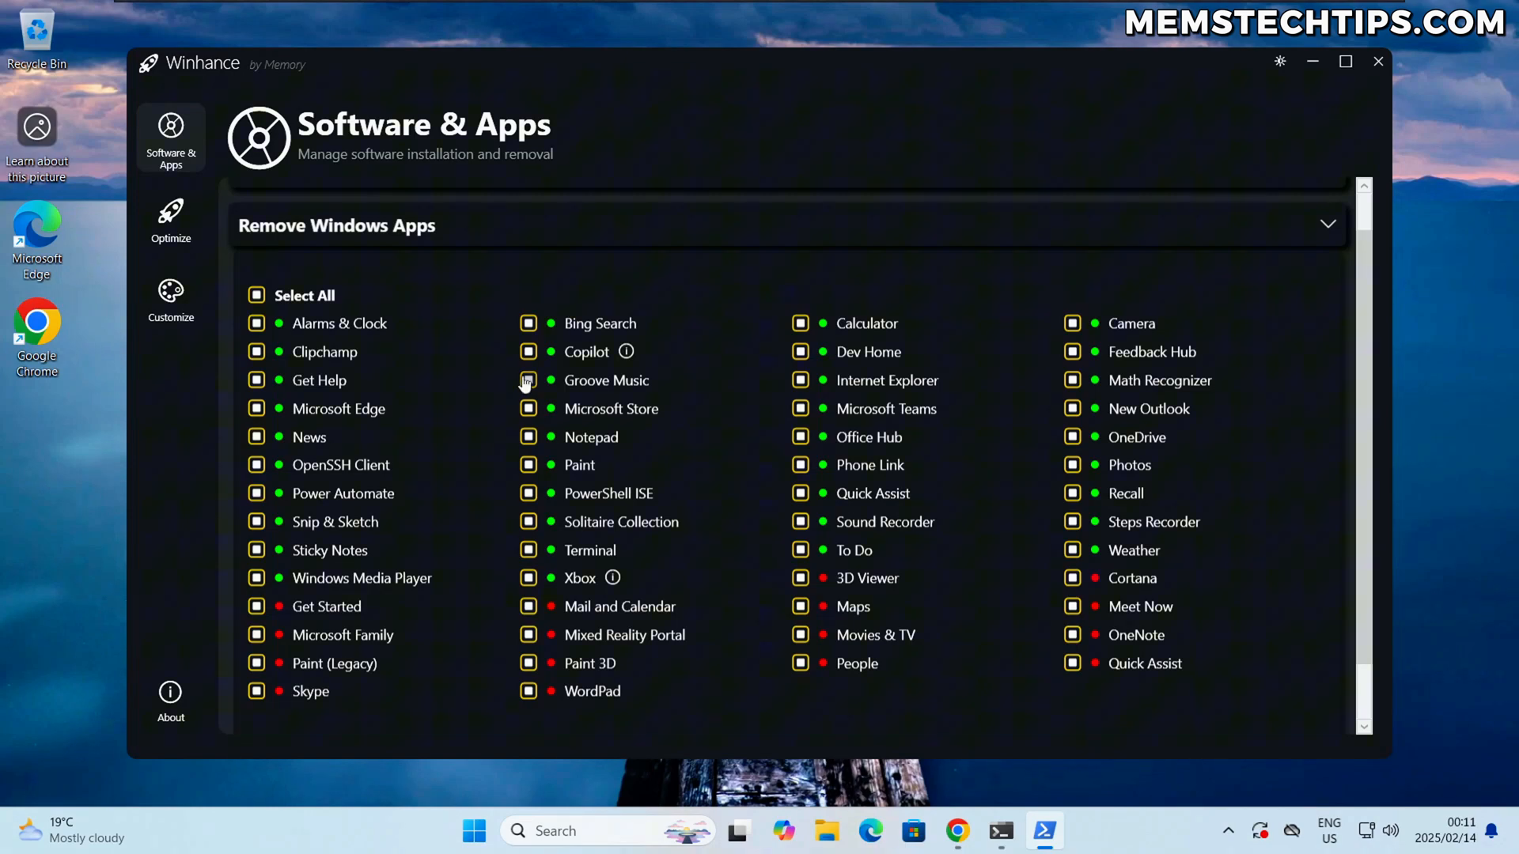
mouse_move(418, 339)
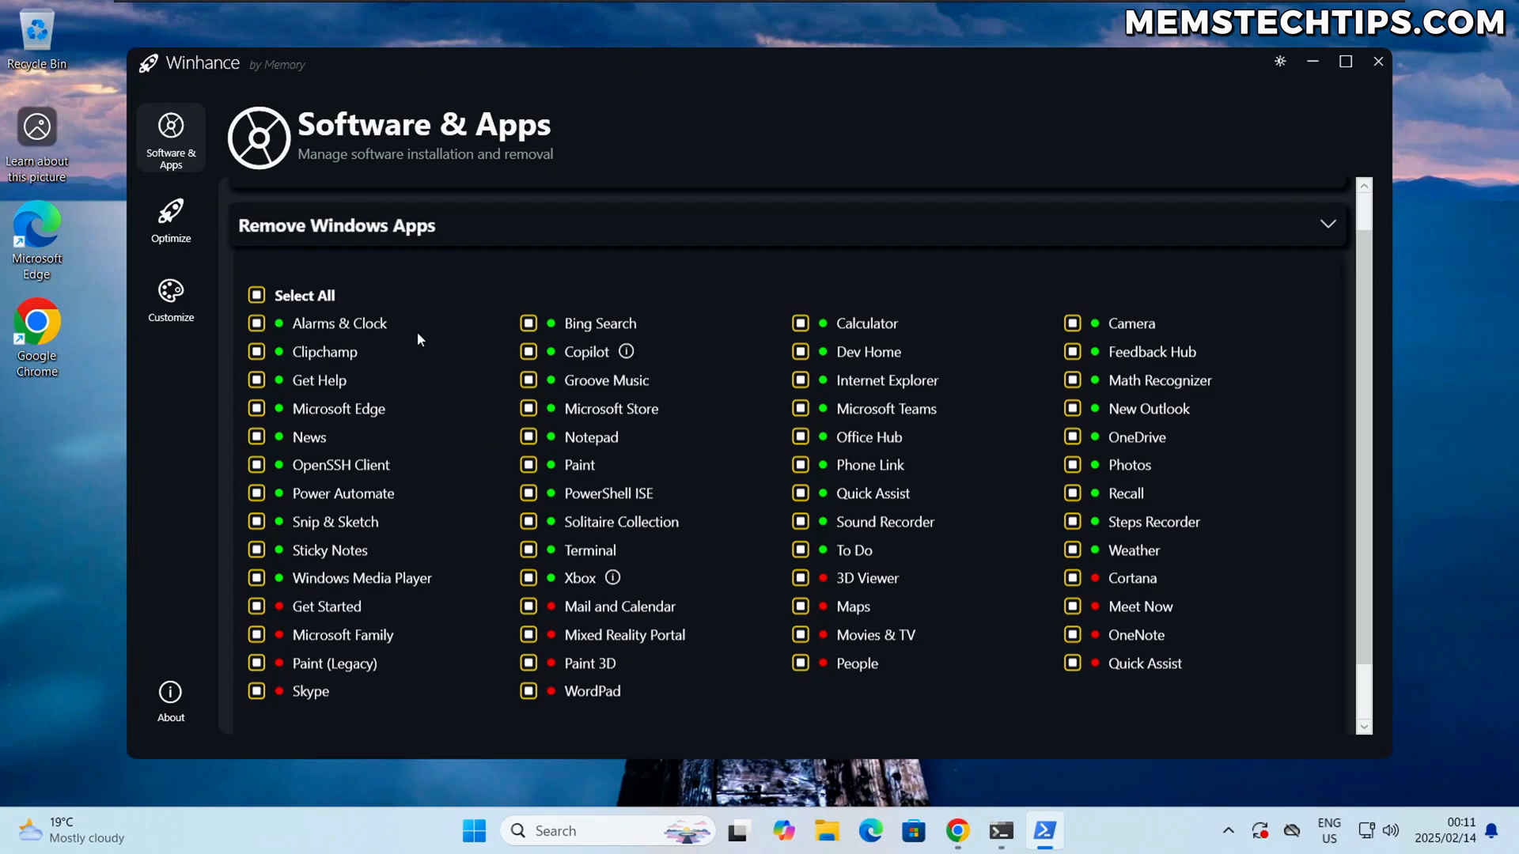
mouse_move(414, 348)
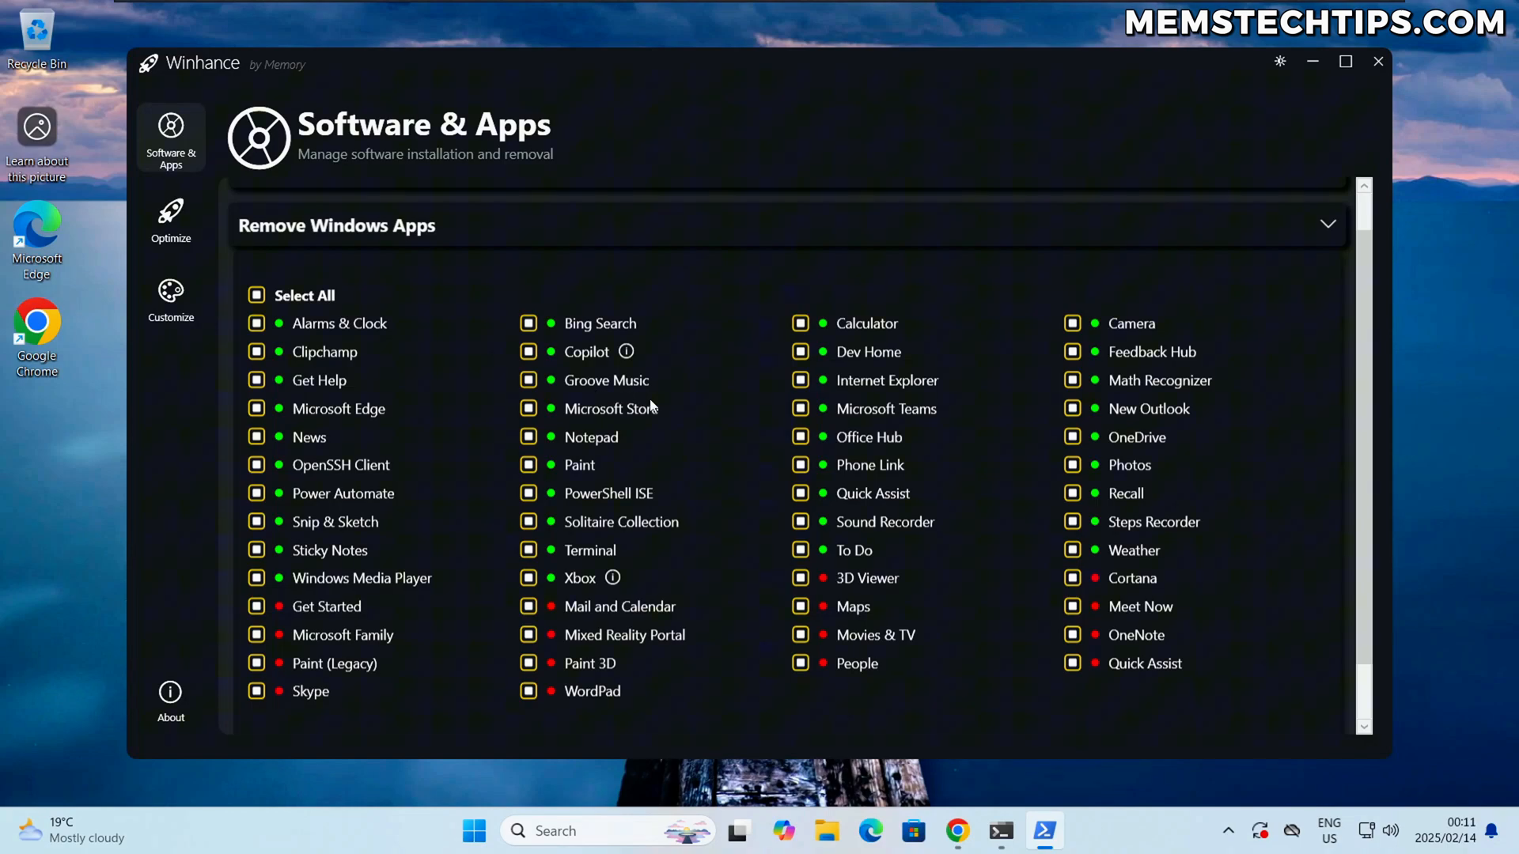
mouse_move(535, 367)
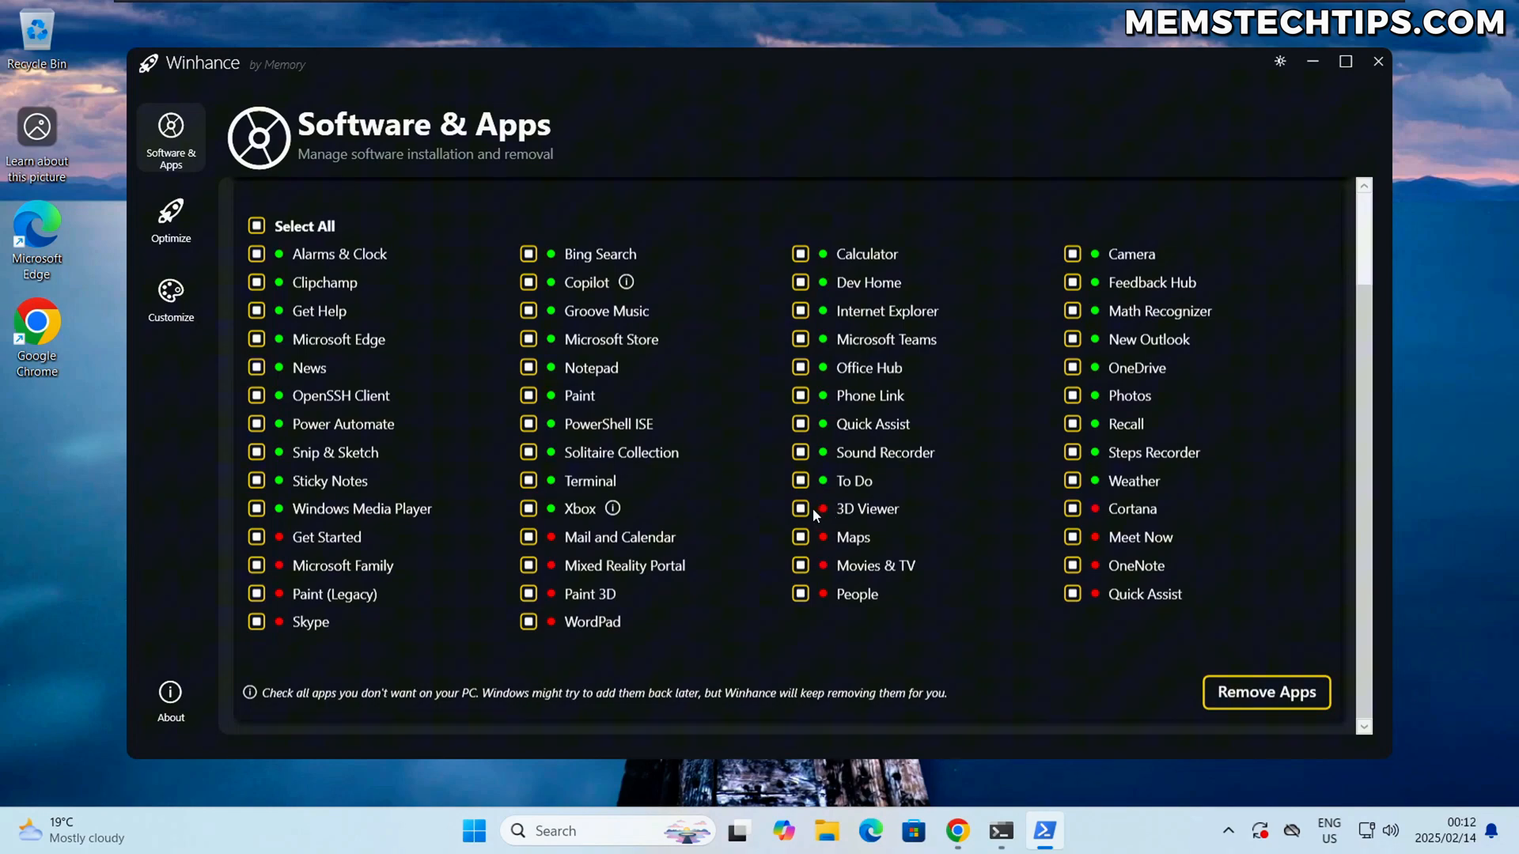
mouse_move(265, 712)
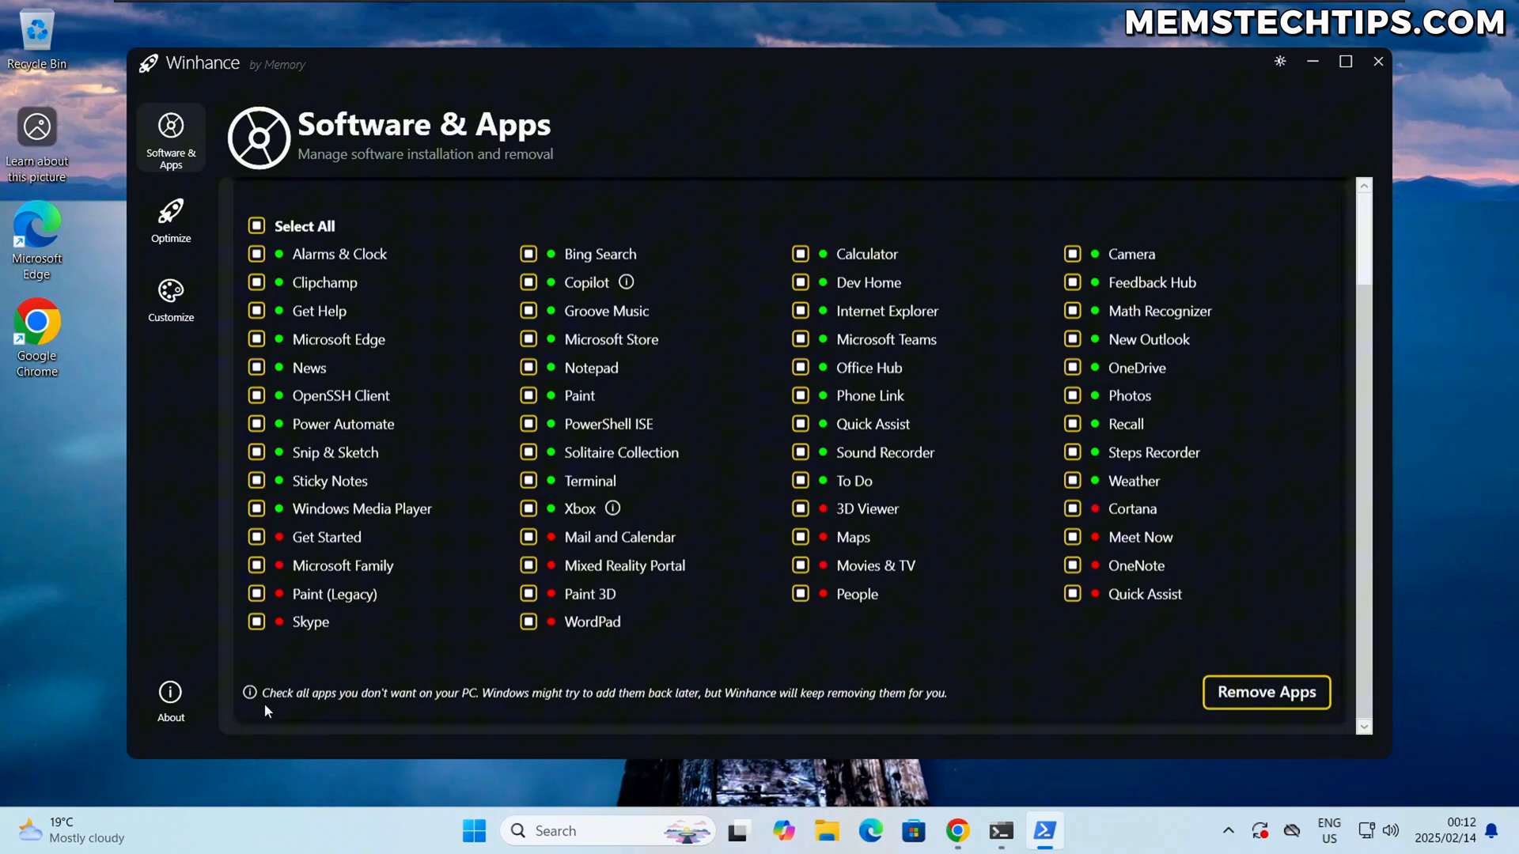
mouse_move(367, 708)
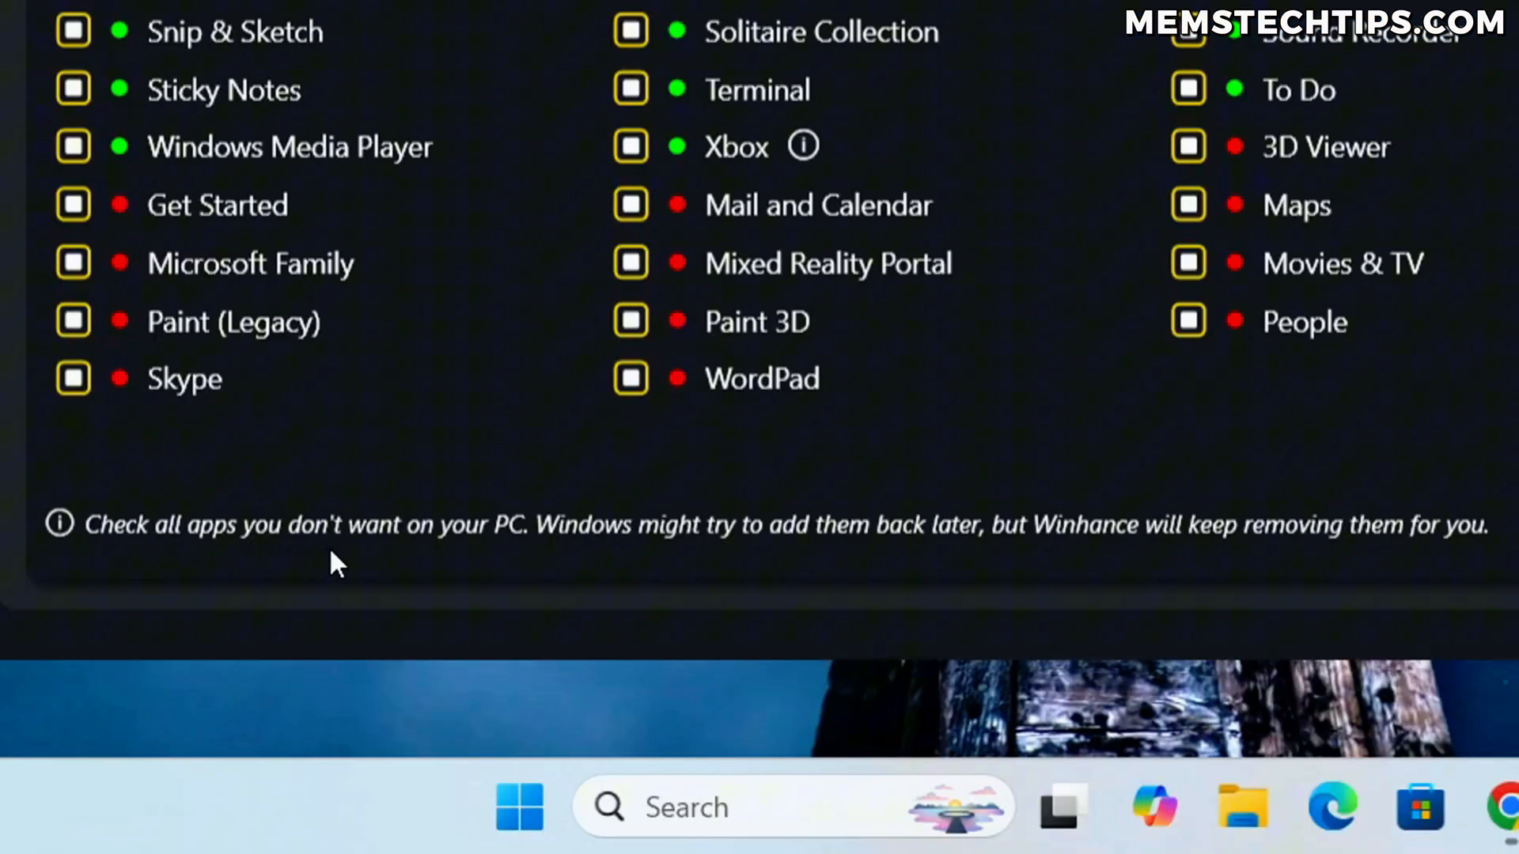
mouse_move(717, 558)
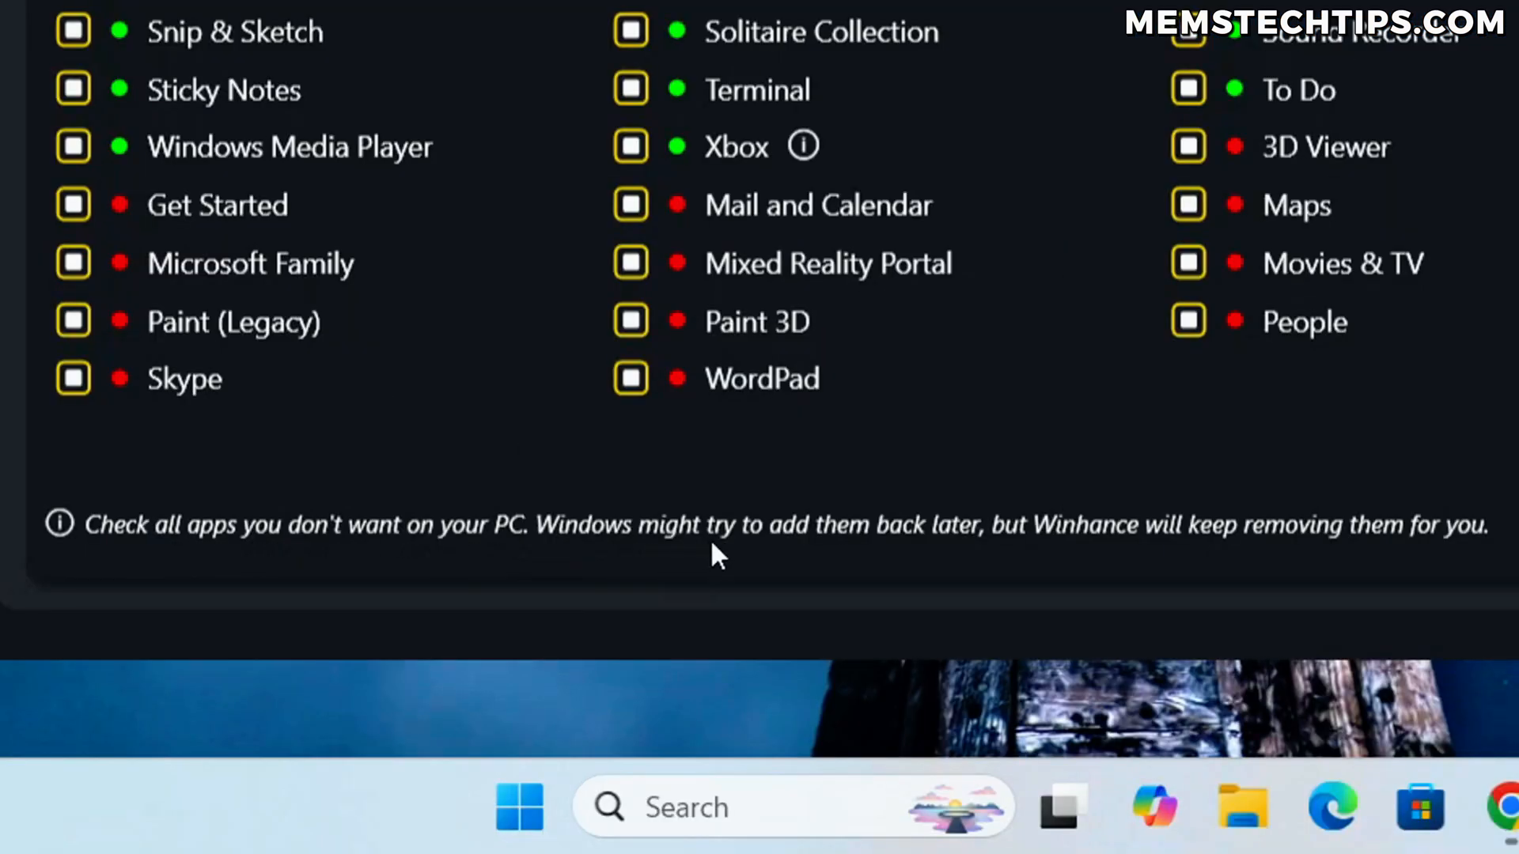
mouse_move(1095, 557)
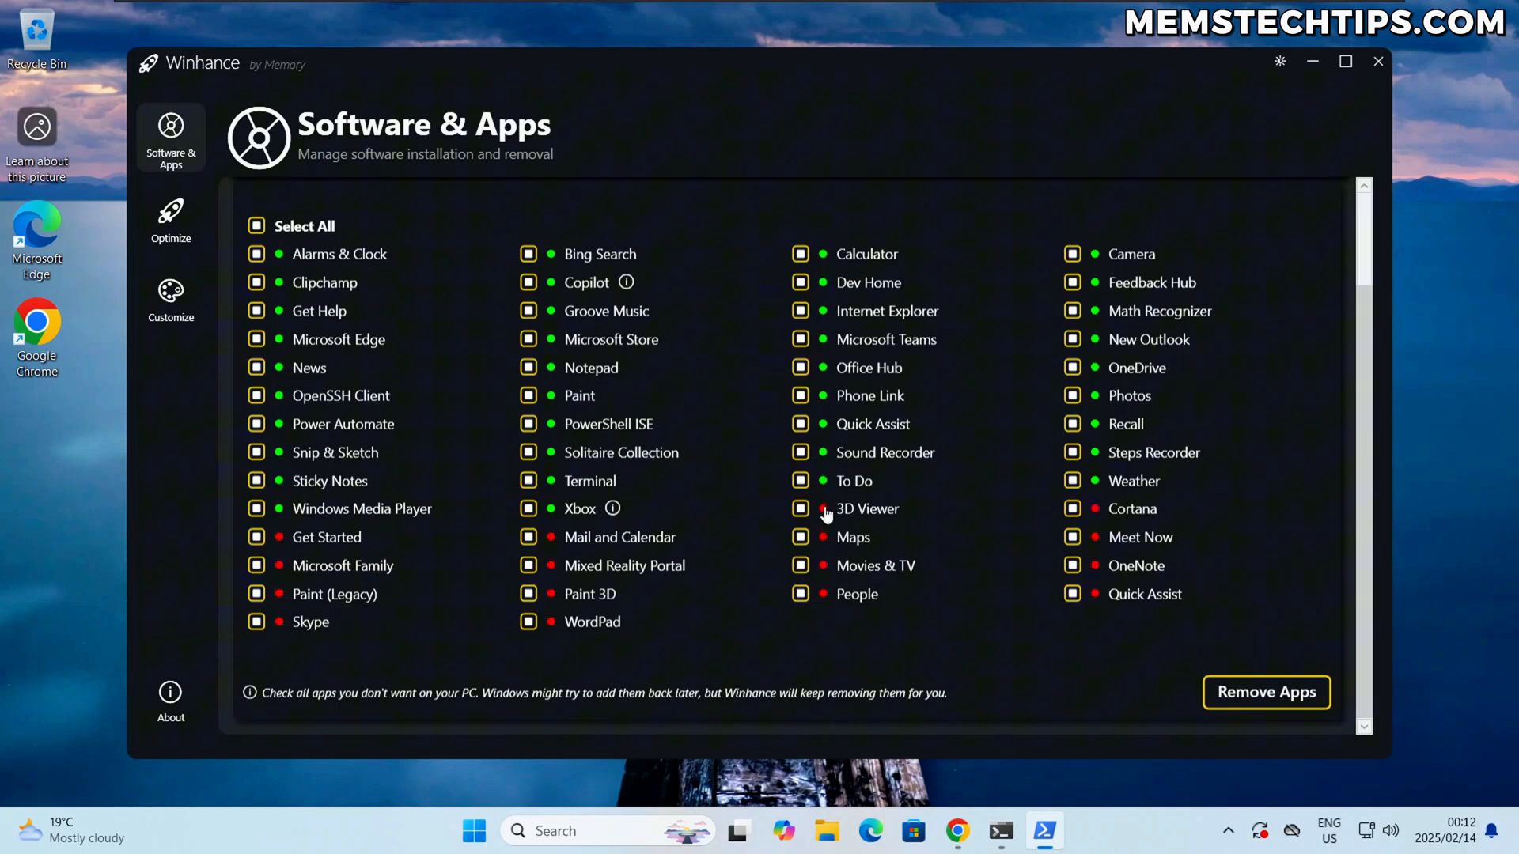
mouse_move(826, 514)
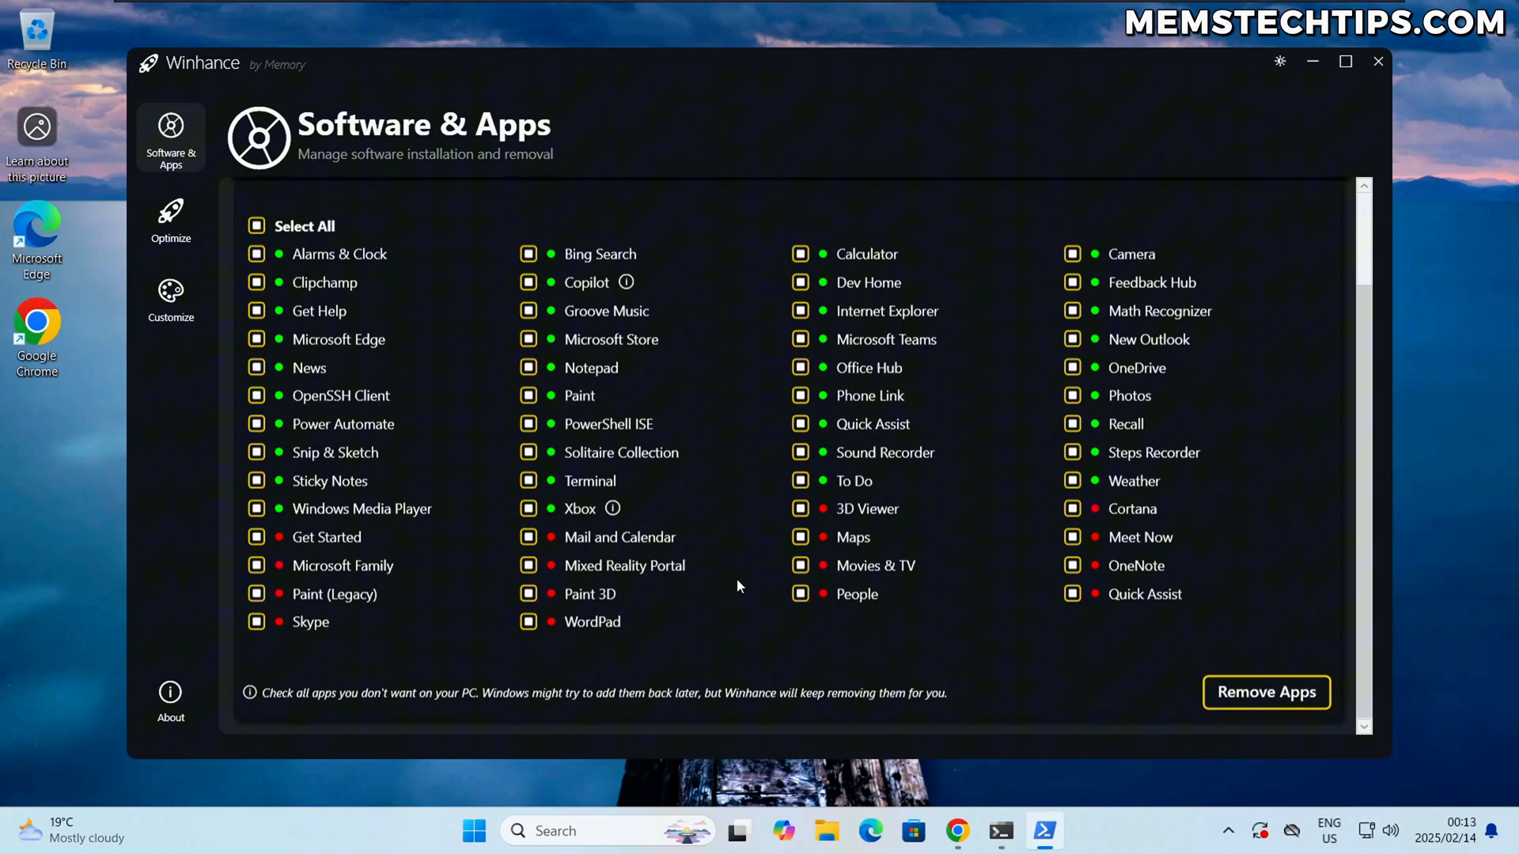
mouse_move(725, 380)
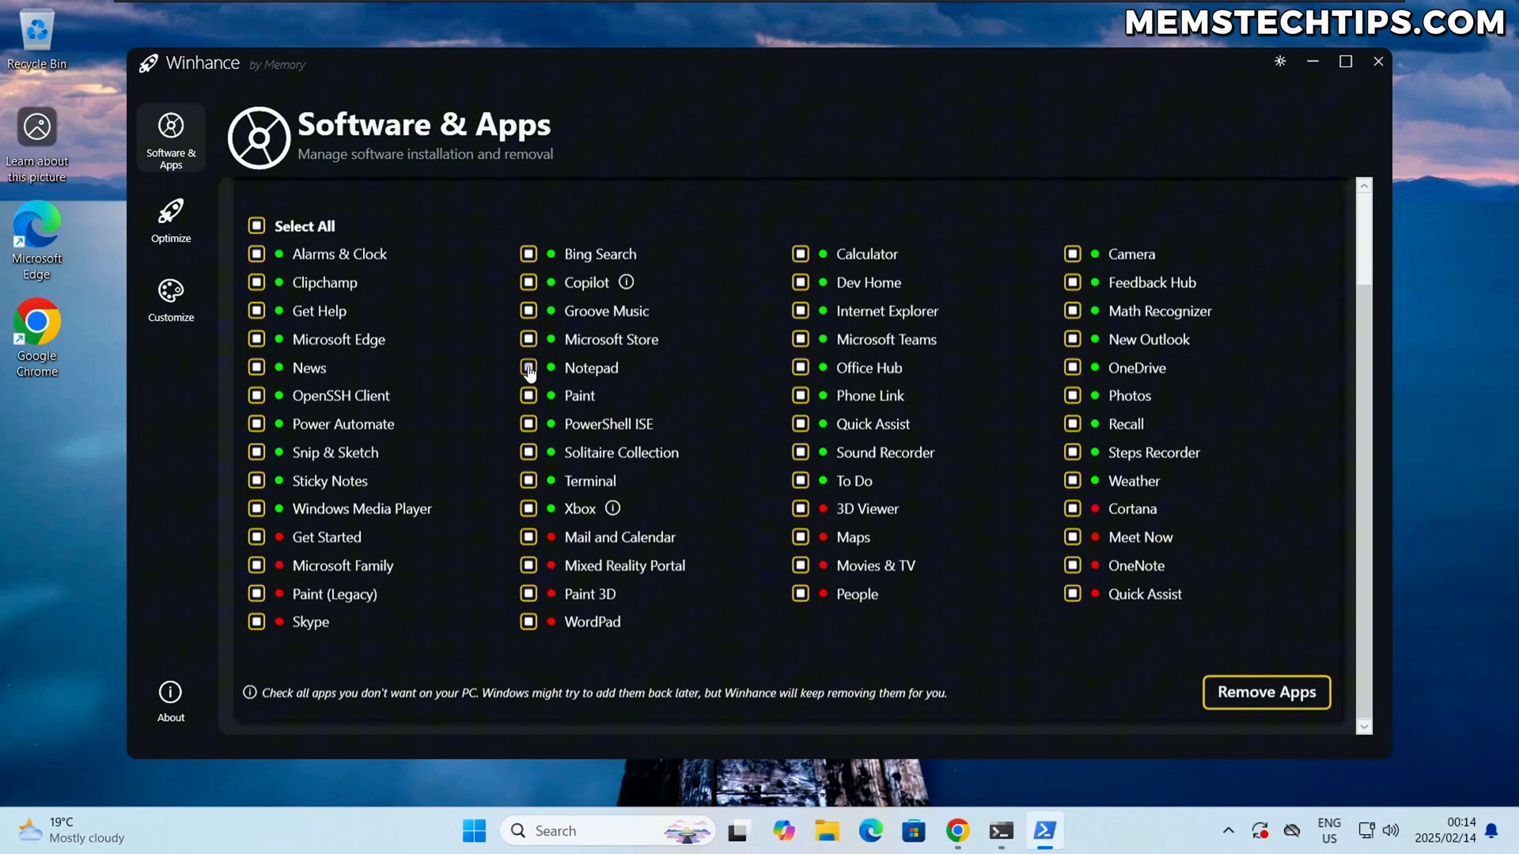
Step: Uncheck Notepad in the Remove Windows Apps list so it is kept
click(529, 367)
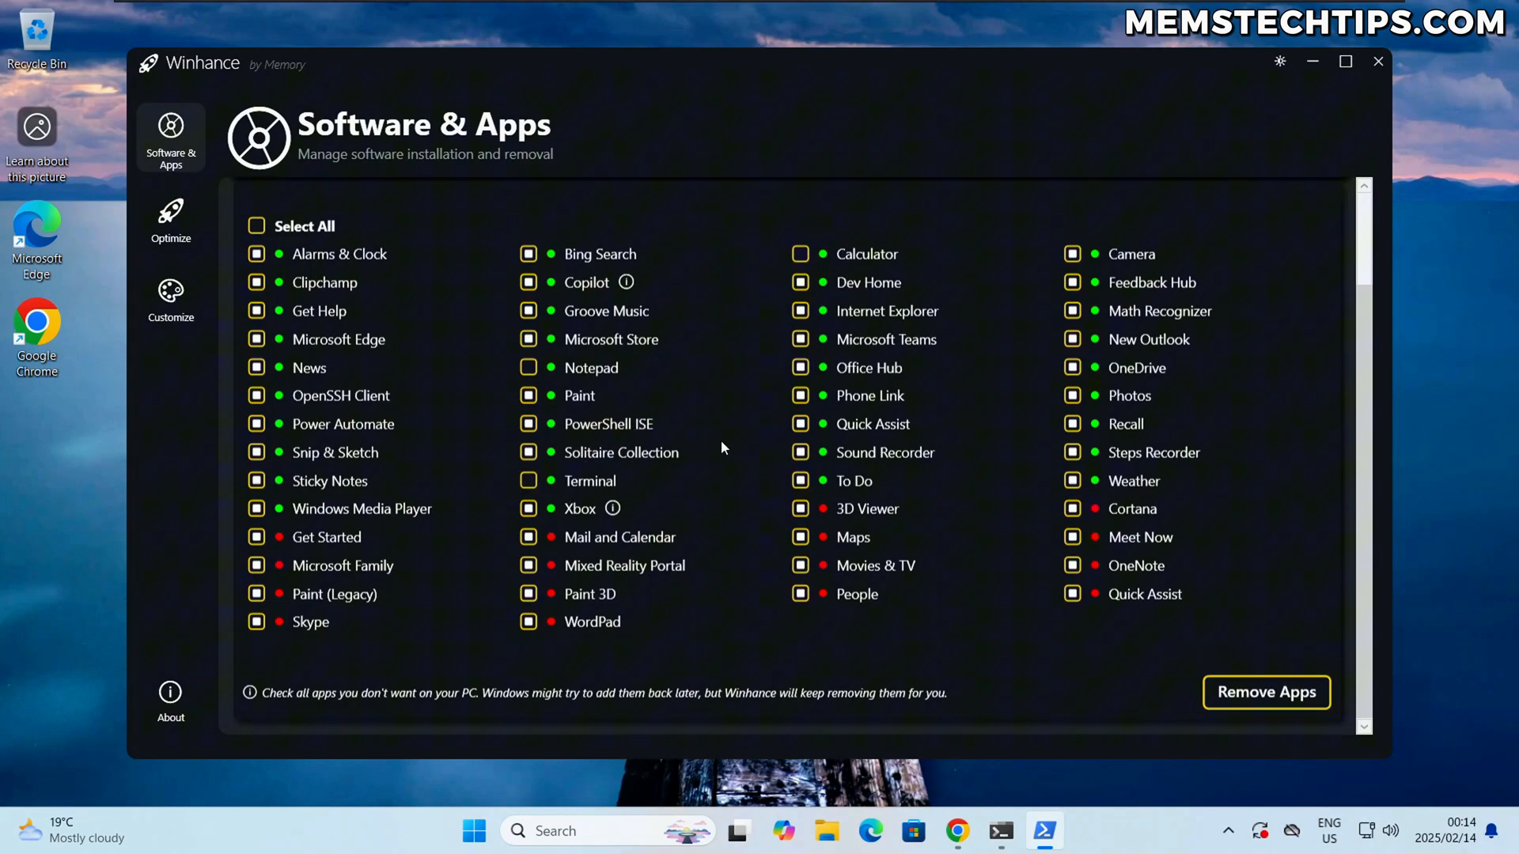
mouse_move(1177, 671)
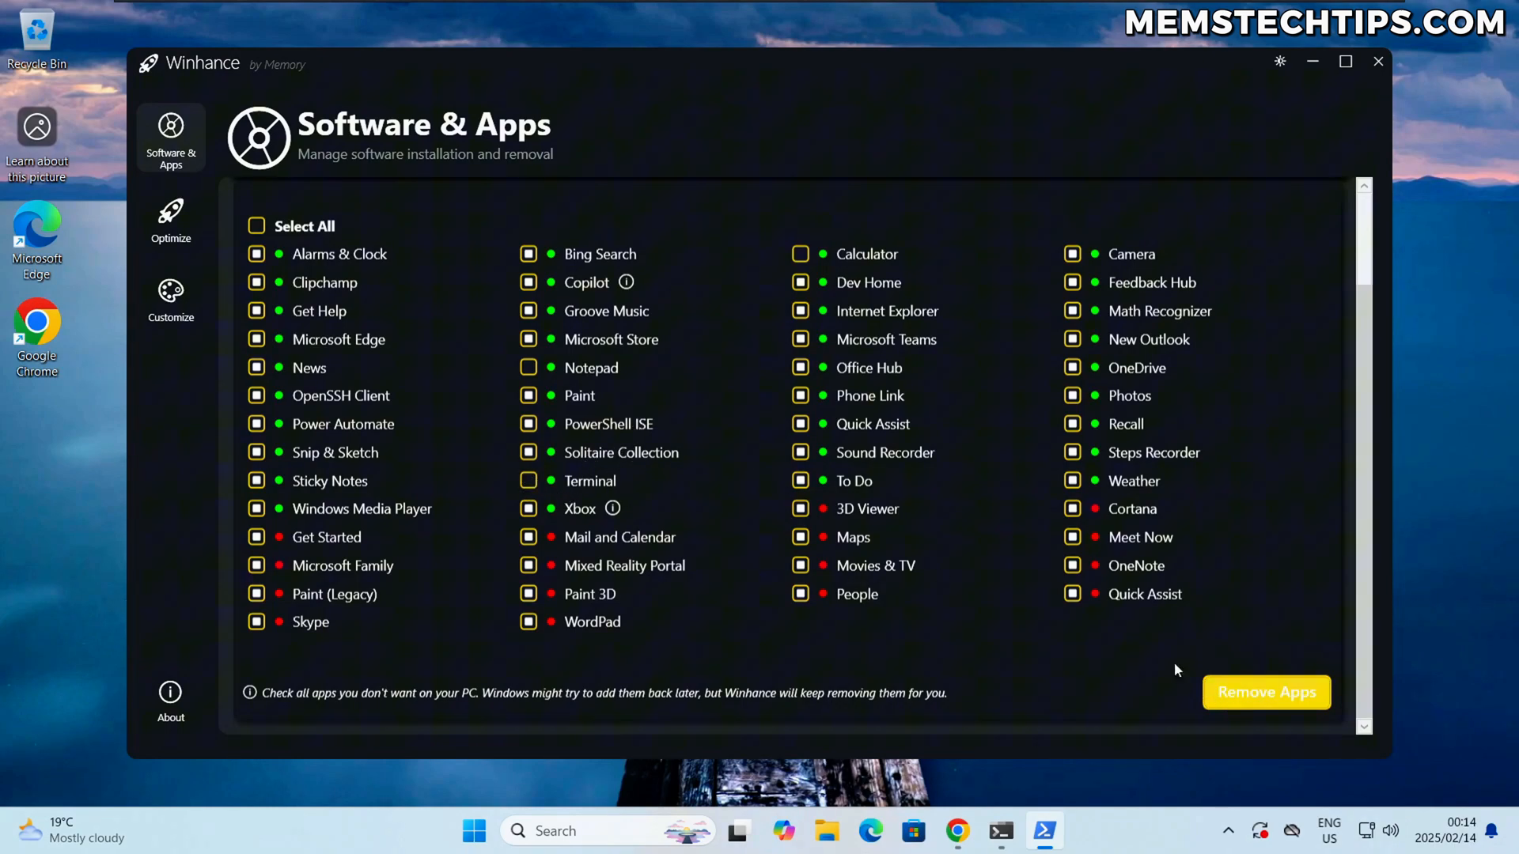
mouse_move(1222, 677)
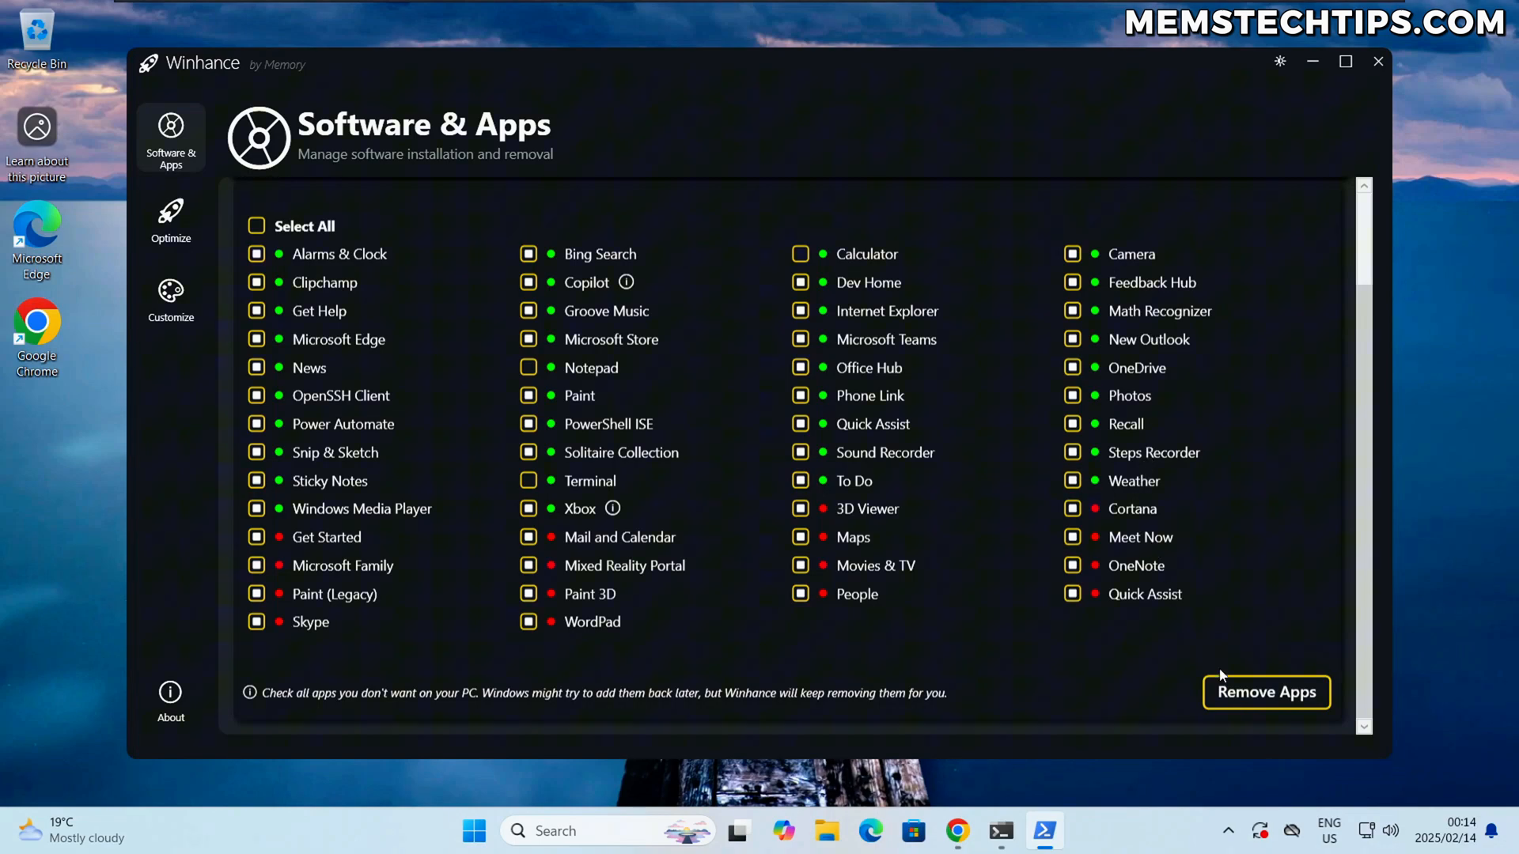
Step: Start removing the checked apps, confirming the instability warning and the Microsoft Edge removal
click(1266, 693)
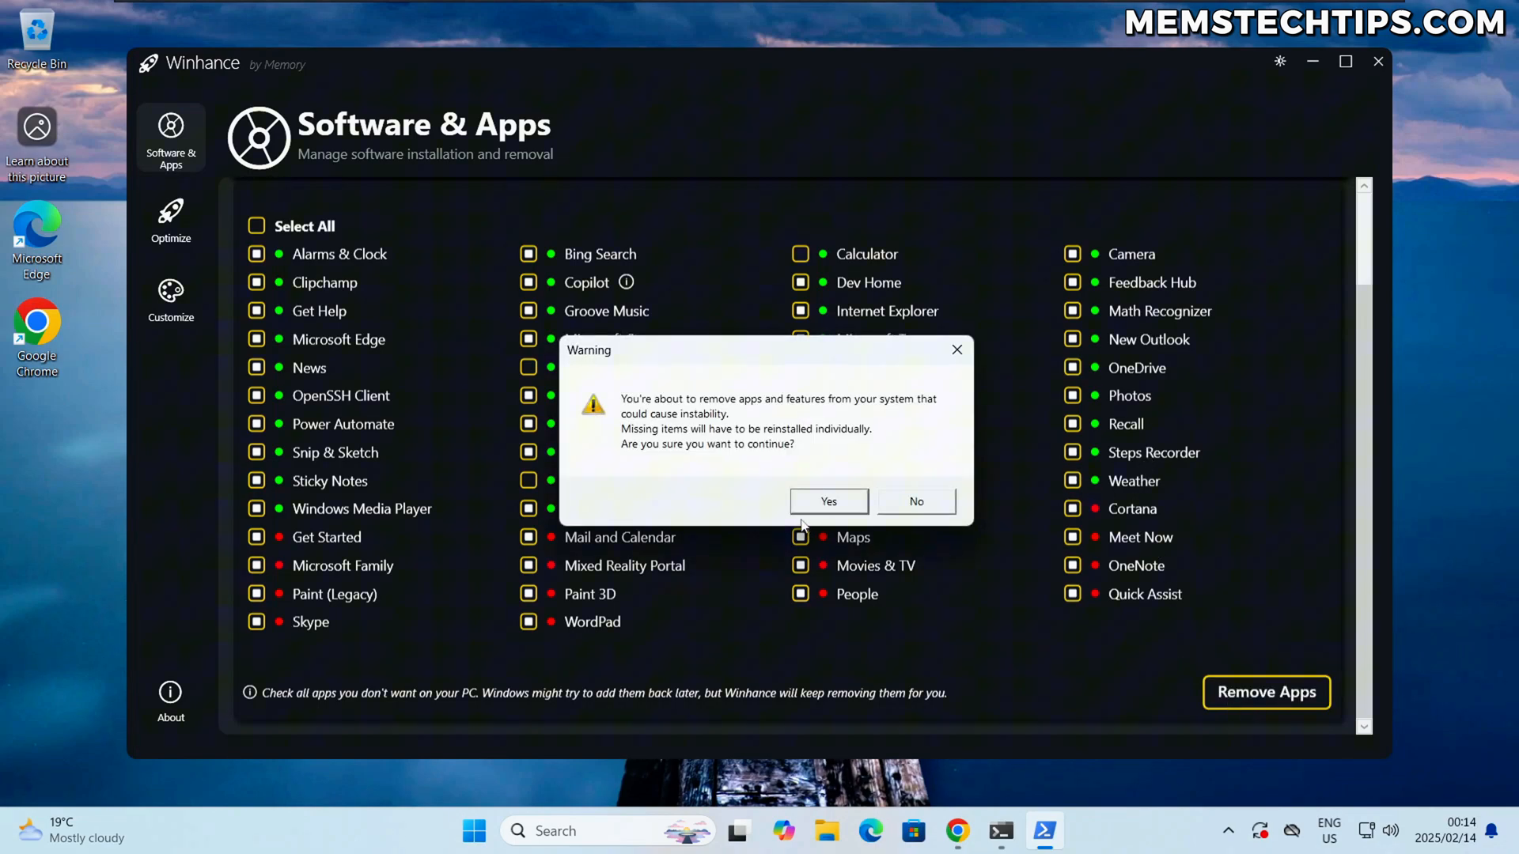
click(829, 501)
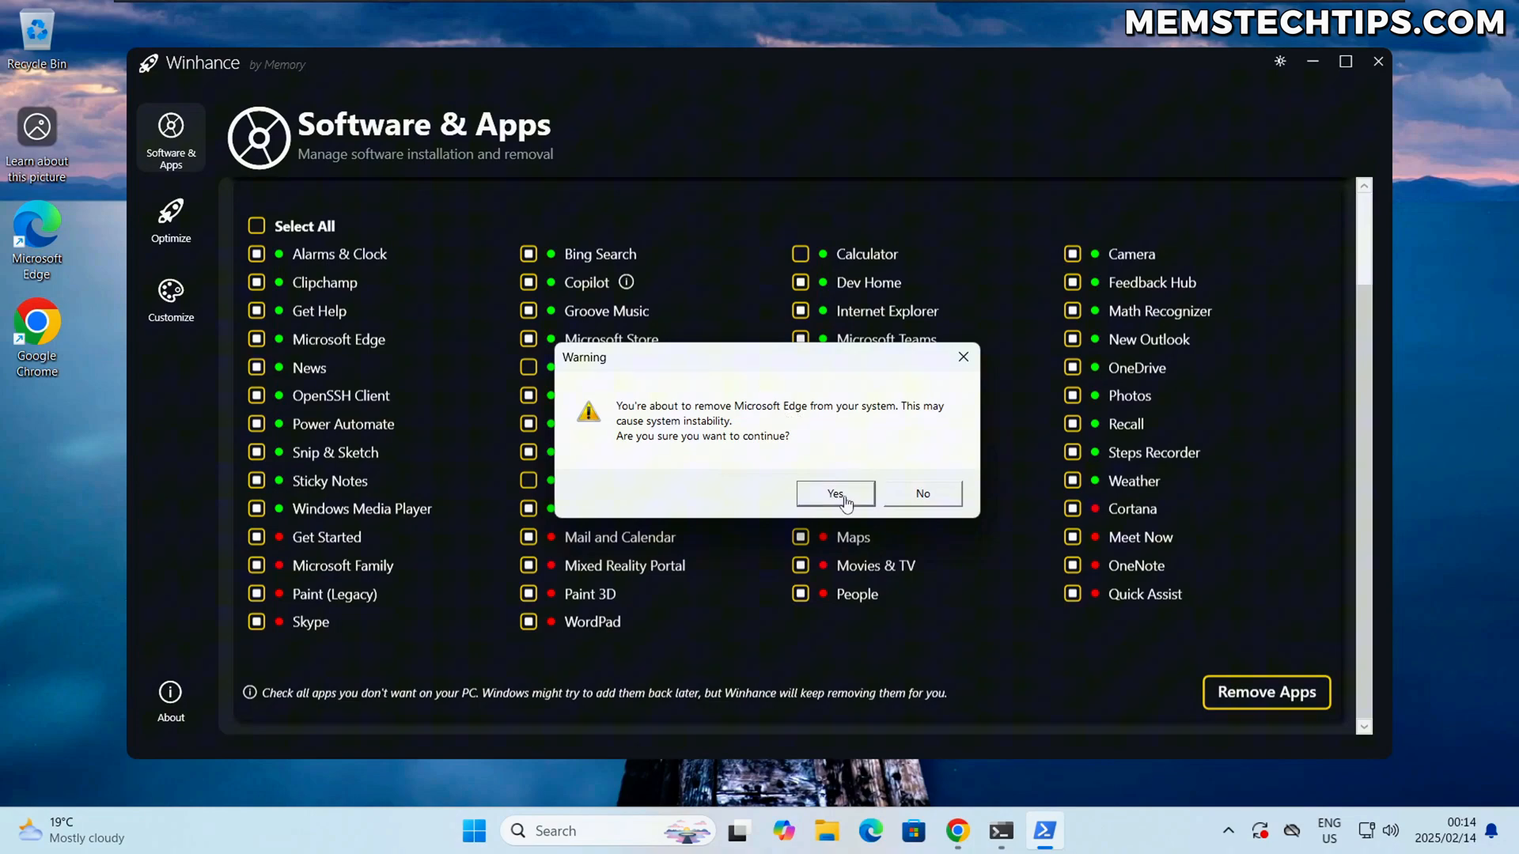
click(835, 494)
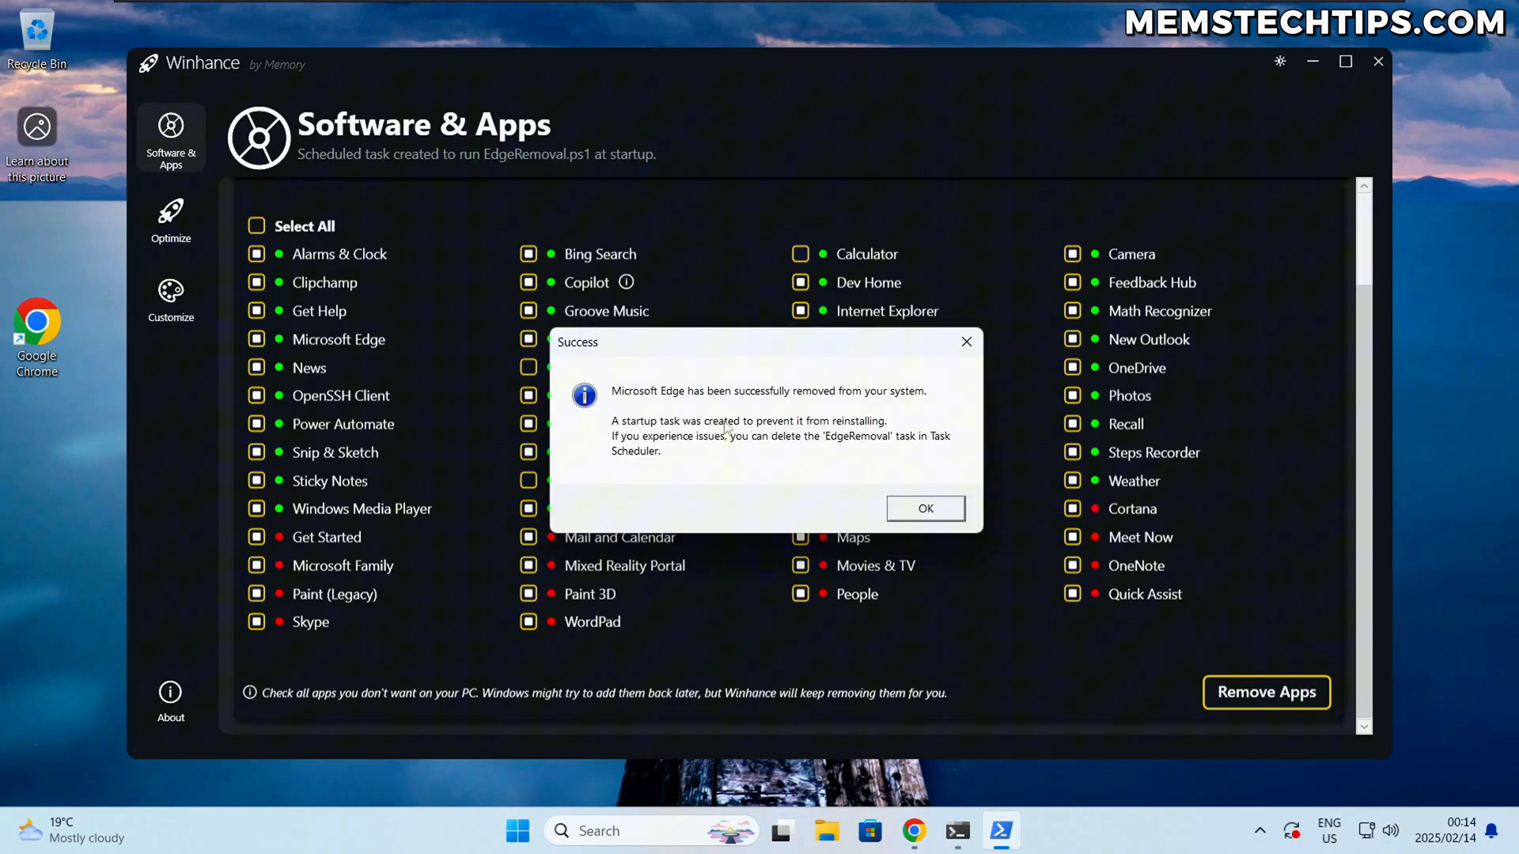
click(925, 509)
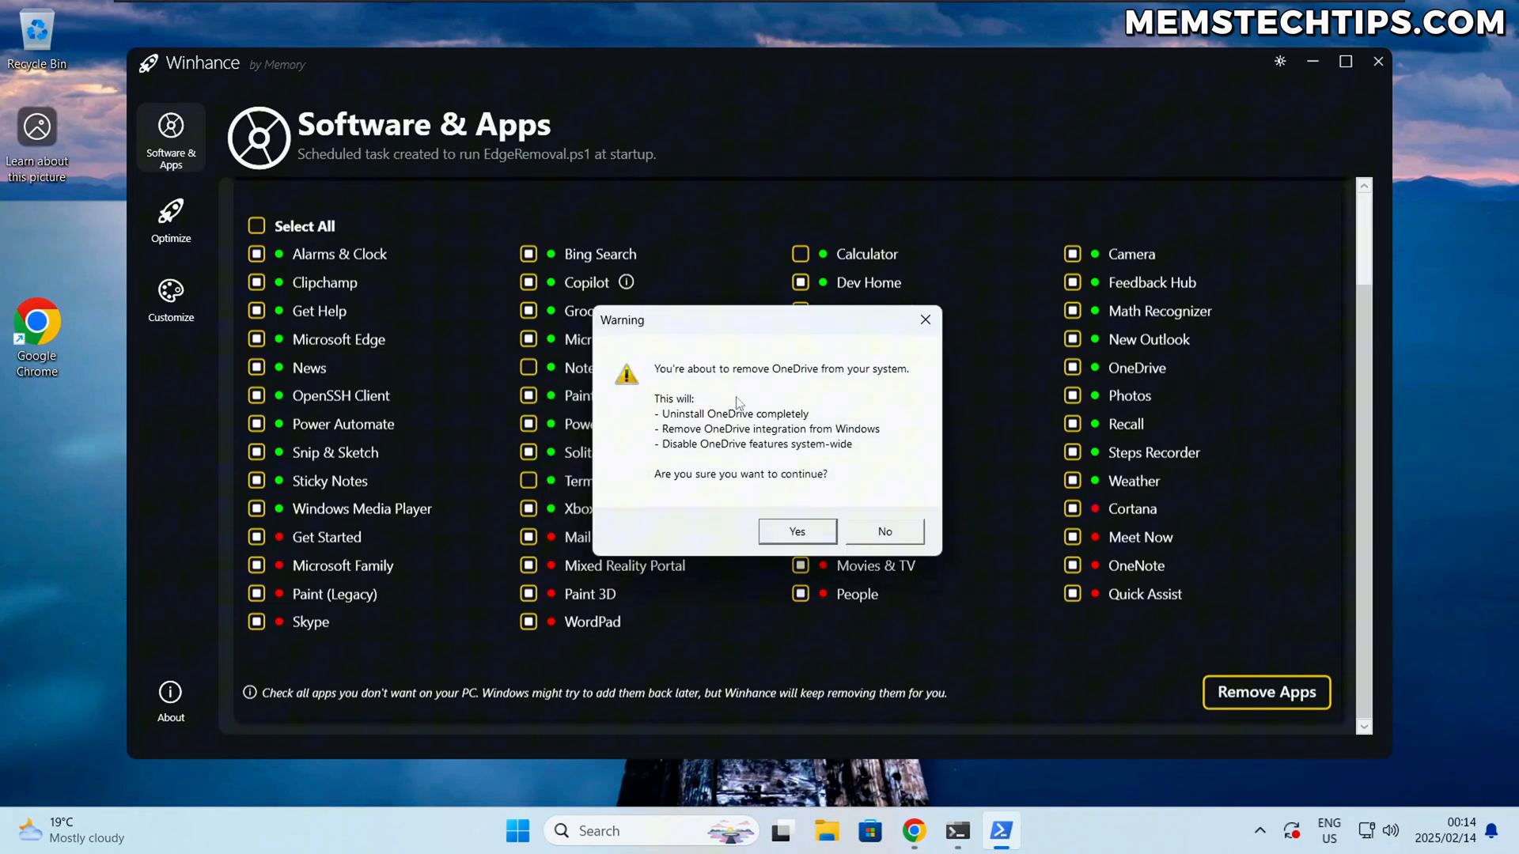
mouse_move(788, 384)
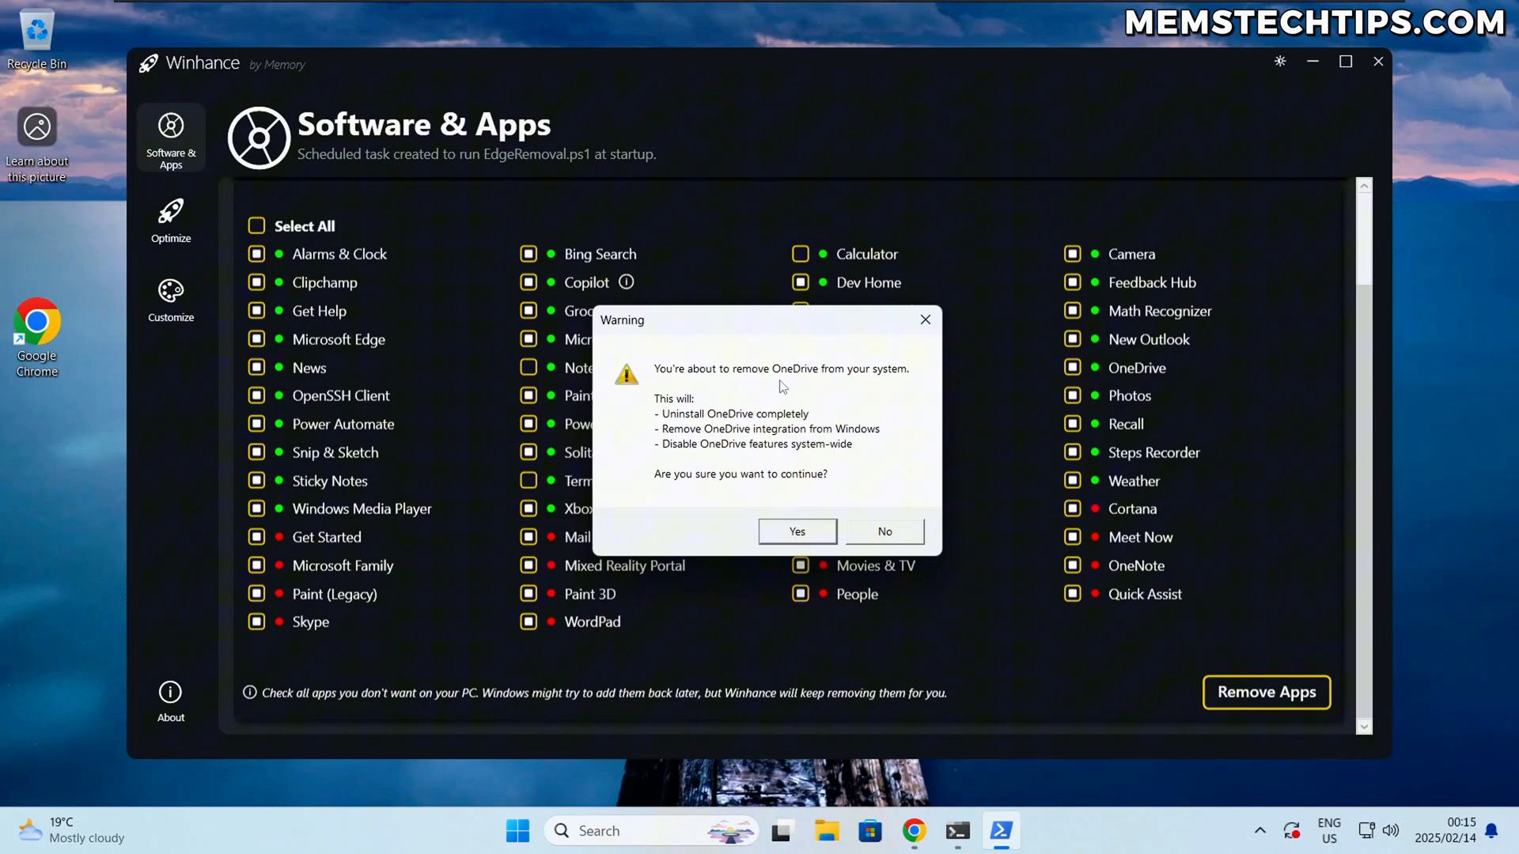
mouse_move(796, 381)
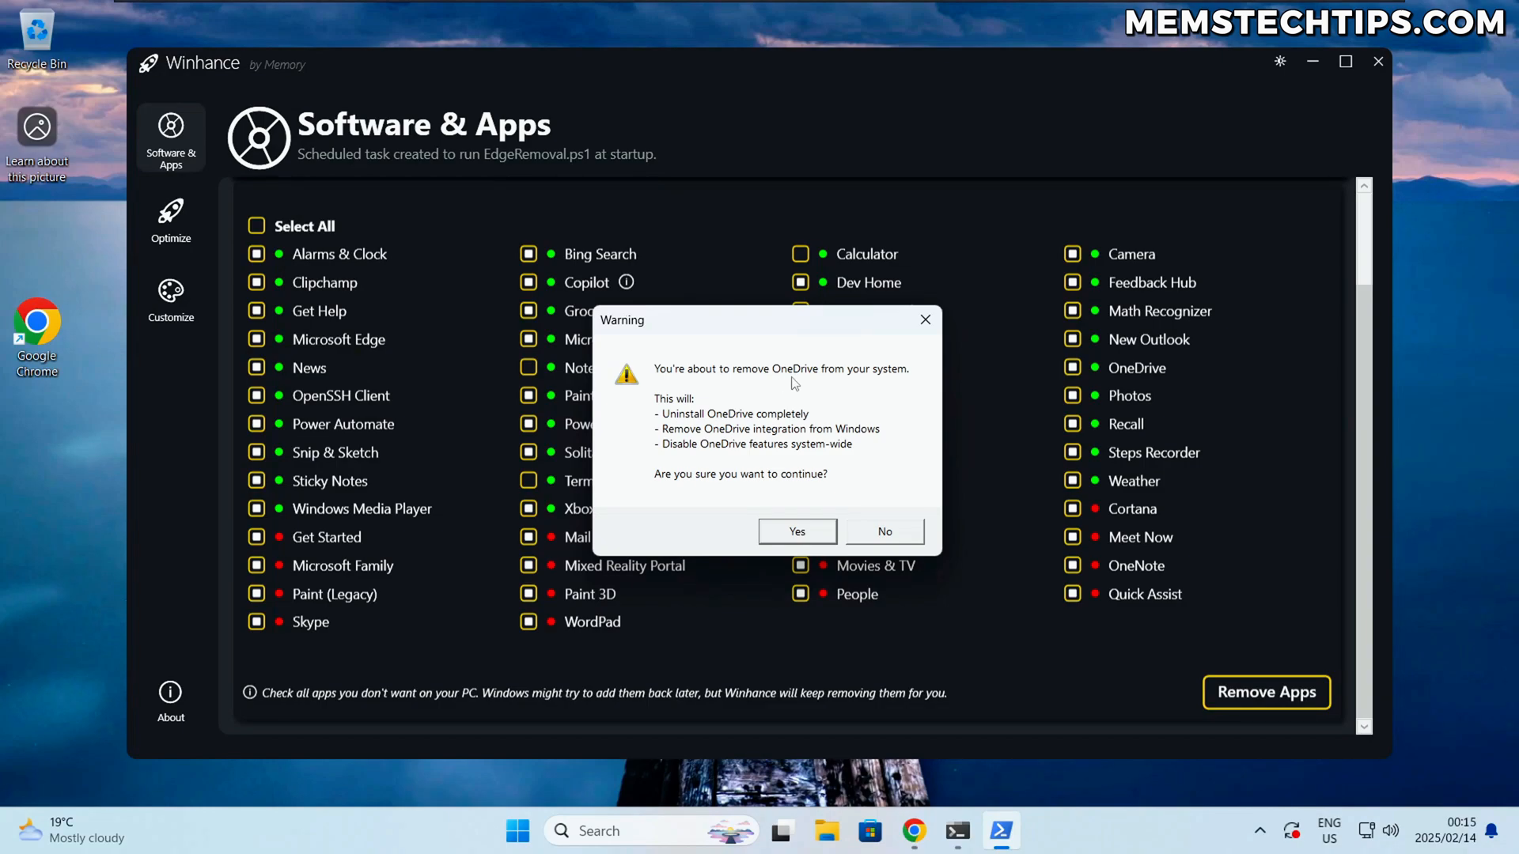
Step: Confirm OneDrive removal and acknowledge its success message
click(796, 532)
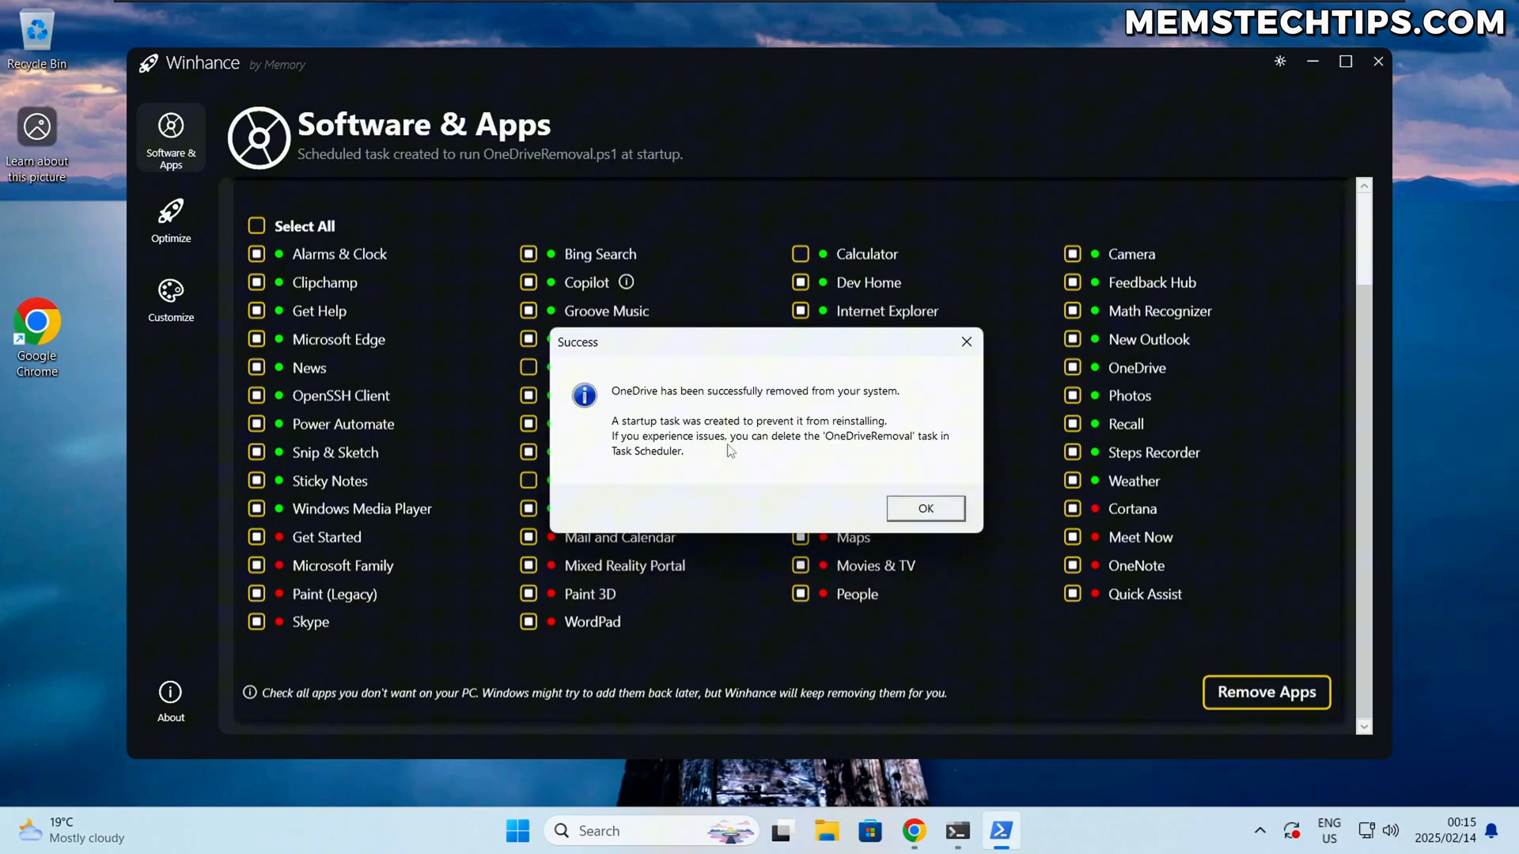
click(926, 510)
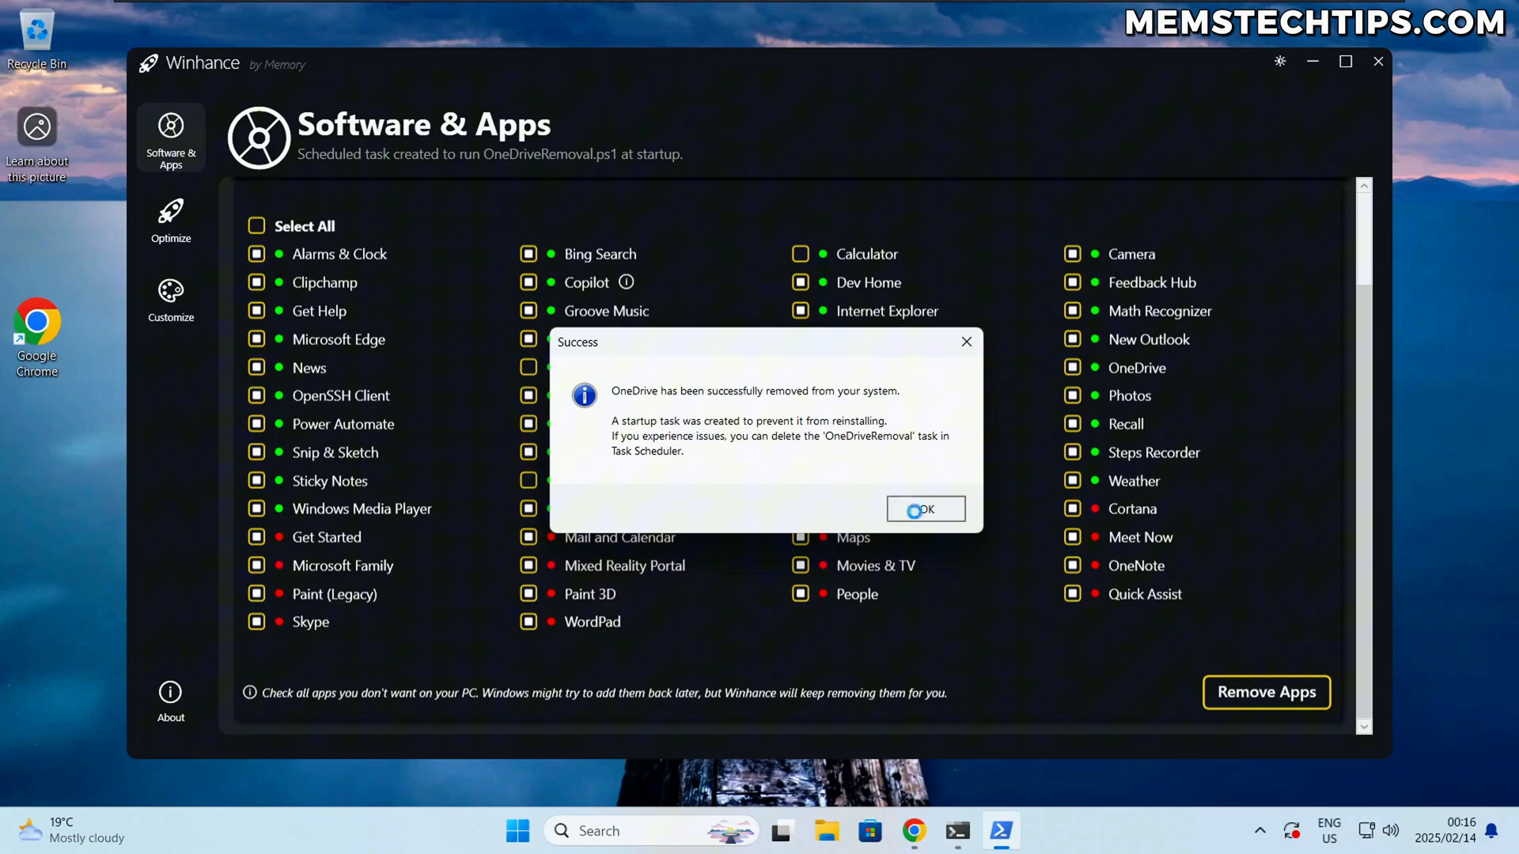
Step: Acknowledge the 'Selected items removed' success notices and review the Remove Windows Apps section
click(925, 509)
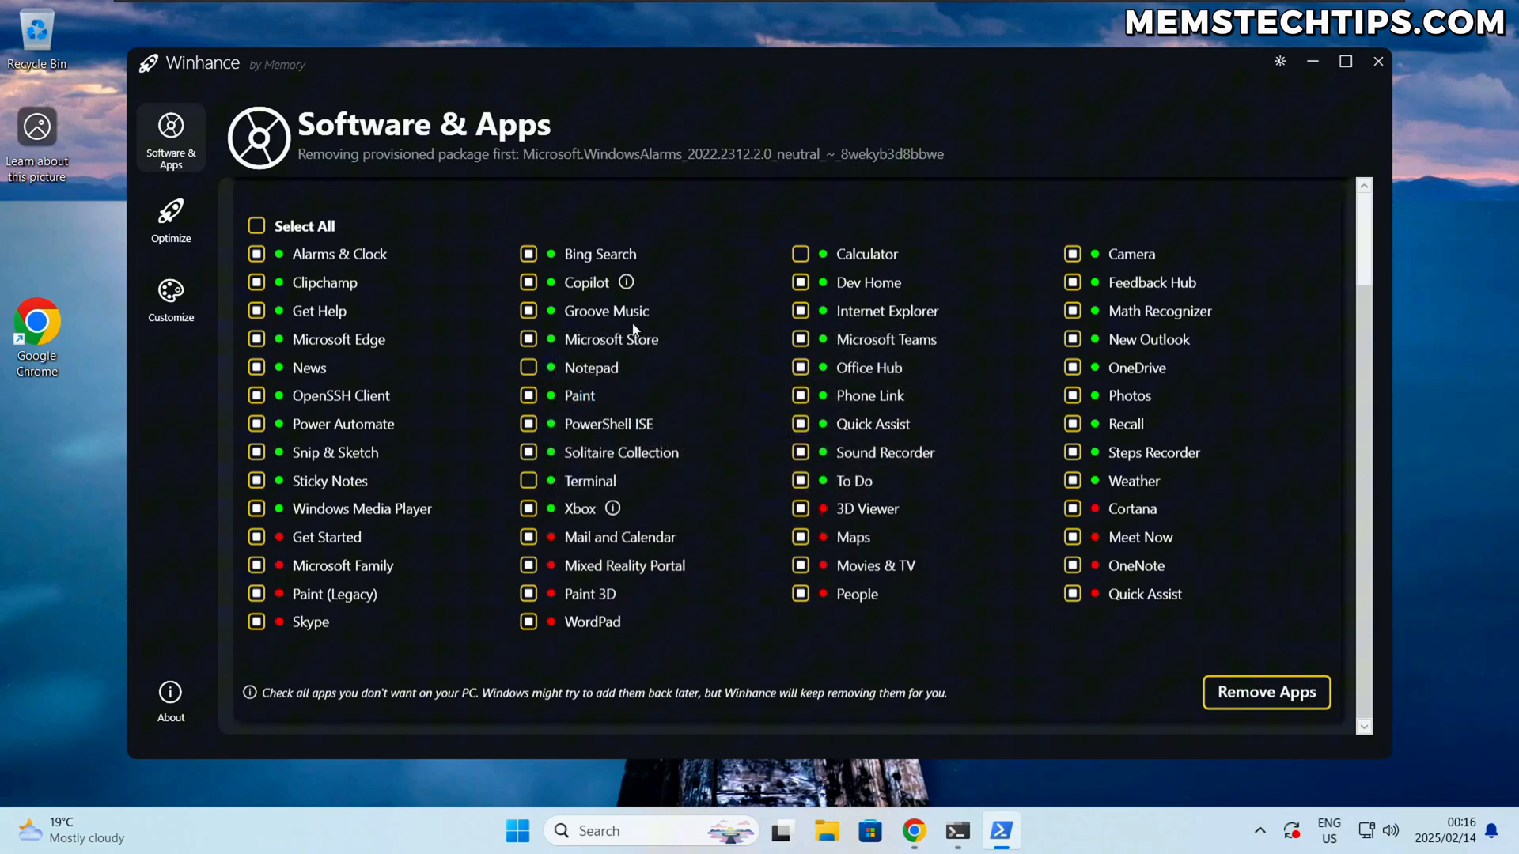
mouse_move(666, 415)
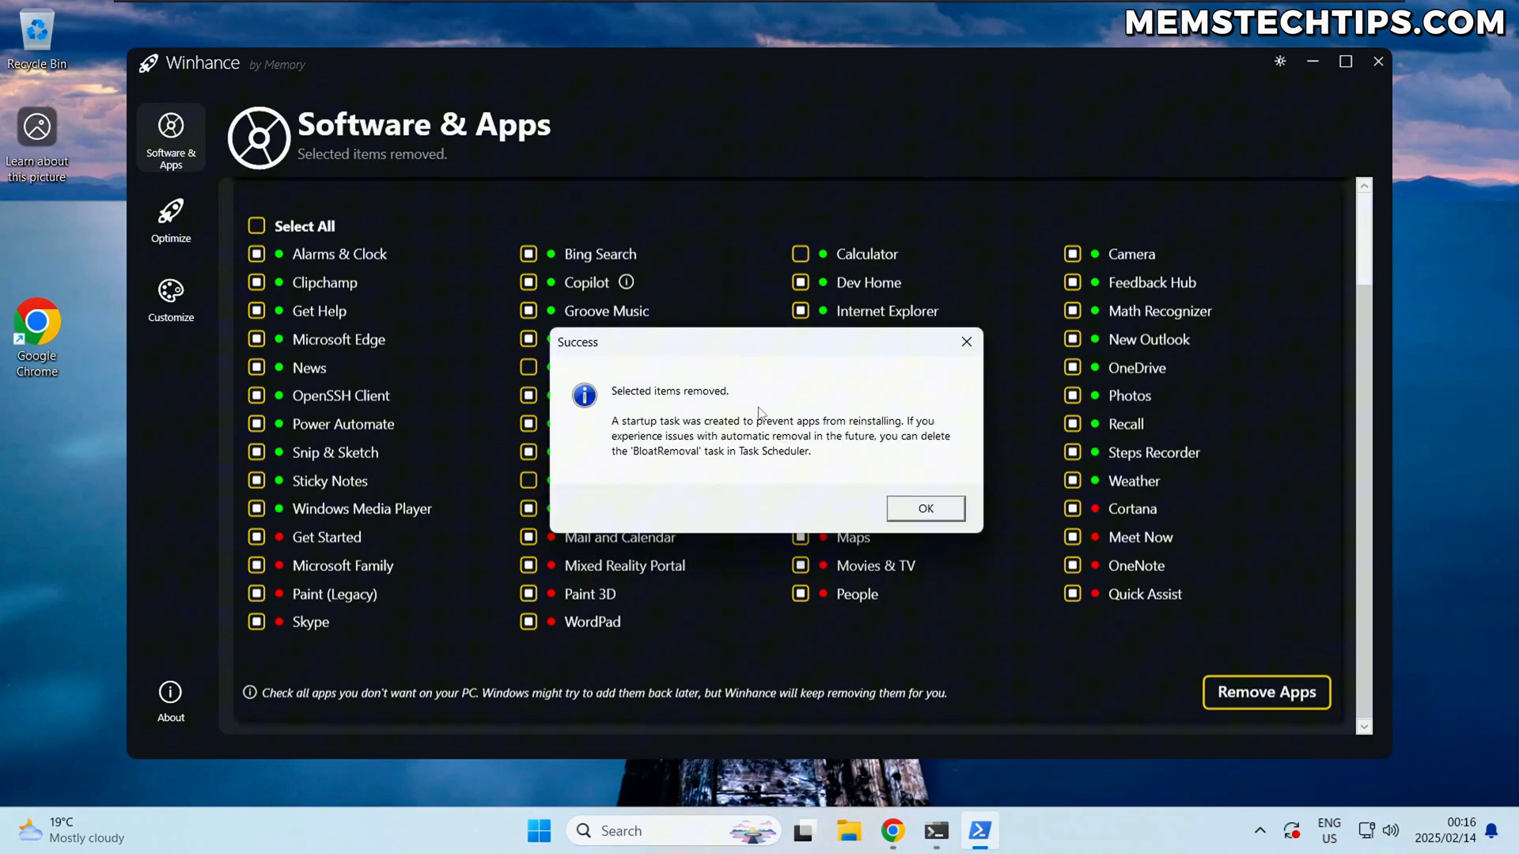
click(925, 510)
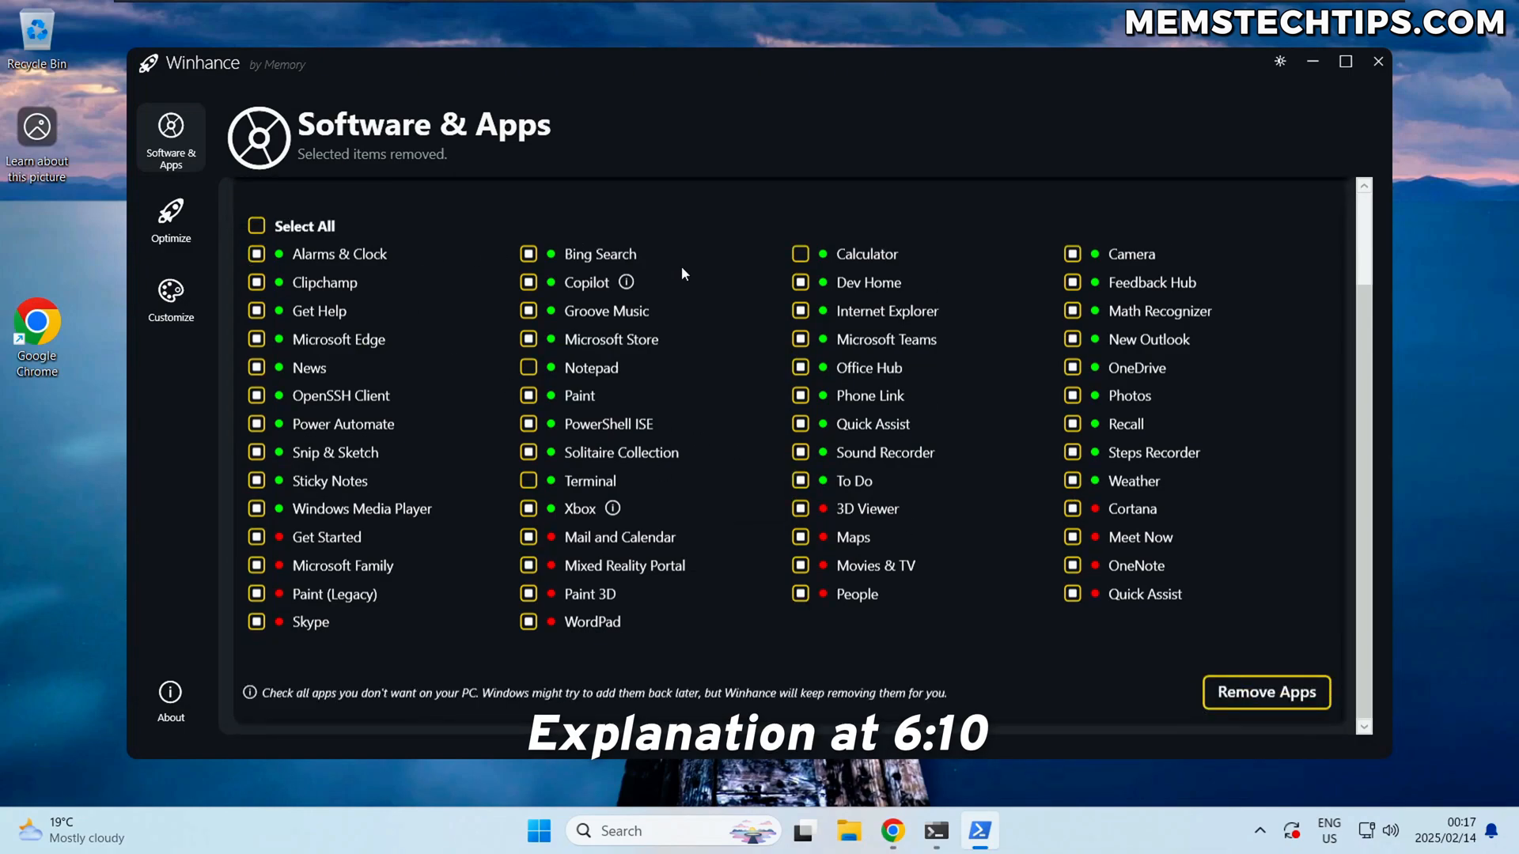
mouse_move(864, 279)
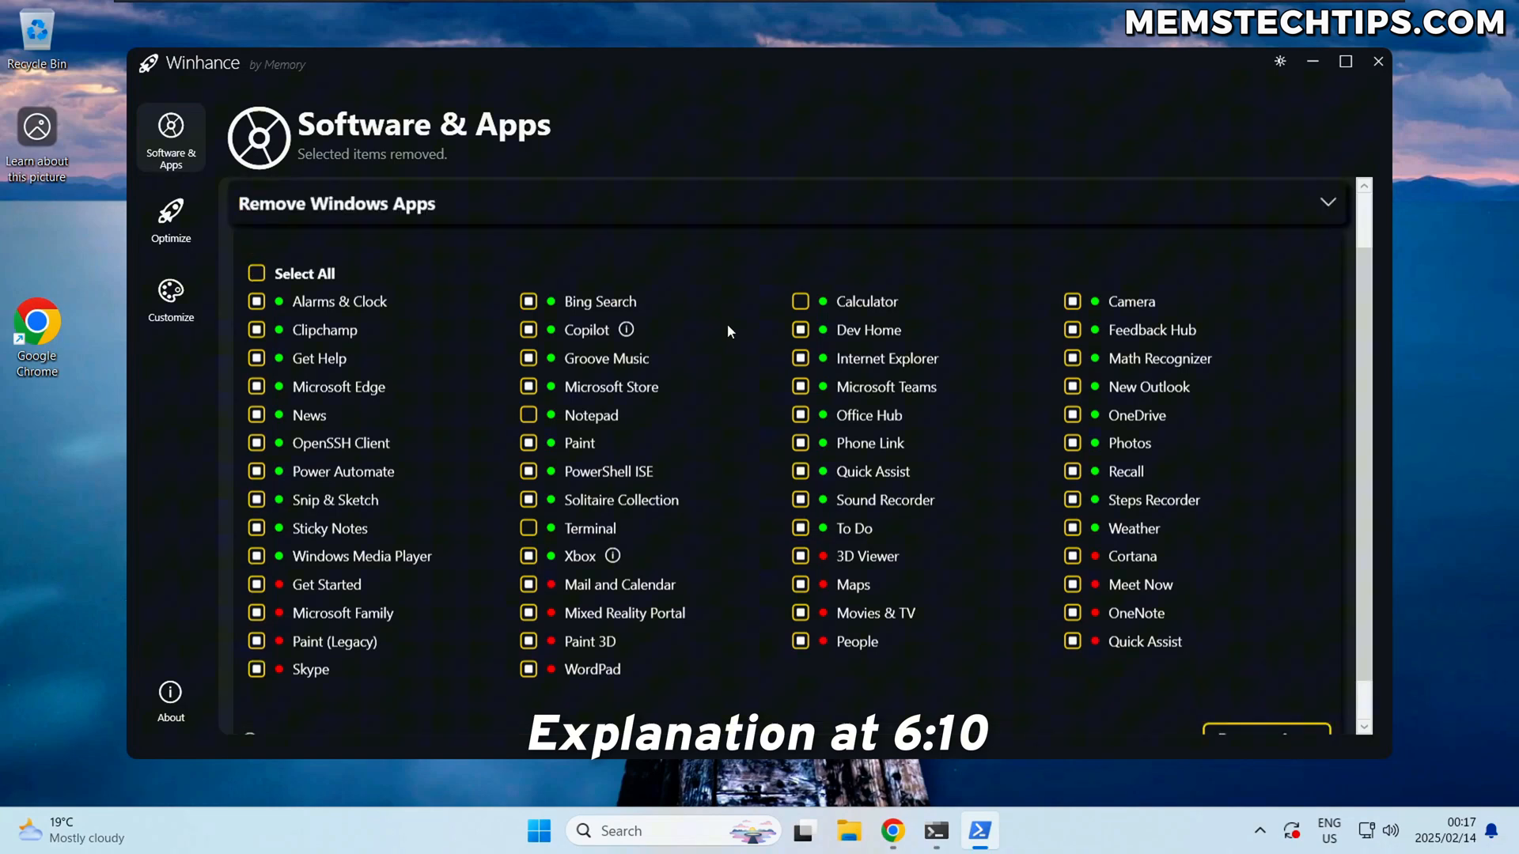
scroll(down, 3)
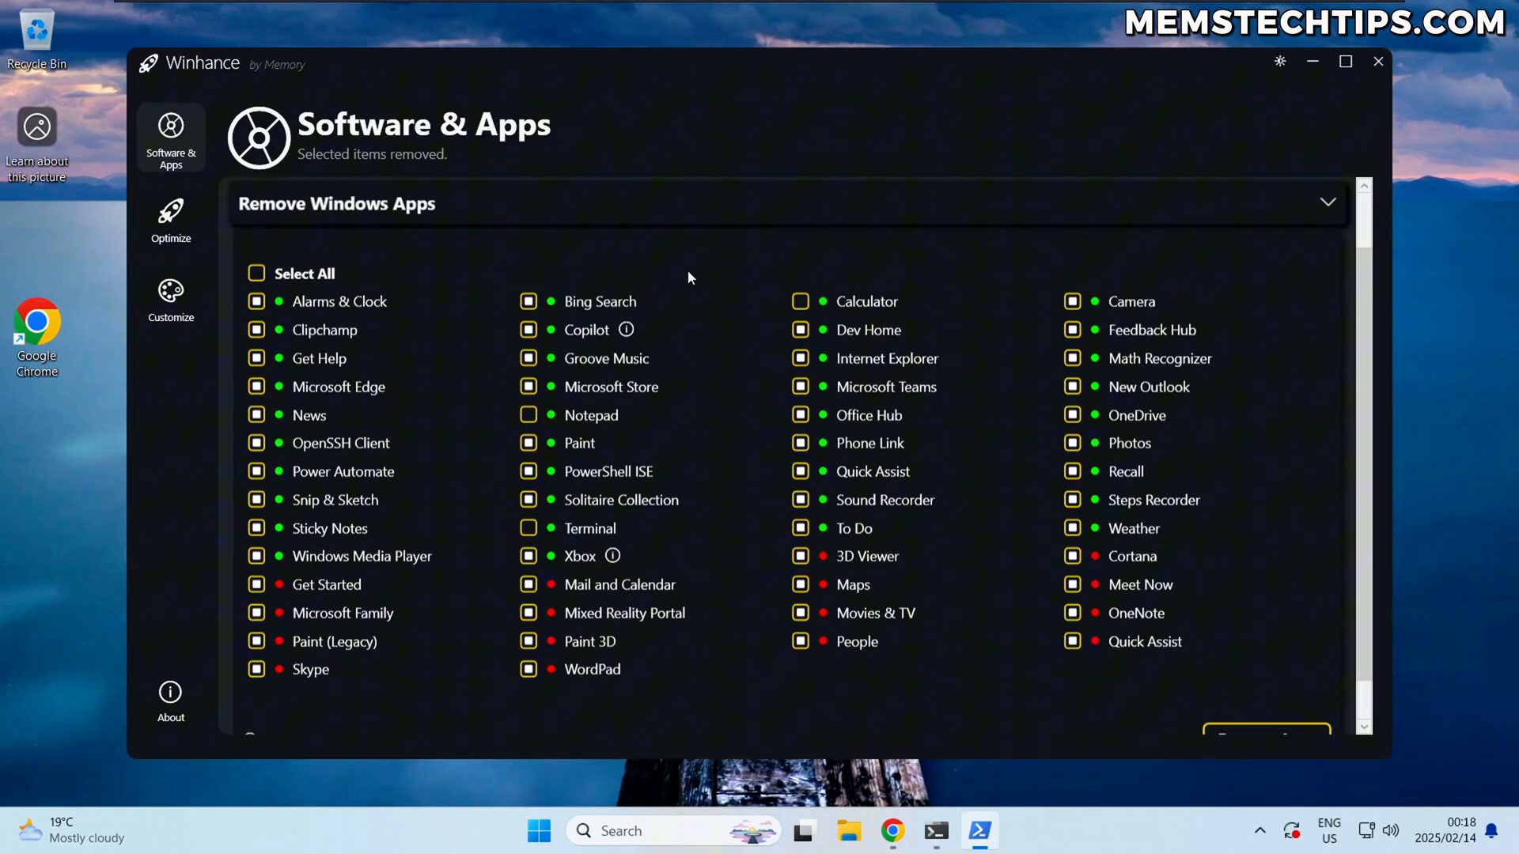
Step: From the About page, create a Winhance desktop shortcut and close the app
click(171, 697)
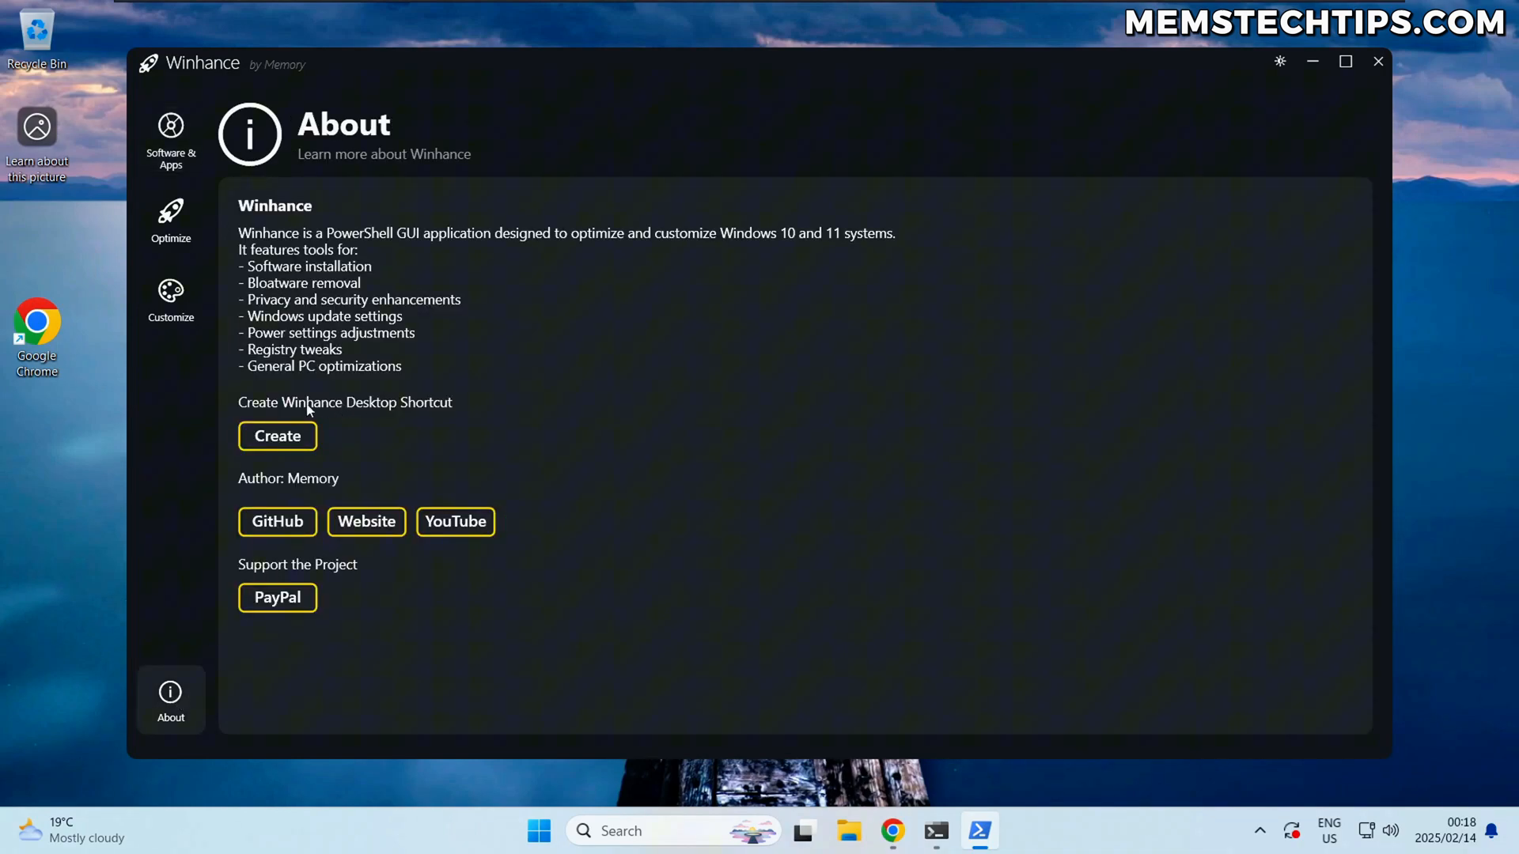
mouse_move(392, 413)
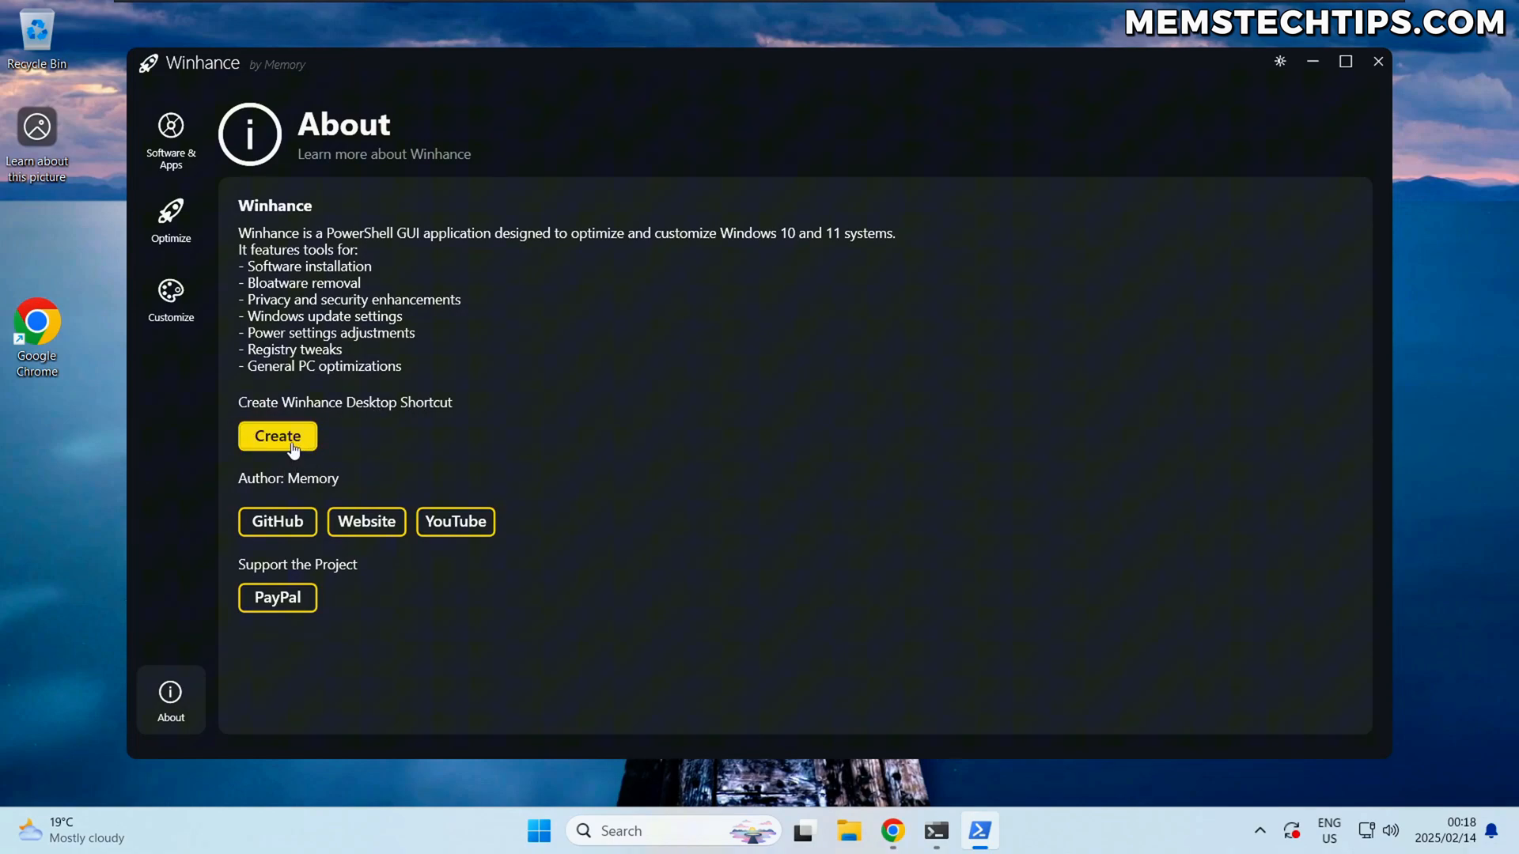
click(276, 436)
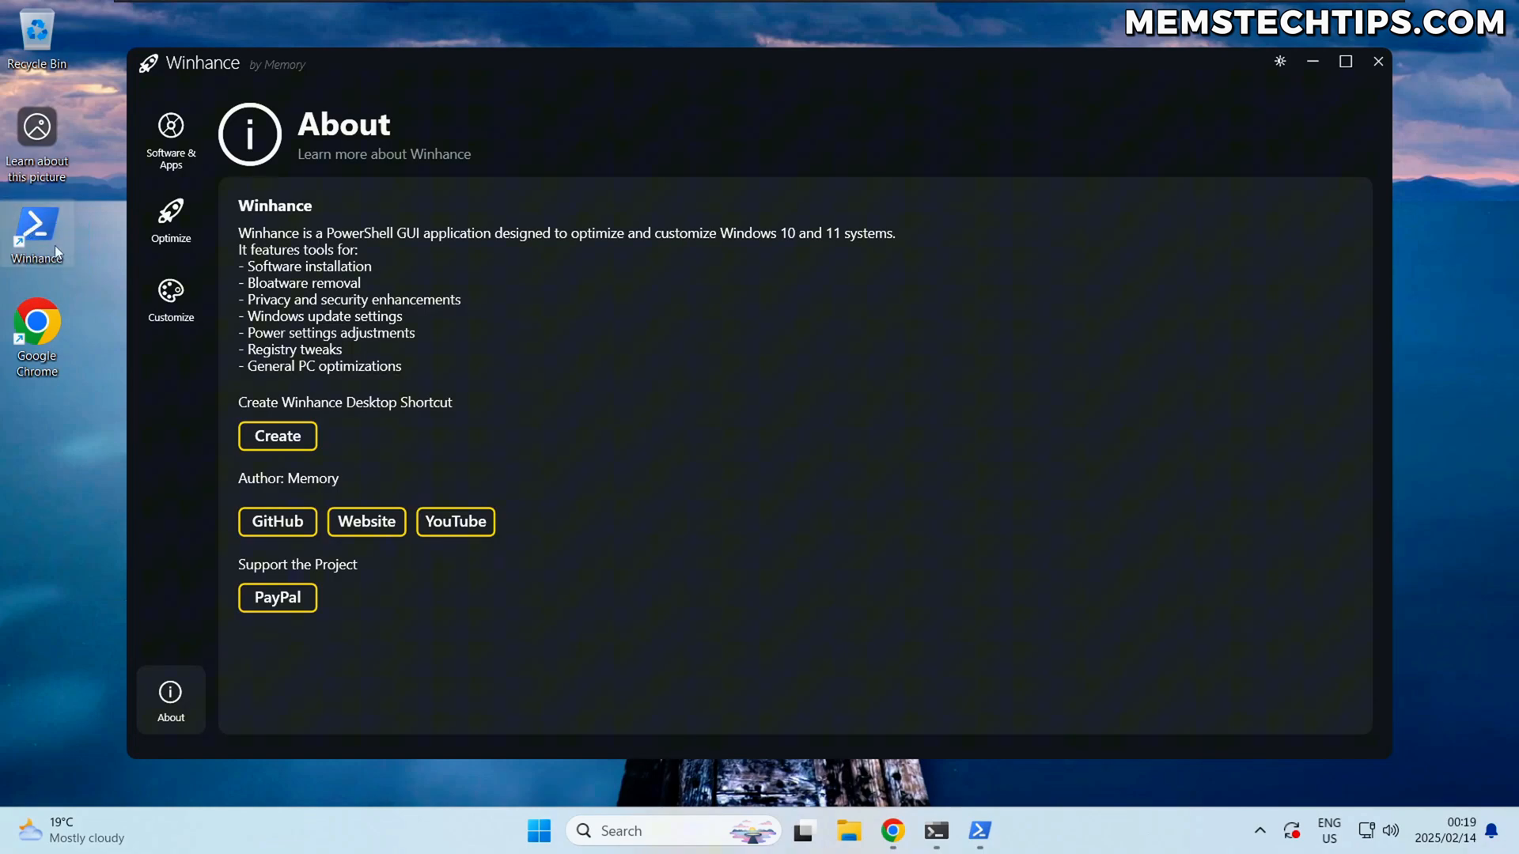
click(277, 598)
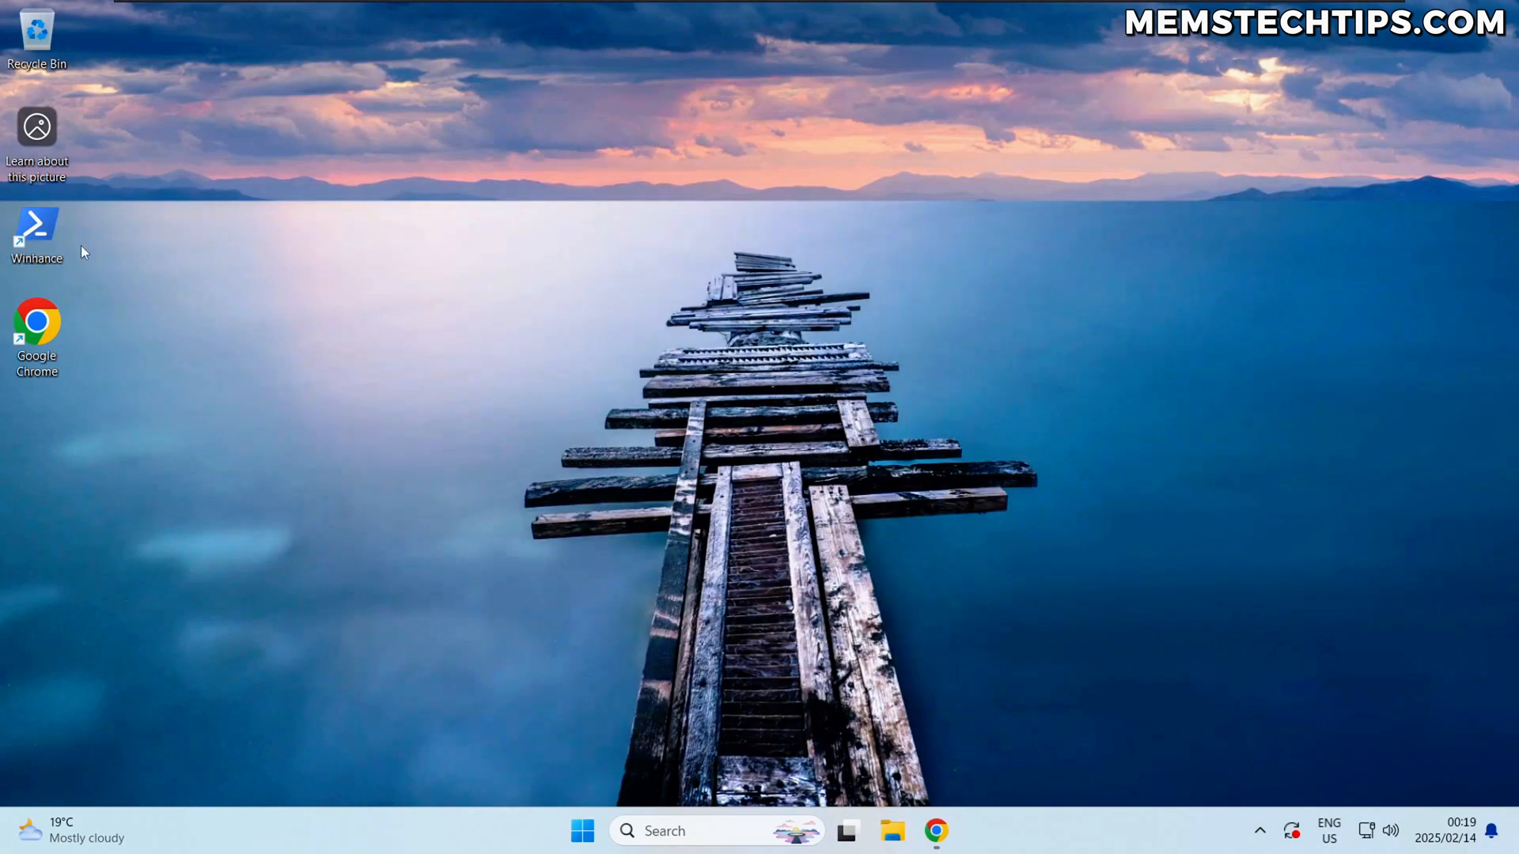
Step: Relaunch Winhance from the desktop shortcut, grant administrator permission and accept the Important Notice
double_click(37, 228)
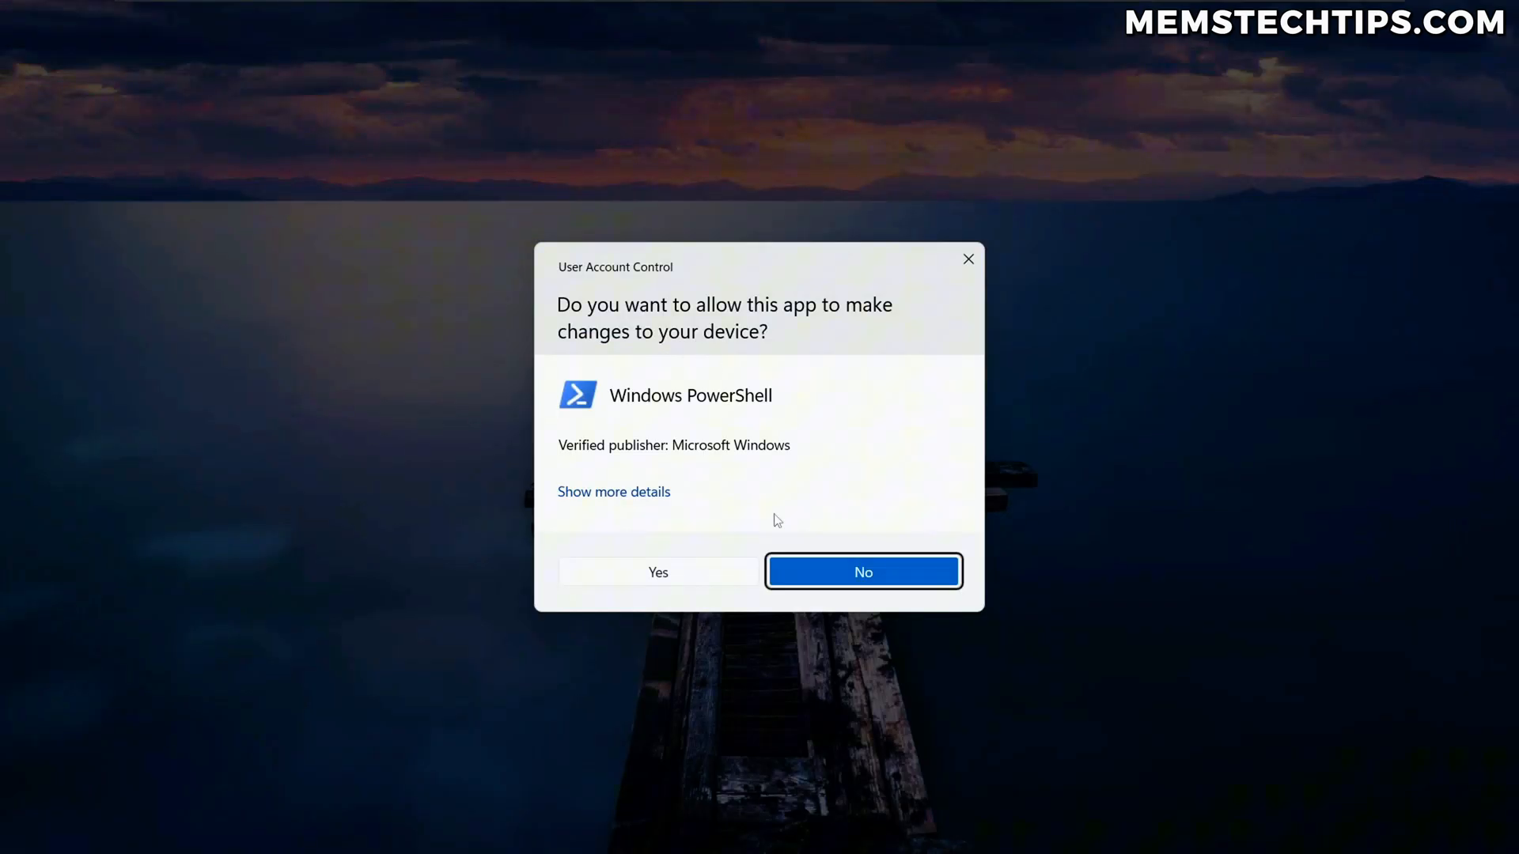
click(864, 573)
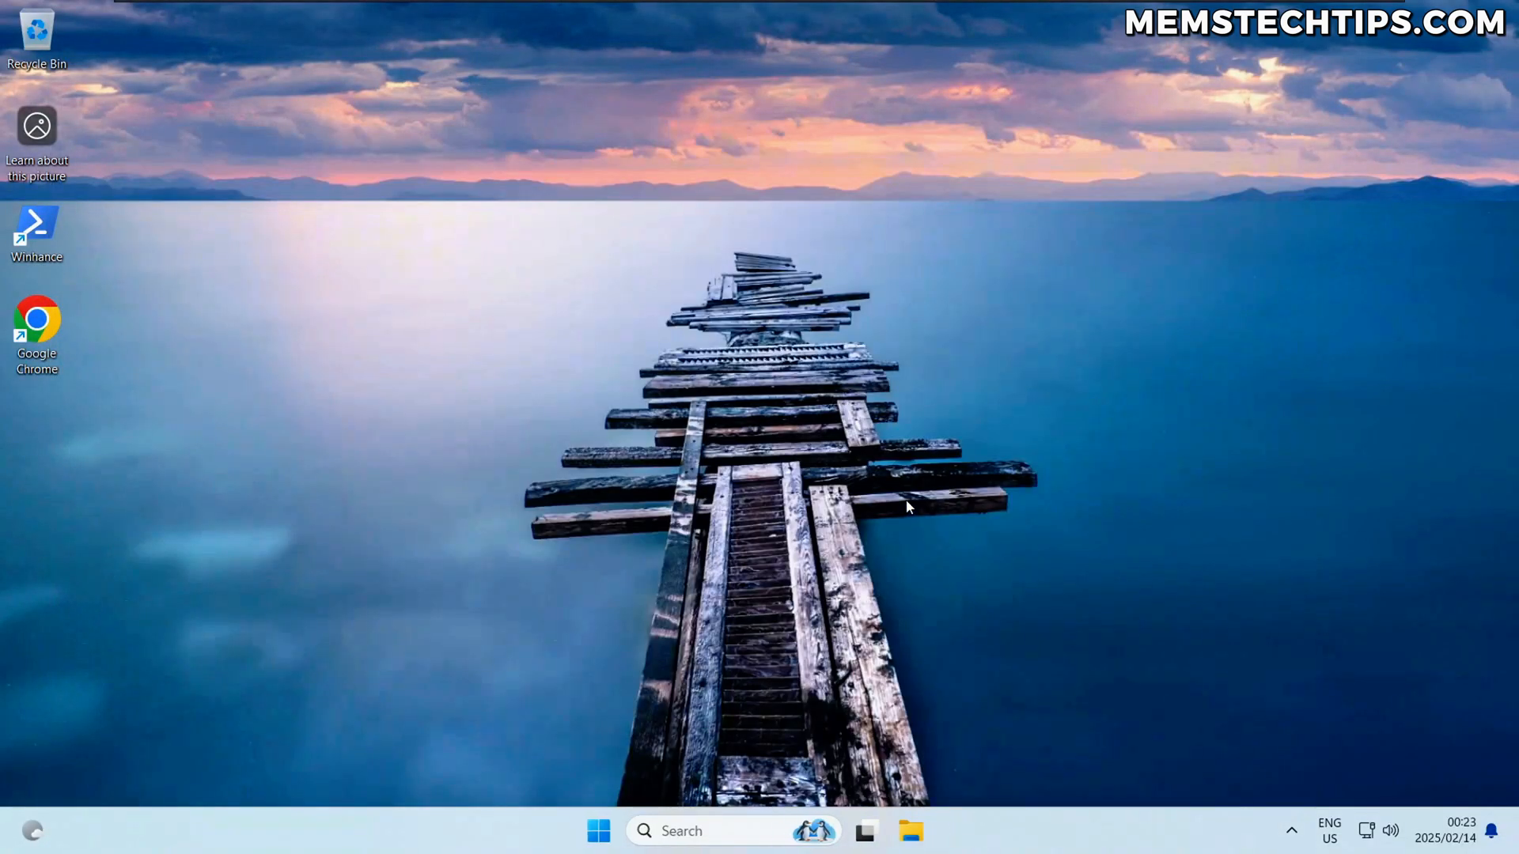
double_click(36, 228)
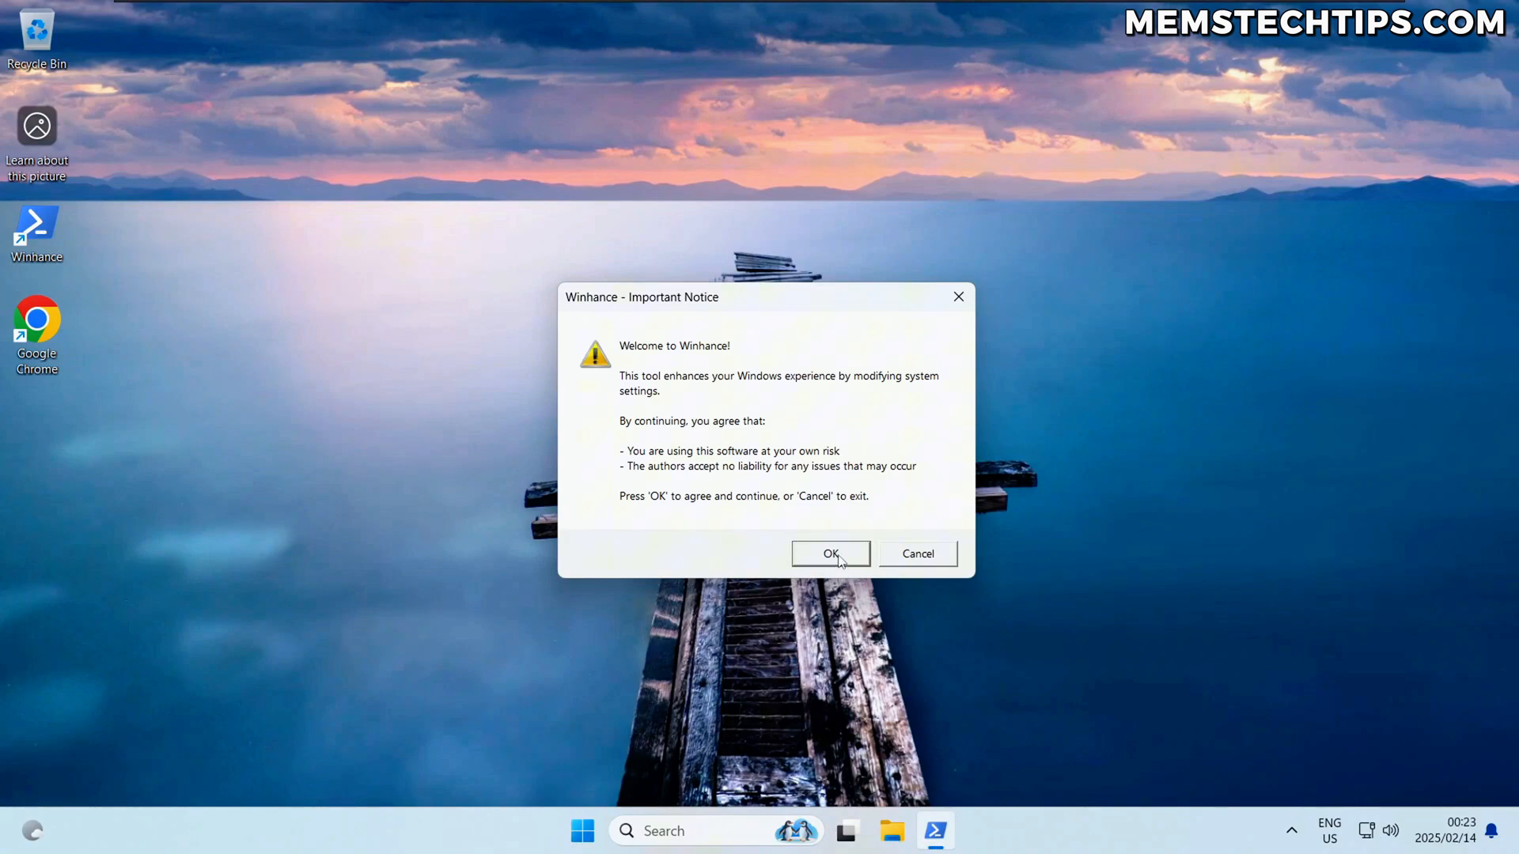
click(831, 553)
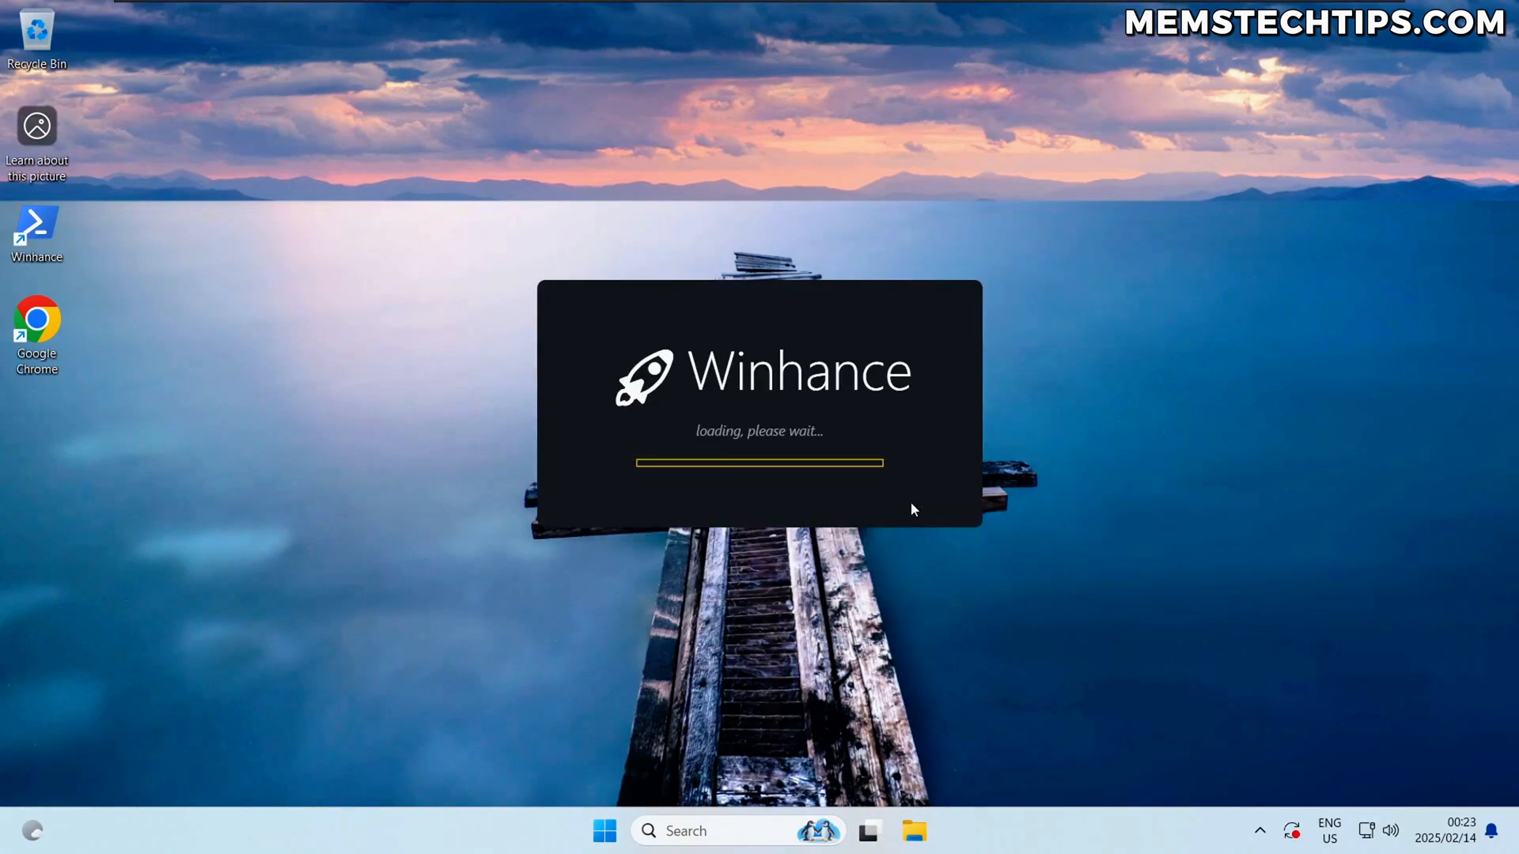
mouse_move(759, 351)
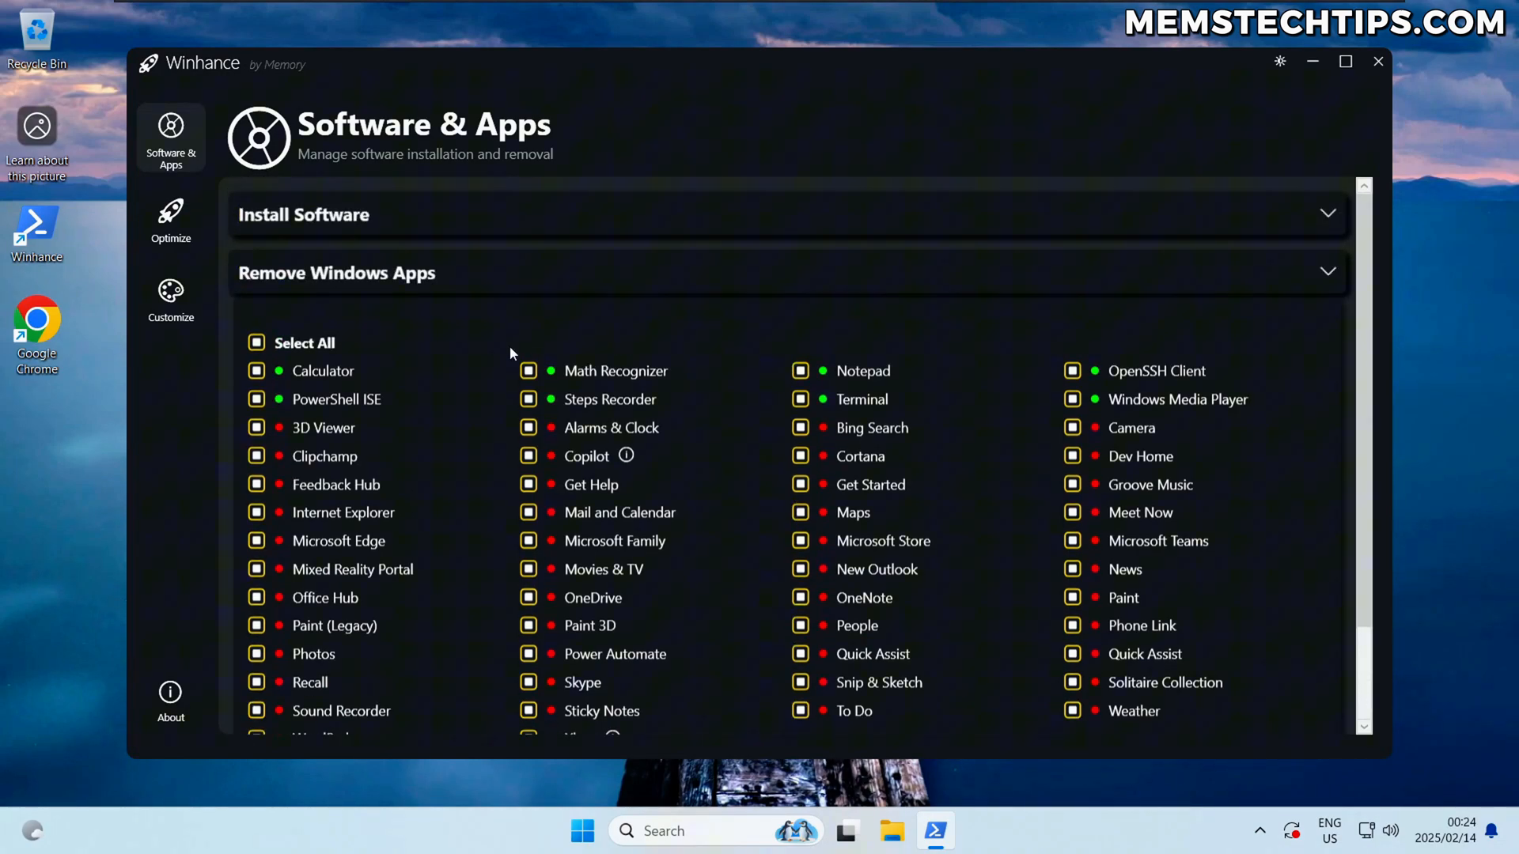
mouse_move(725, 353)
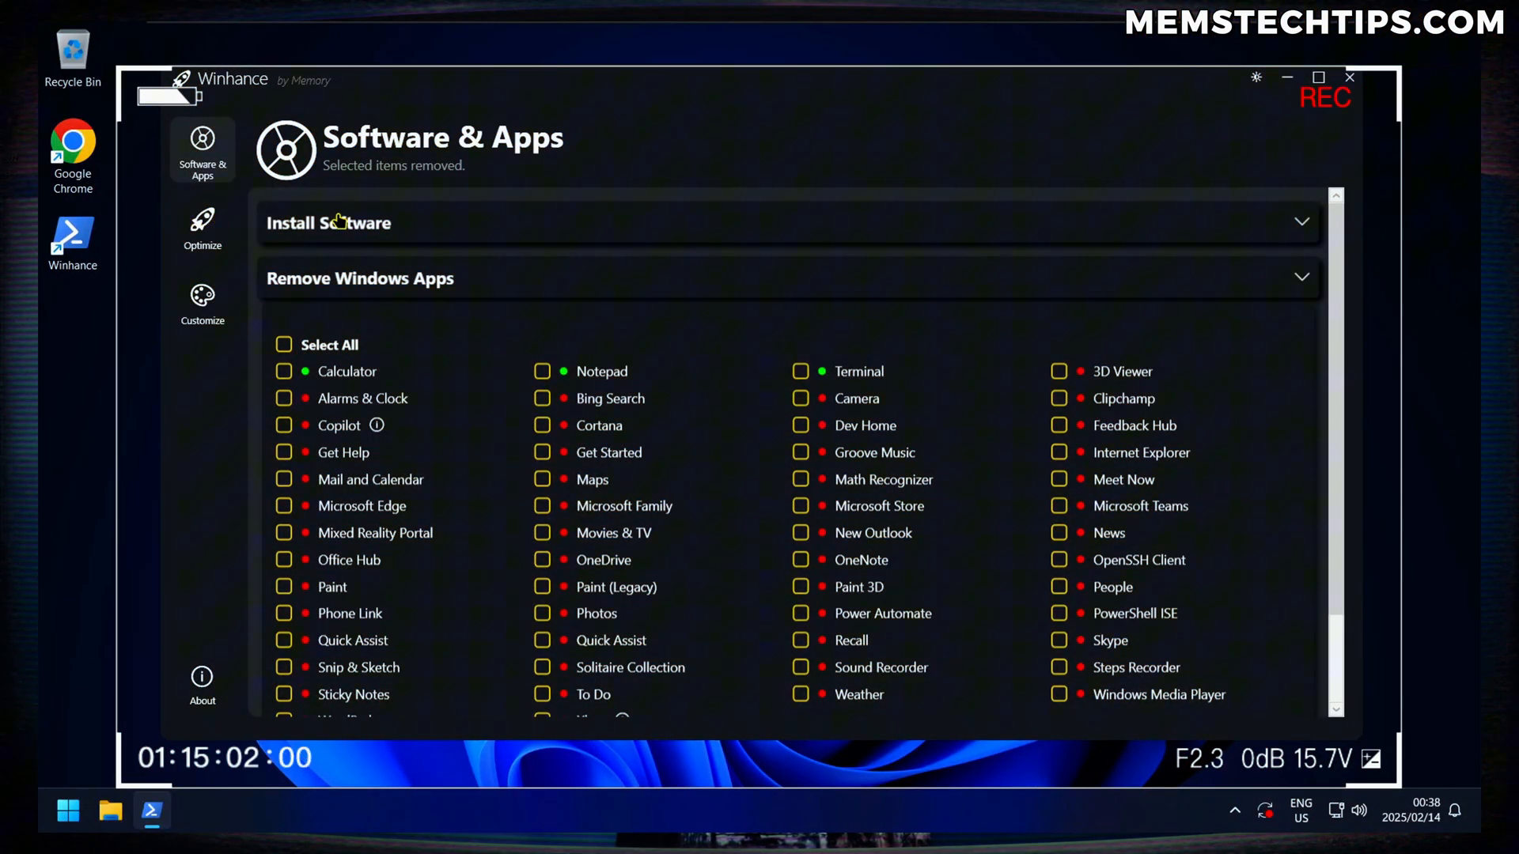
mouse_move(198, 339)
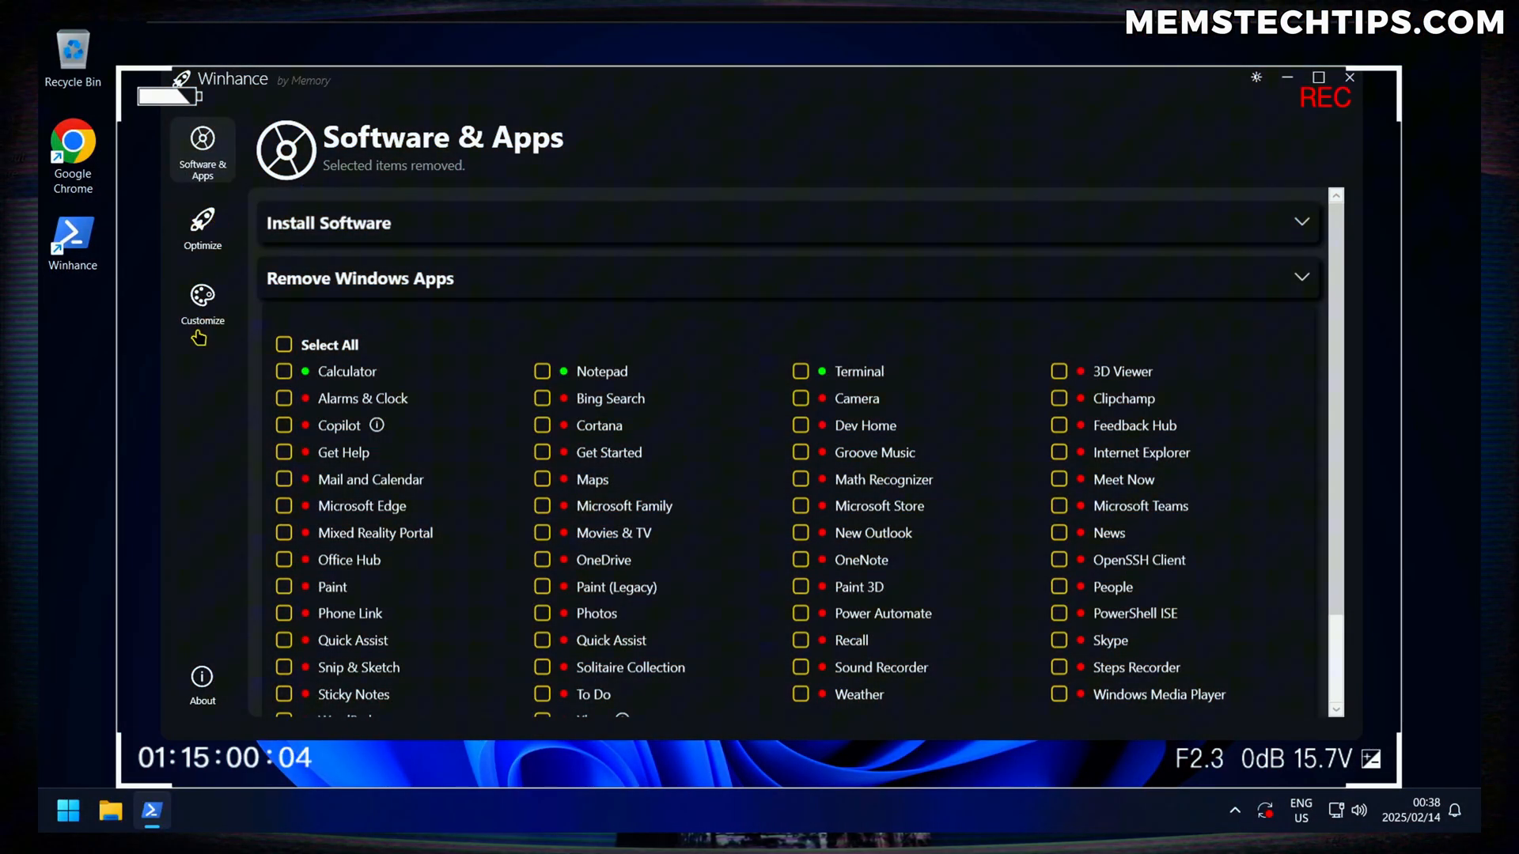
mouse_move(207, 129)
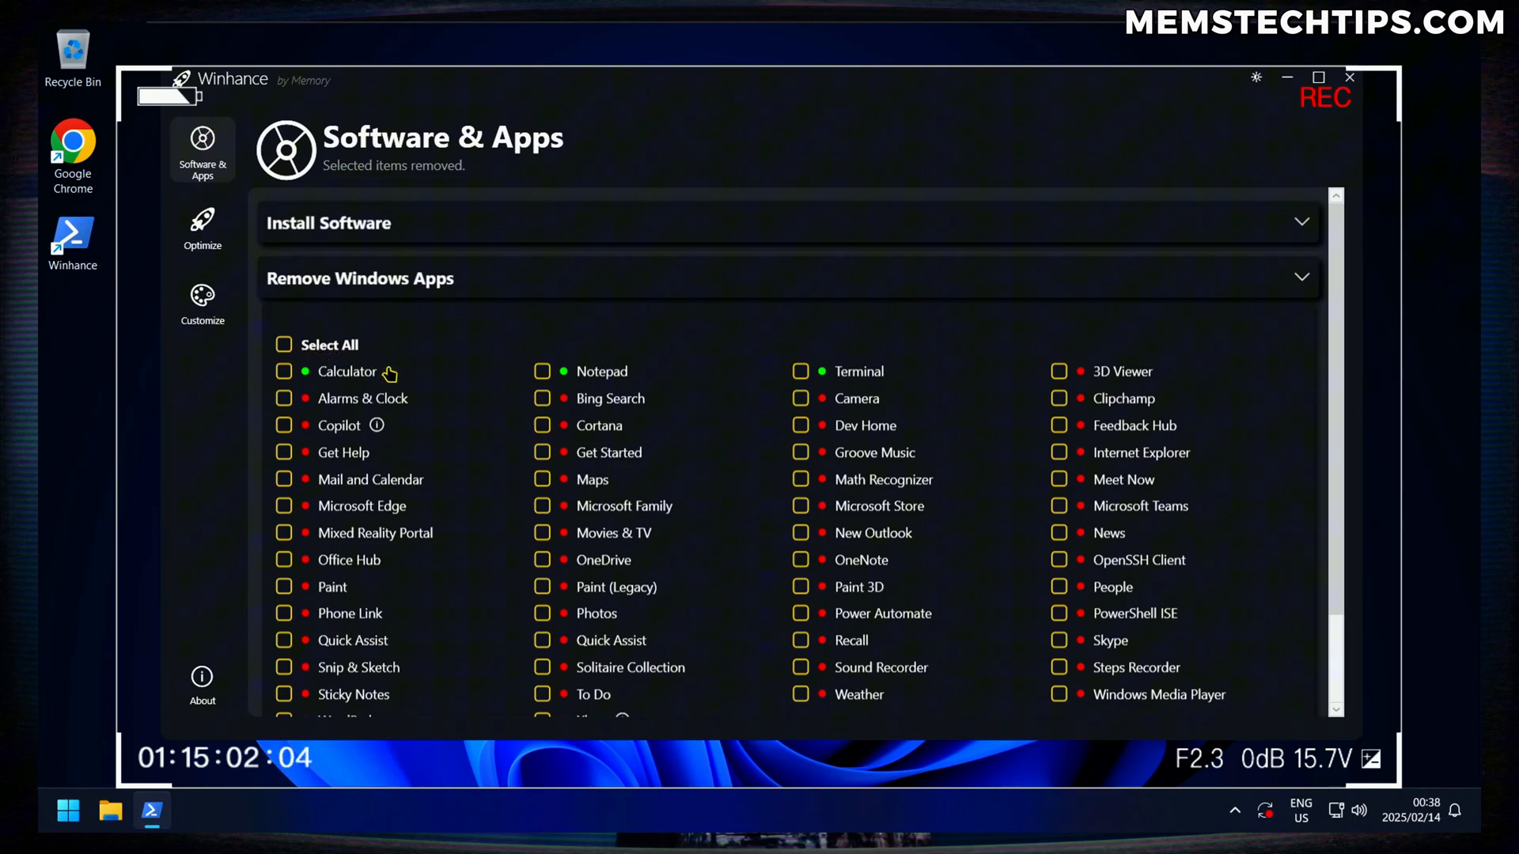
mouse_move(489, 367)
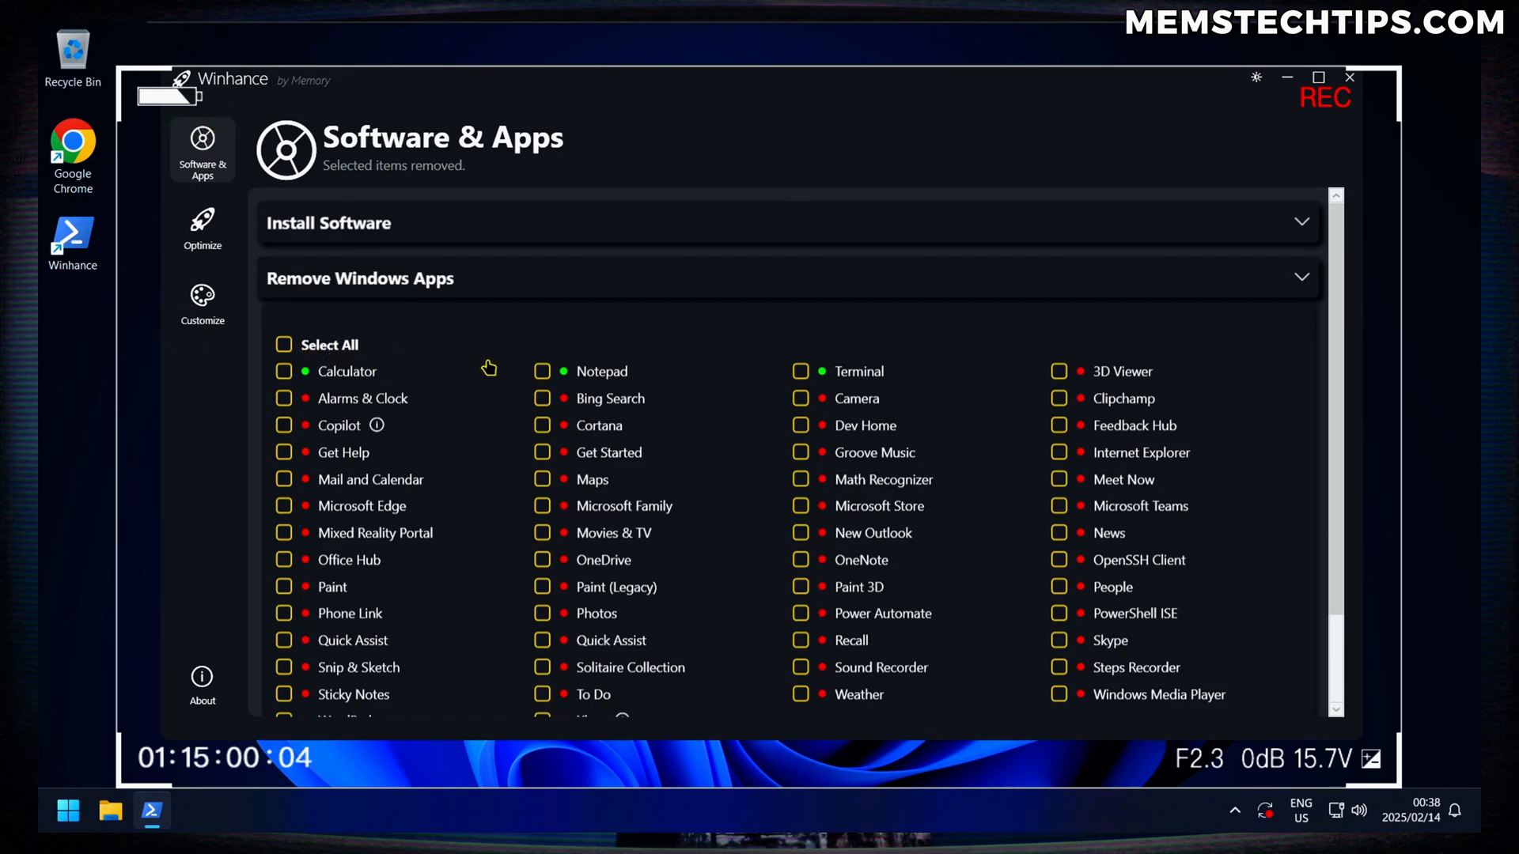
mouse_move(477, 361)
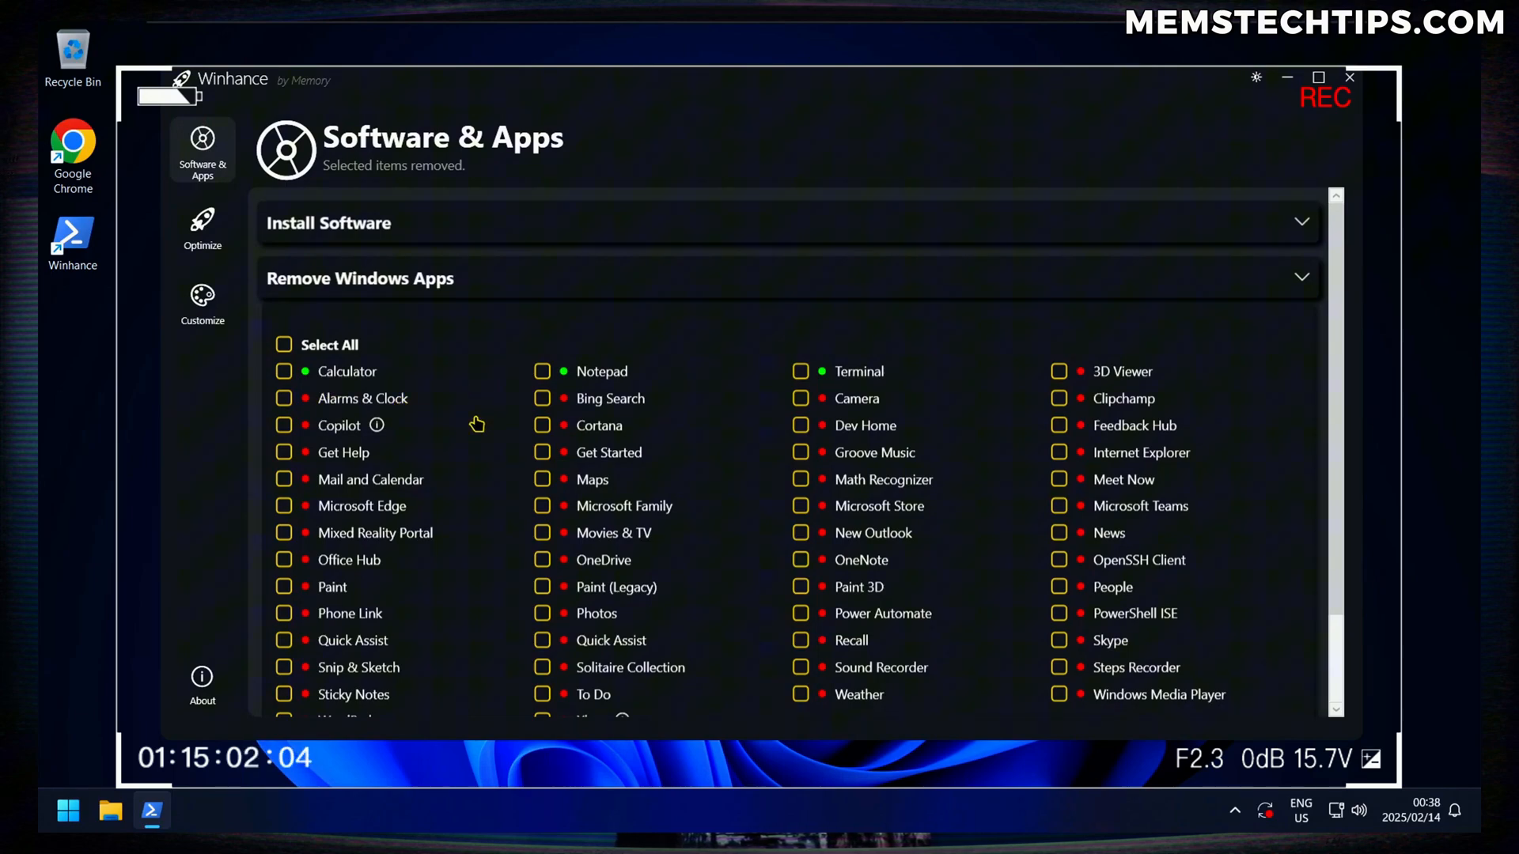
mouse_move(631, 421)
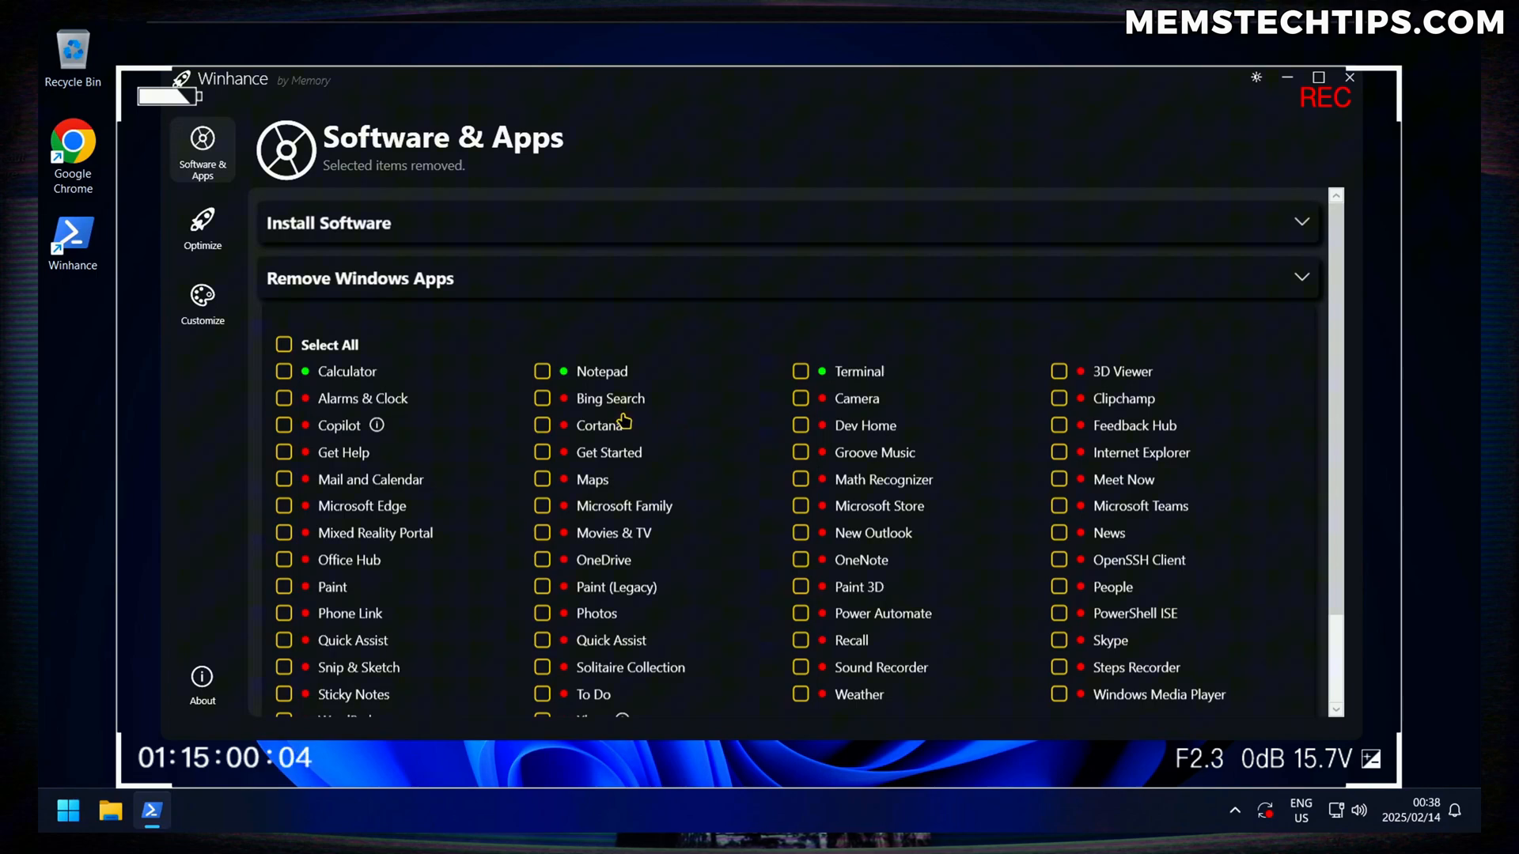
mouse_move(440, 418)
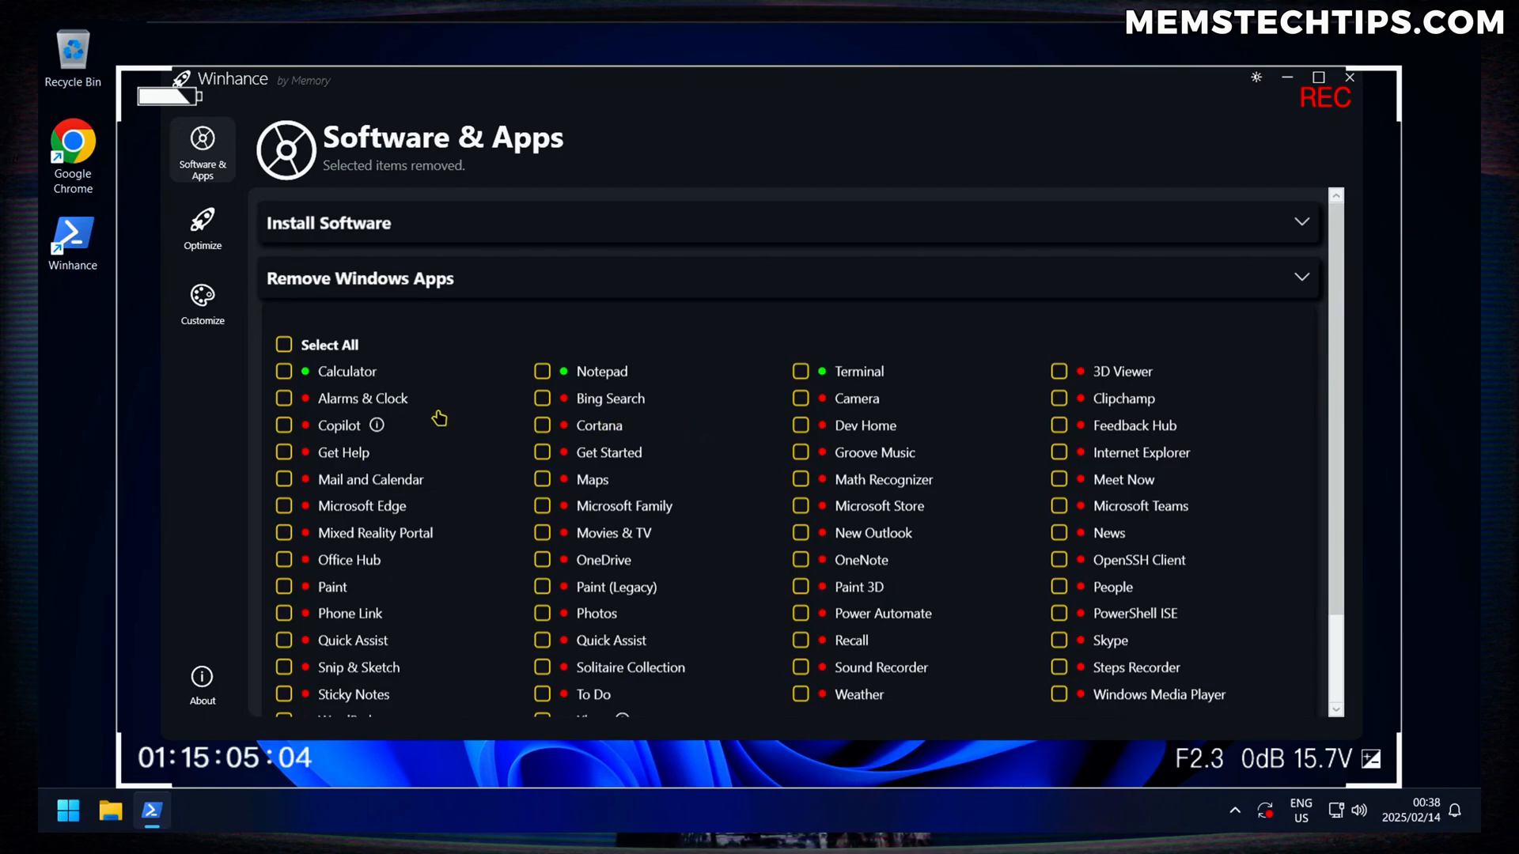
mouse_move(449, 400)
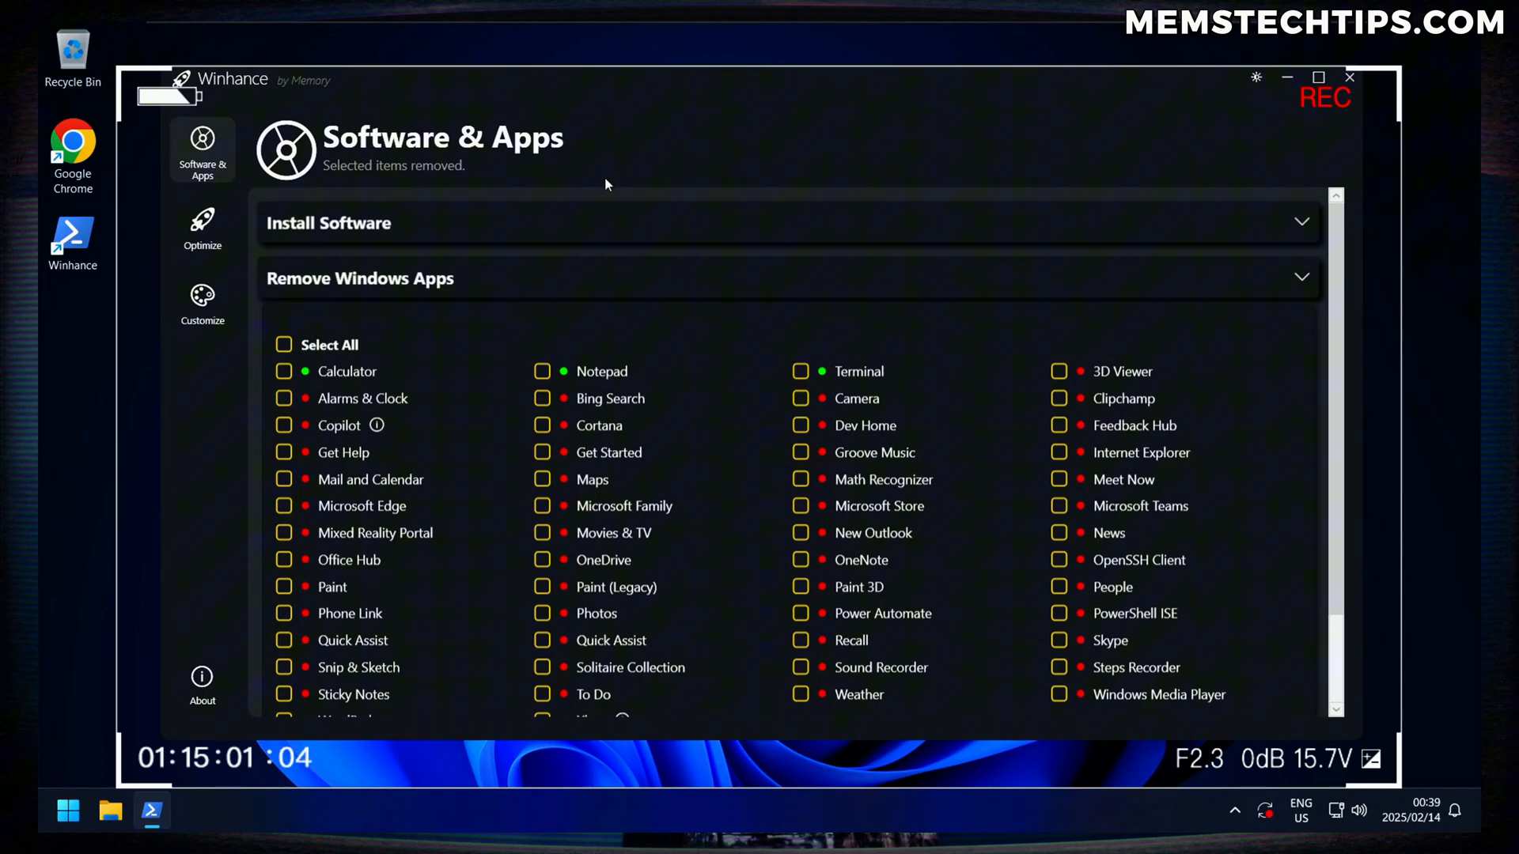
mouse_move(535, 435)
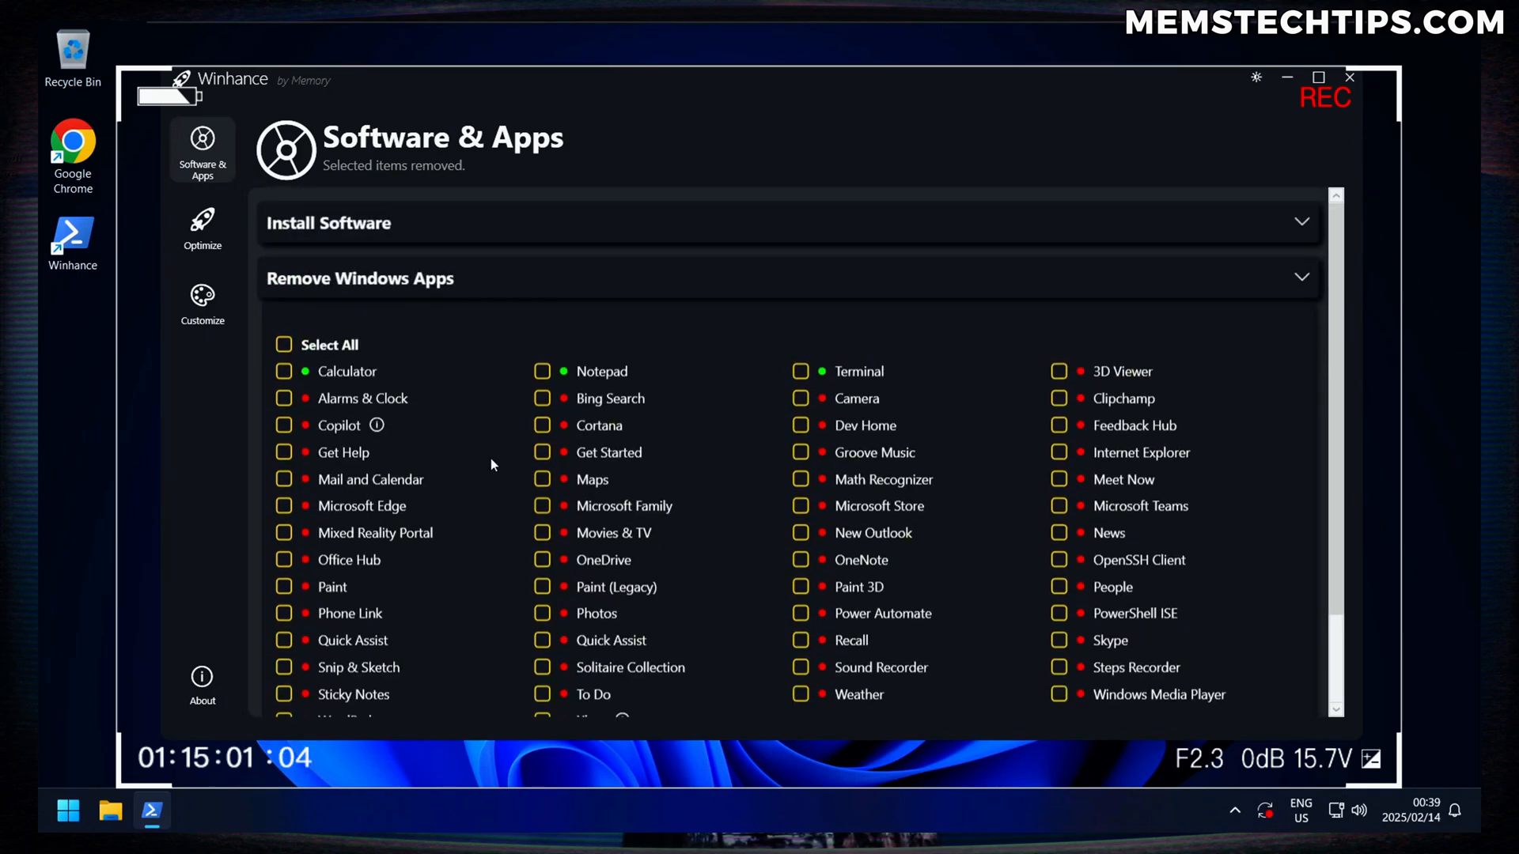
mouse_move(464, 367)
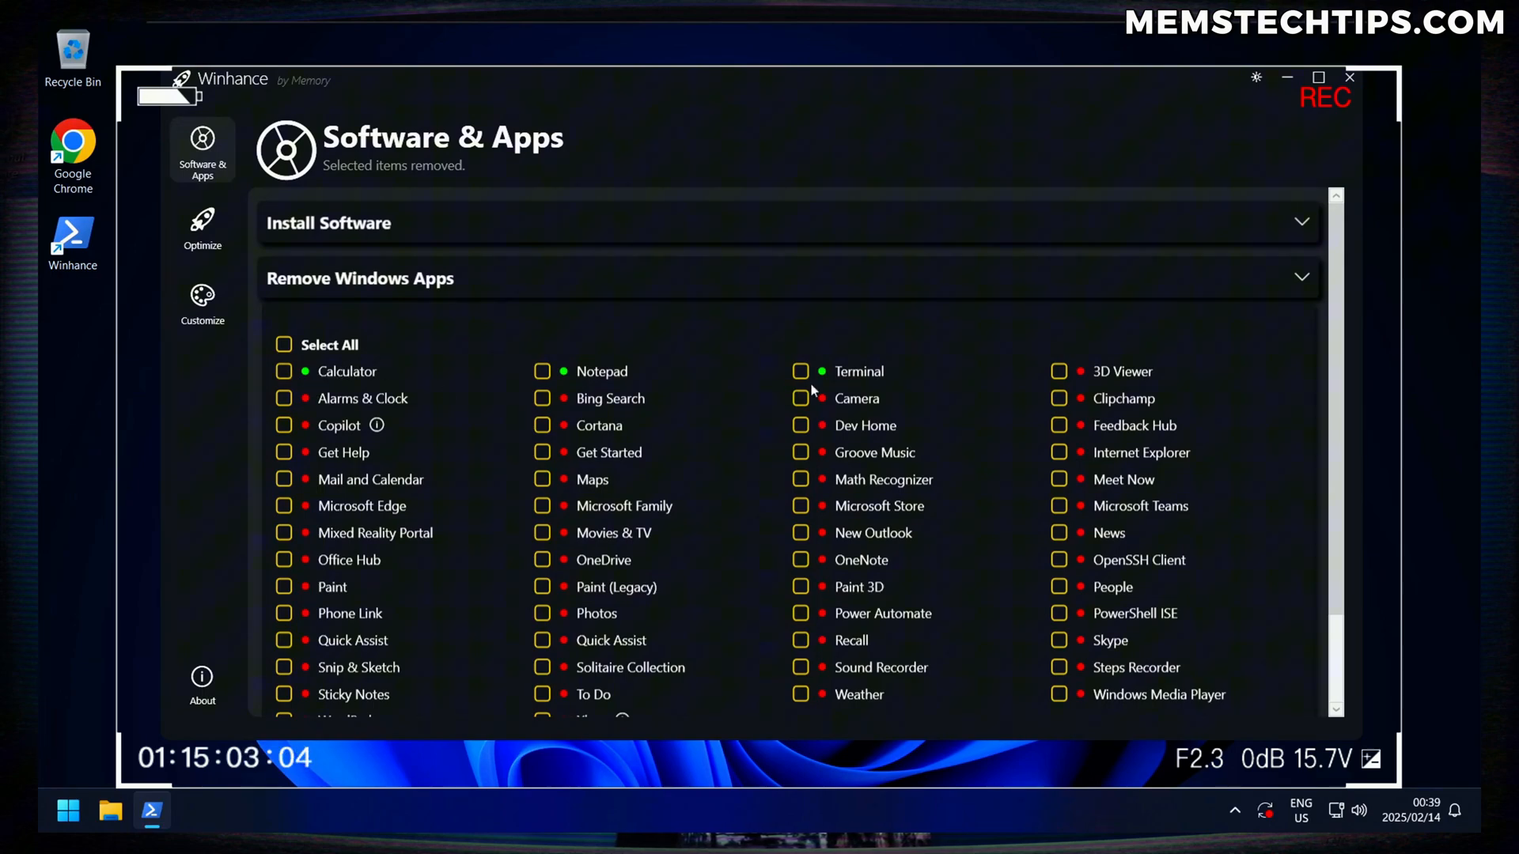
mouse_move(495, 380)
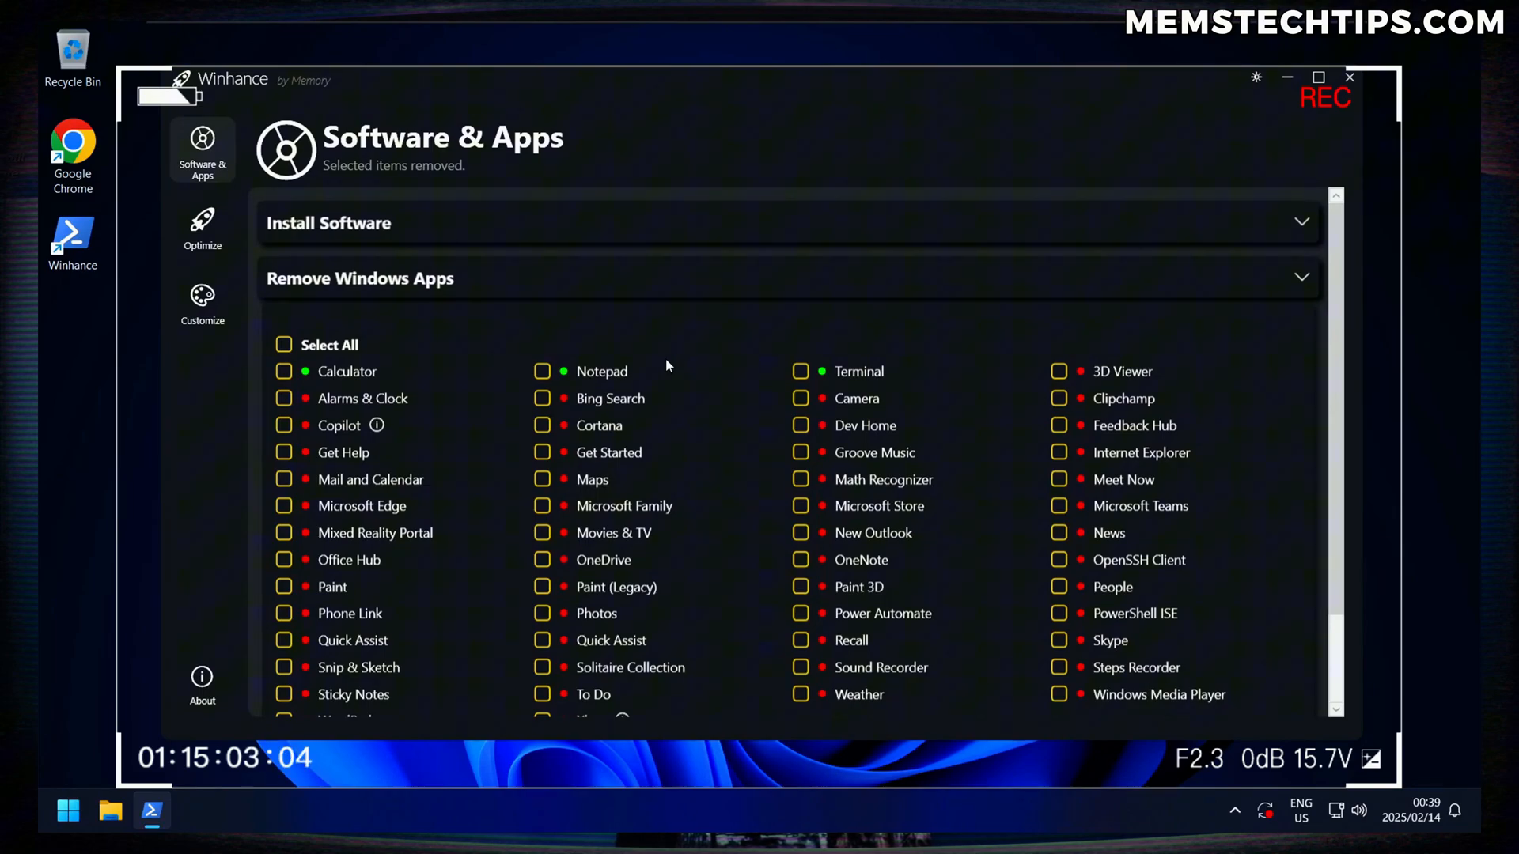
Step: Apply all optimizations from the Optimize page and acknowledge the Optimization Complete notice
click(283, 345)
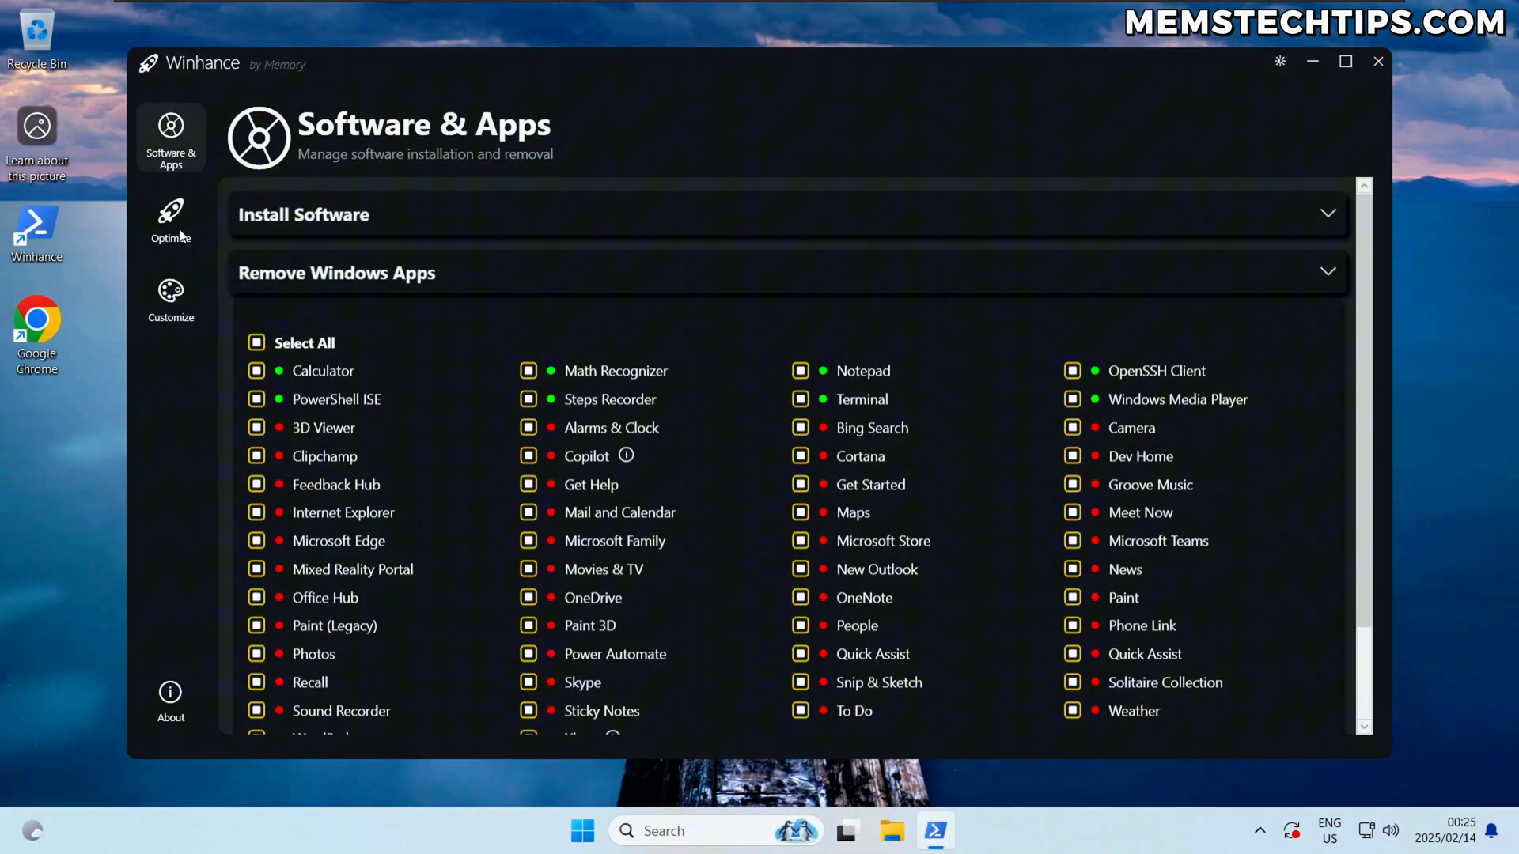
click(171, 217)
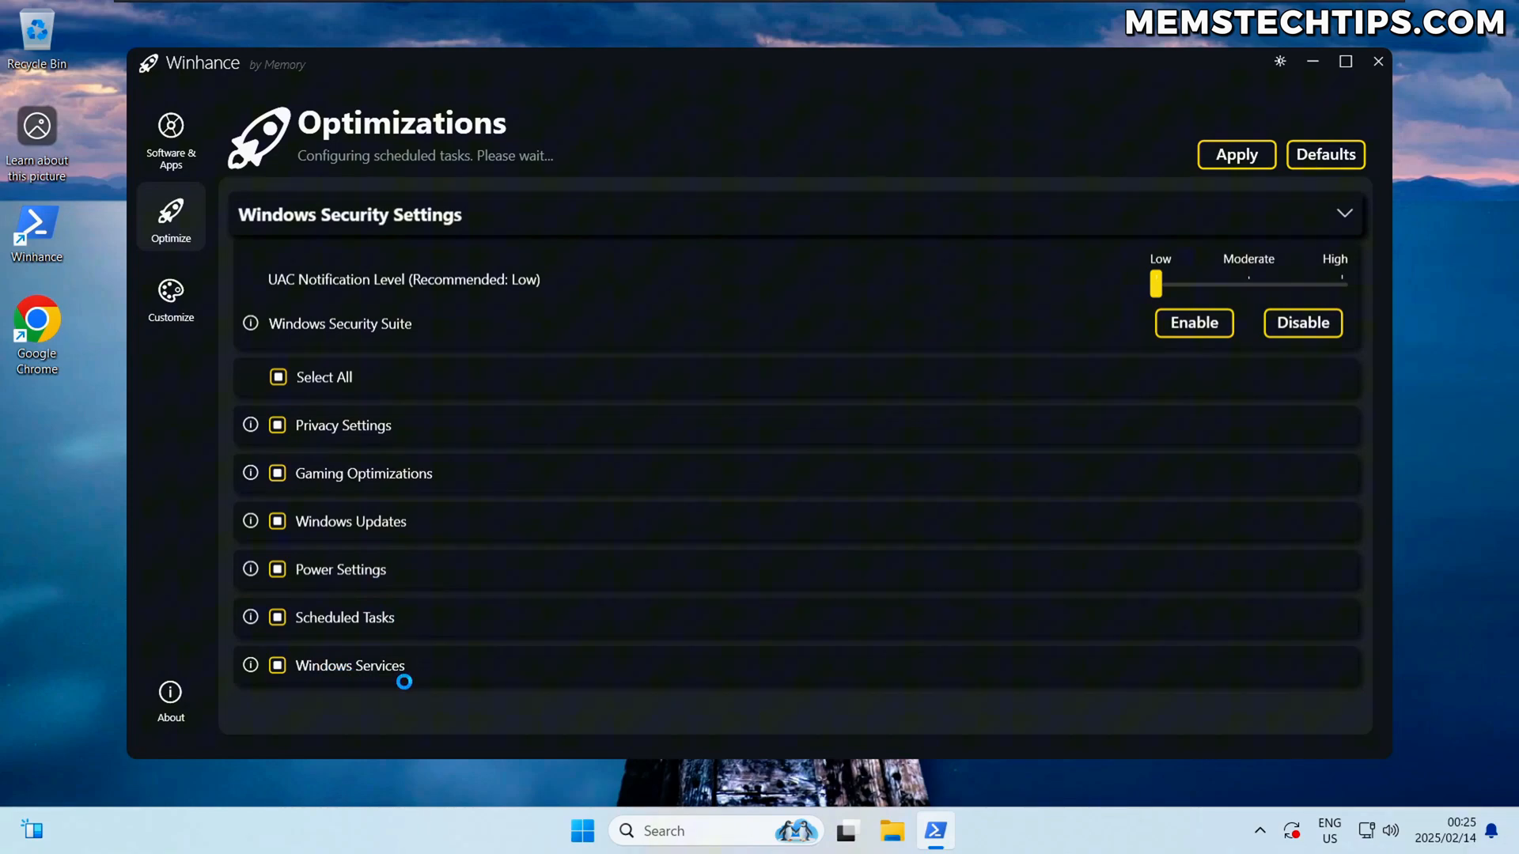
mouse_move(513, 663)
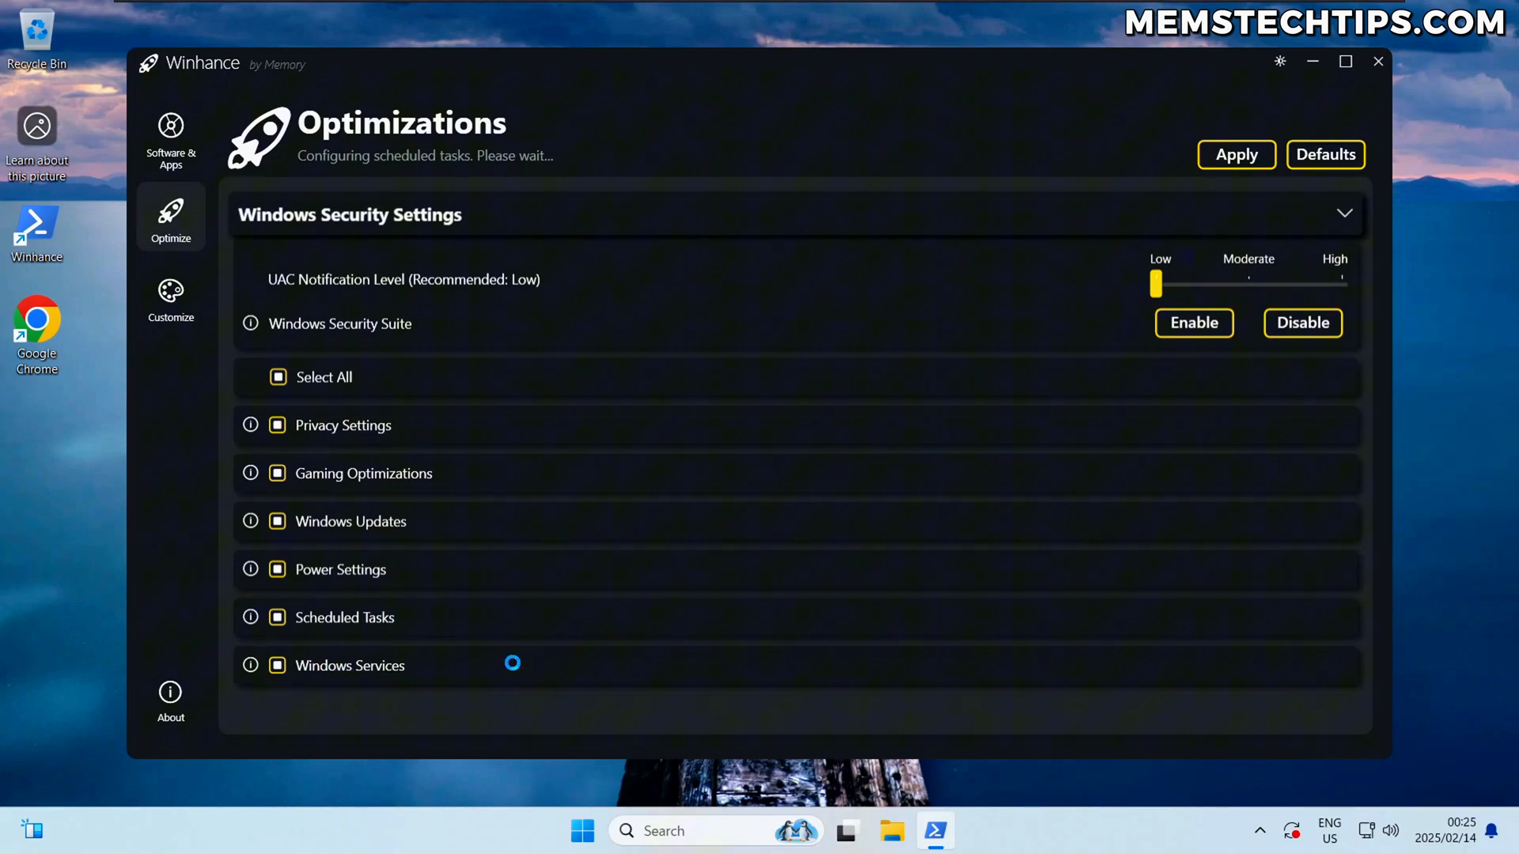
mouse_move(706, 680)
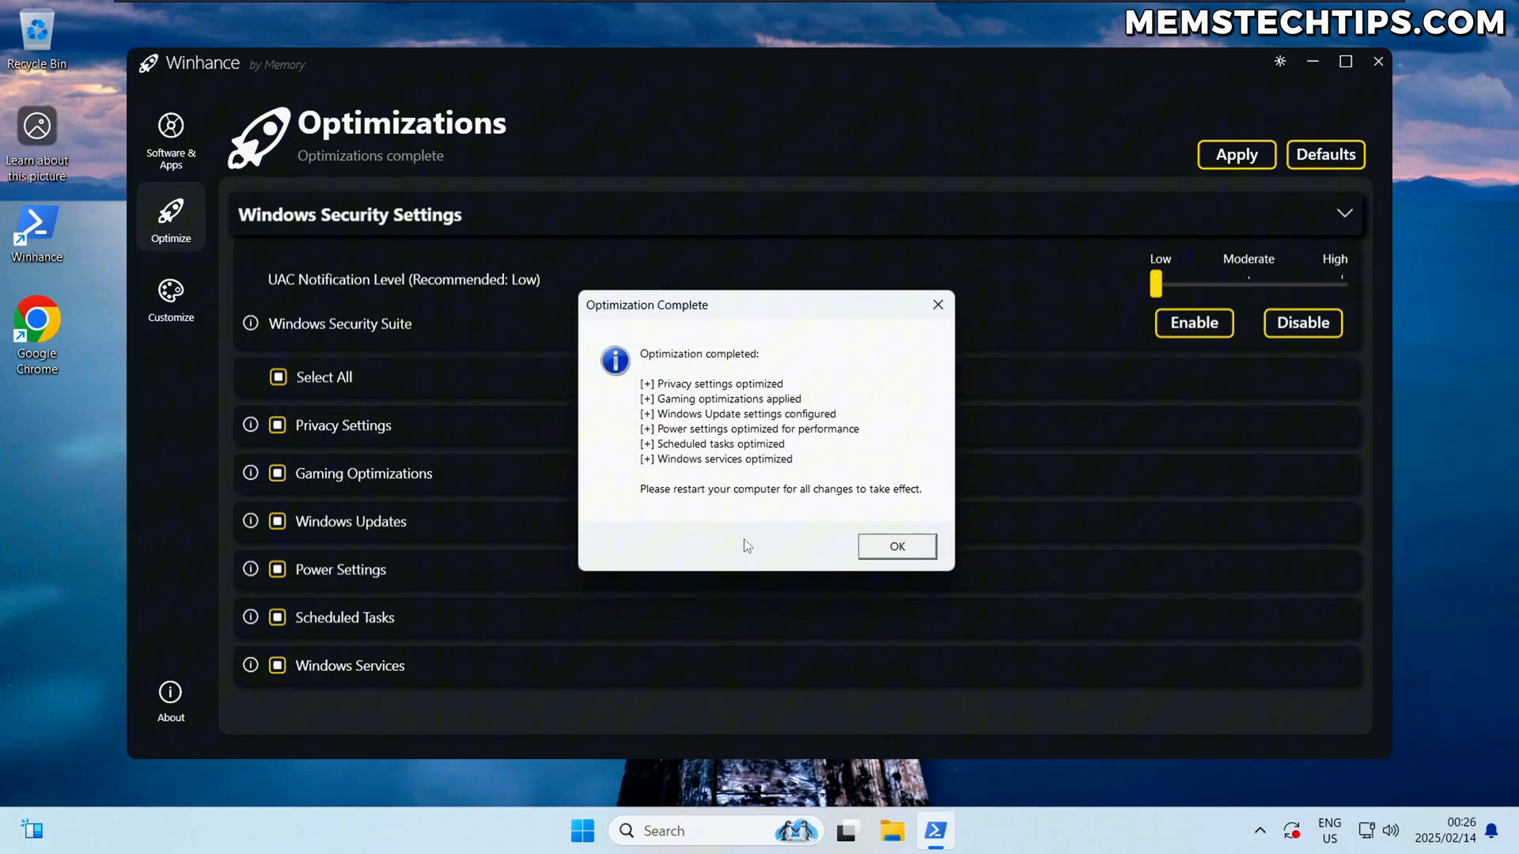
click(171, 295)
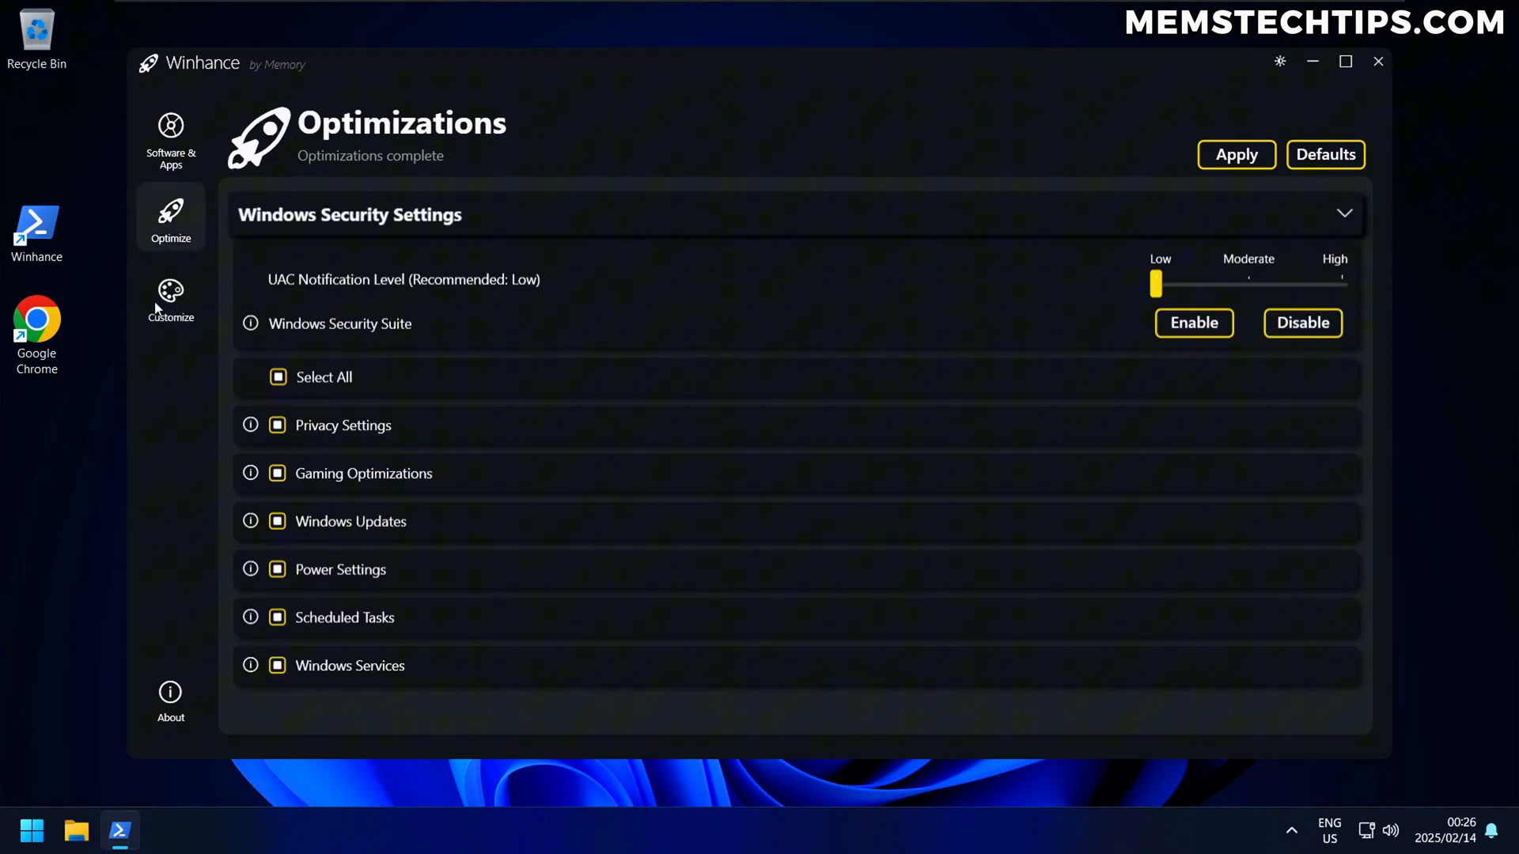
Step: Review the Customize, Optimize and Software & Apps pages' results in turn
click(171, 297)
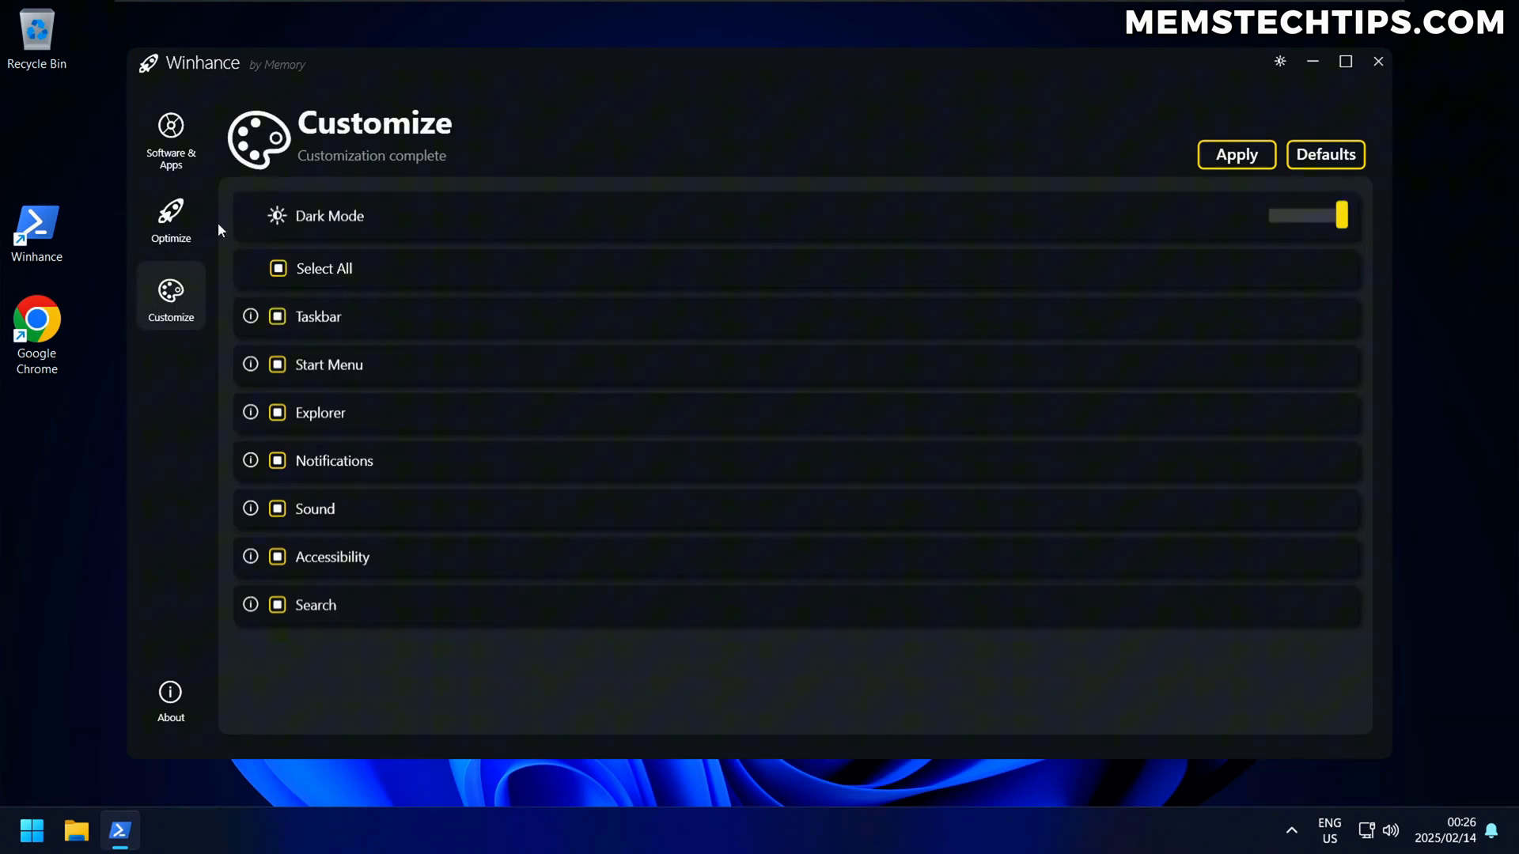
mouse_move(266, 290)
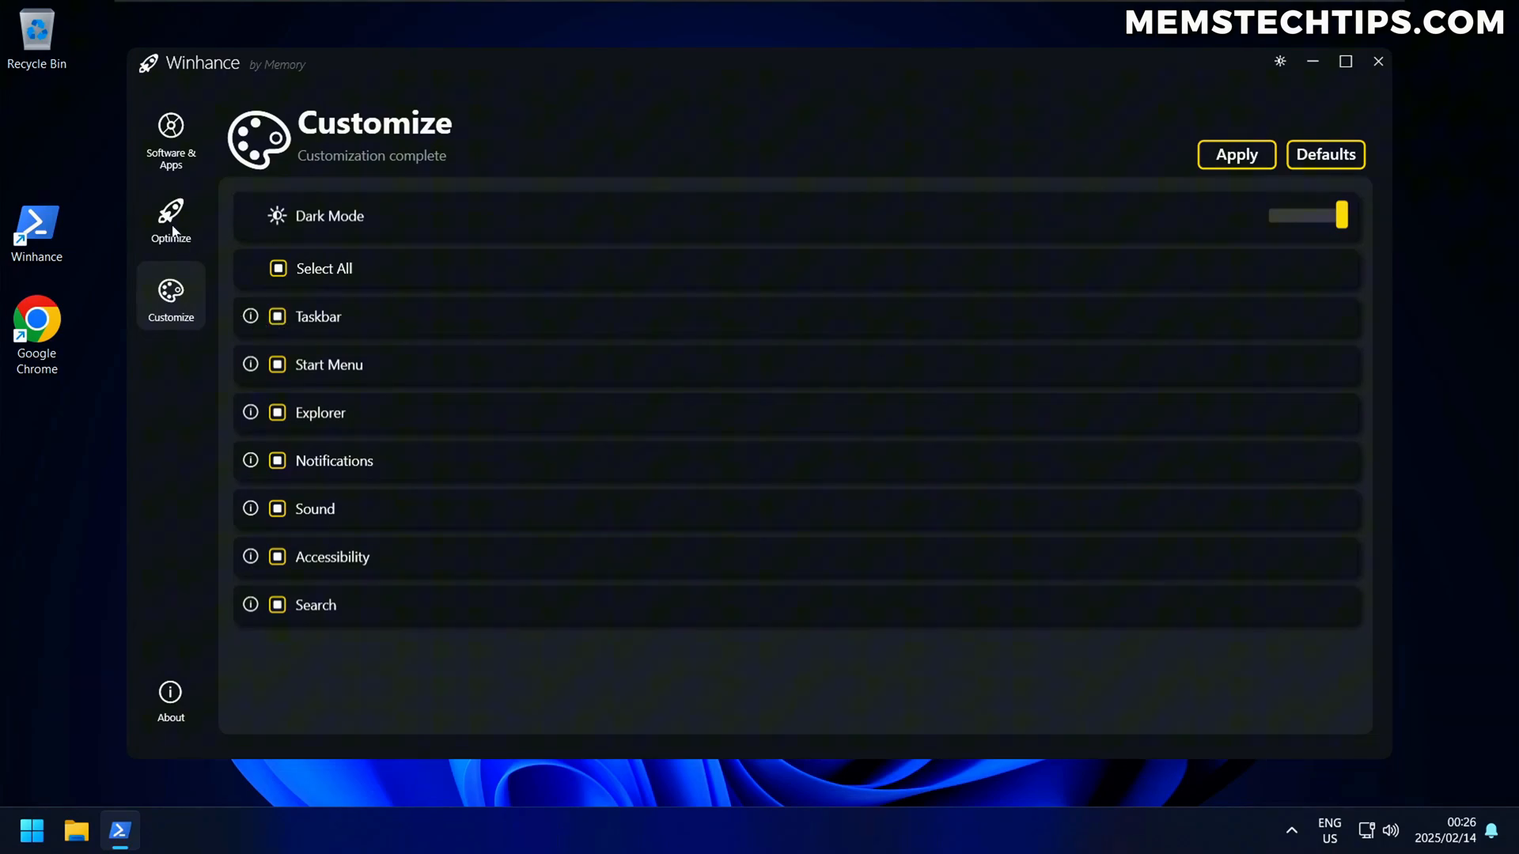
click(171, 218)
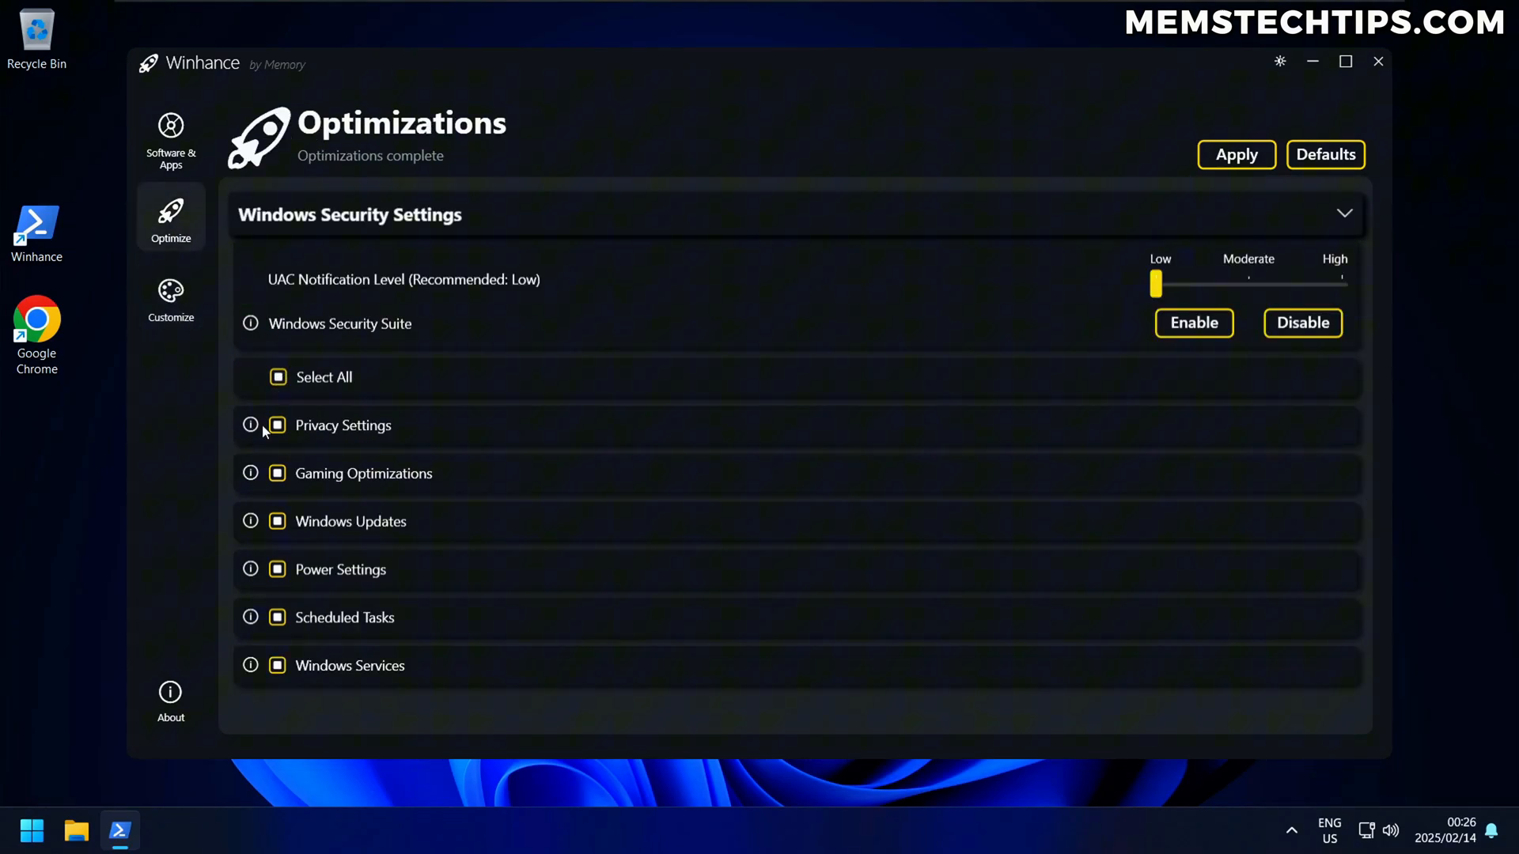
mouse_move(250, 426)
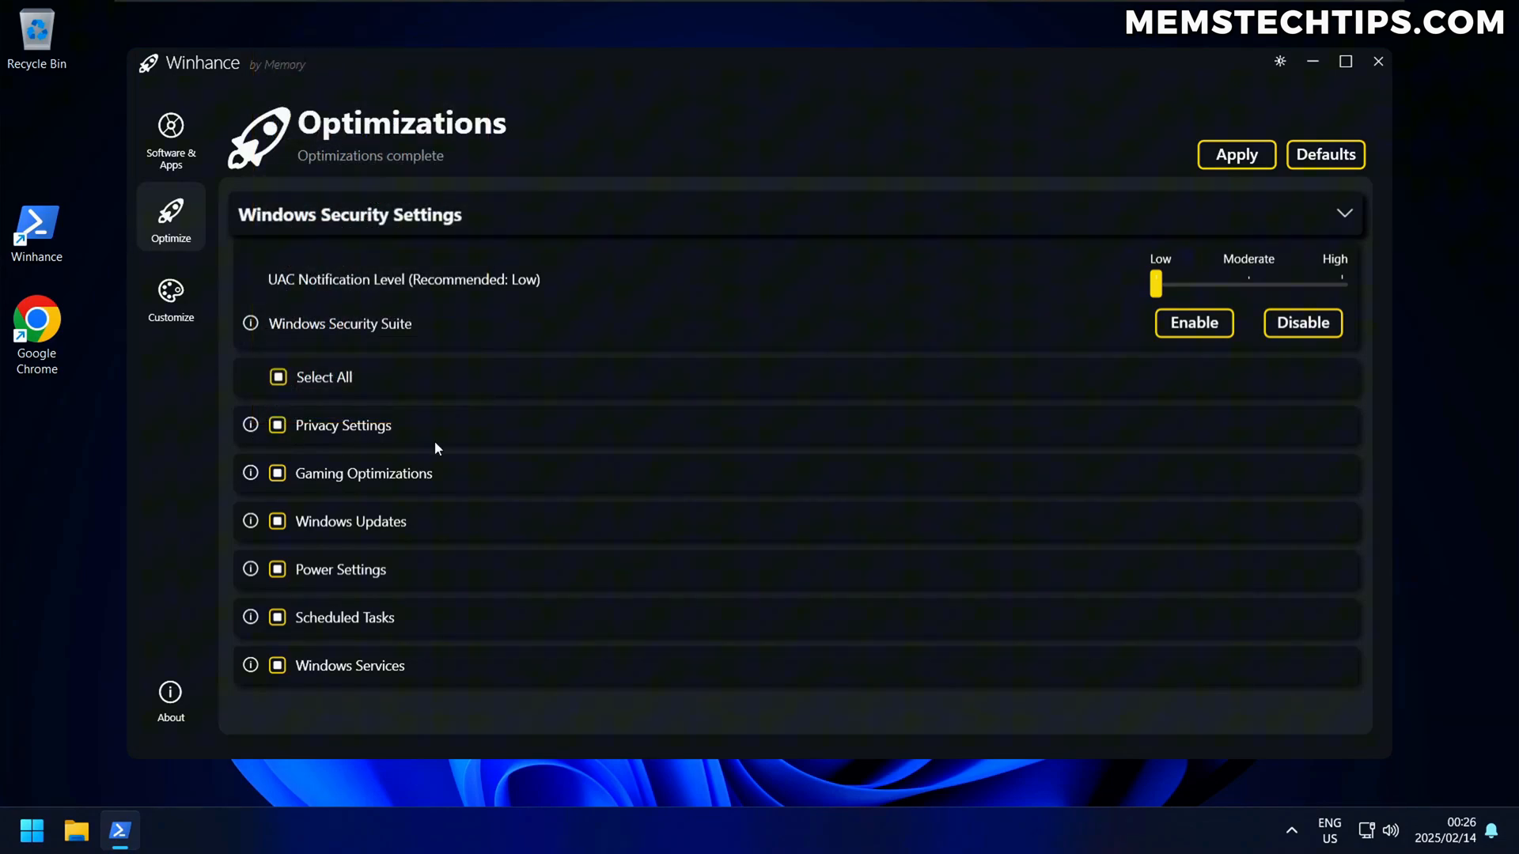
mouse_move(405, 443)
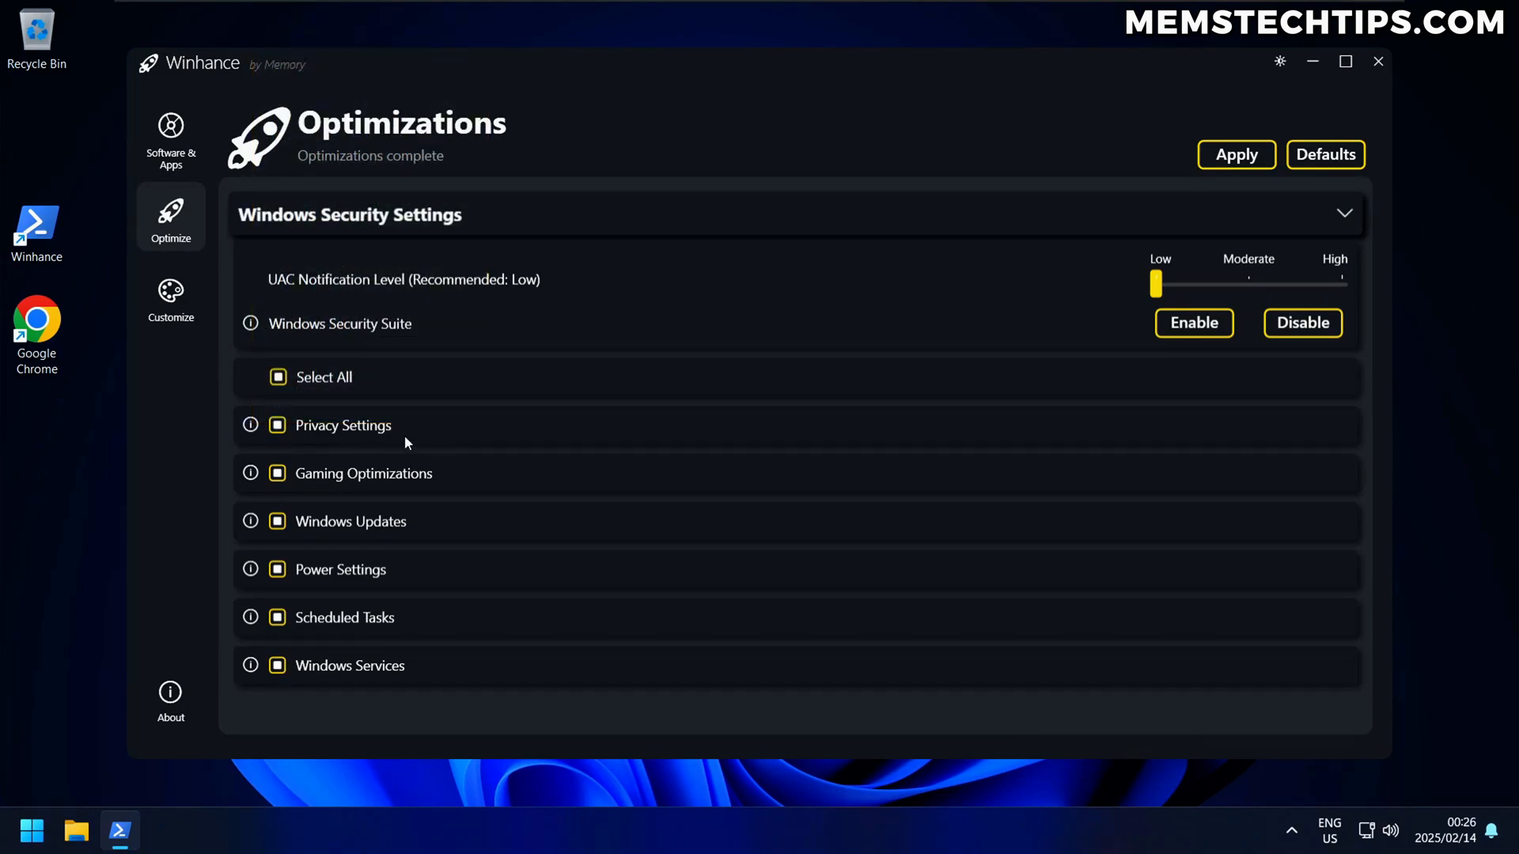
mouse_move(250, 428)
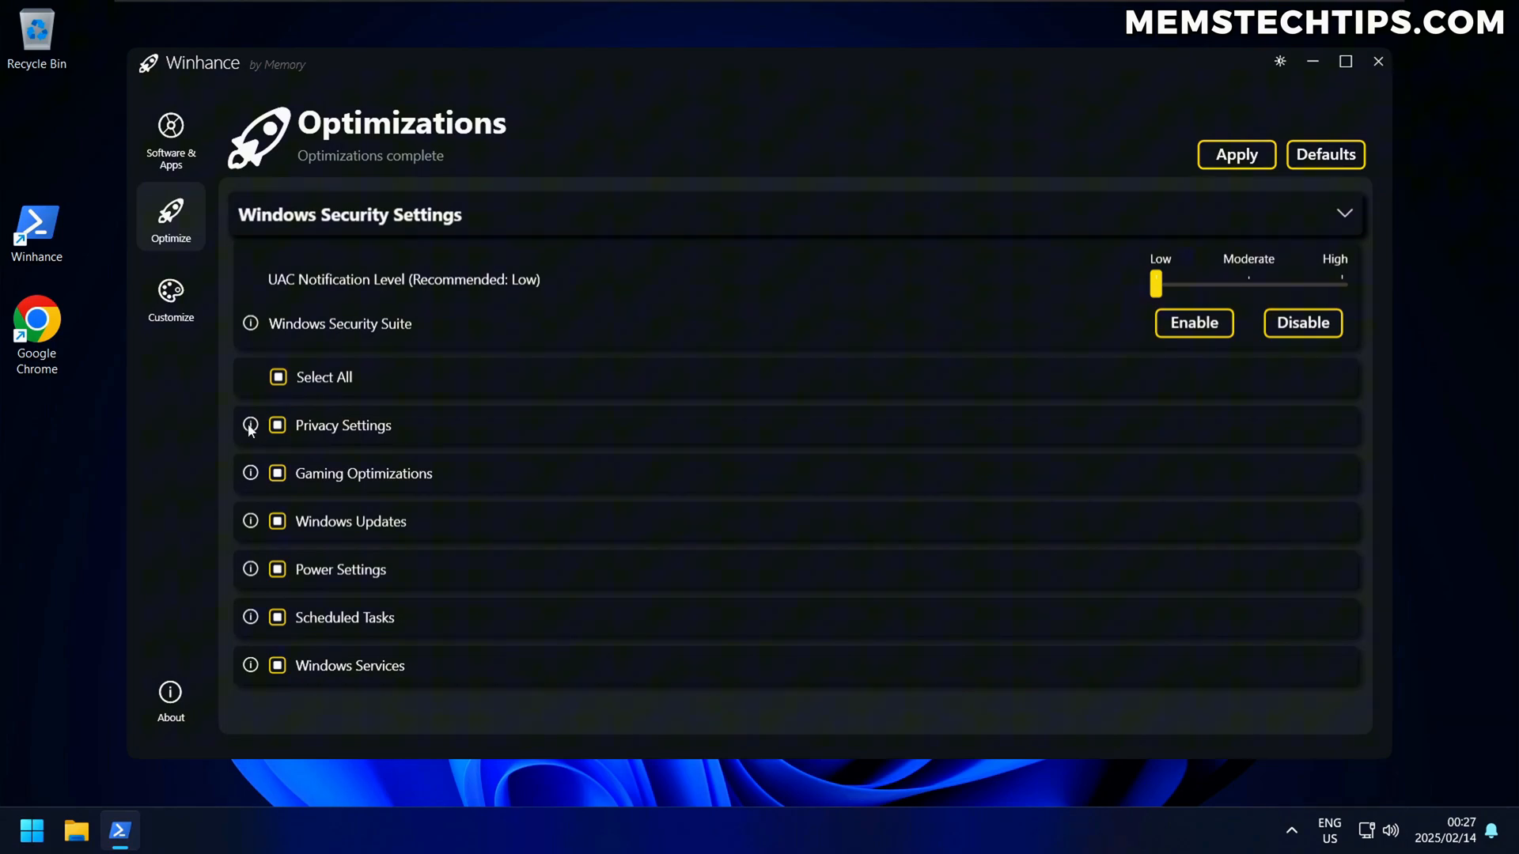
mouse_move(250, 425)
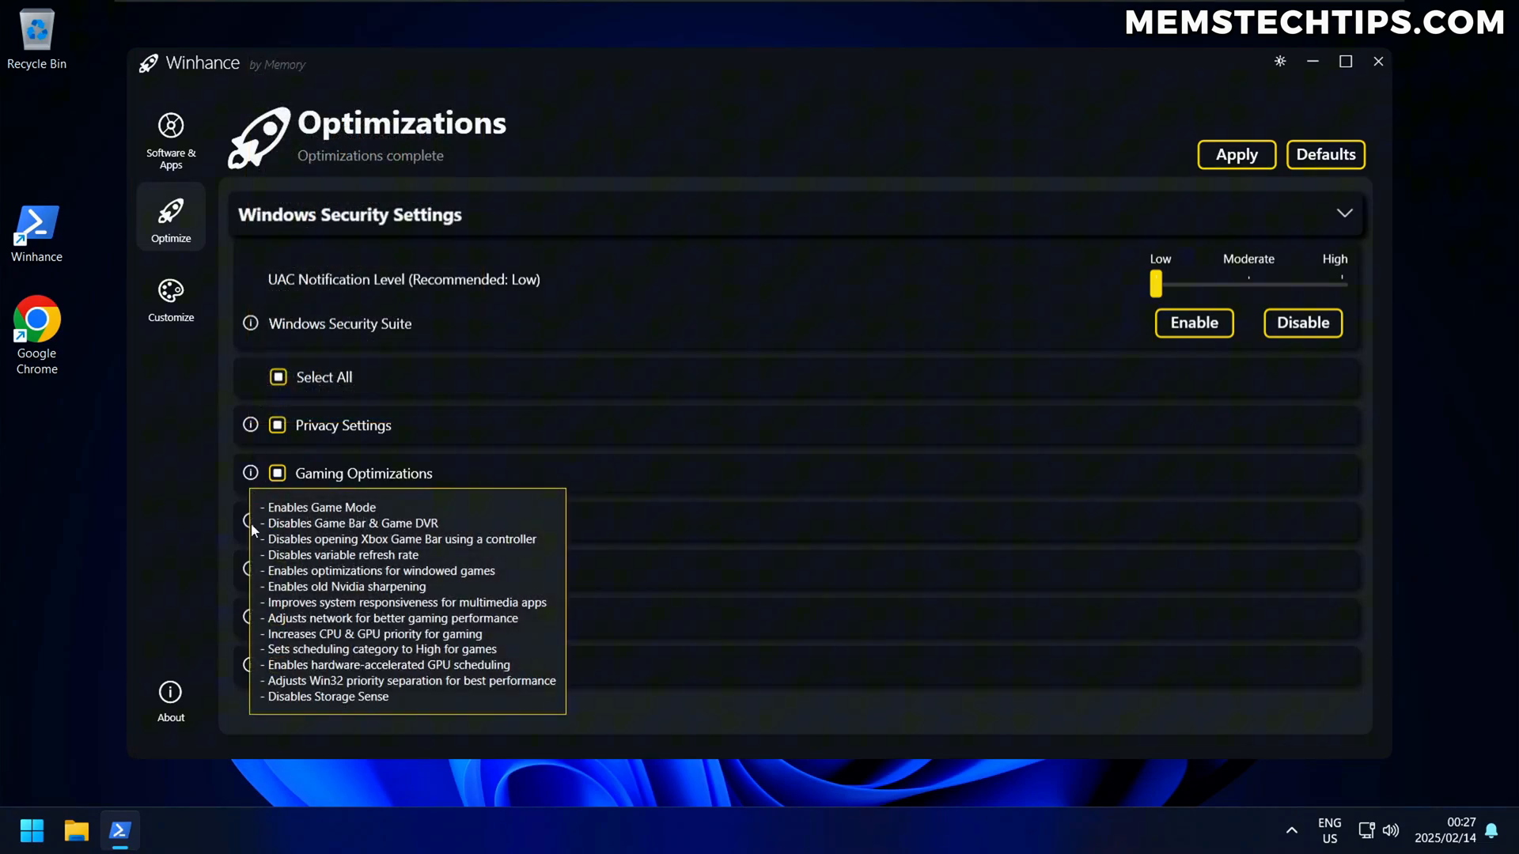
click(171, 139)
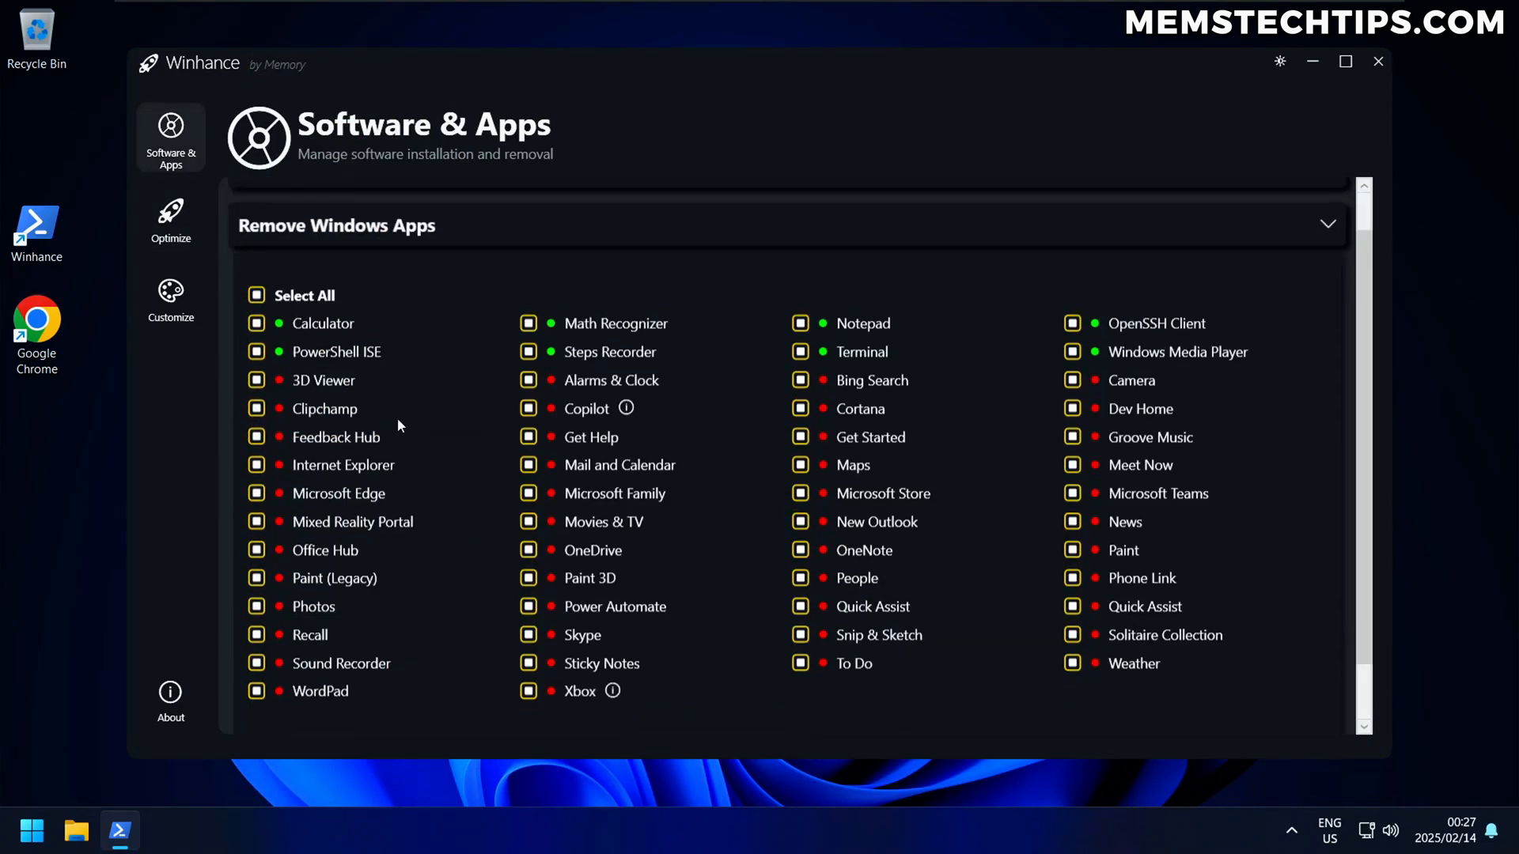
mouse_move(487, 288)
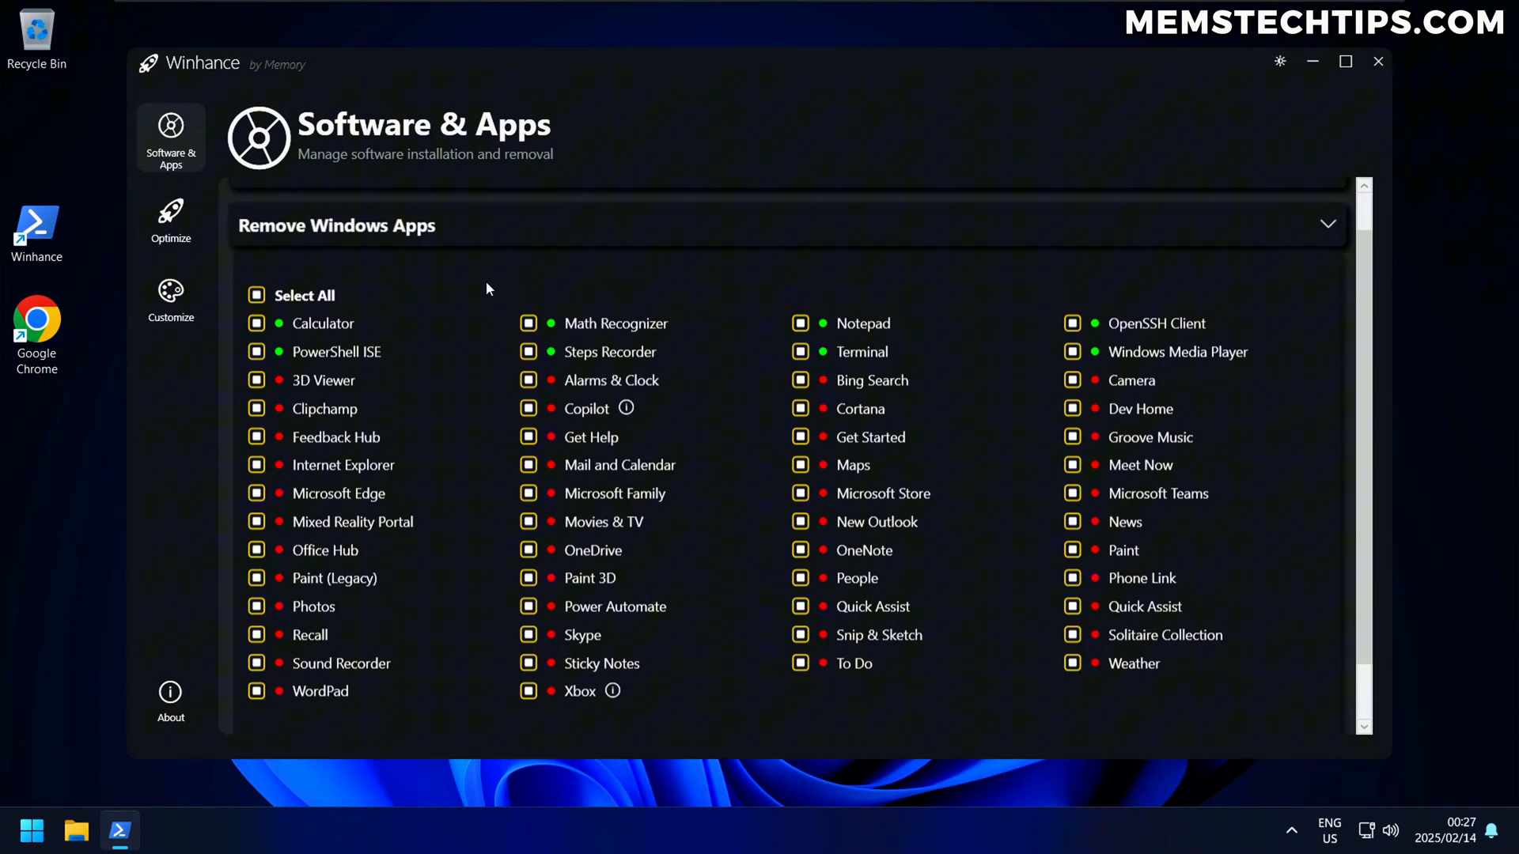
click(171, 217)
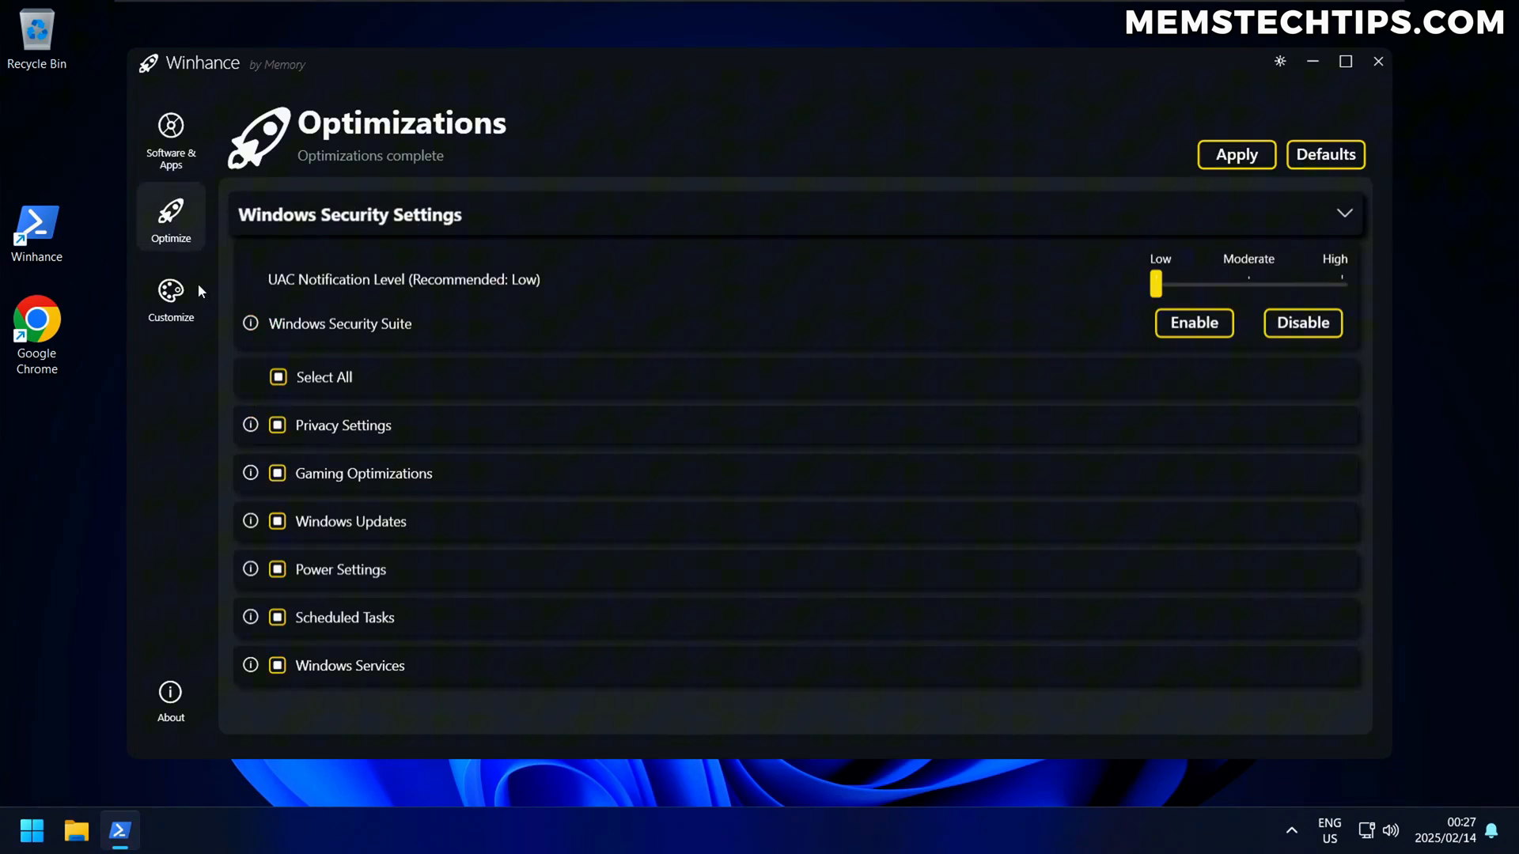
mouse_move(347, 434)
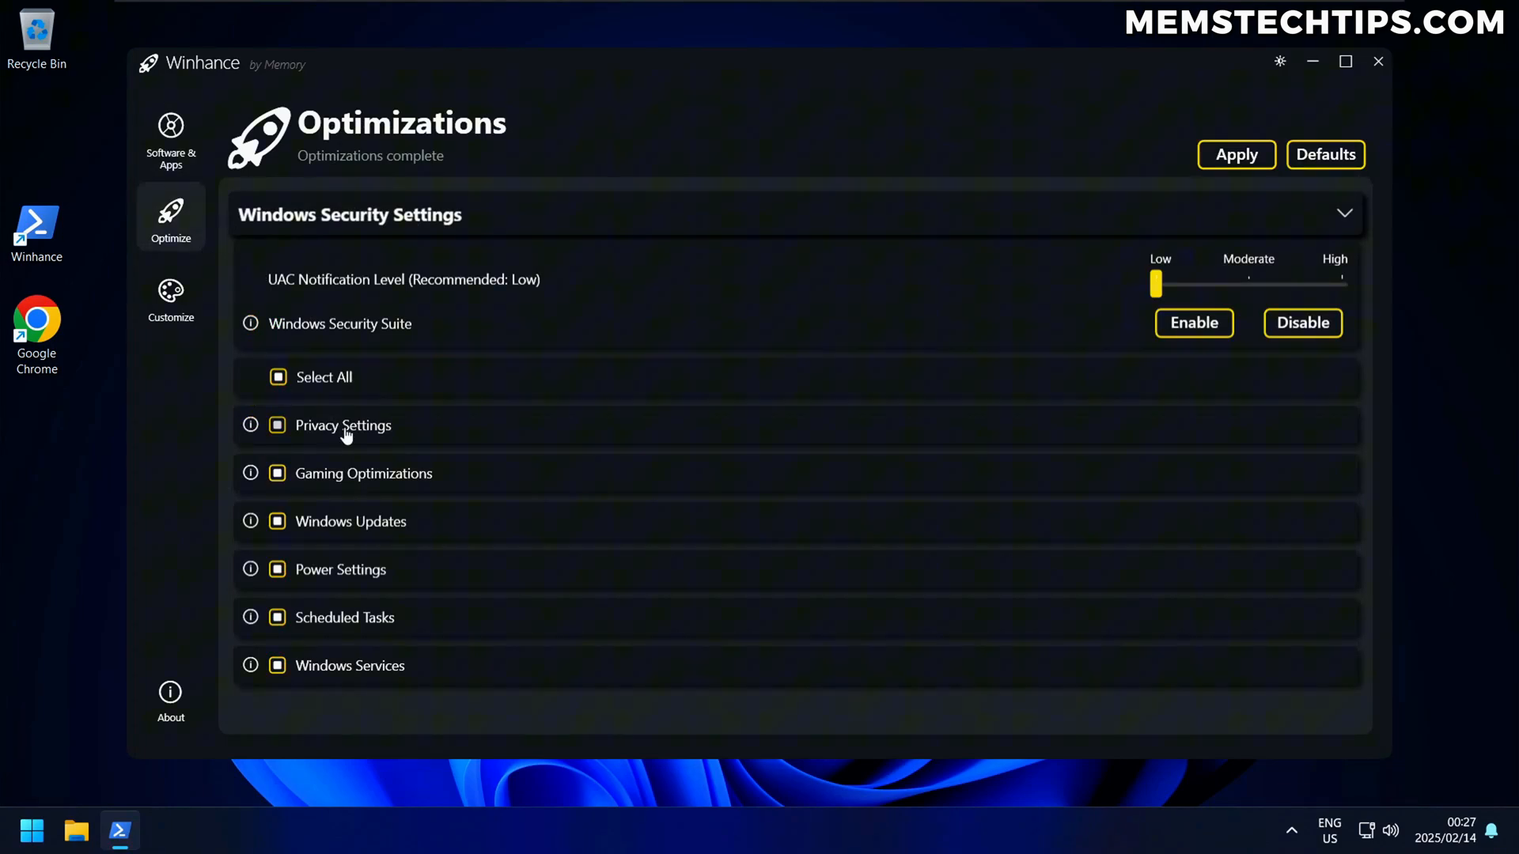
Step: Revisit Software & Apps and Optimize, ending on Customize reading 'Customization complete'
click(171, 139)
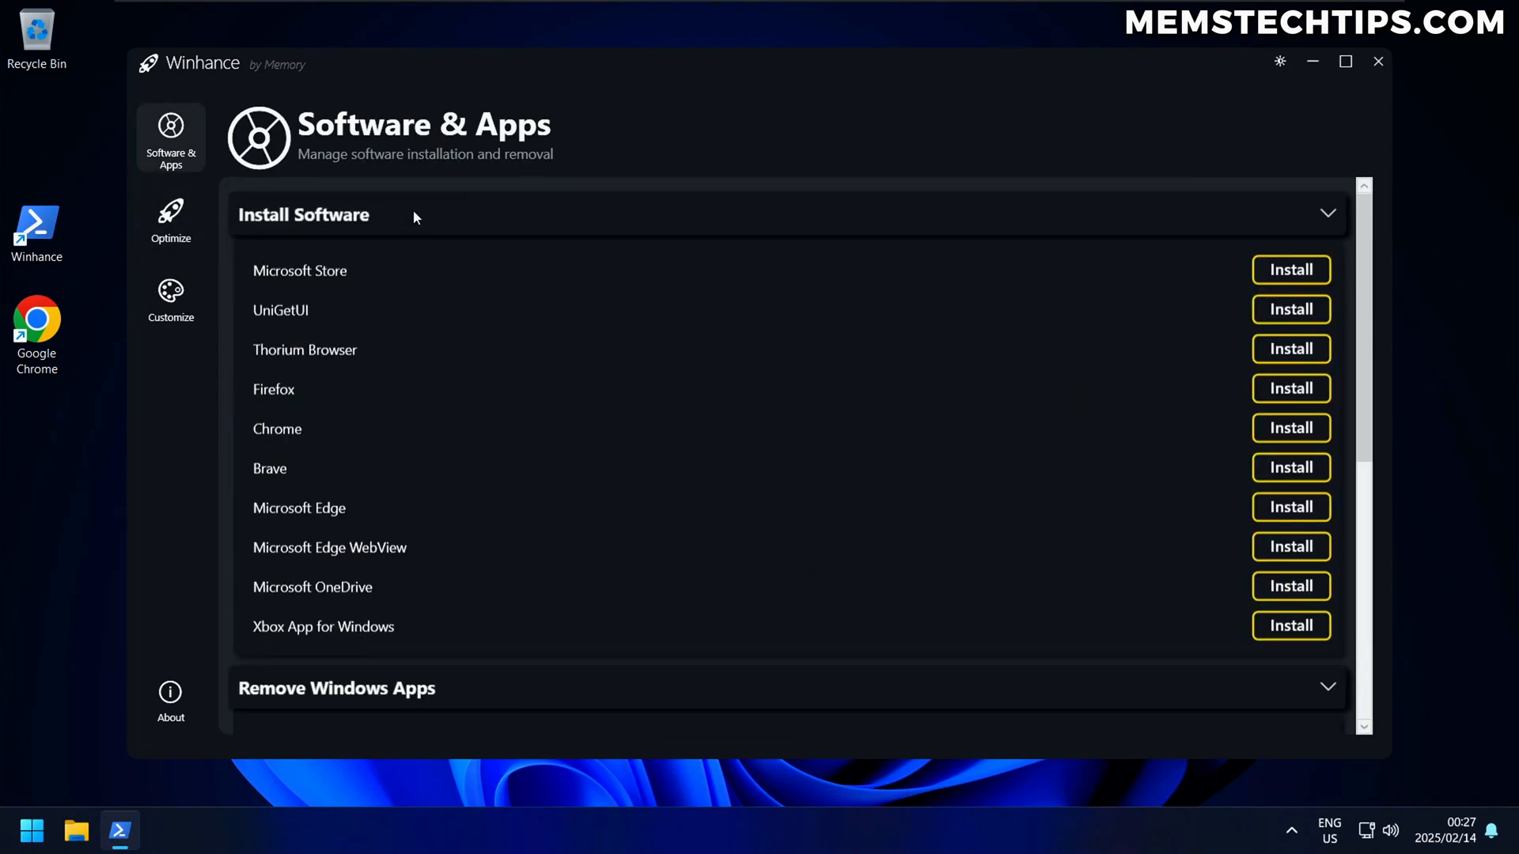
click(171, 220)
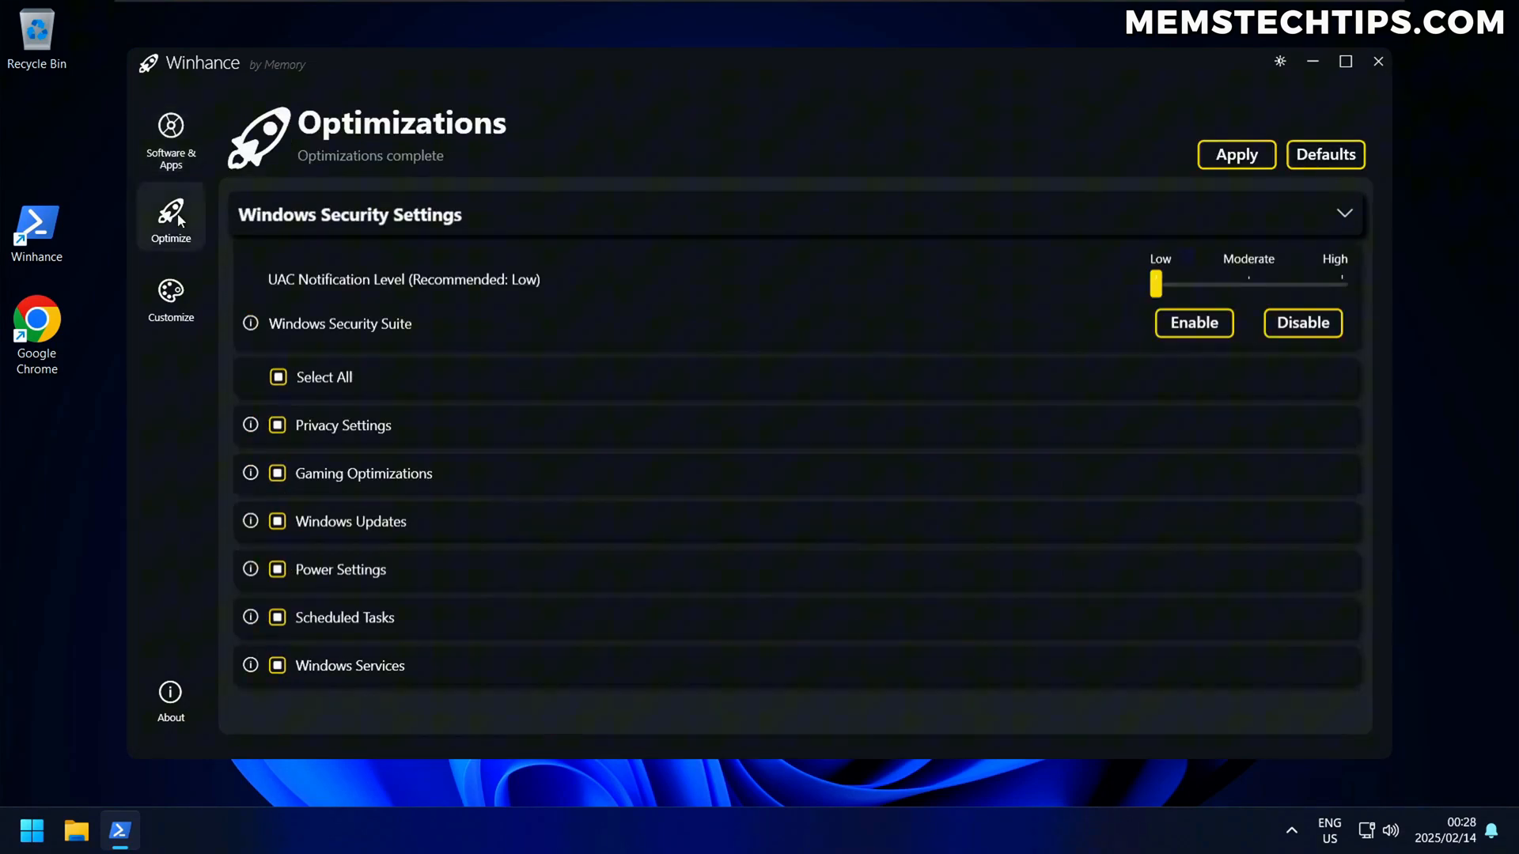
click(171, 297)
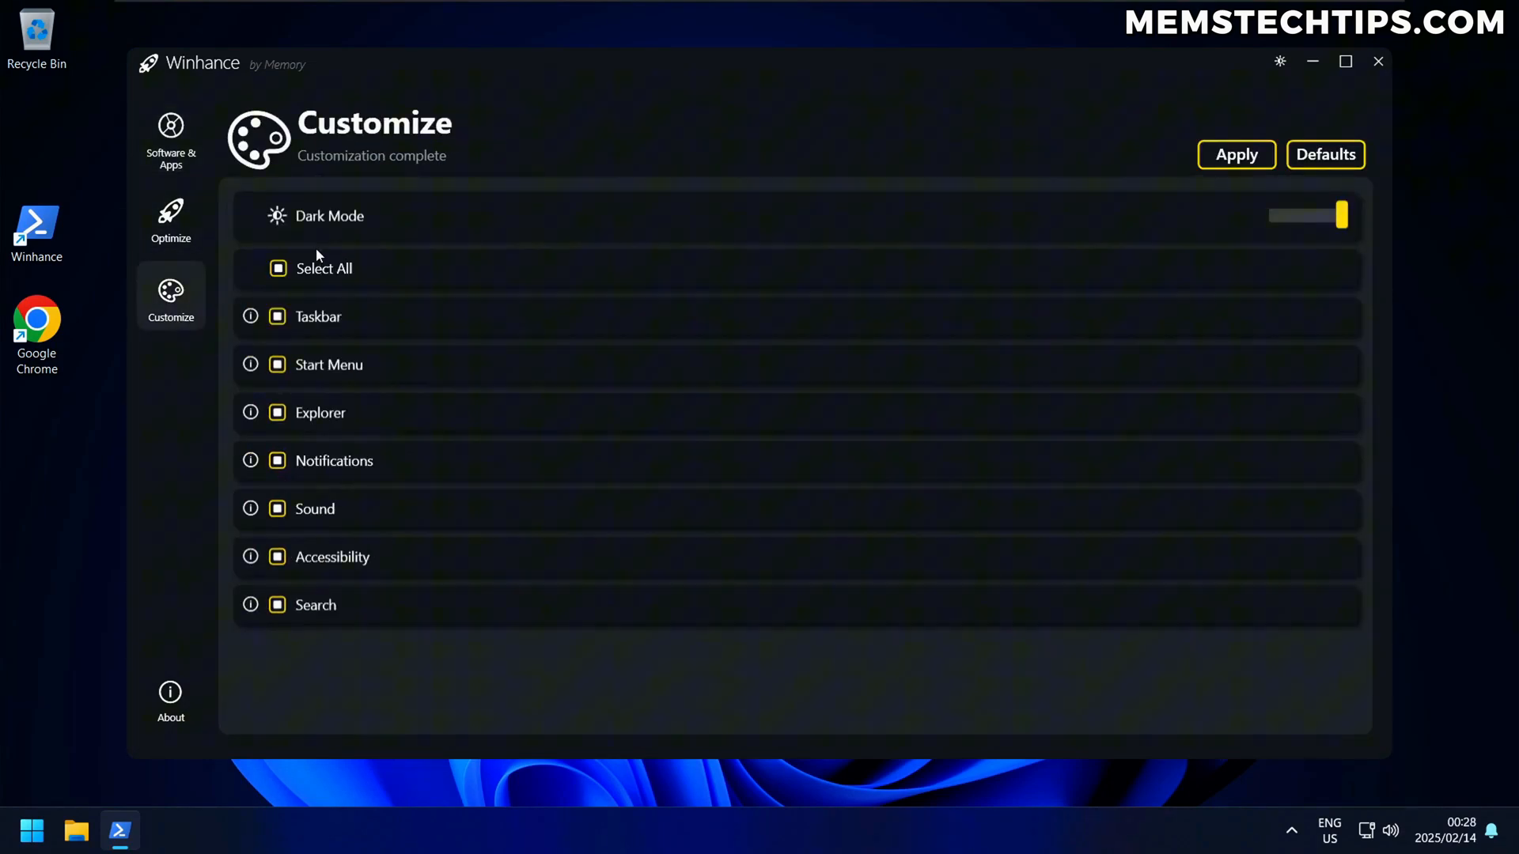
Step: Show the Remove Windows Apps list with installed and removed status dots
click(171, 139)
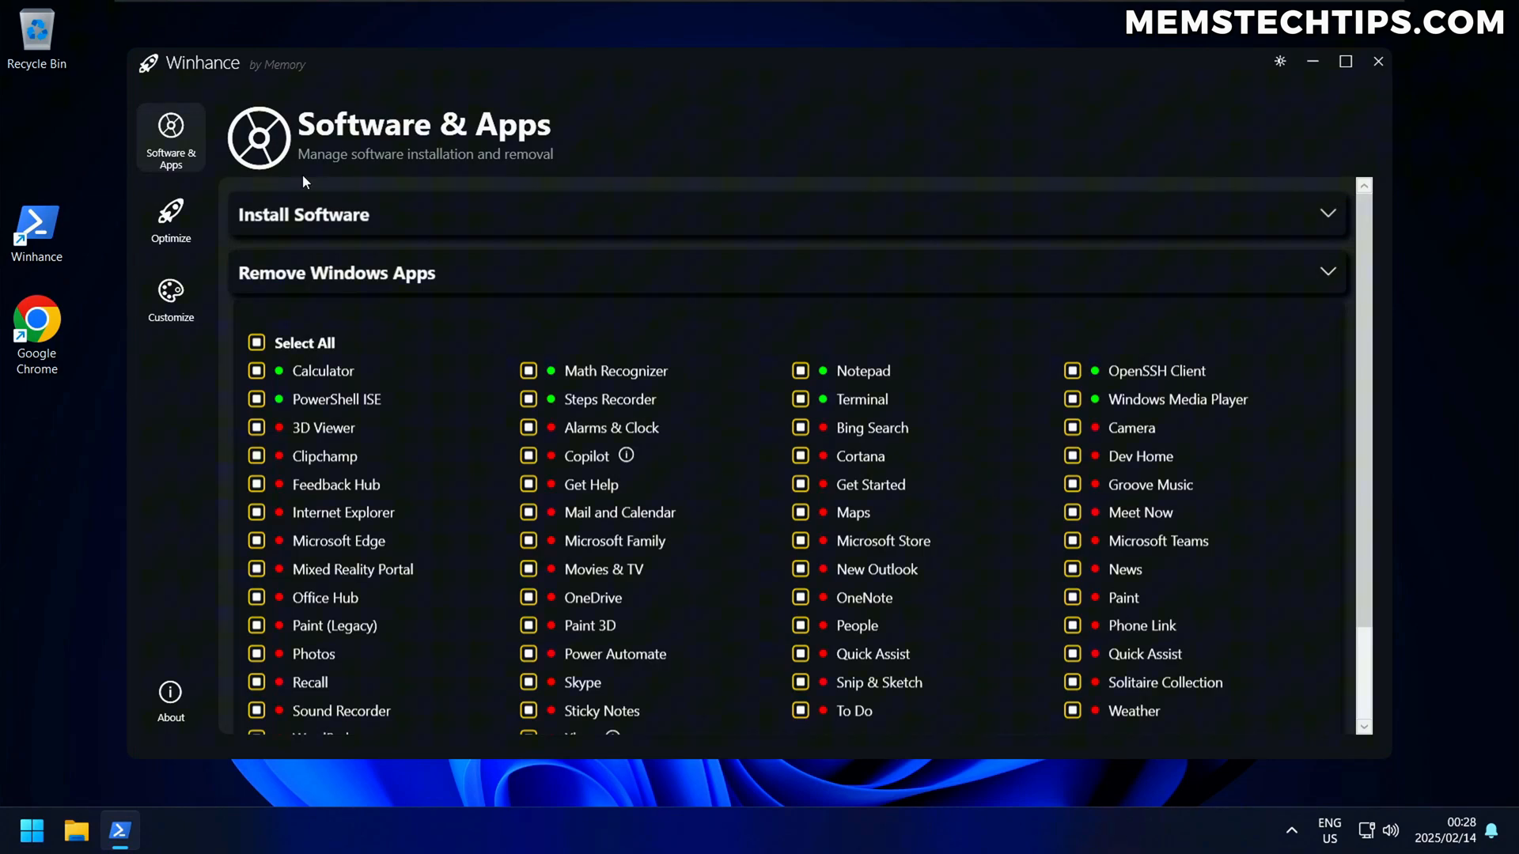
mouse_move(778, 324)
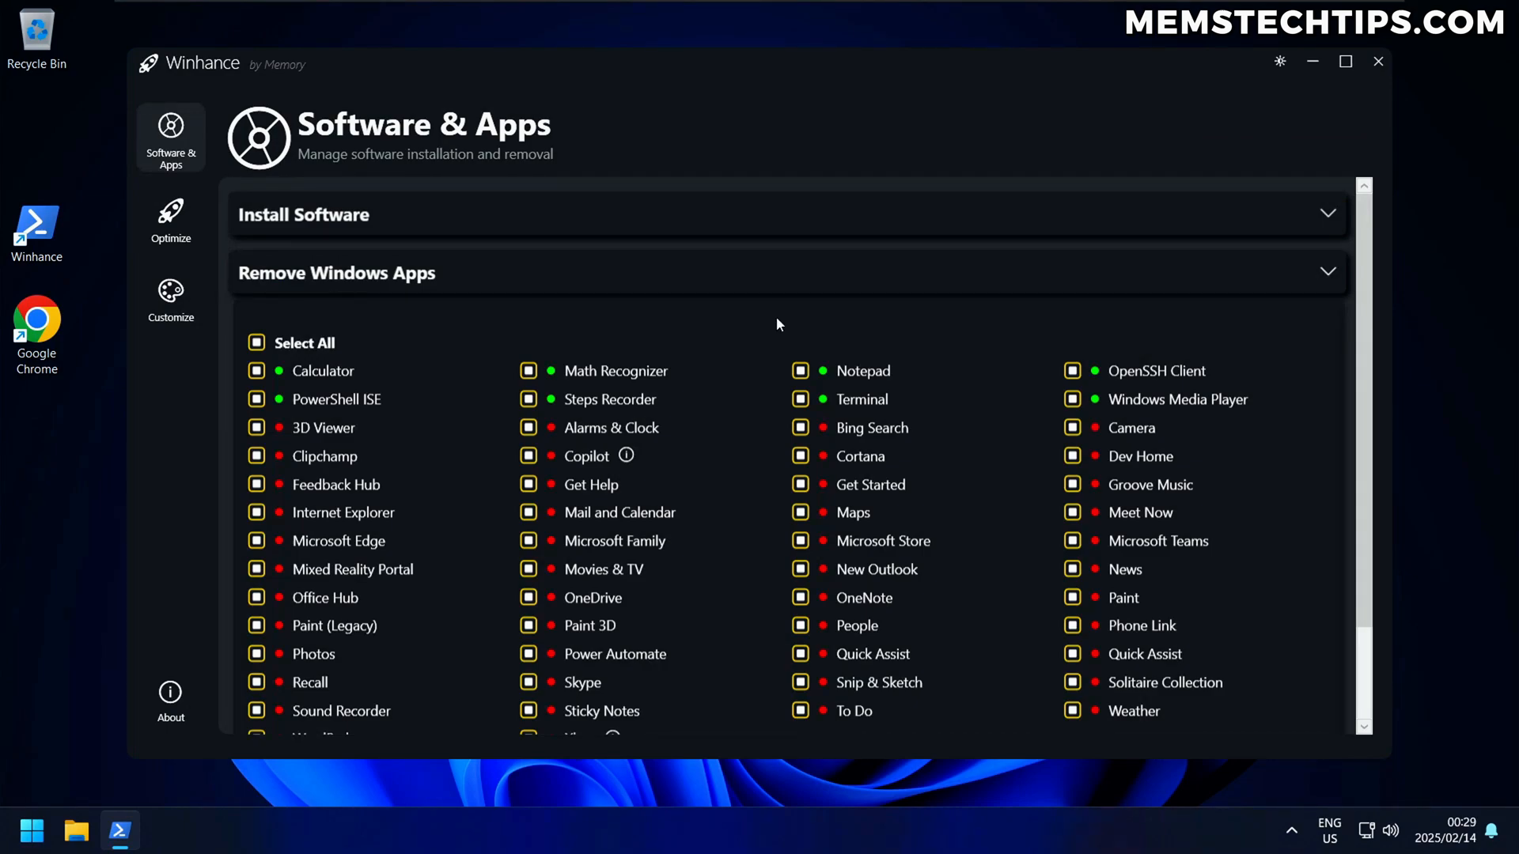
mouse_move(708, 332)
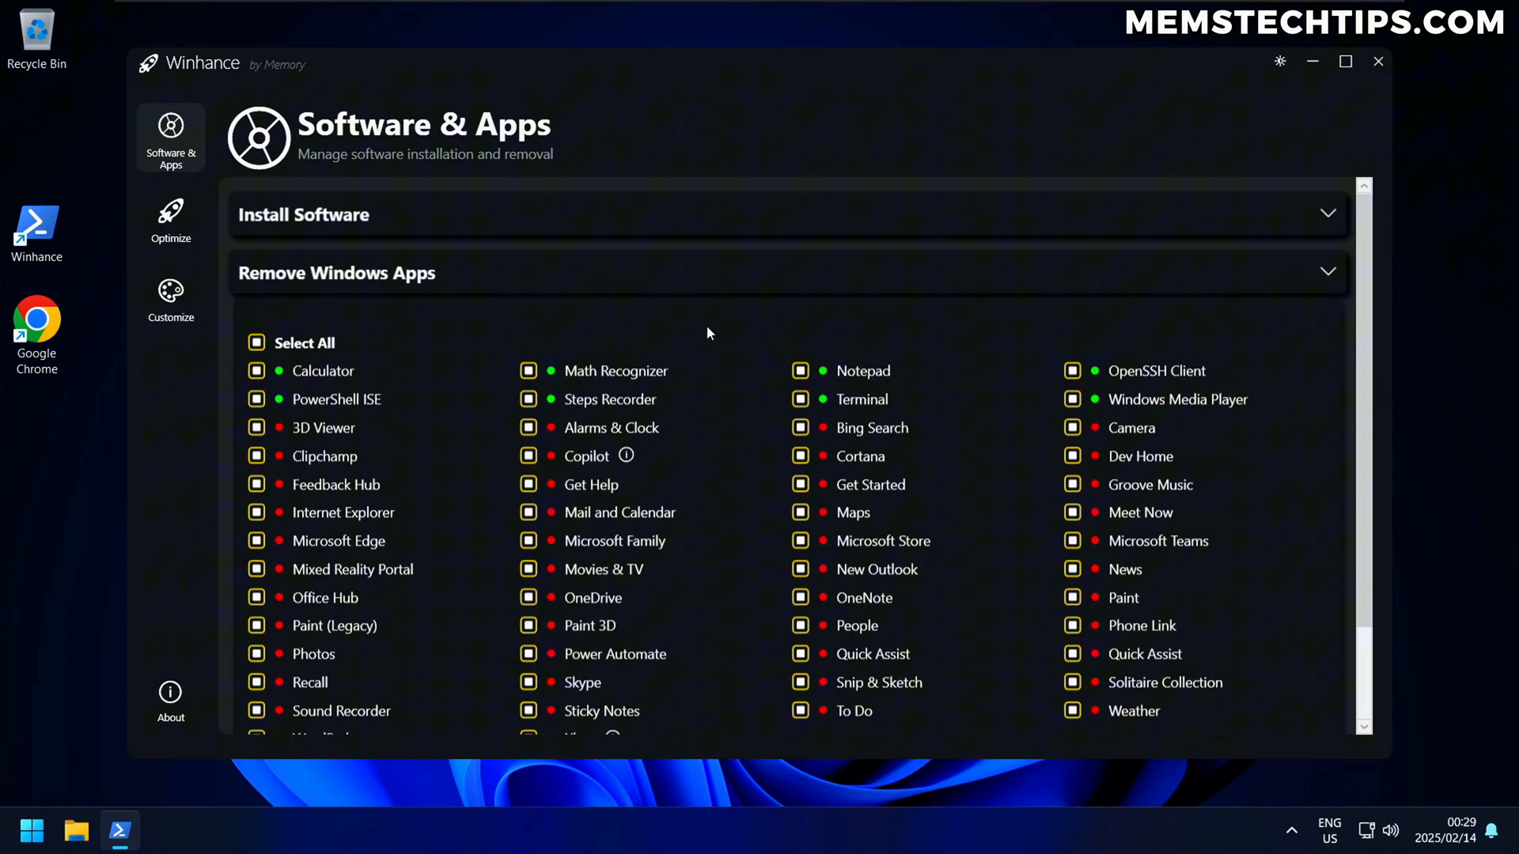
mouse_move(722, 374)
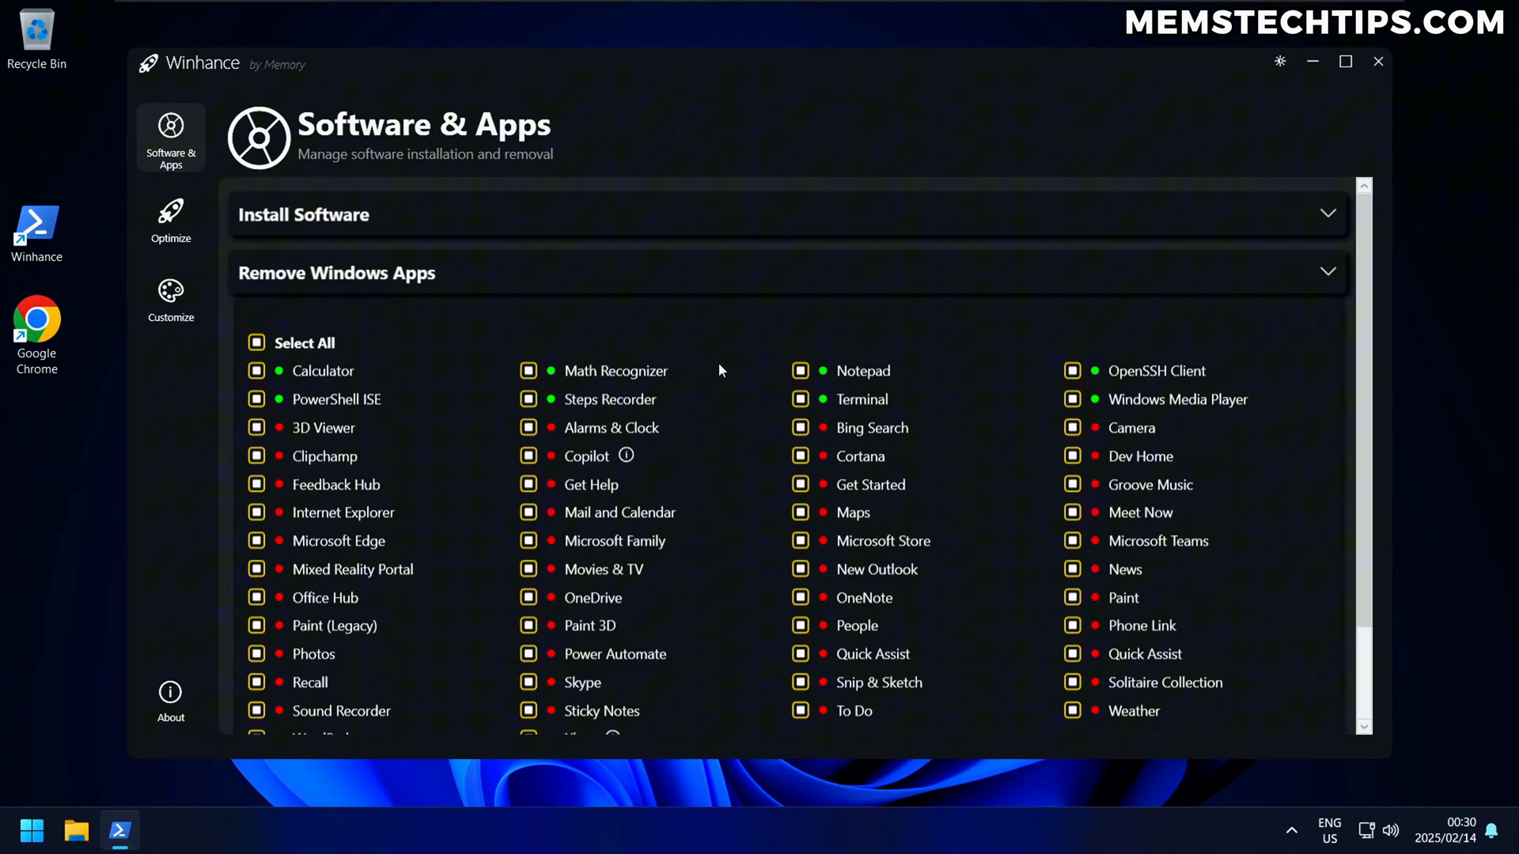
mouse_move(685, 355)
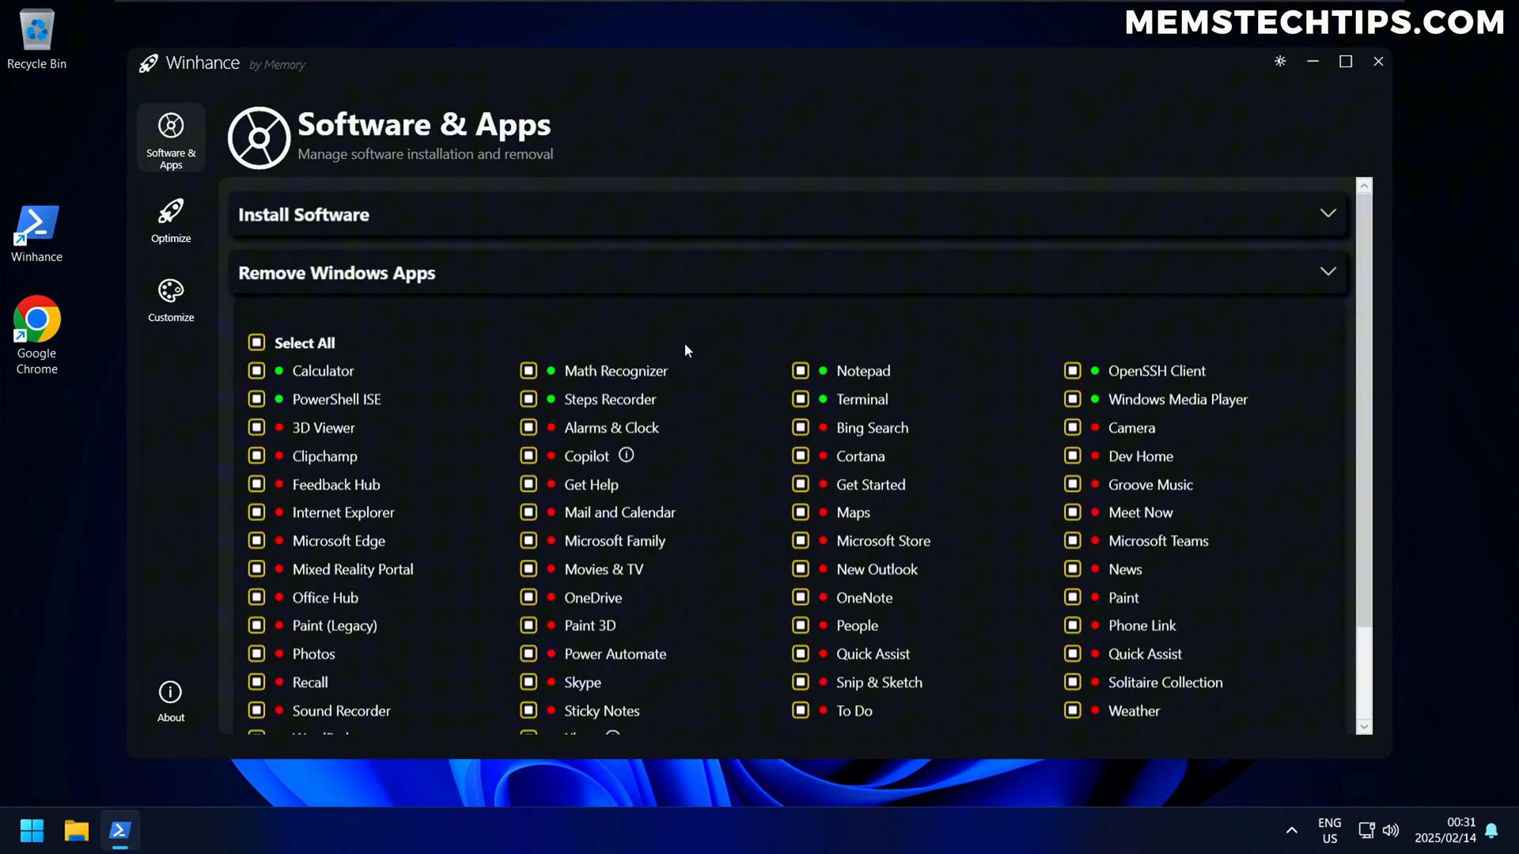
mouse_move(696, 350)
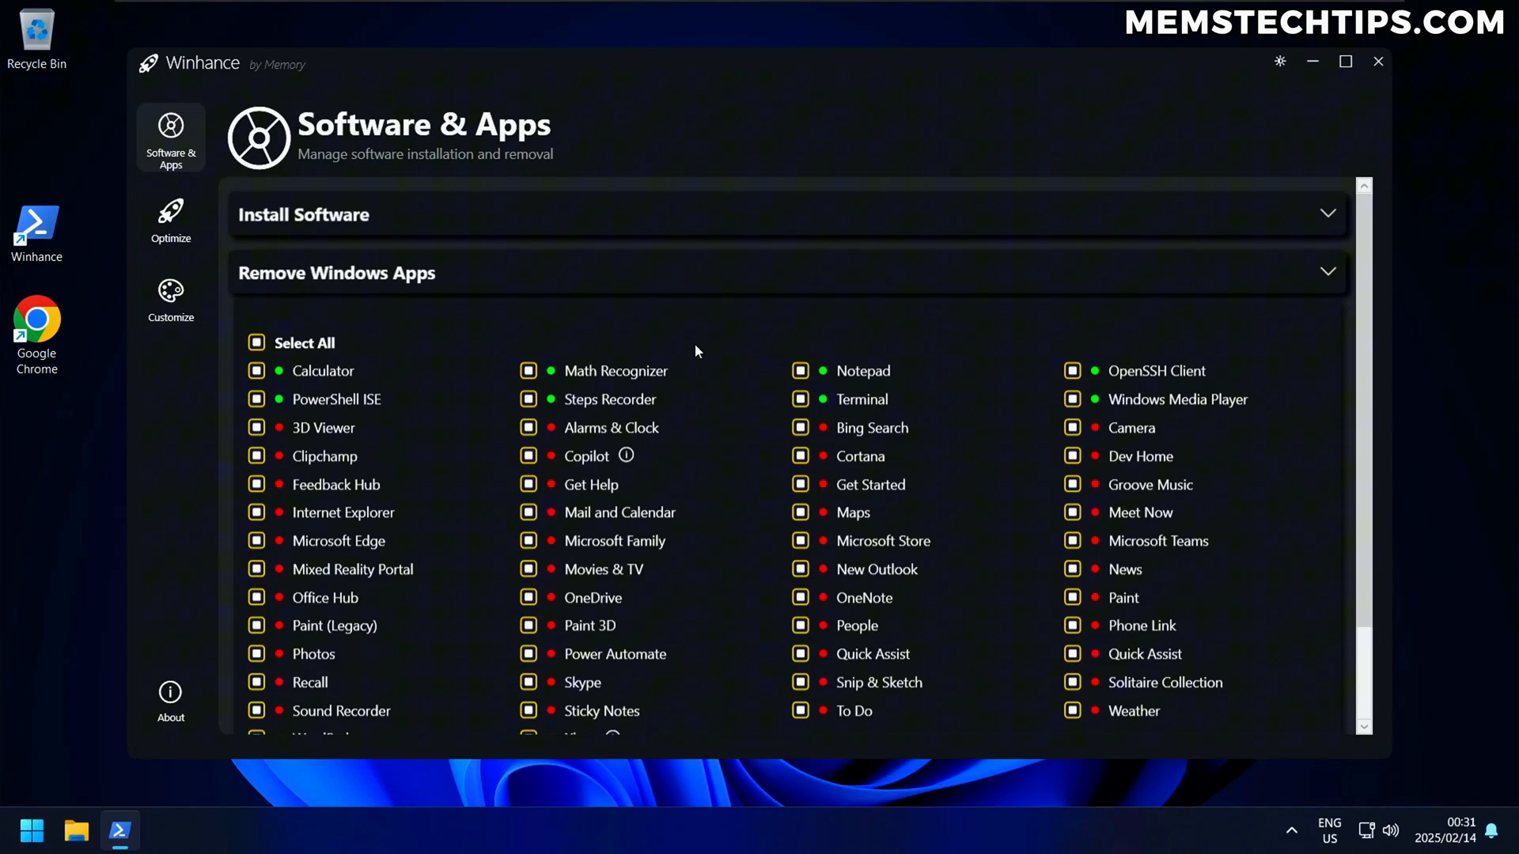
mouse_move(734, 336)
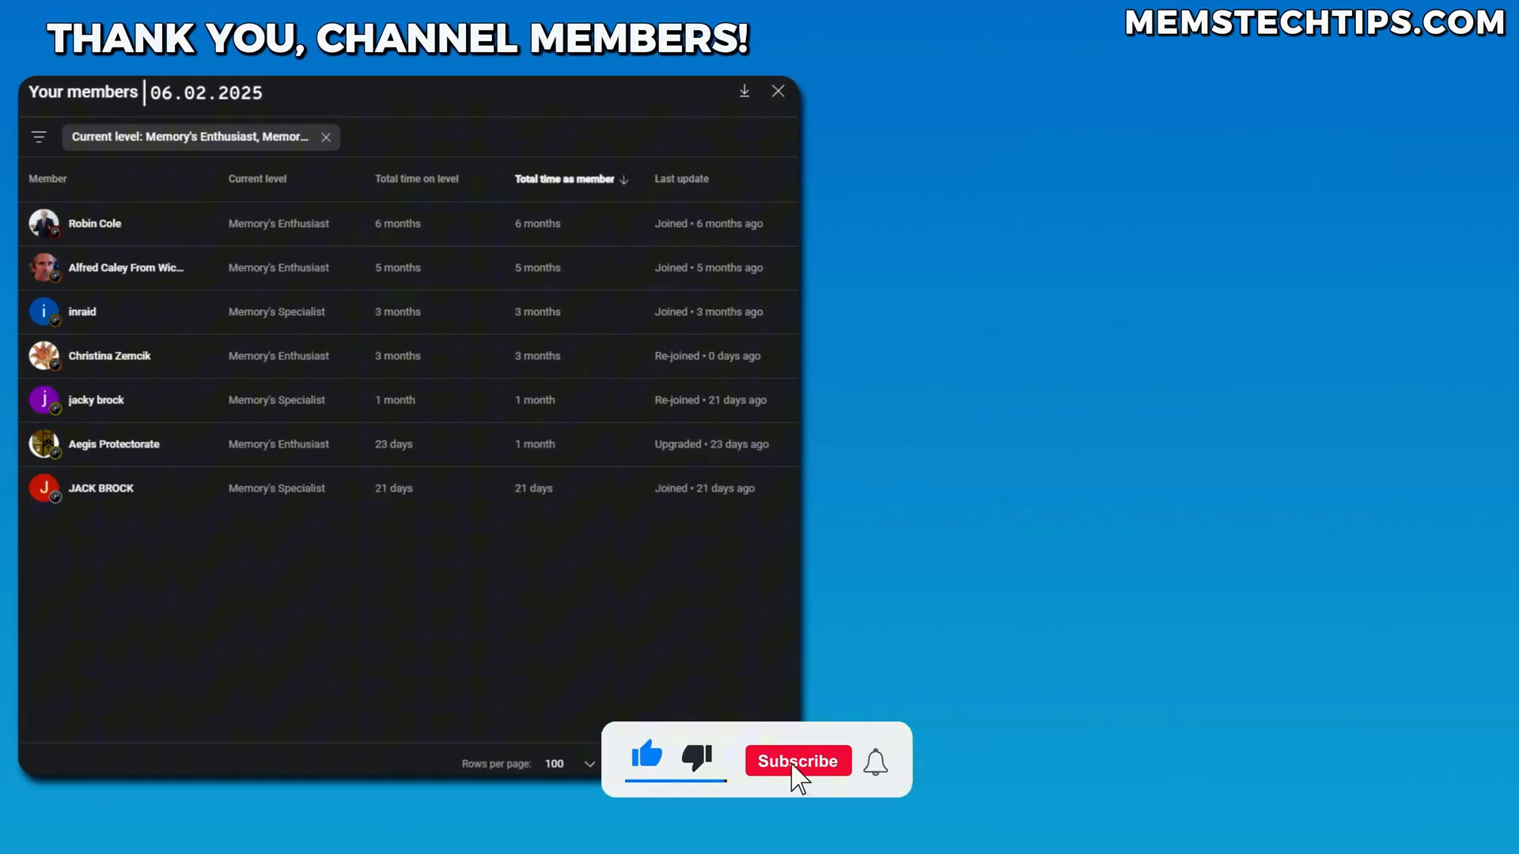
Step: Subscribe to the channel so the end card shows Subscribed with the bell active
click(797, 761)
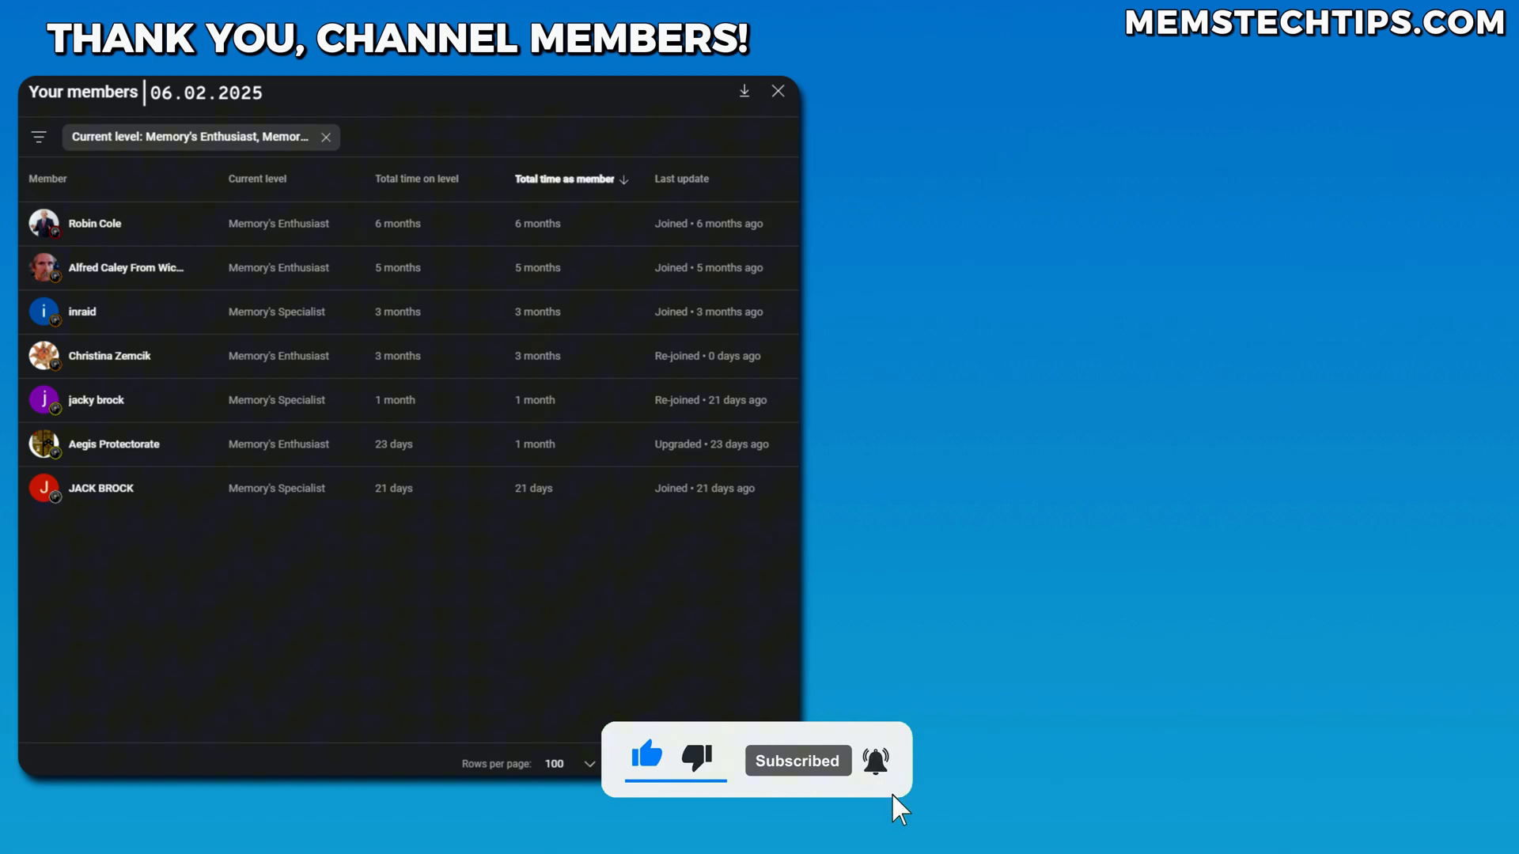